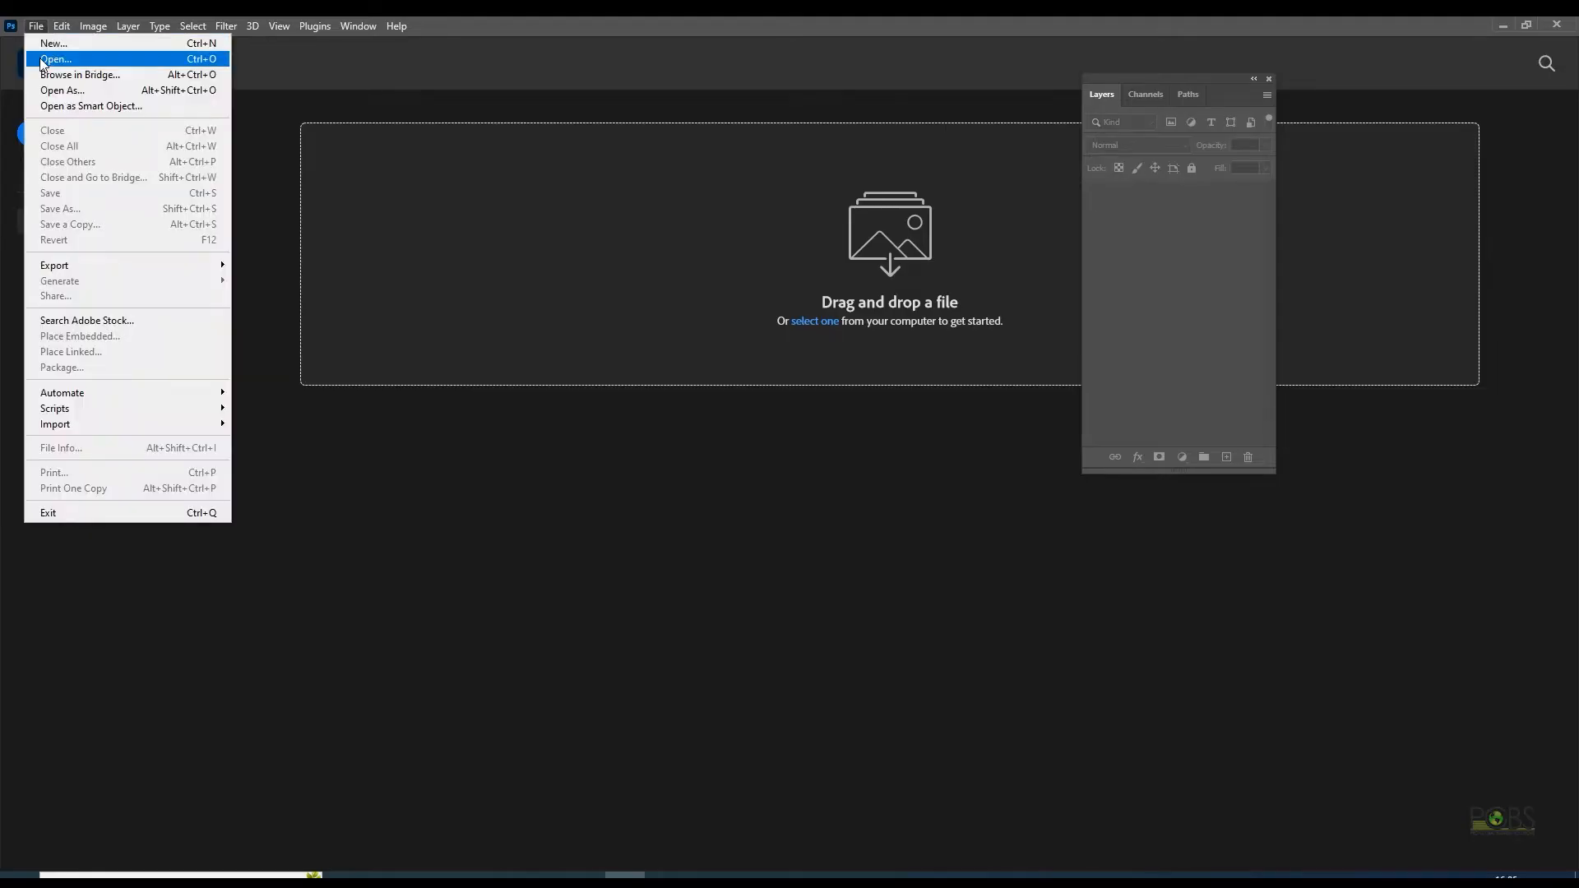
# Step: Open the Sample 1 perfume bottle photo from the Input folder
pyautogui.click(54, 59)
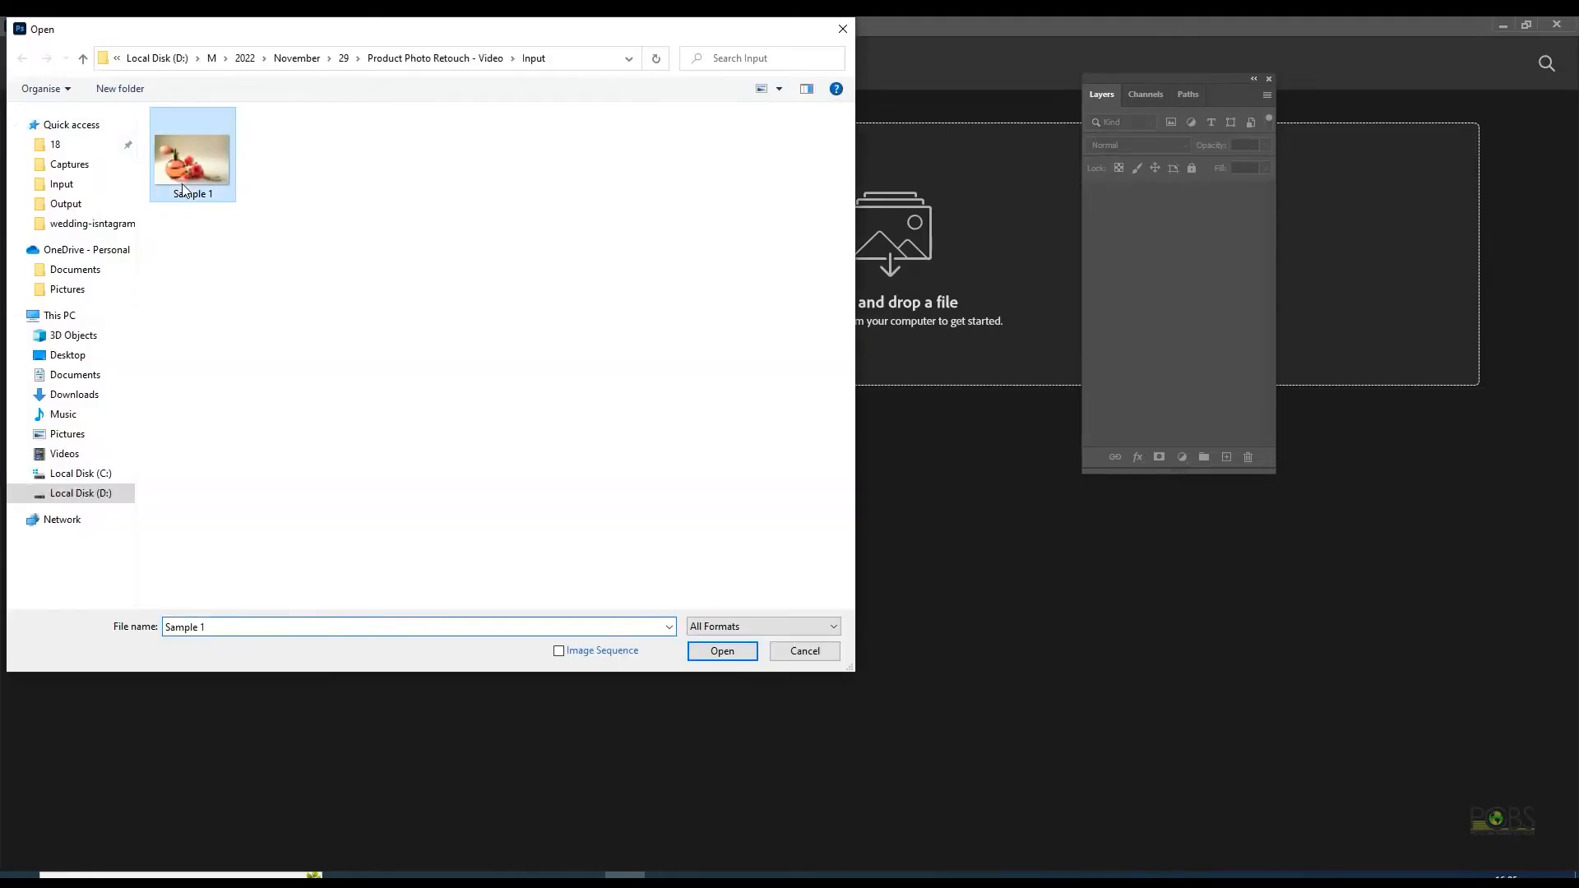
pyautogui.click(721, 651)
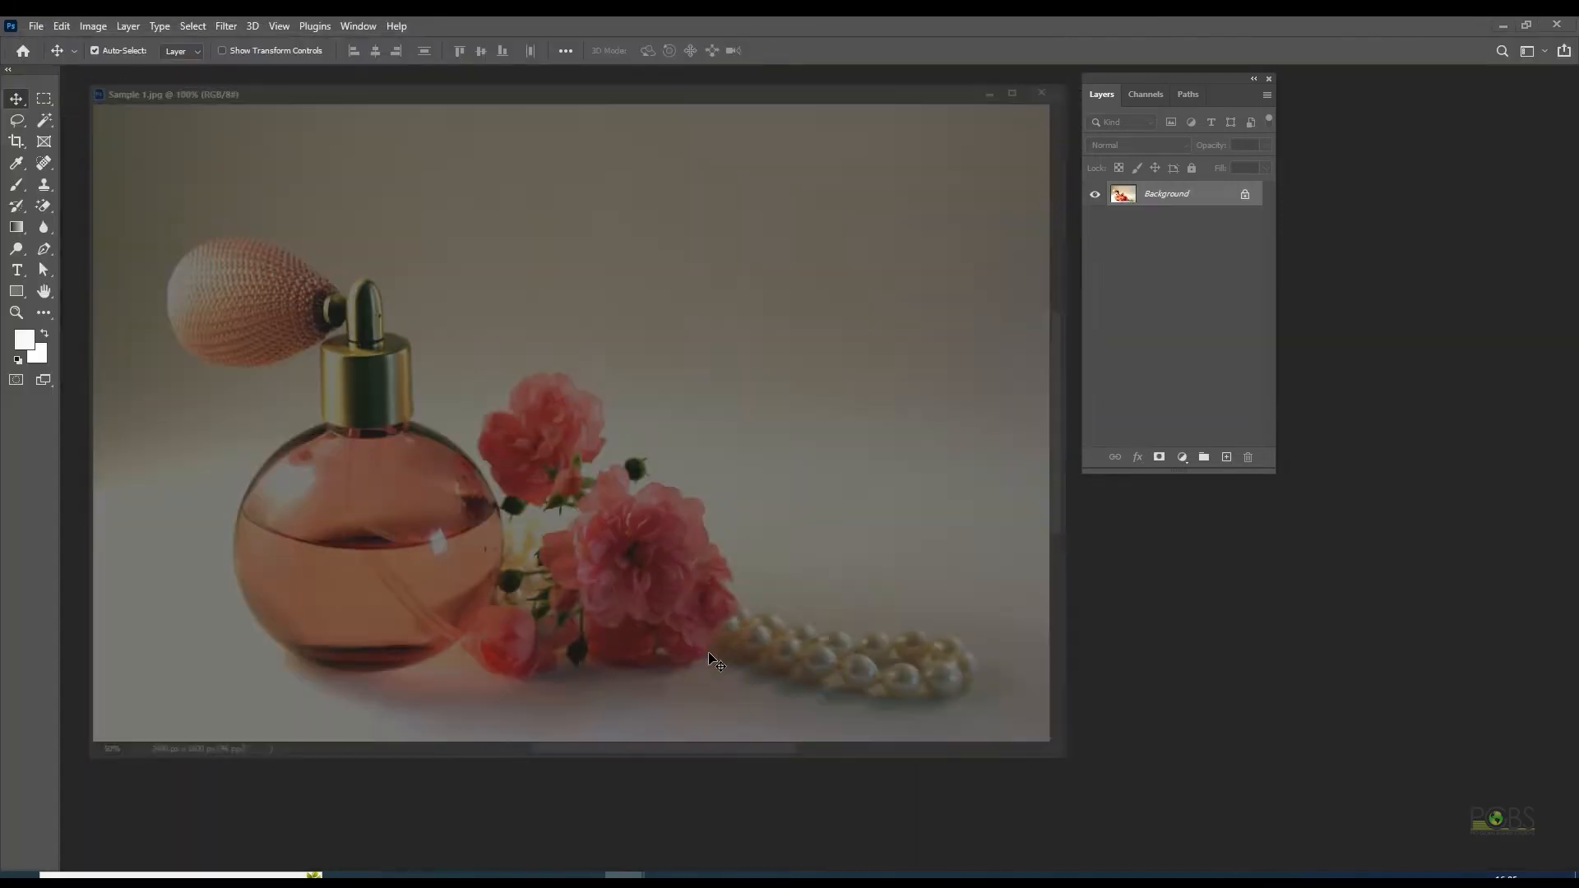
# Step: Duplicate the Background layer as a new layer named Image Correction
pyautogui.rightClick(1165, 194)
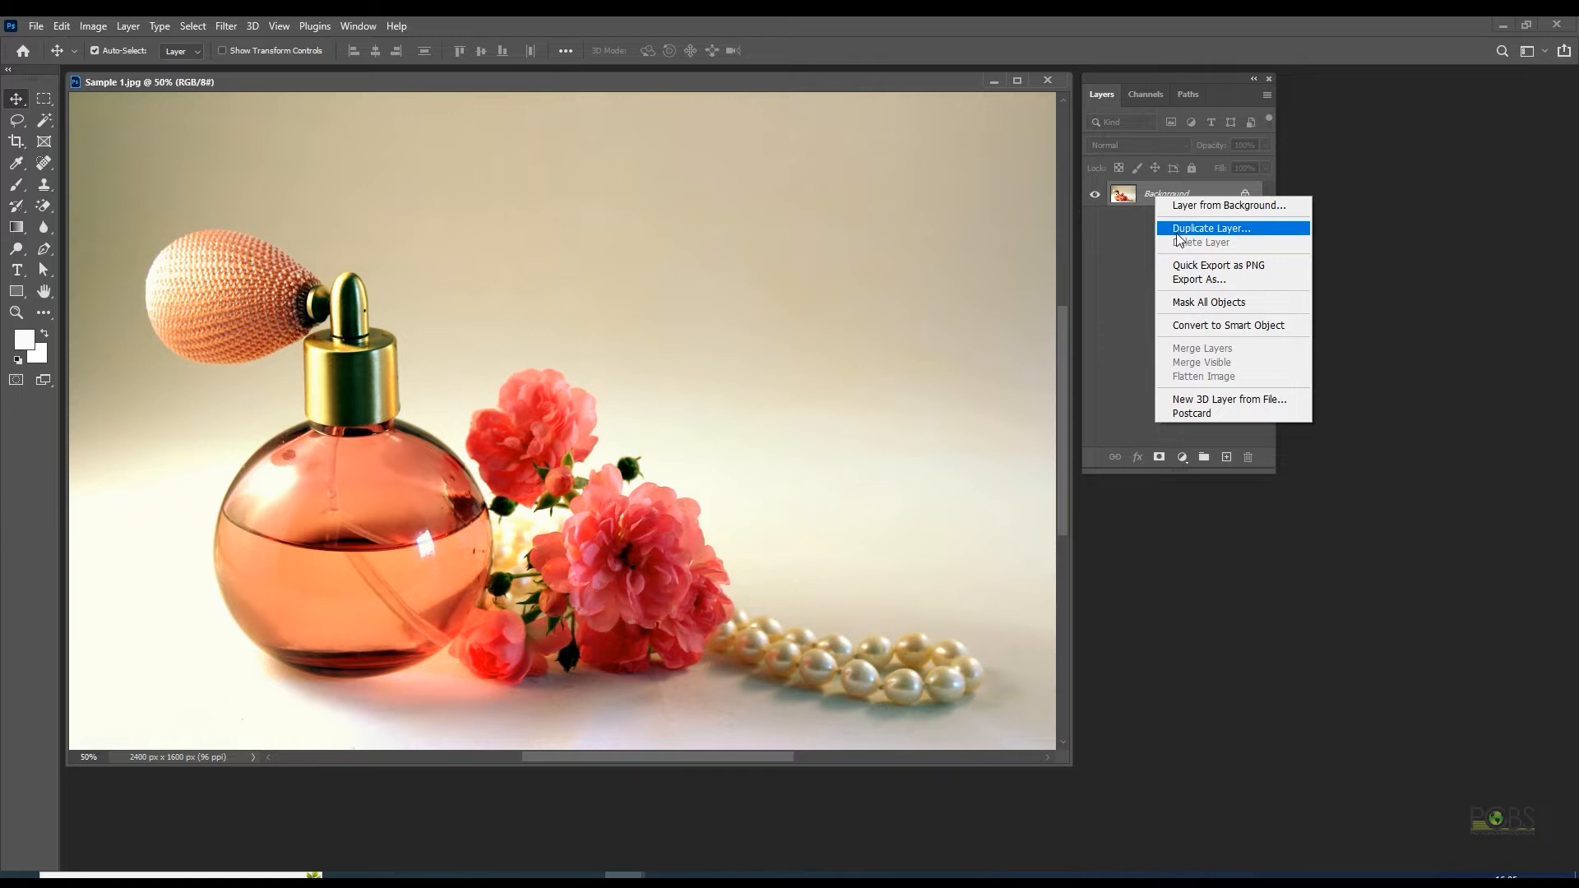
pyautogui.click(1211, 227)
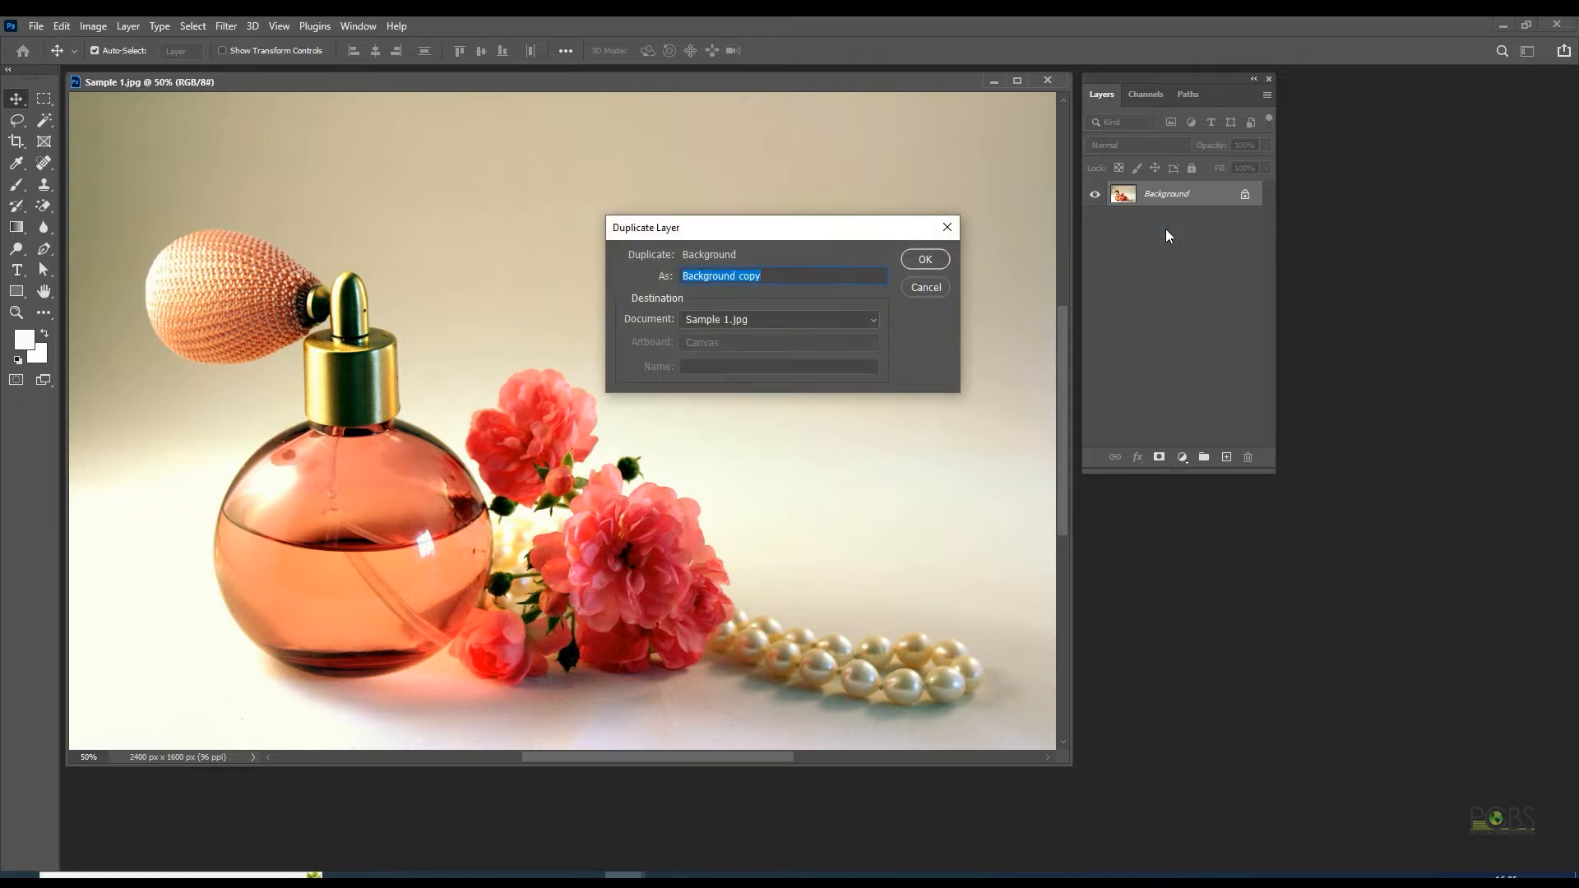
pyautogui.write('Image Correction')
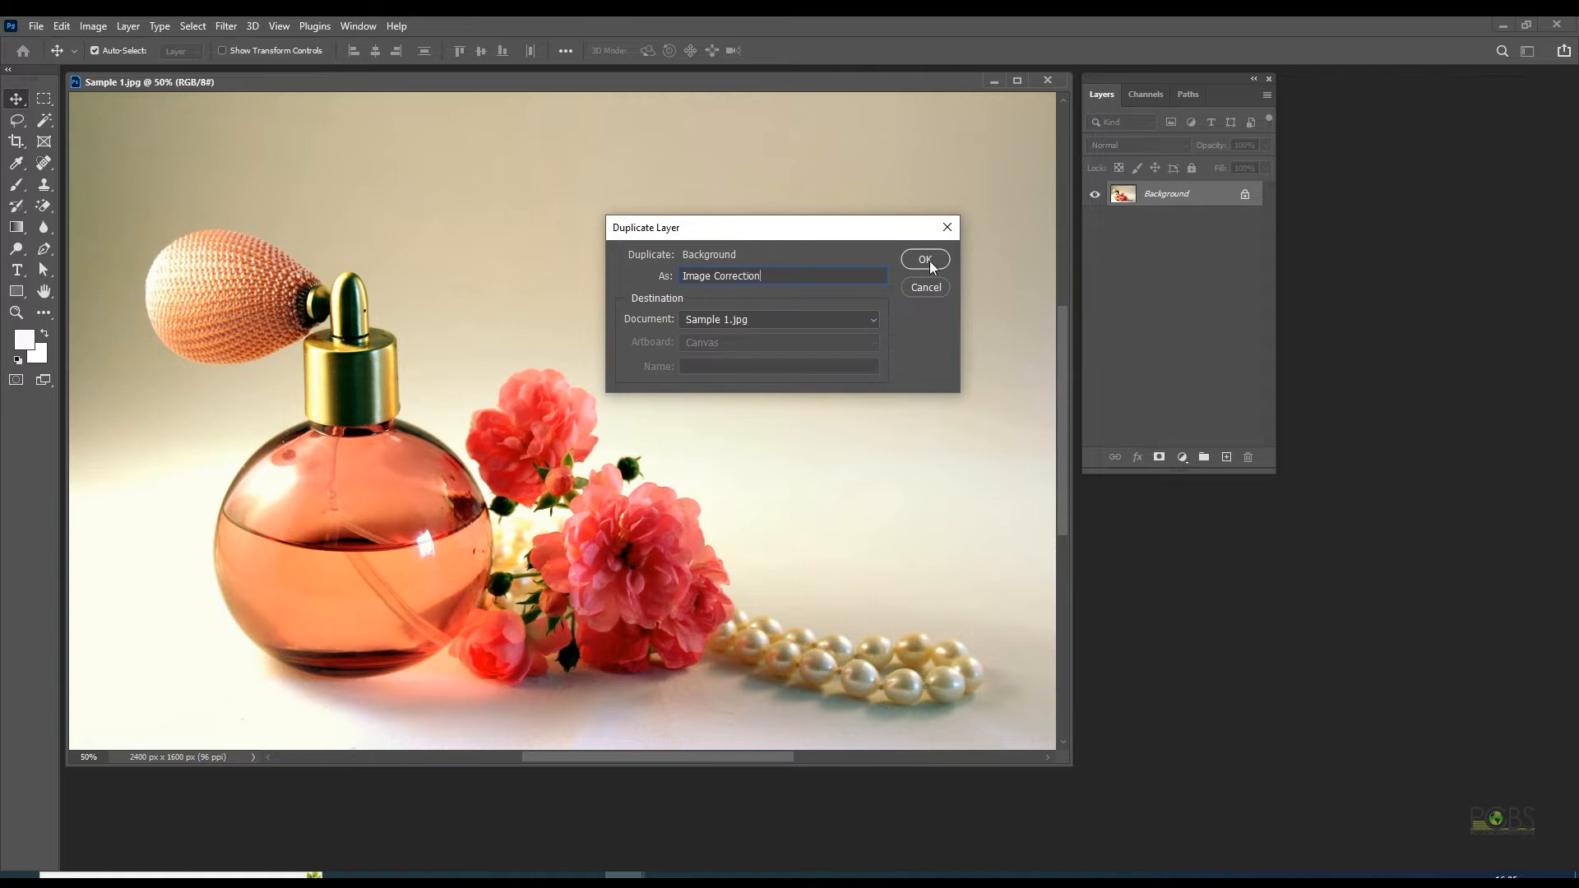
pyautogui.click(923, 258)
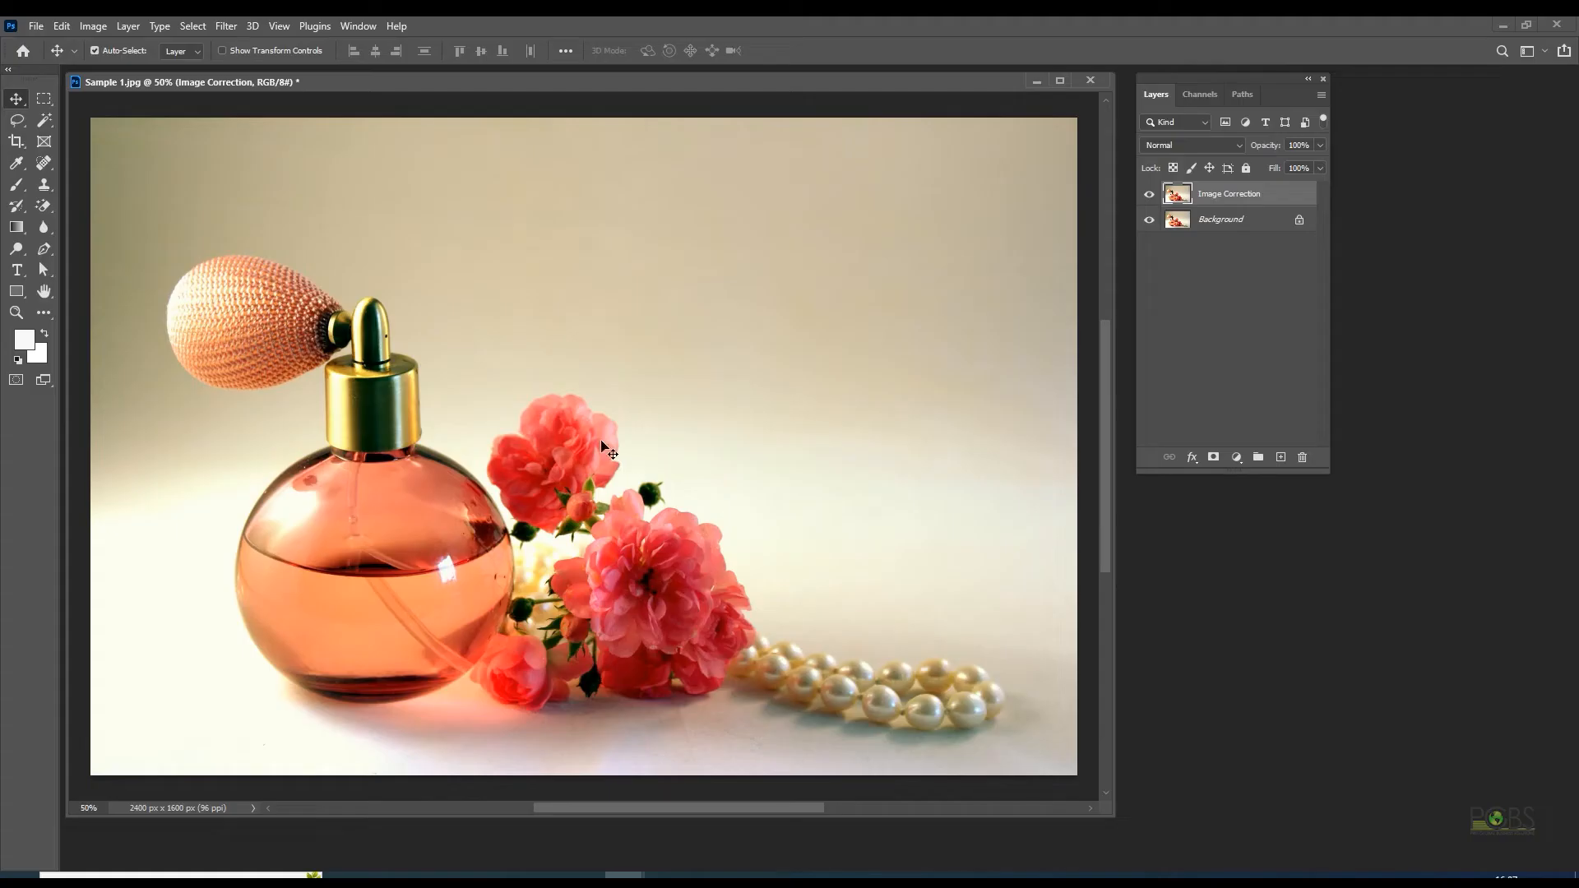
pyautogui.moveTo(16, 142)
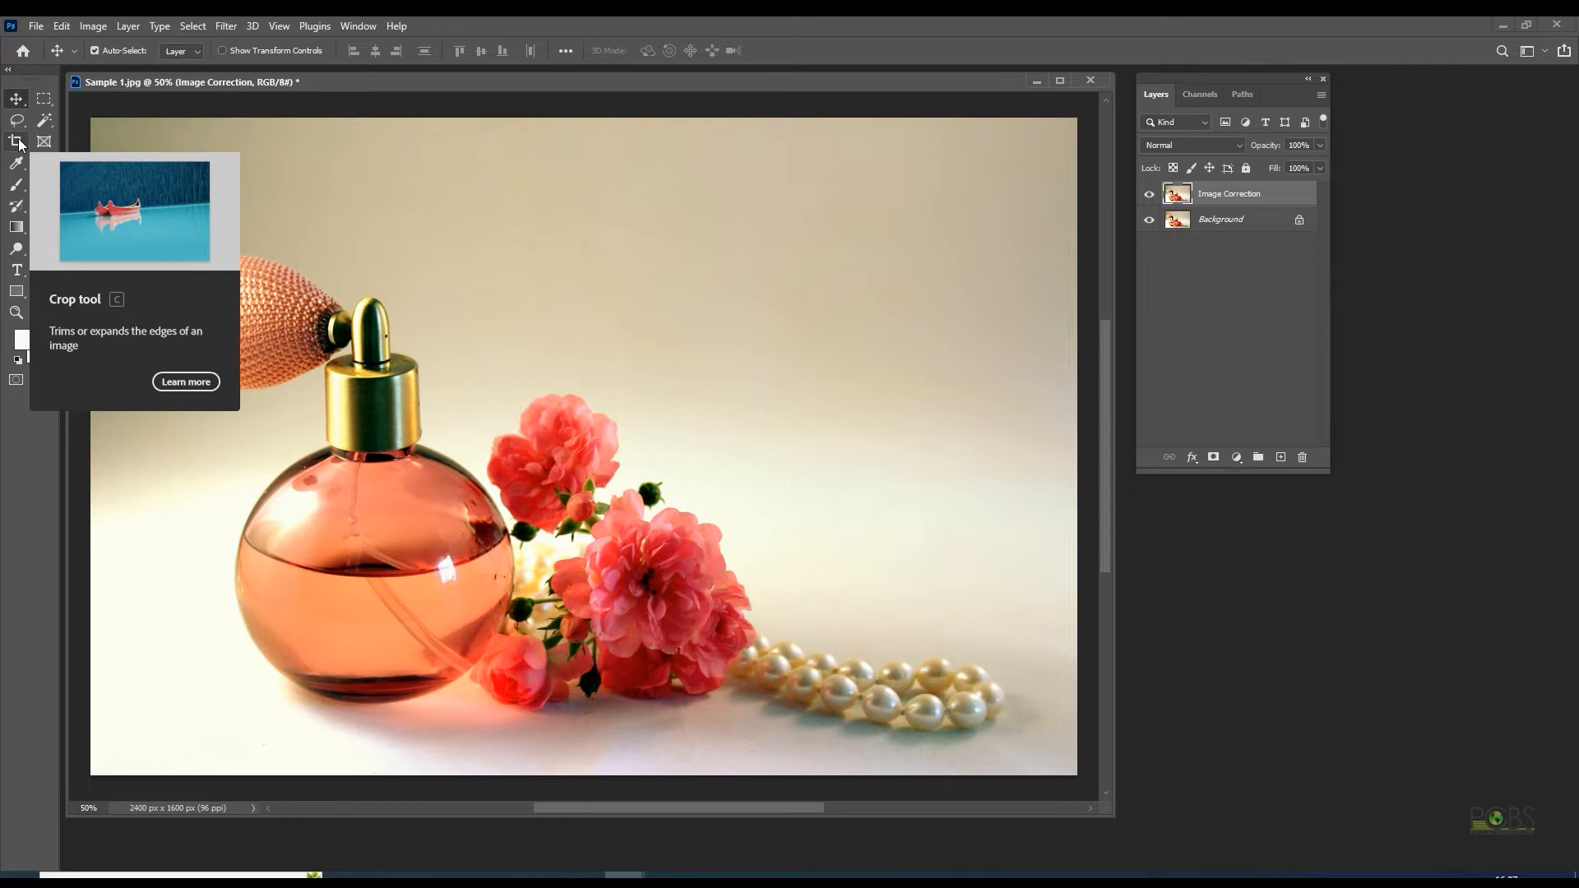
# Step: Crop the photo to about 2150 × 1349 px, trimming the top and right edges
pyautogui.click(16, 141)
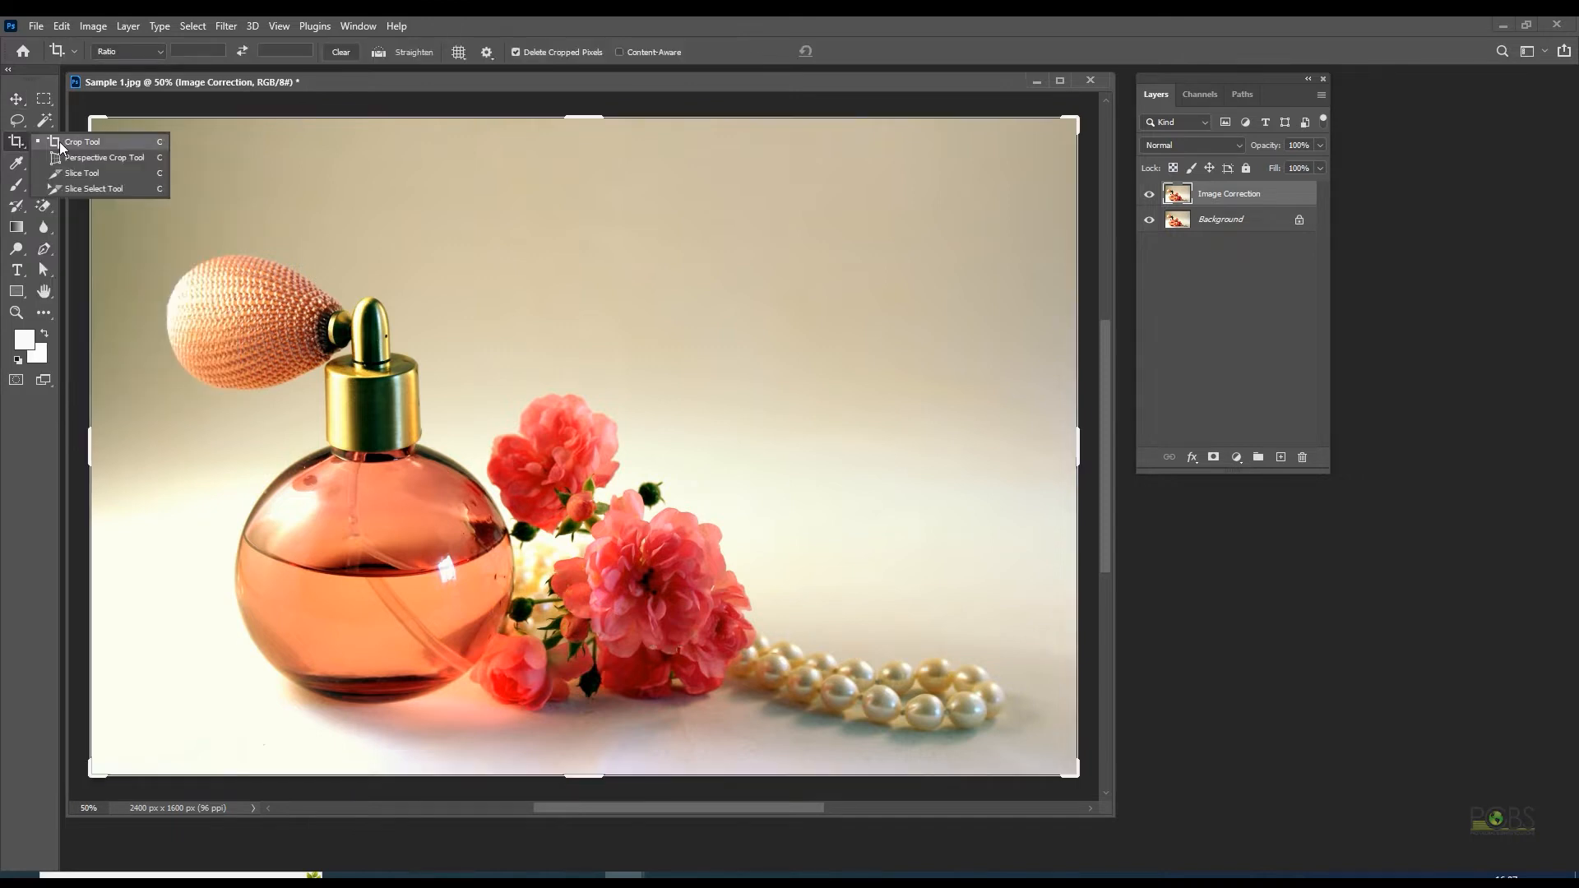
pyautogui.click(83, 142)
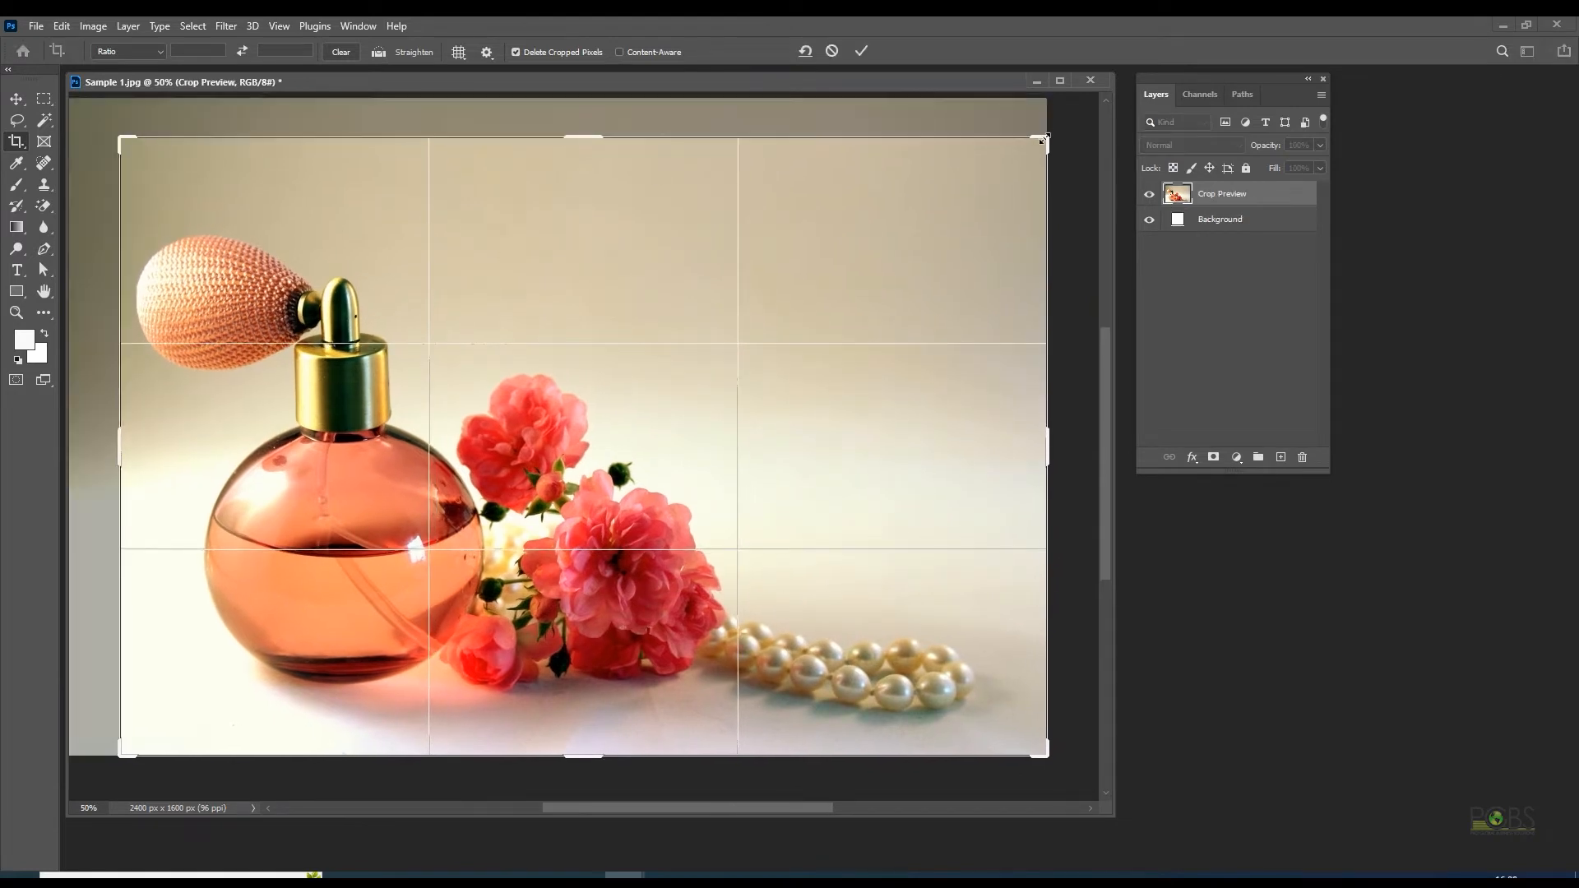
pyautogui.moveTo(1045, 142); pyautogui.dragTo(1020, 147)
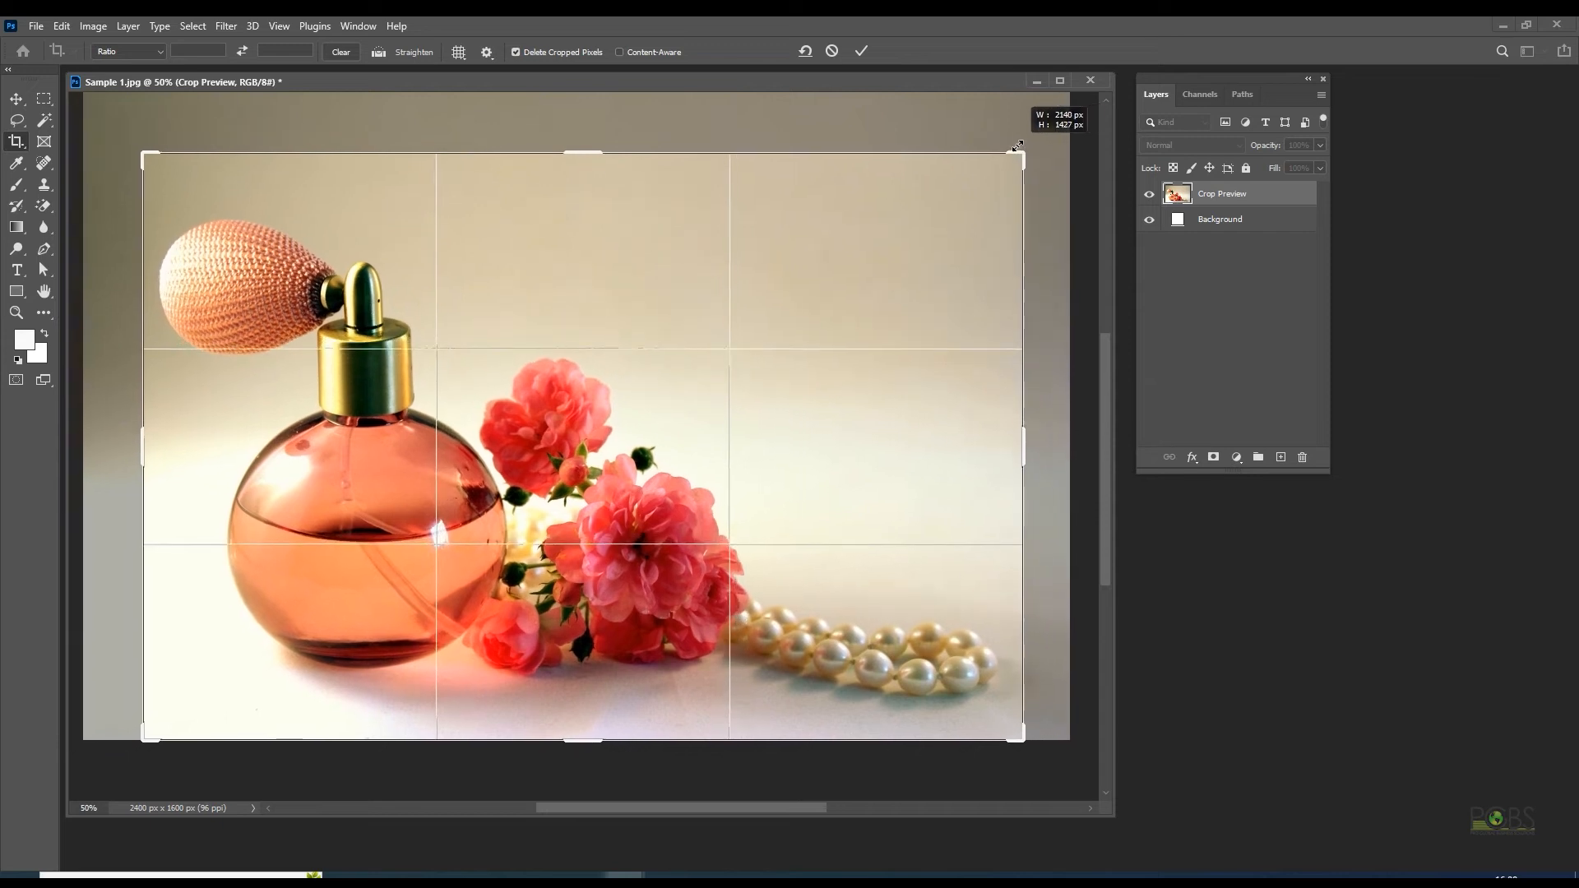
pyautogui.moveTo(1019, 146); pyautogui.dragTo(1025, 150)
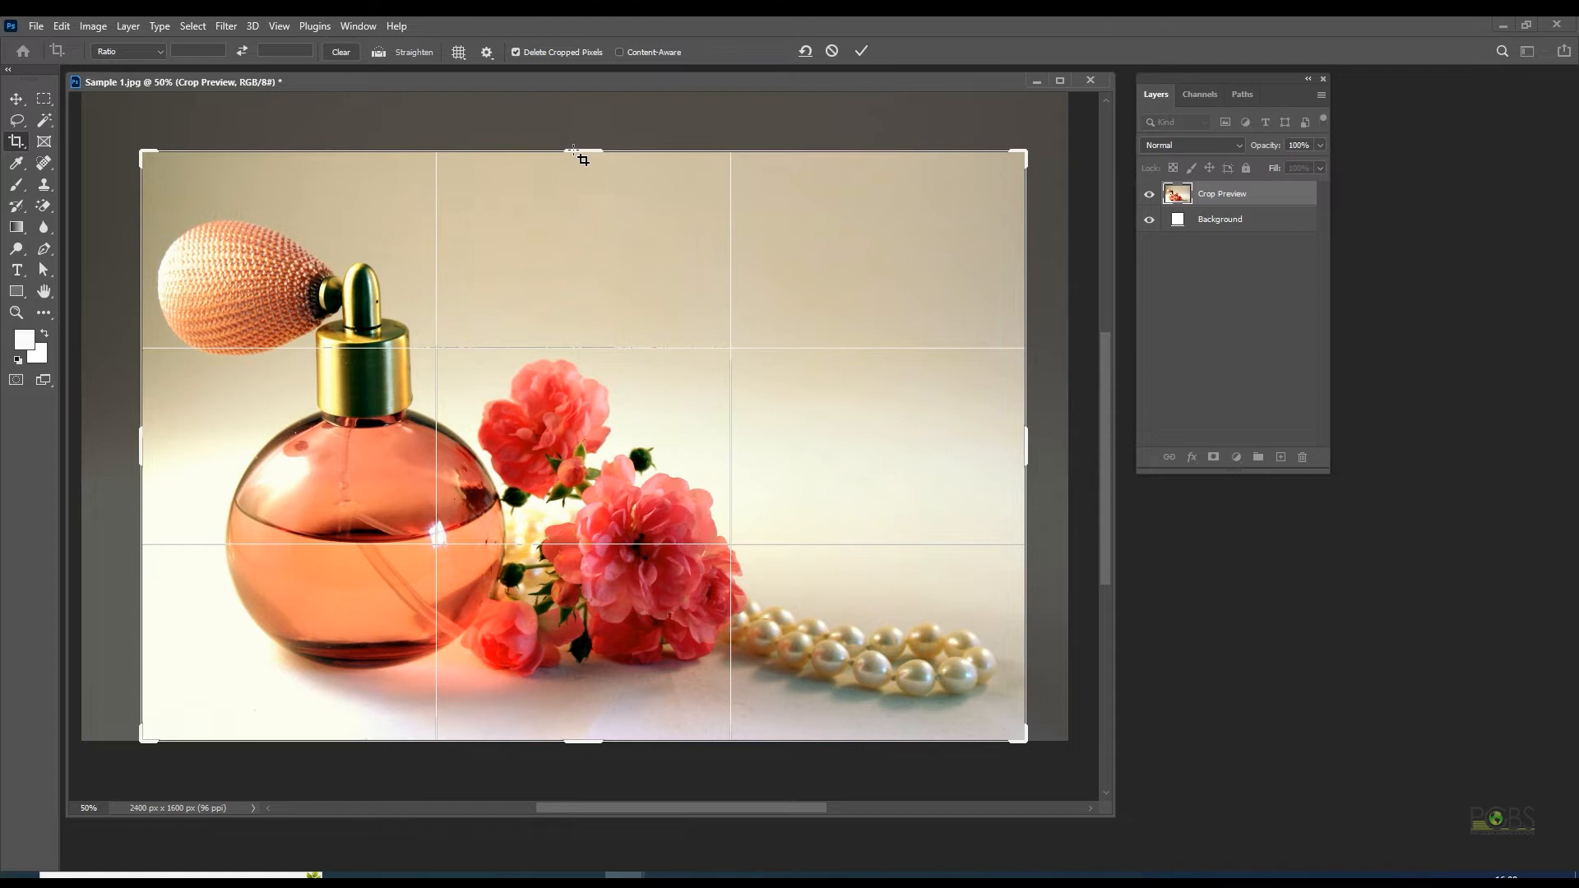
pyautogui.moveTo(588, 141)
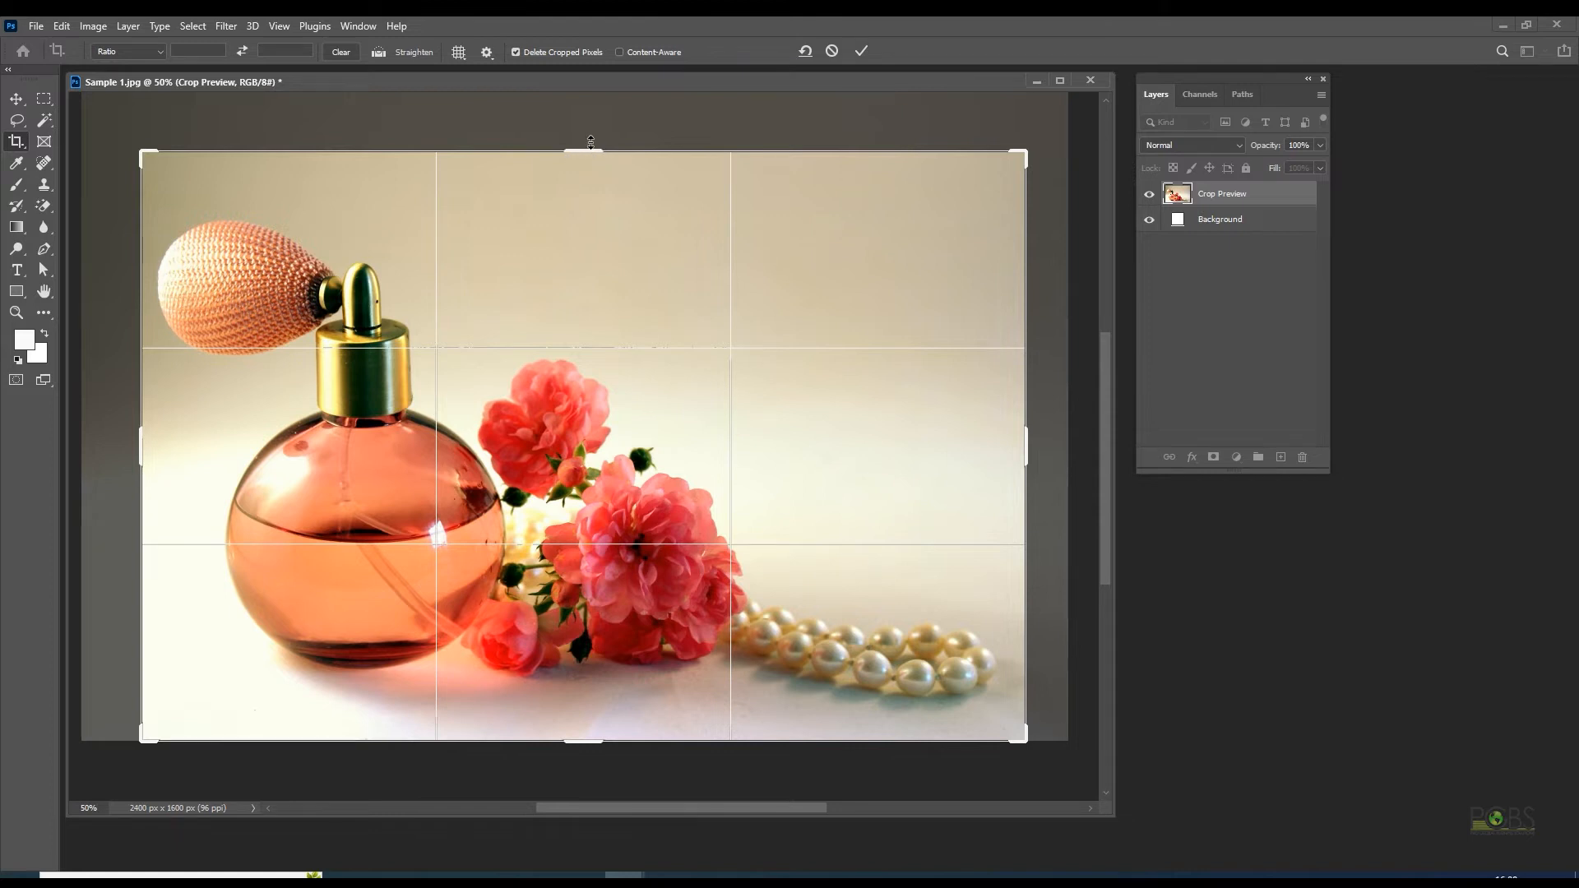
pyautogui.moveTo(589, 151); pyautogui.dragTo(589, 169)
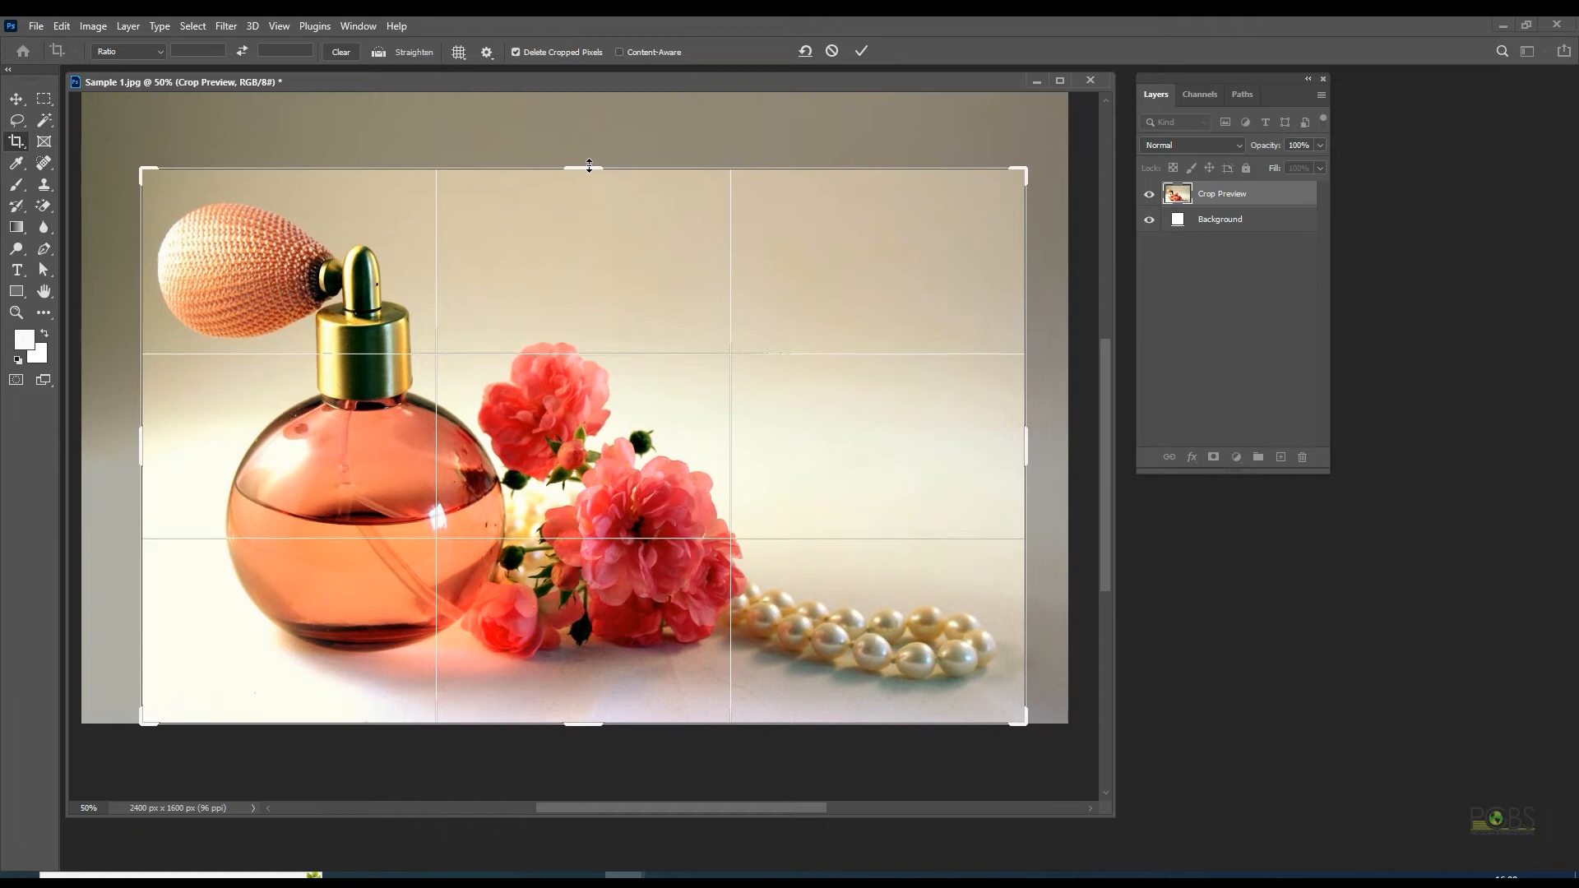
pyautogui.click(860, 51)
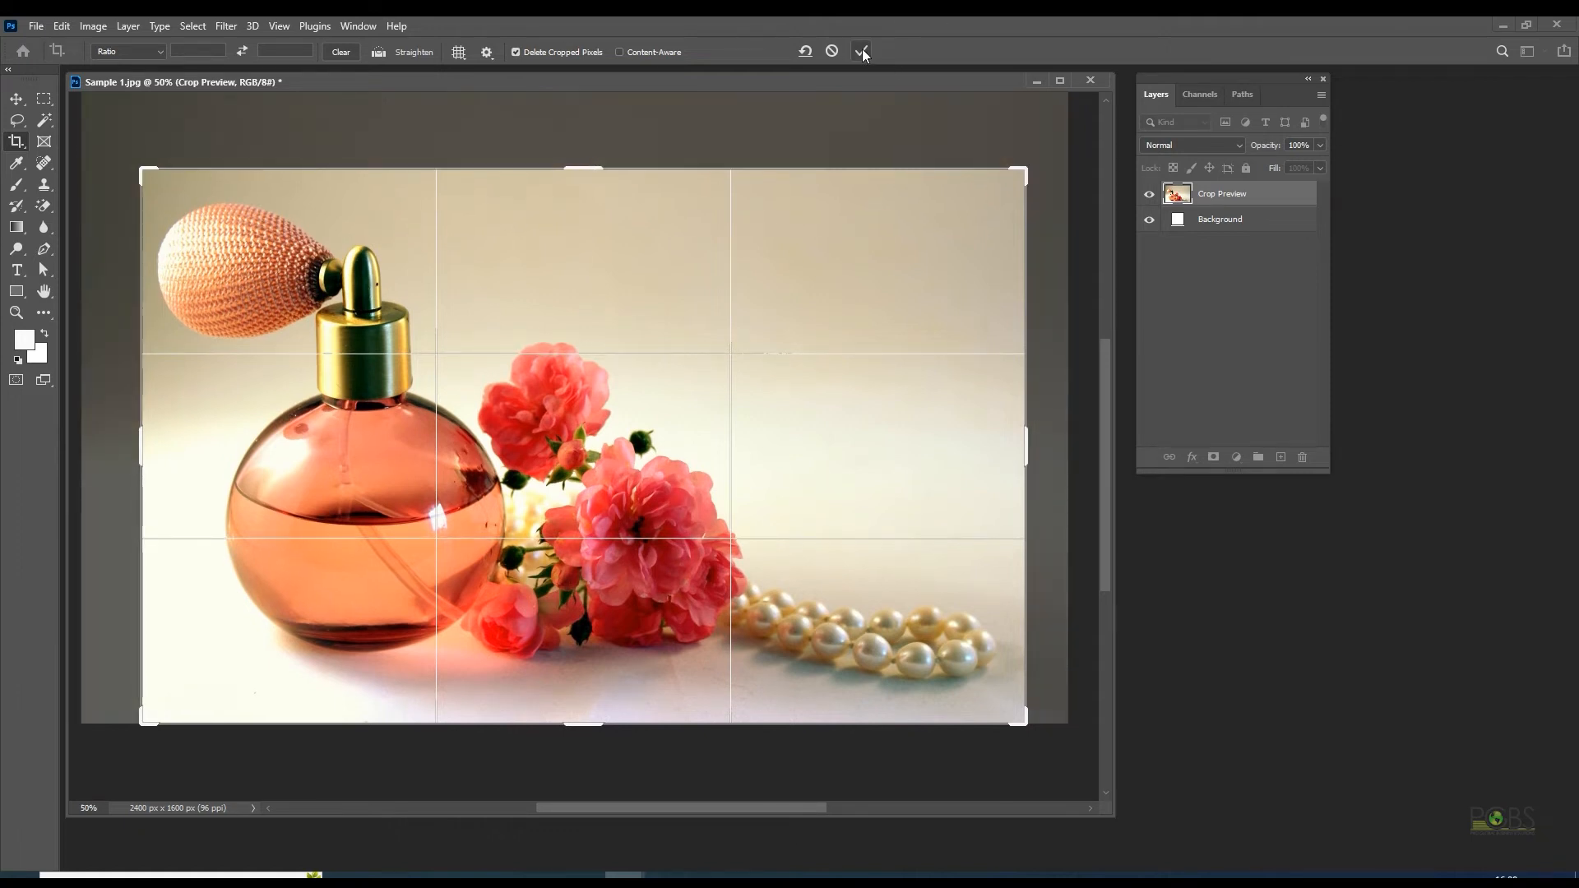
pyautogui.click(860, 51)
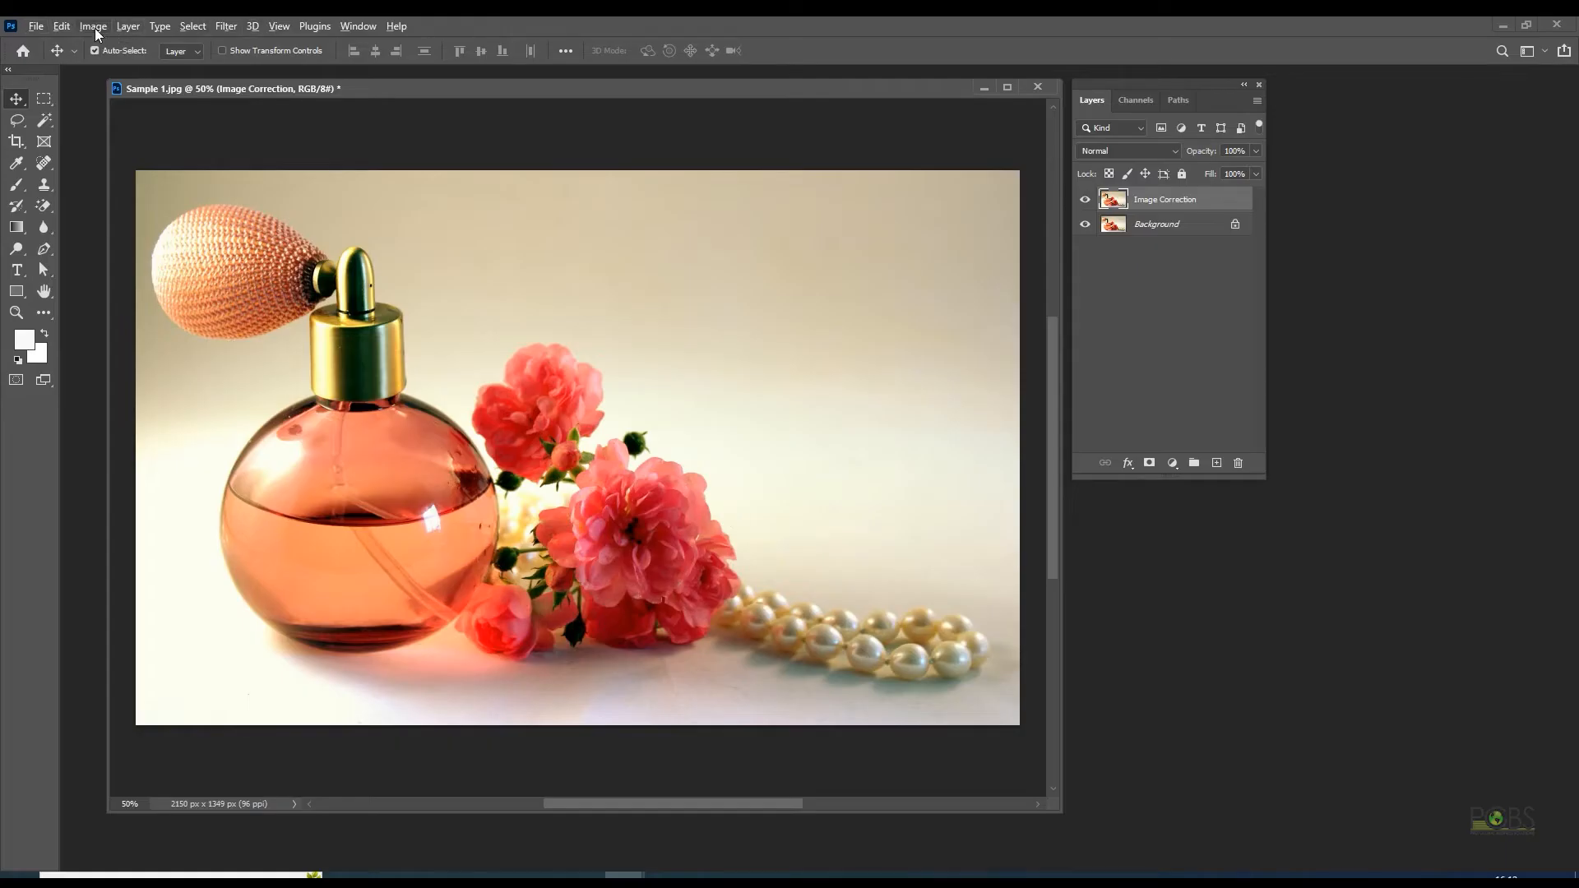
# Step: In Levels, lower the white input point to 246 and nudge the midtones brighter
pyautogui.click(92, 25)
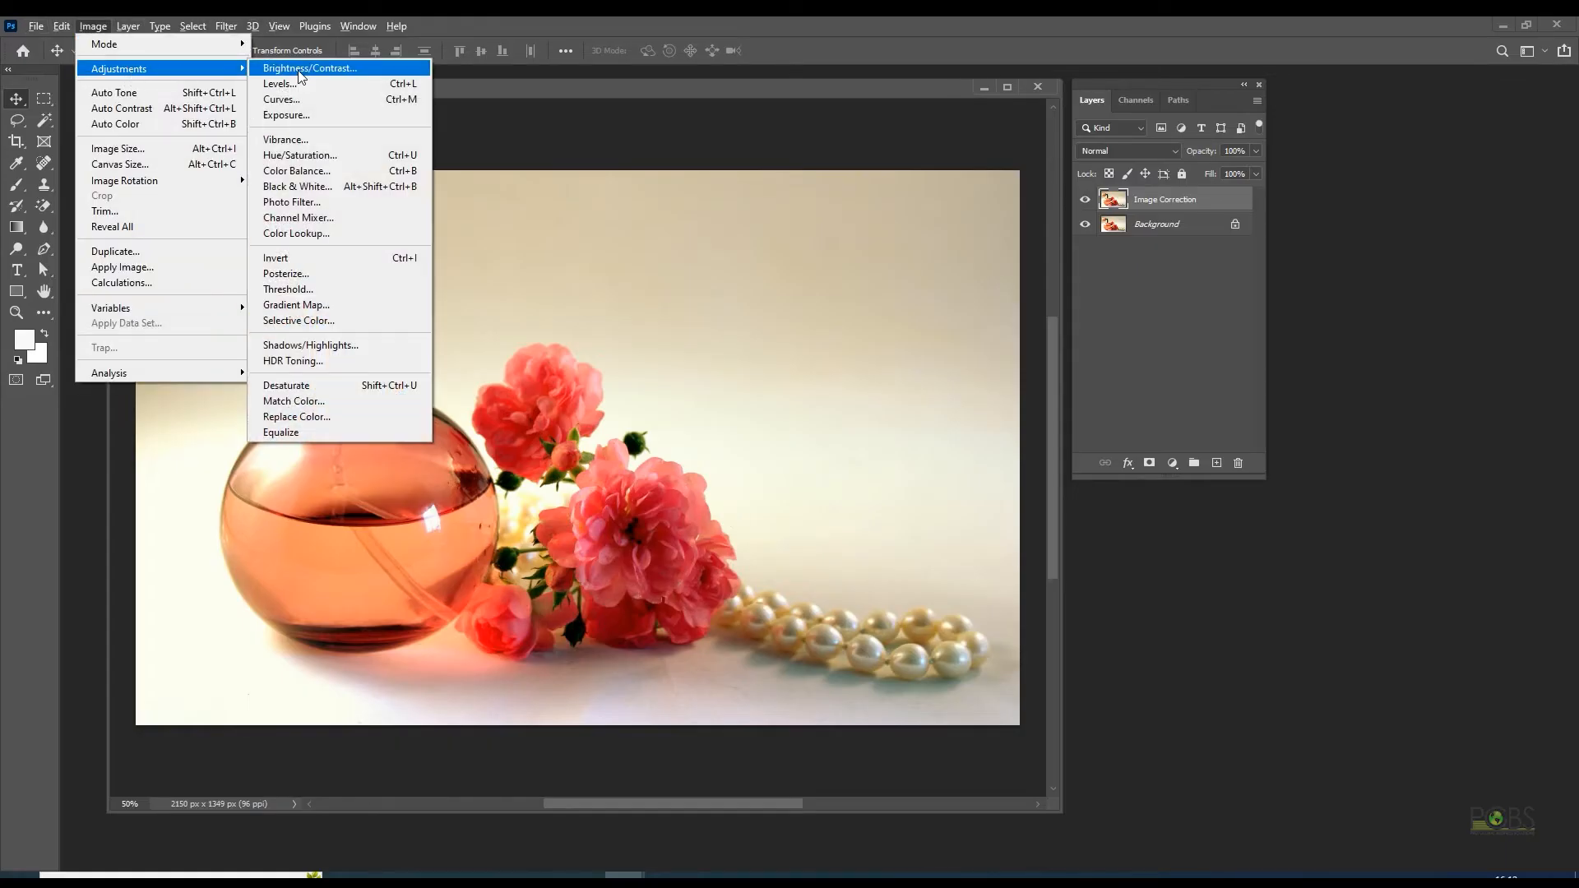
pyautogui.click(279, 84)
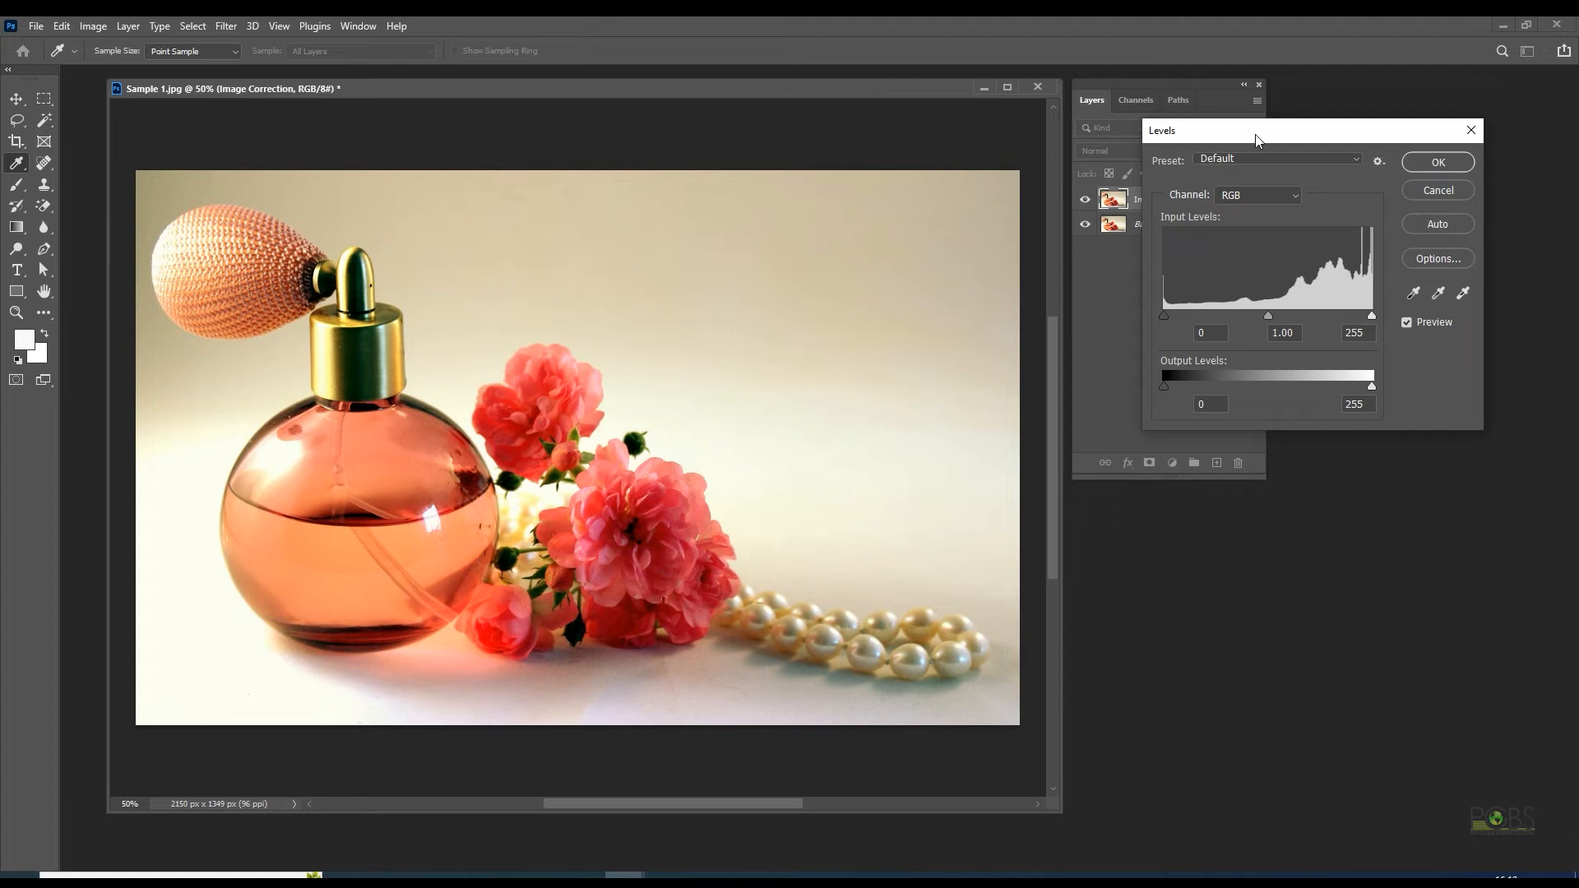
pyautogui.moveTo(1258, 130); pyautogui.dragTo(1238, 492)
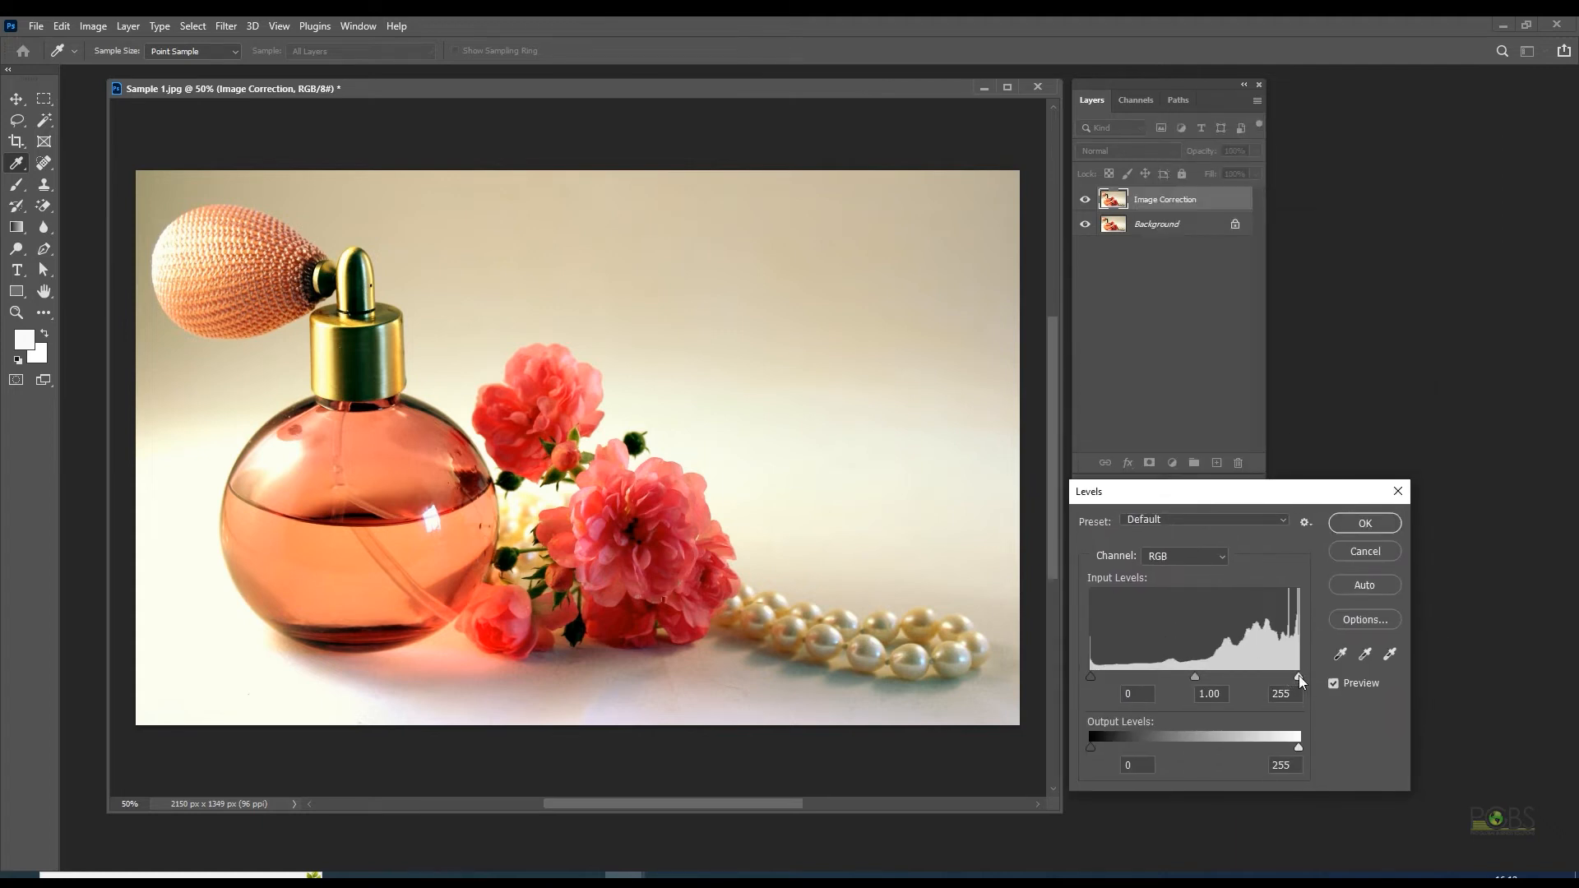
pyautogui.moveTo(1298, 675); pyautogui.dragTo(1294, 676)
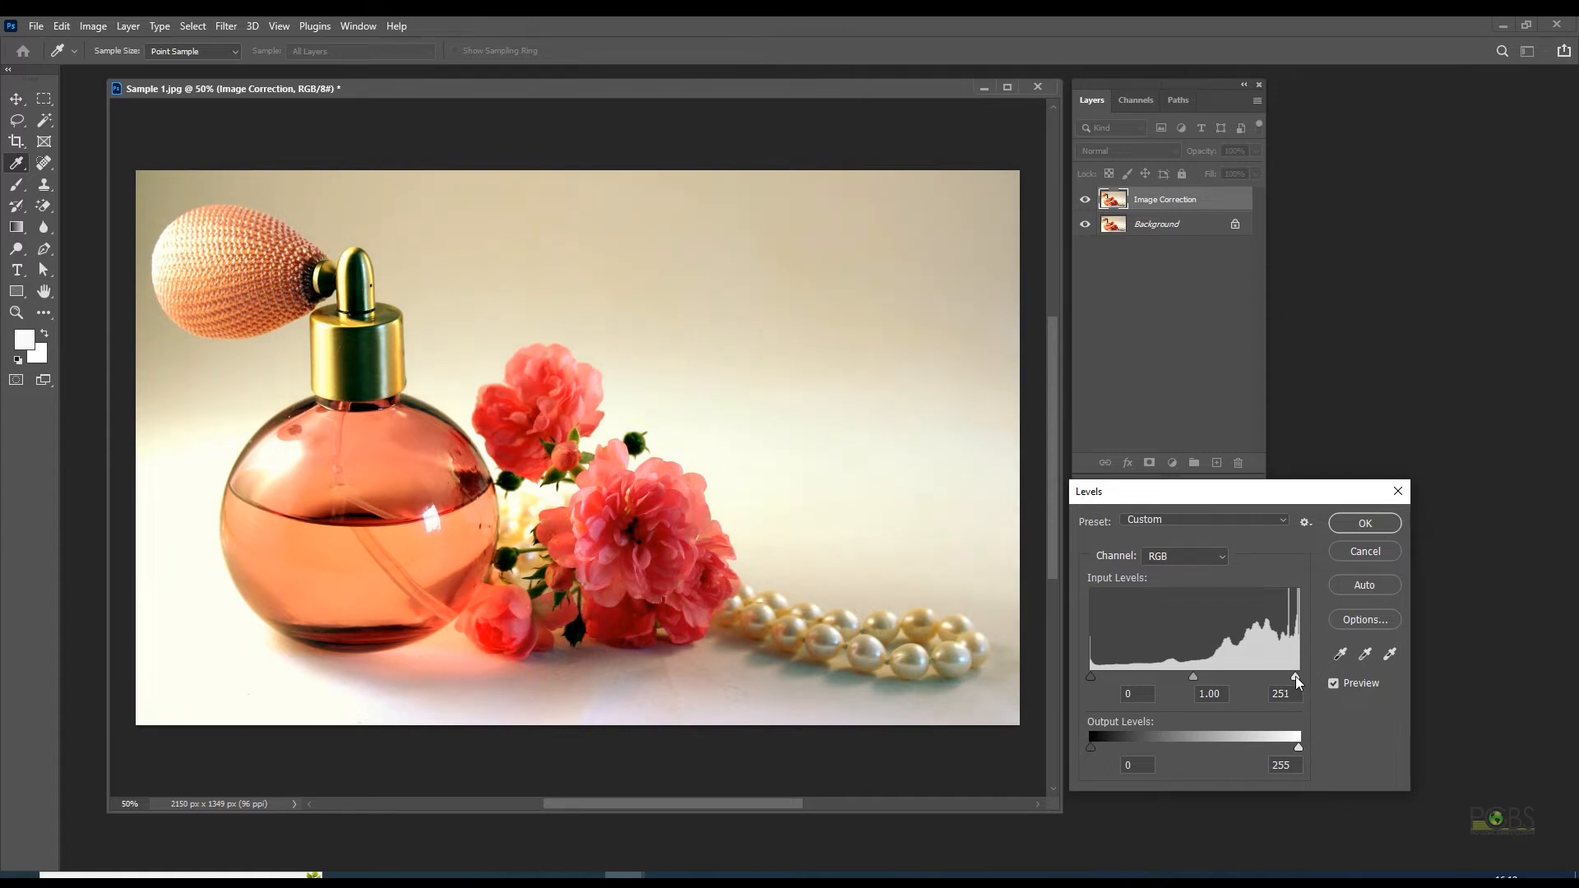
pyautogui.moveTo(1297, 676); pyautogui.dragTo(1293, 676)
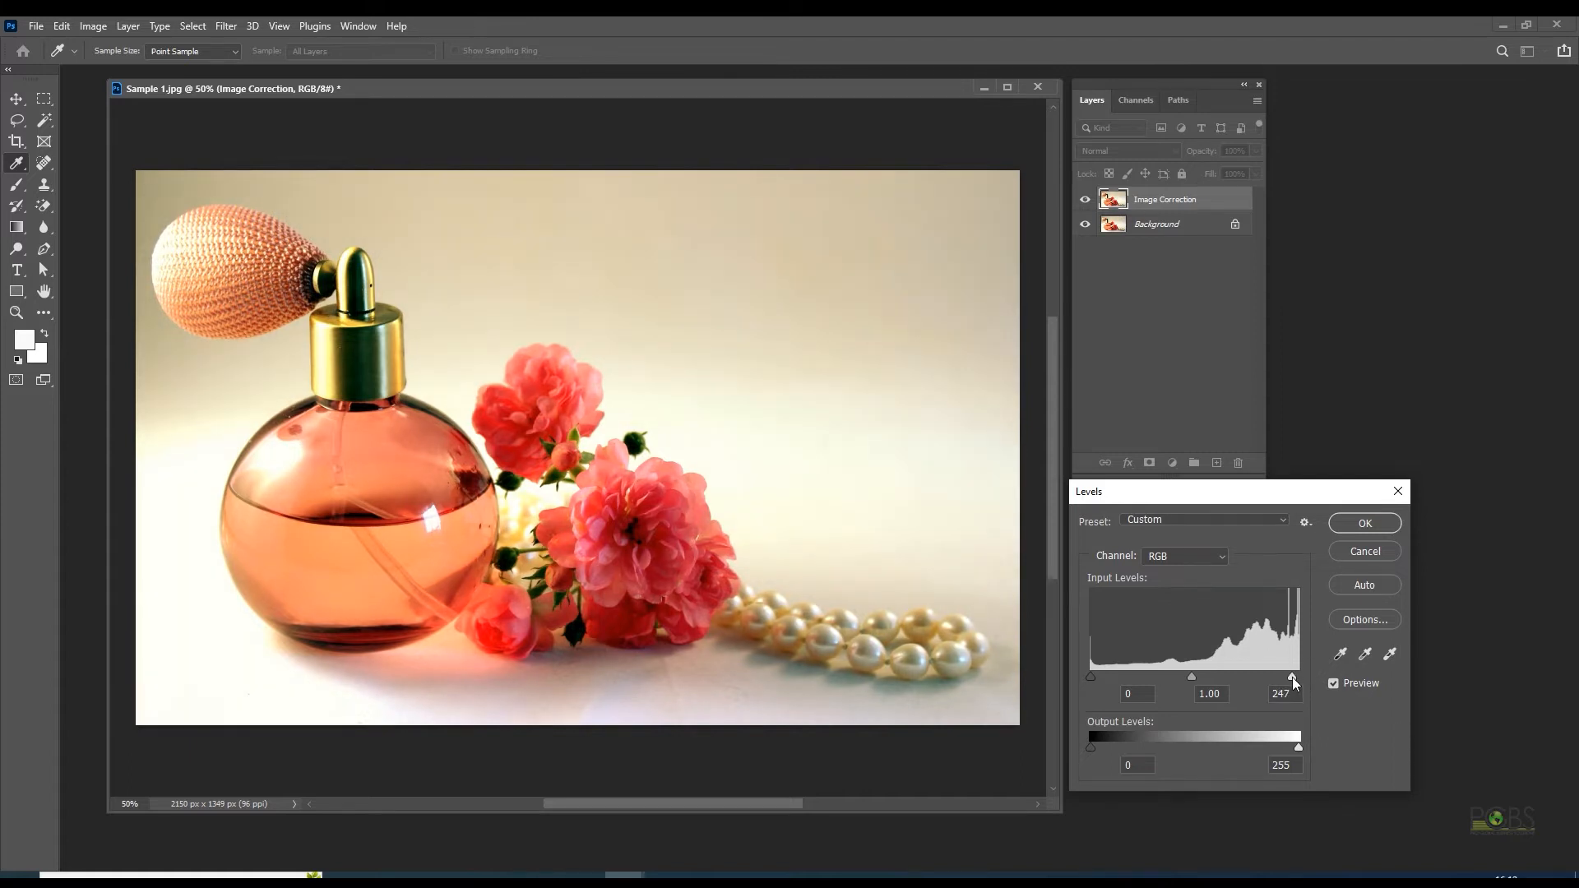
pyautogui.moveTo(1292, 676); pyautogui.dragTo(1289, 676)
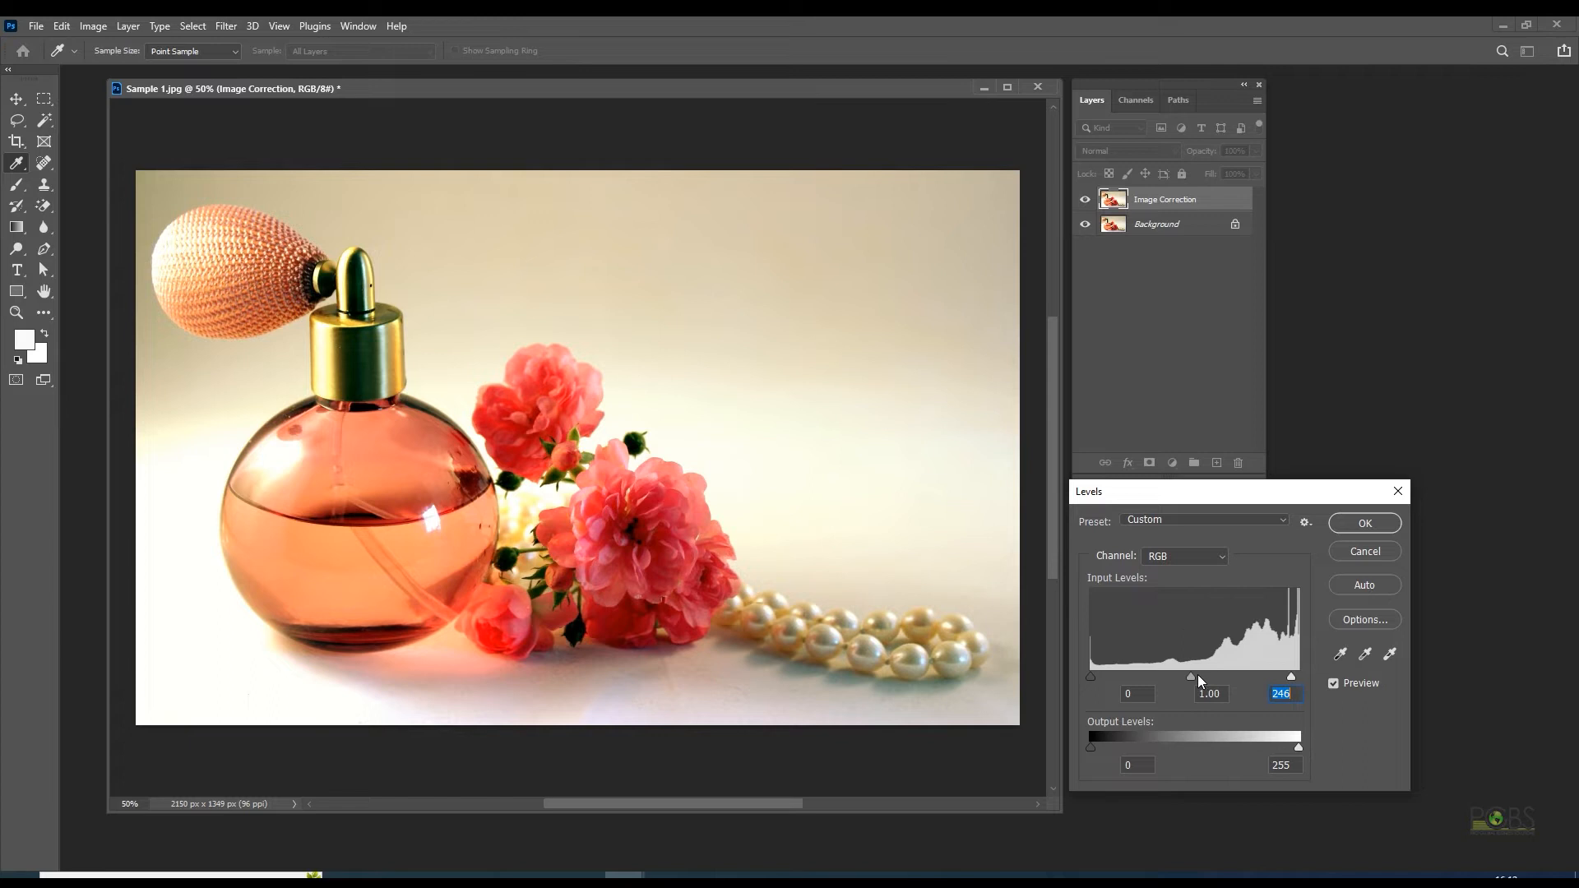
pyautogui.moveTo(1192, 675); pyautogui.dragTo(1194, 676)
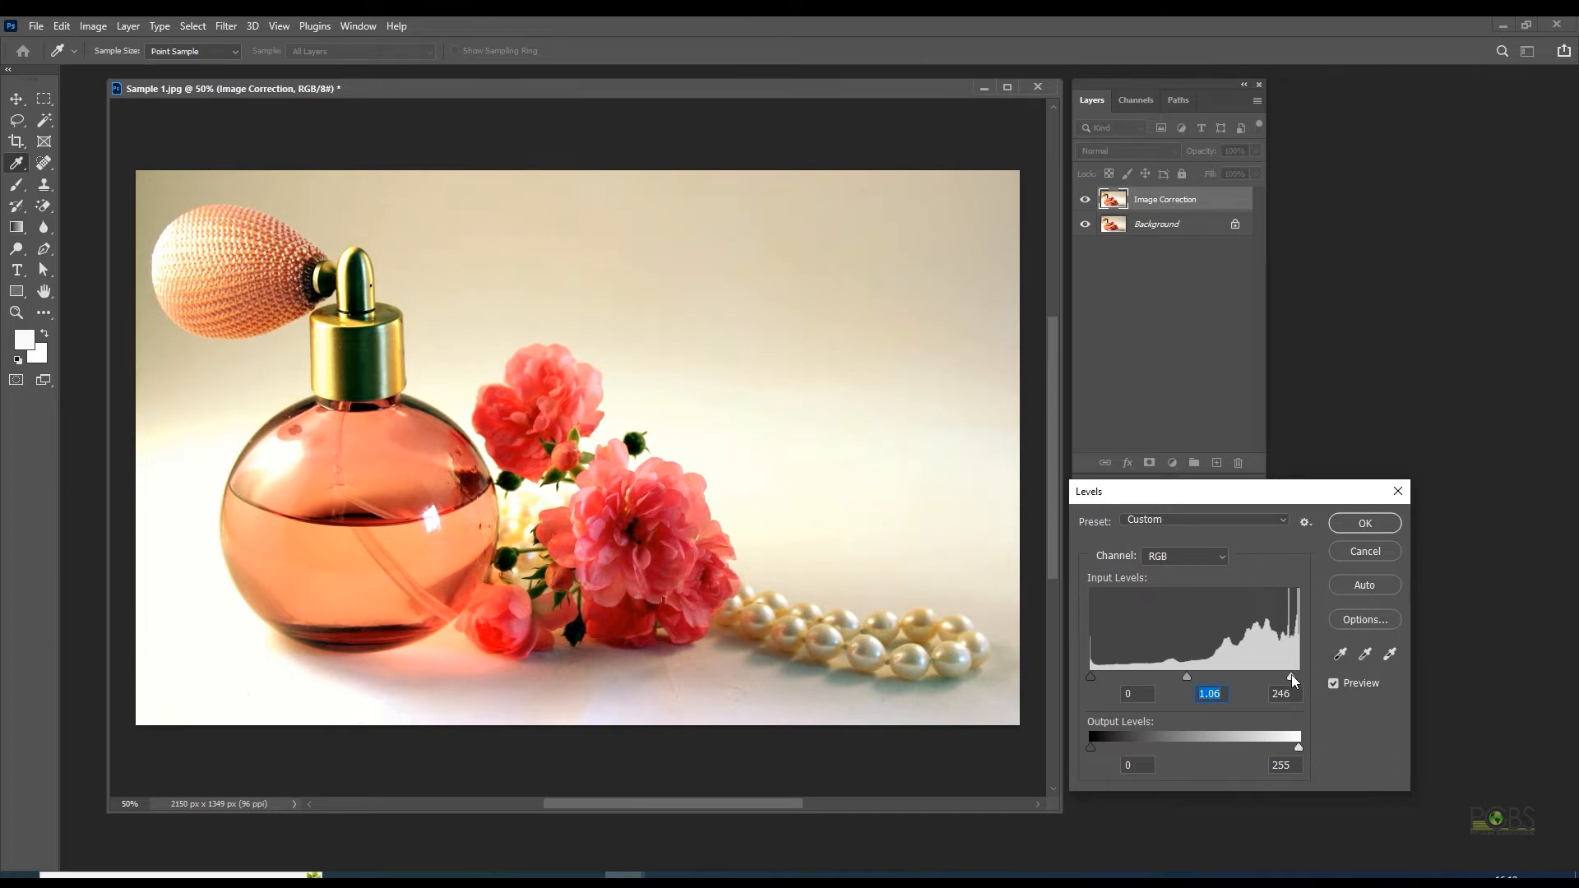
# Step: Lower the white input point to 211 and raise the midtone gamma above 1.00
pyautogui.moveTo(1293, 675); pyautogui.dragTo(1270, 676)
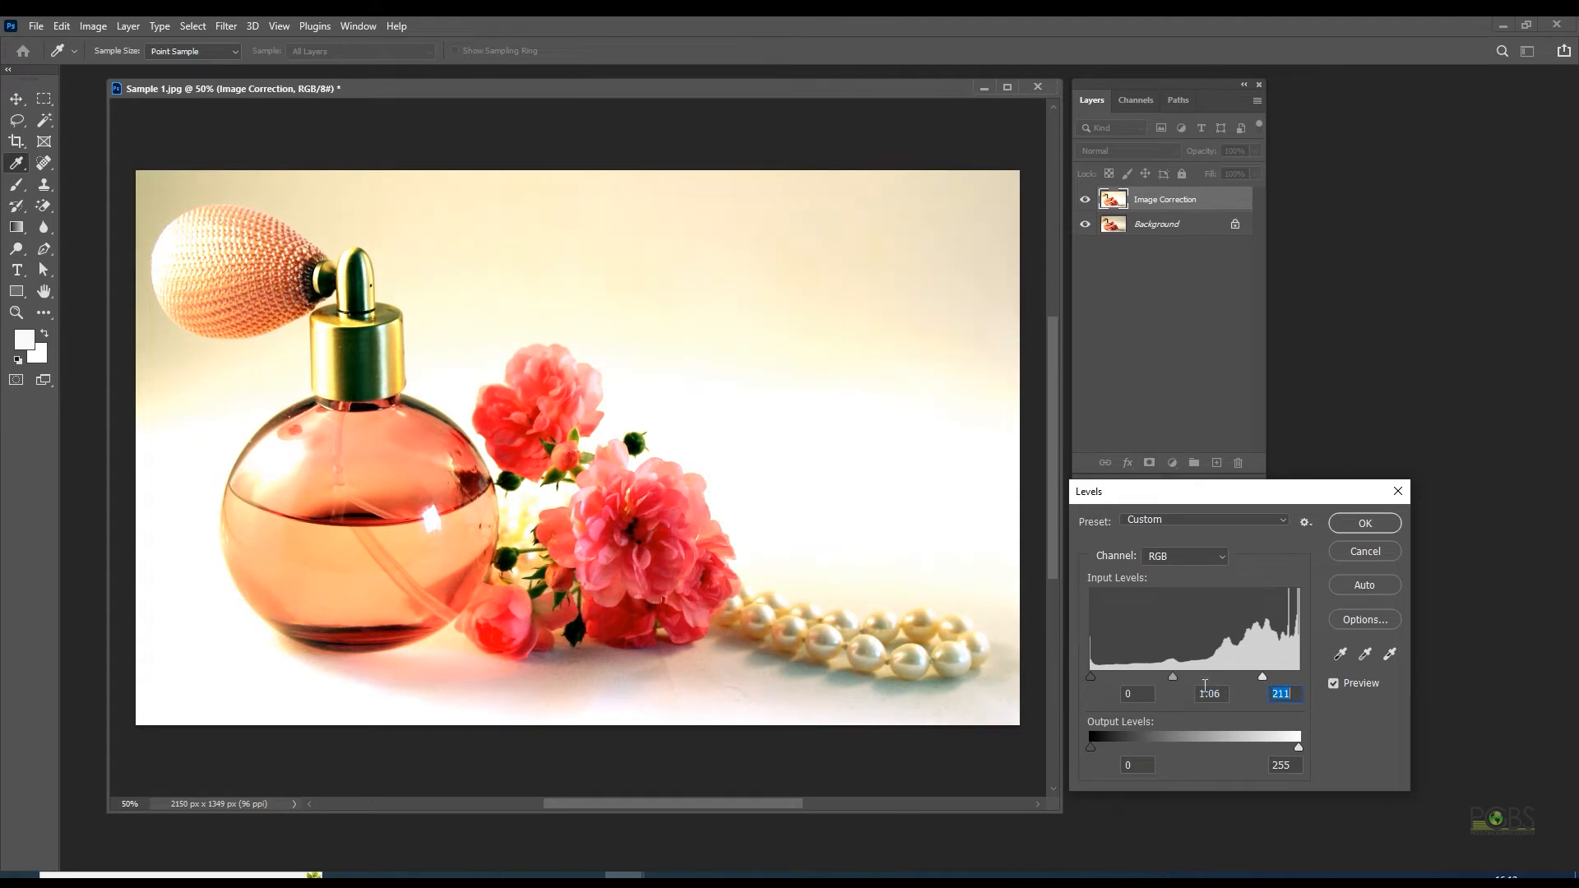
pyautogui.moveTo(1203, 676); pyautogui.dragTo(1177, 676)
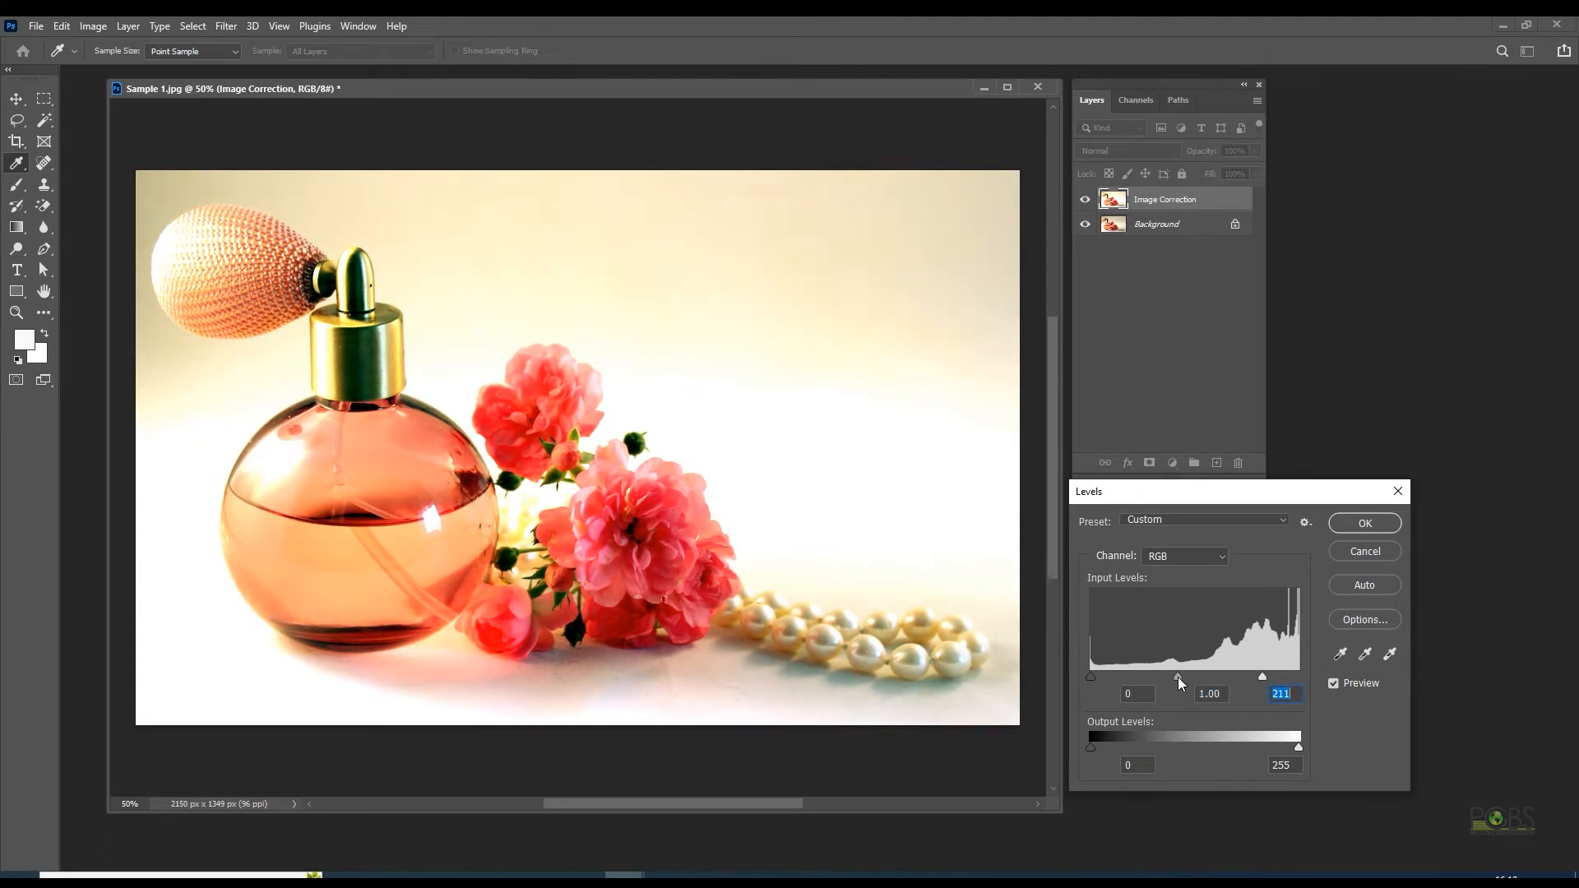
pyautogui.moveTo(1177, 676); pyautogui.dragTo(1153, 676)
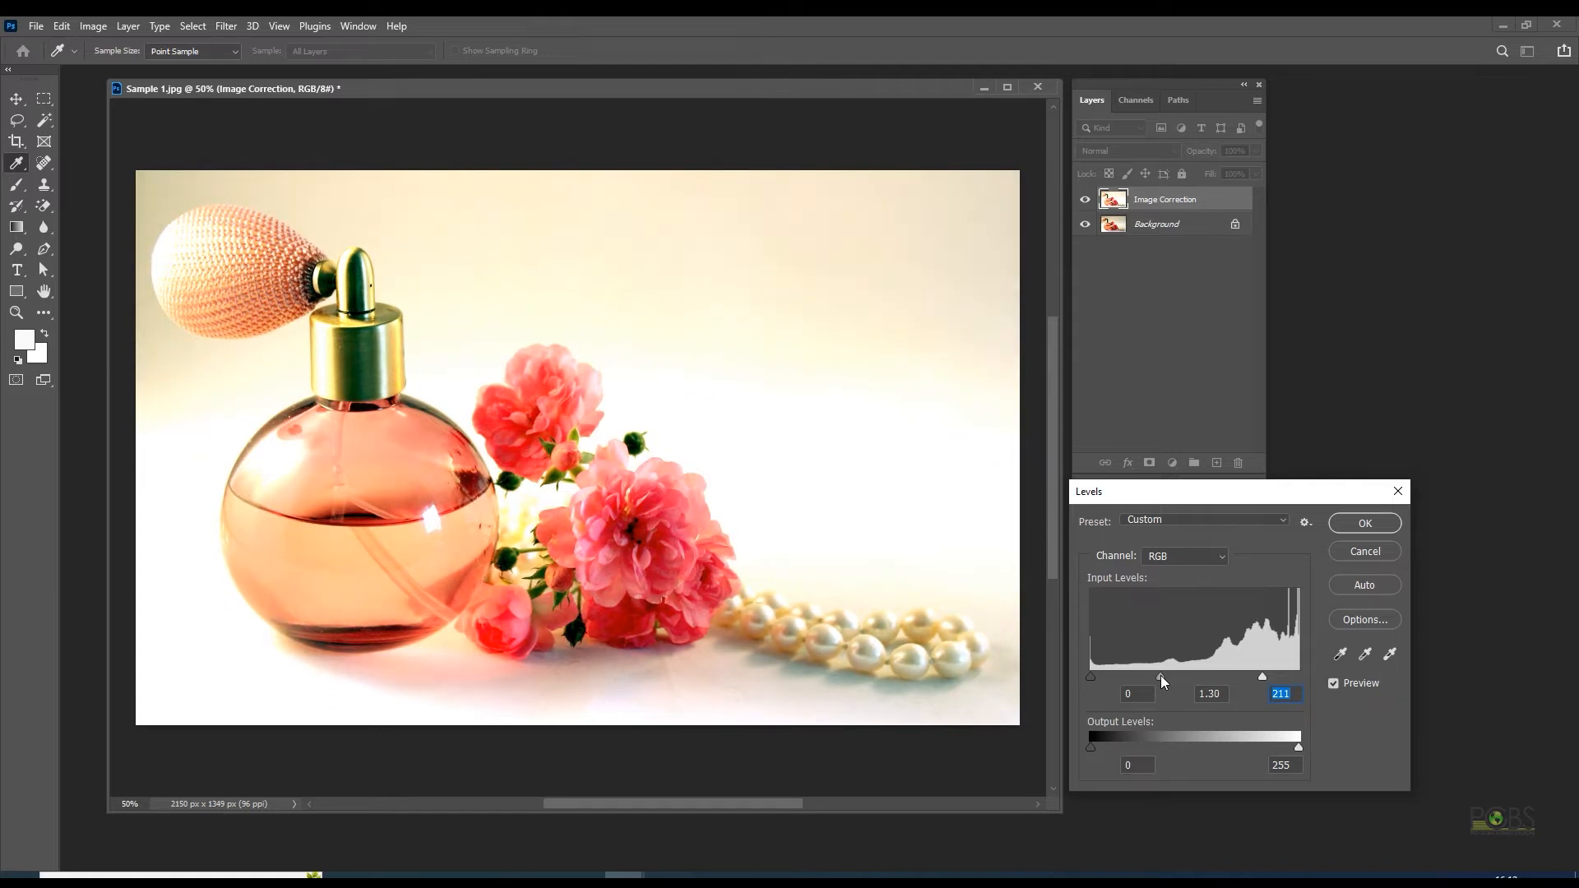
pyautogui.moveTo(1159, 676); pyautogui.dragTo(1177, 676)
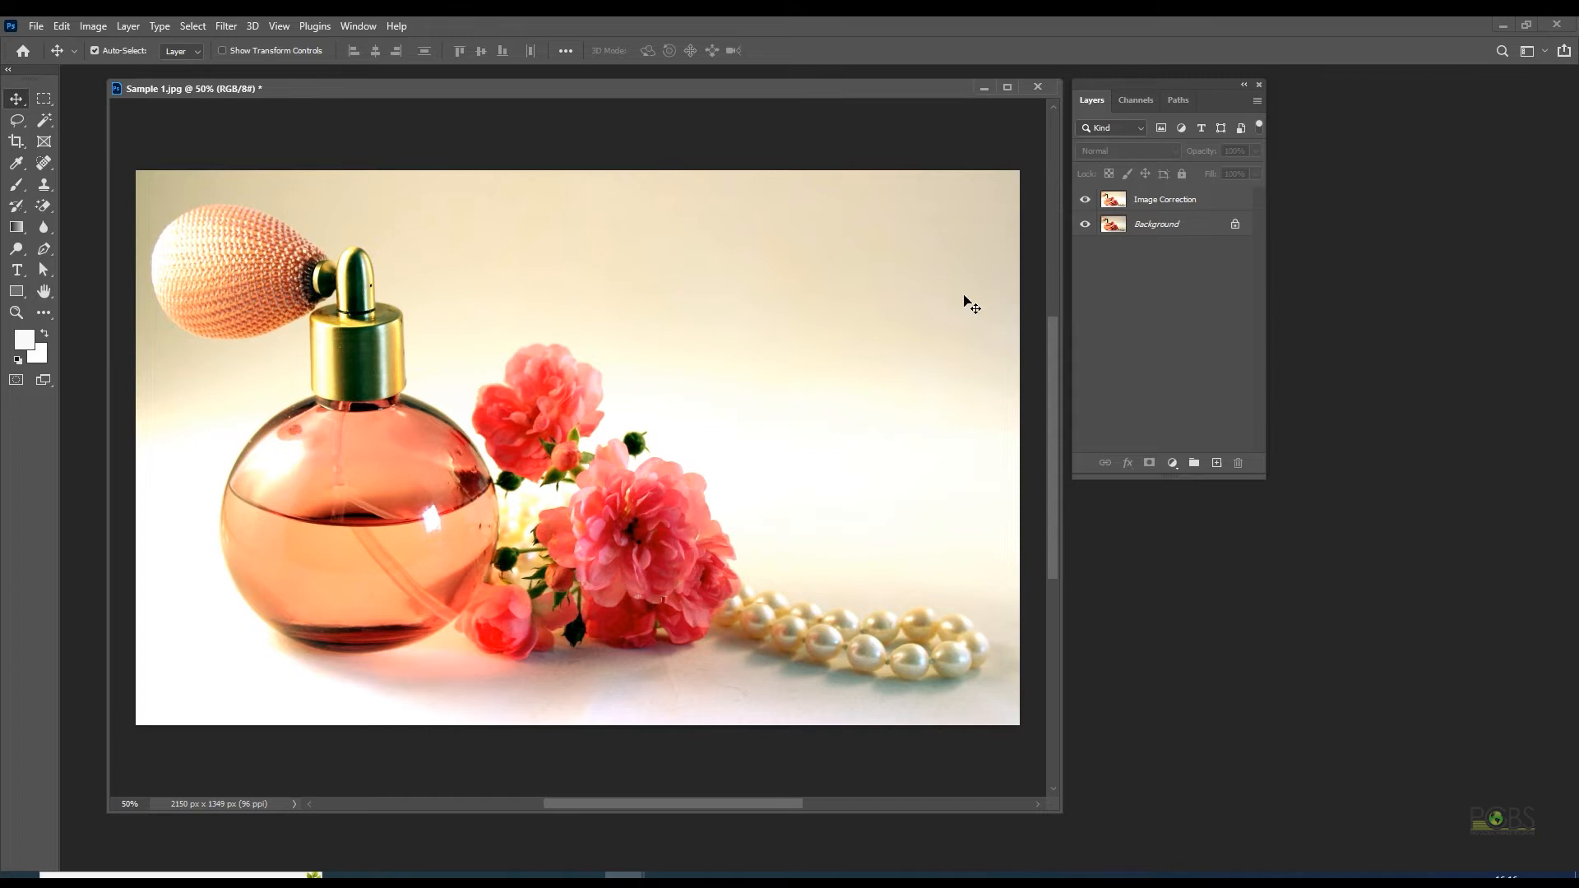
# Step: Duplicate the Image Correction layer as a new layer named Image Clean-up
pyautogui.rightClick(1164, 199)
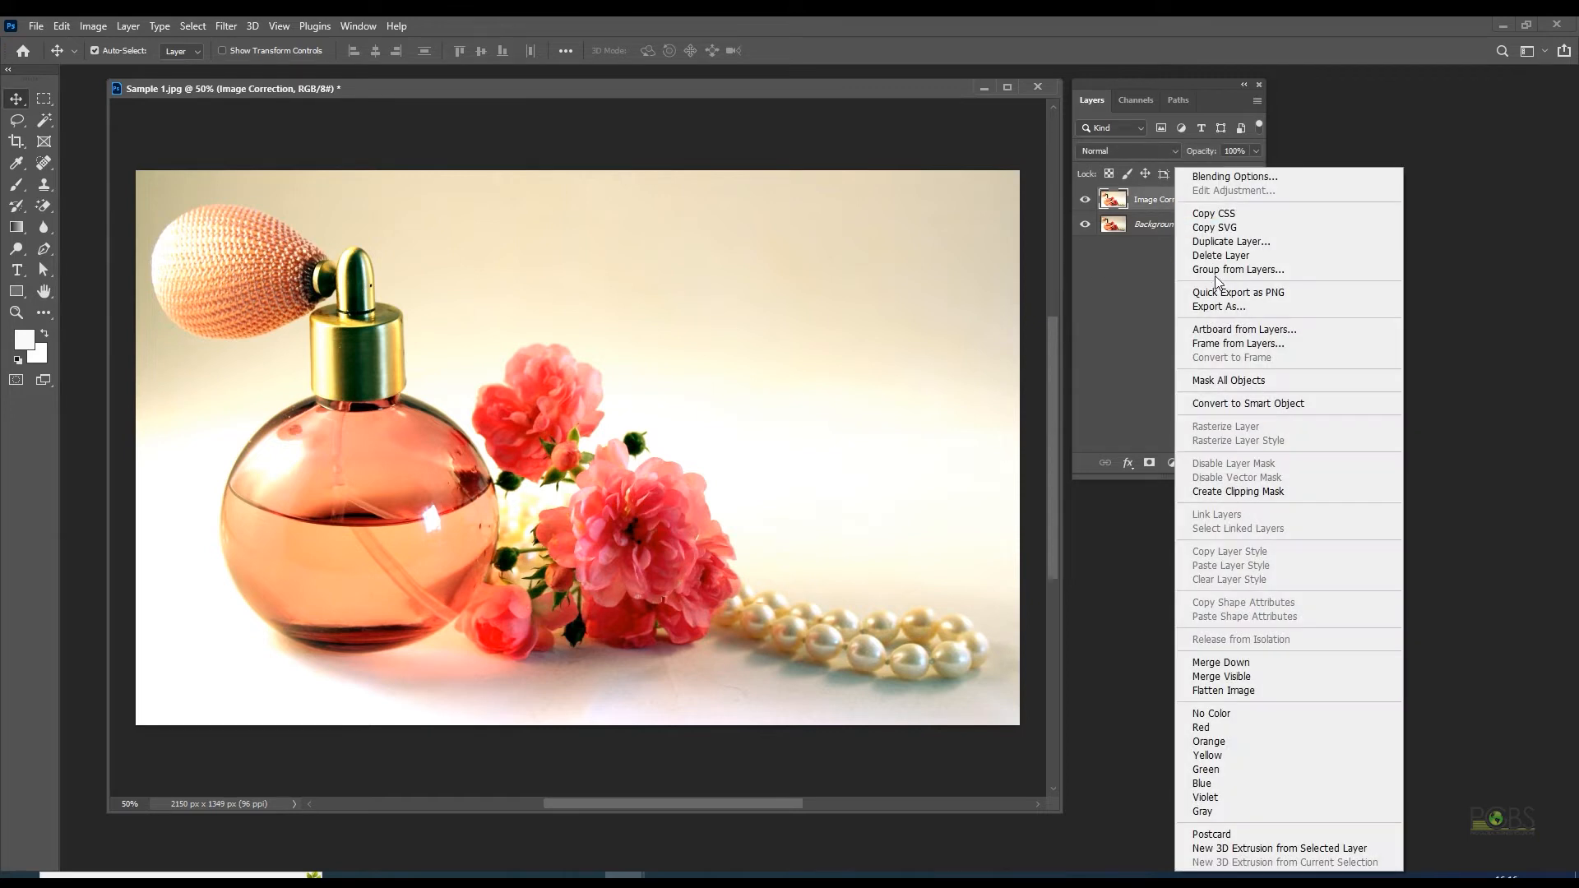
pyautogui.click(1230, 240)
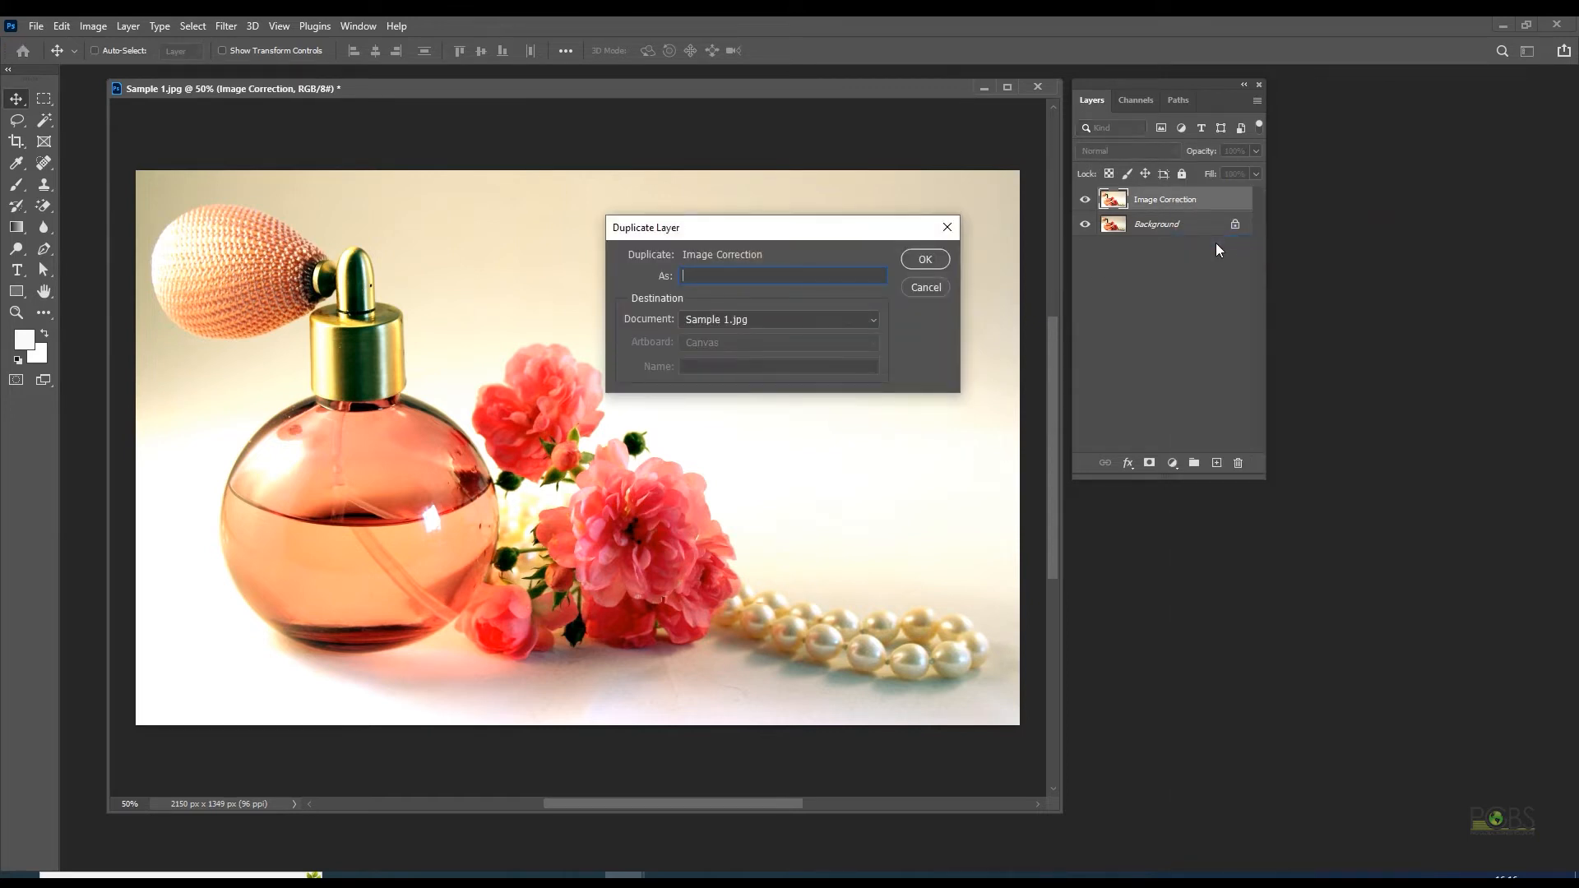
pyautogui.click(94, 51)
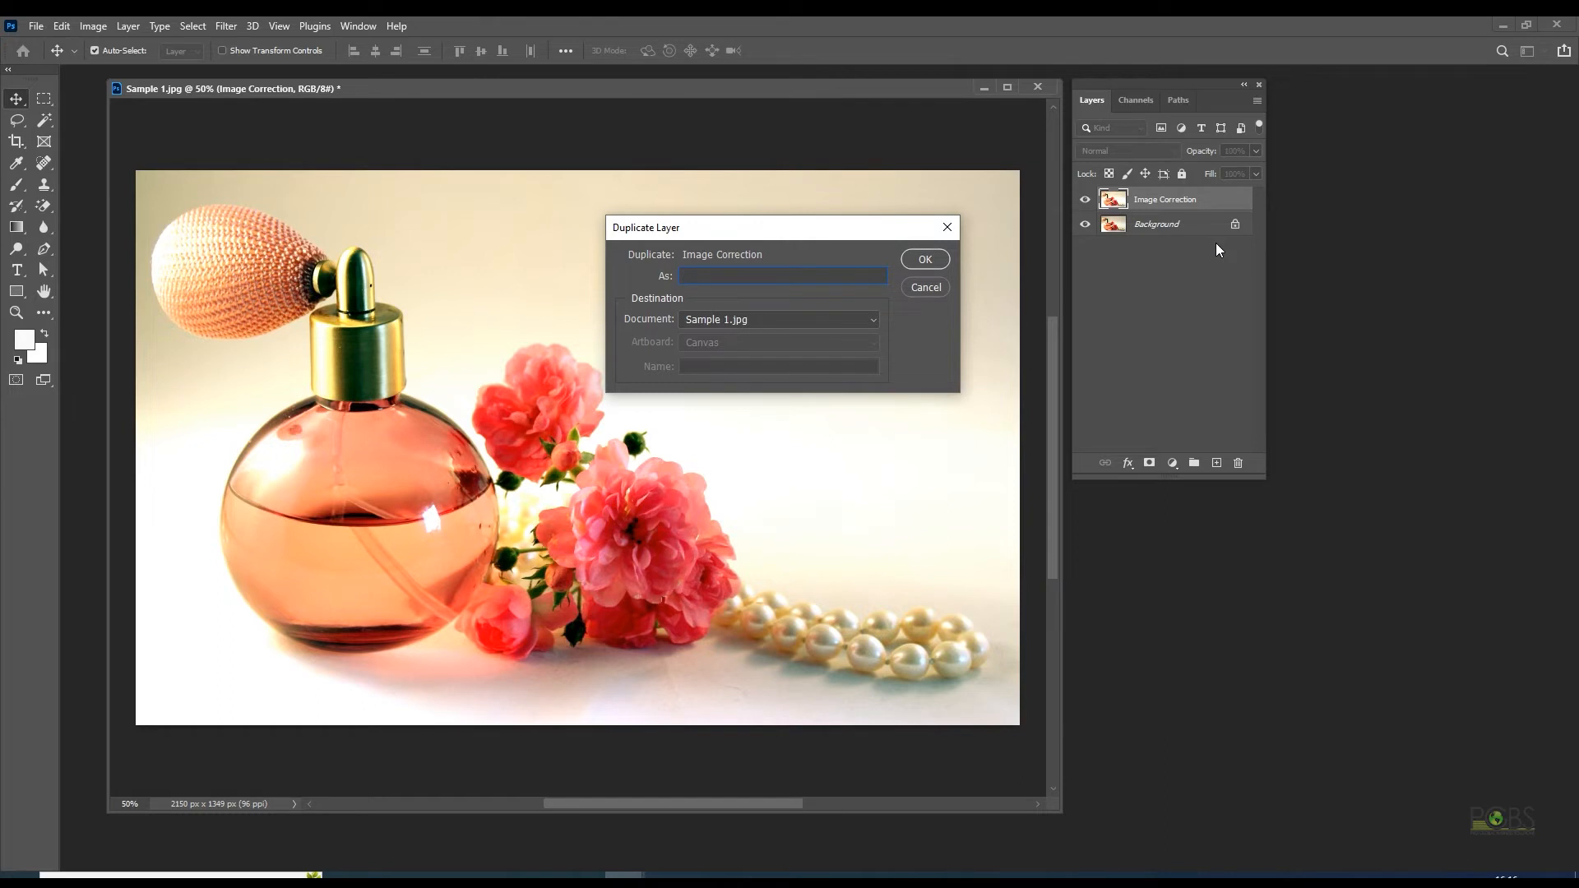
pyautogui.write('Image C')
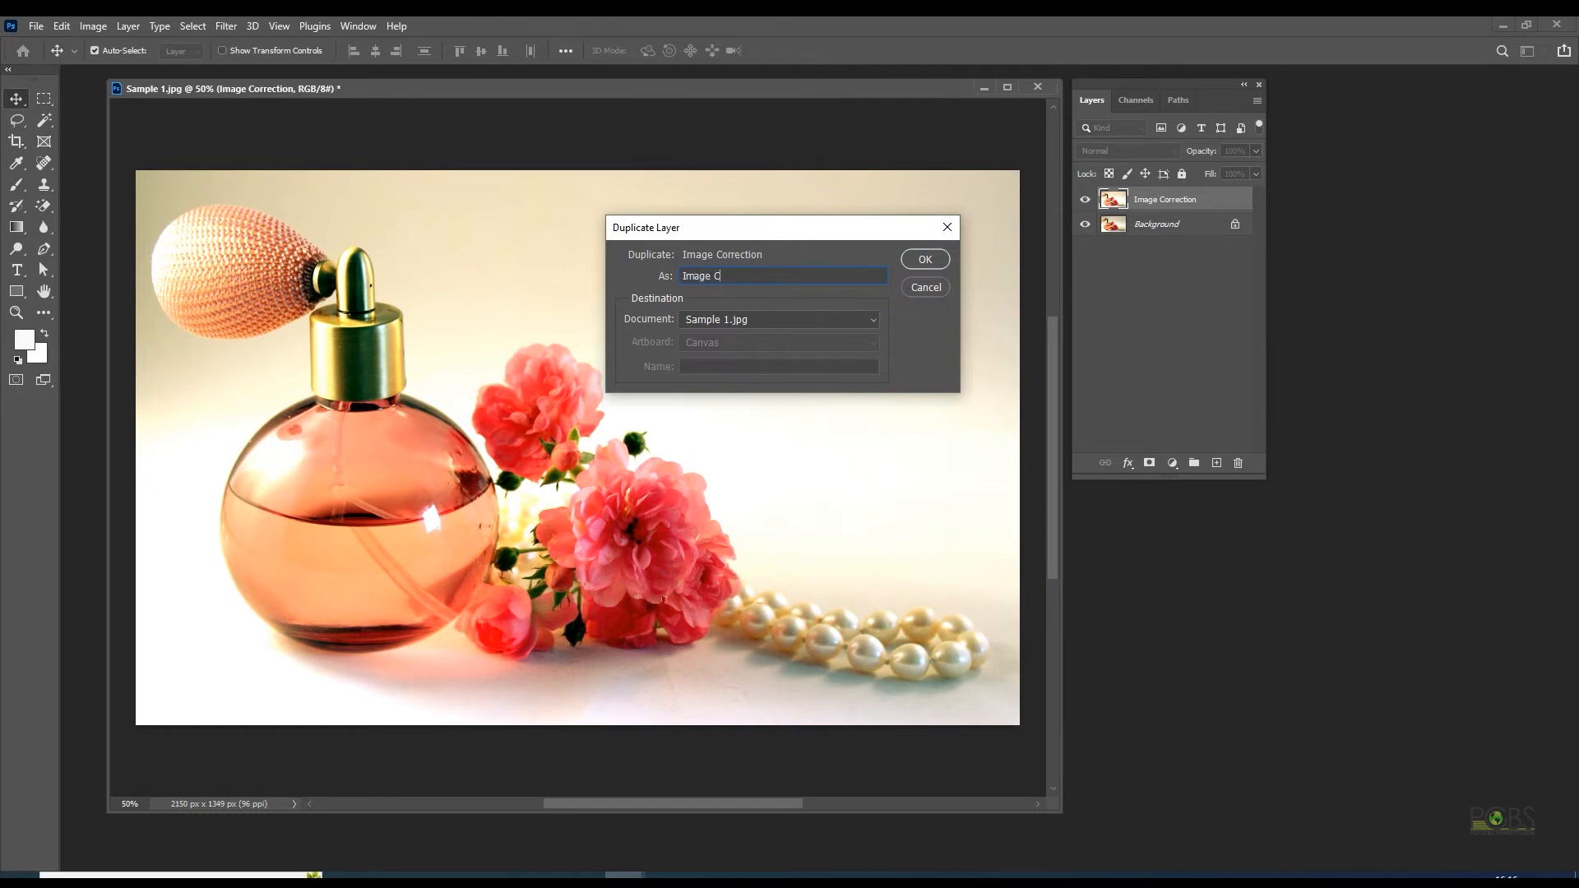
pyautogui.write('lean')
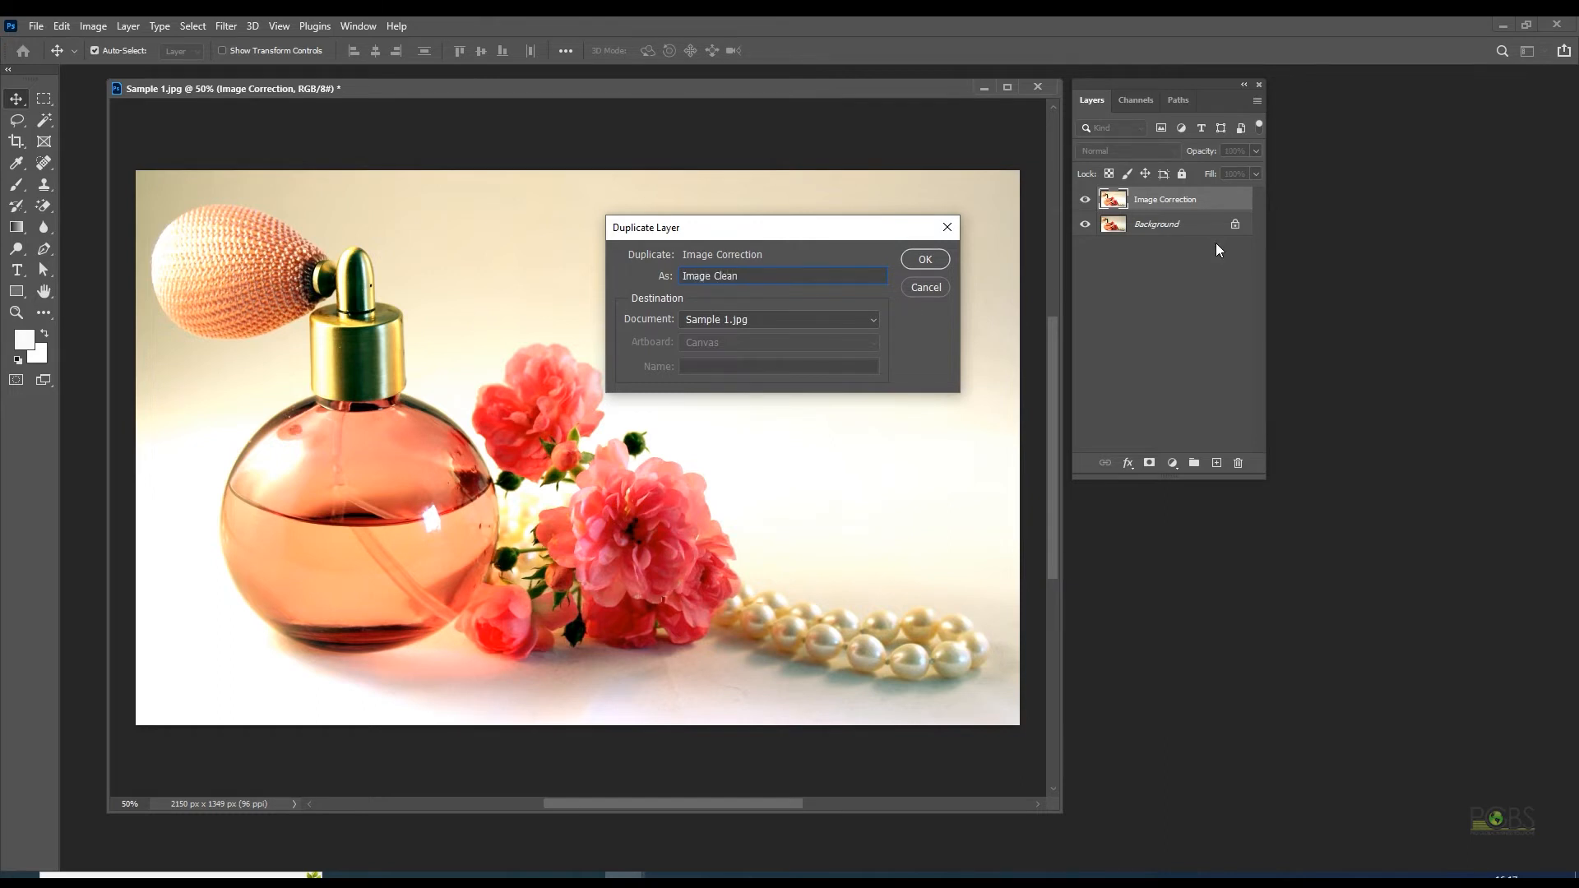
pyautogui.write('-up')
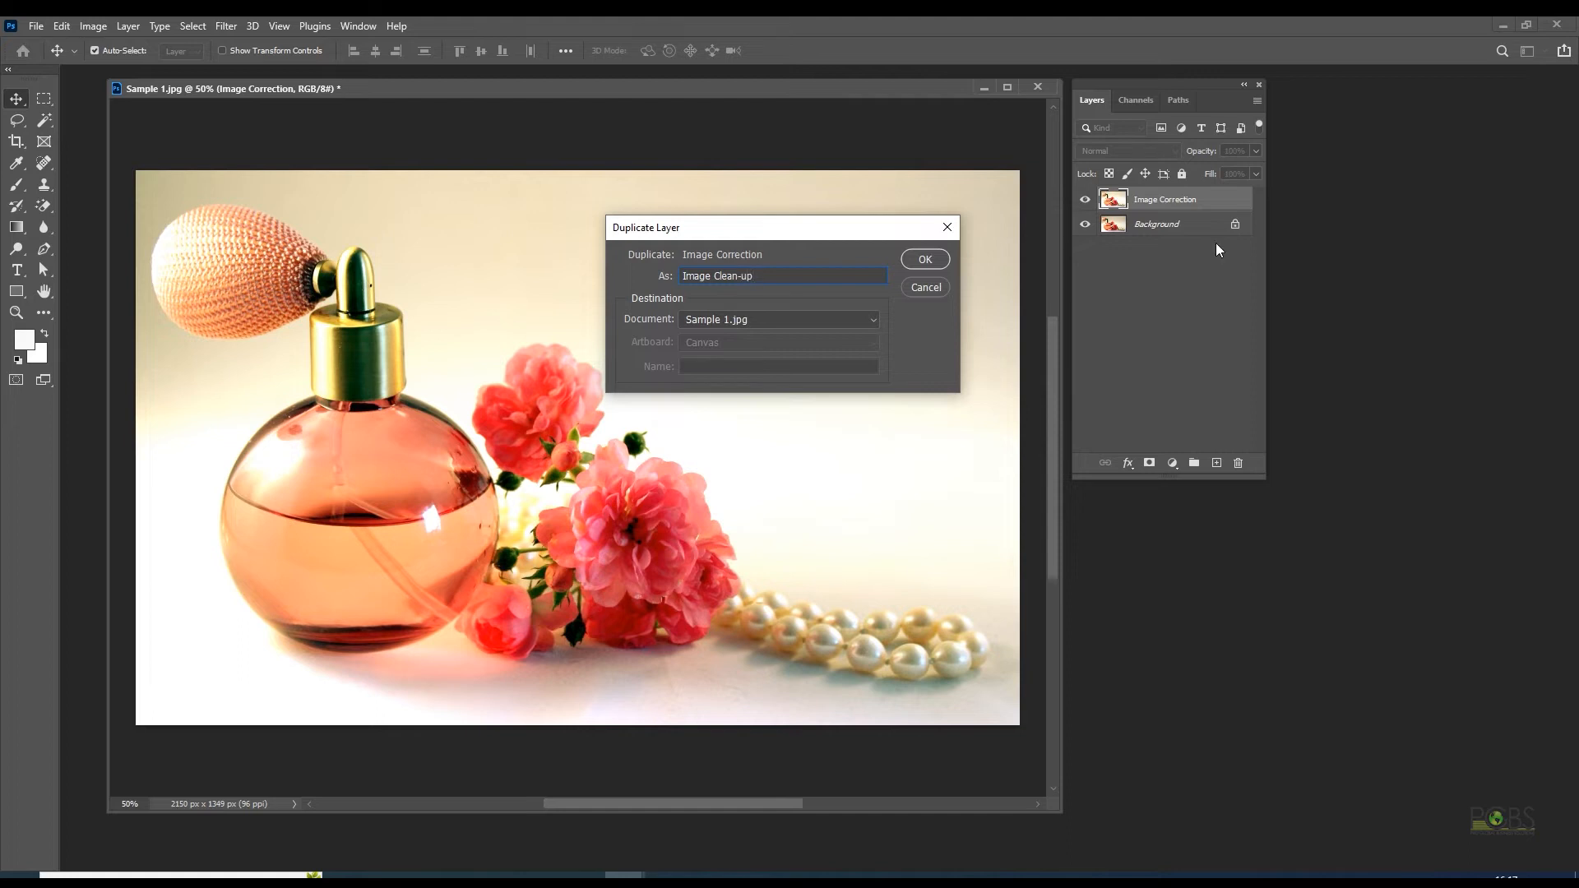
pyautogui.click(923, 259)
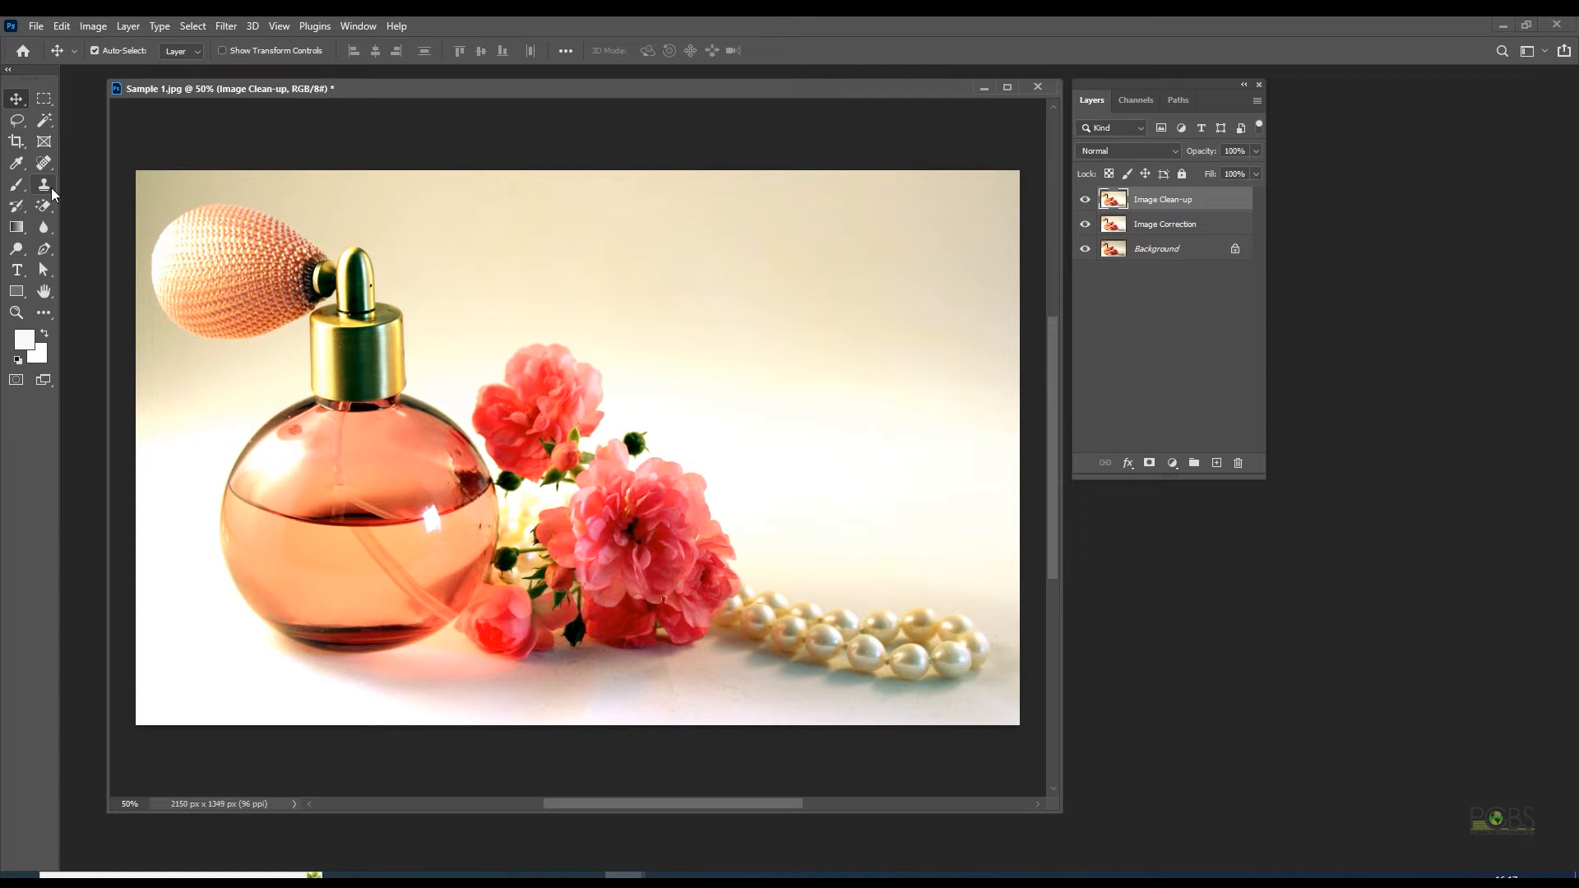
# Step: Clone-stamp over blemishes in the cream background on the Image Clean-up layer
pyautogui.click(43, 186)
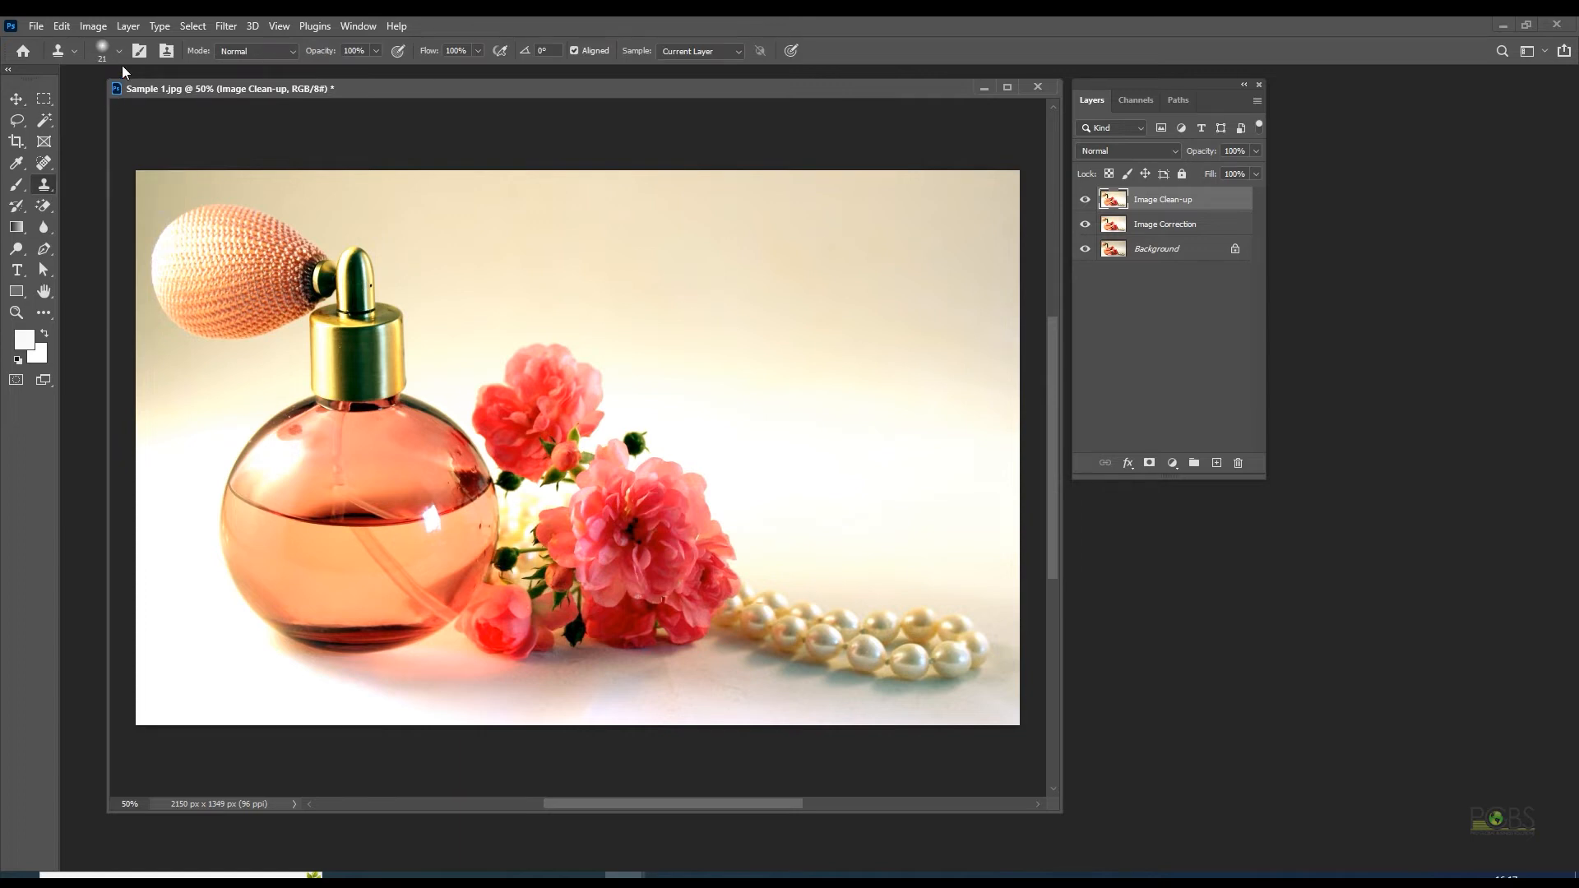
pyautogui.click(119, 51)
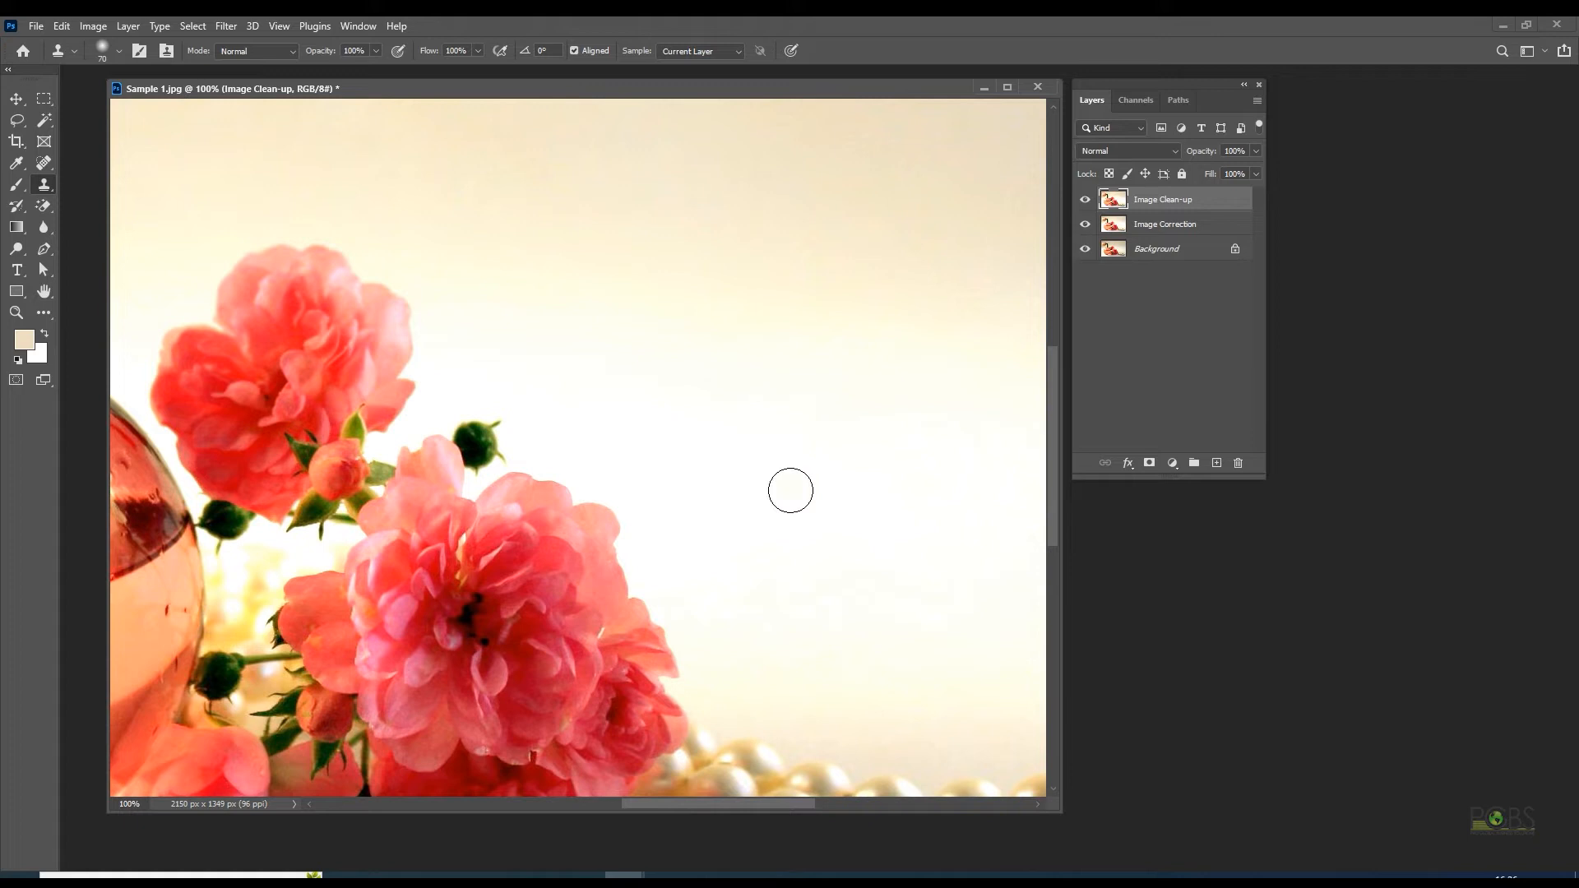
pyautogui.moveTo(866, 407)
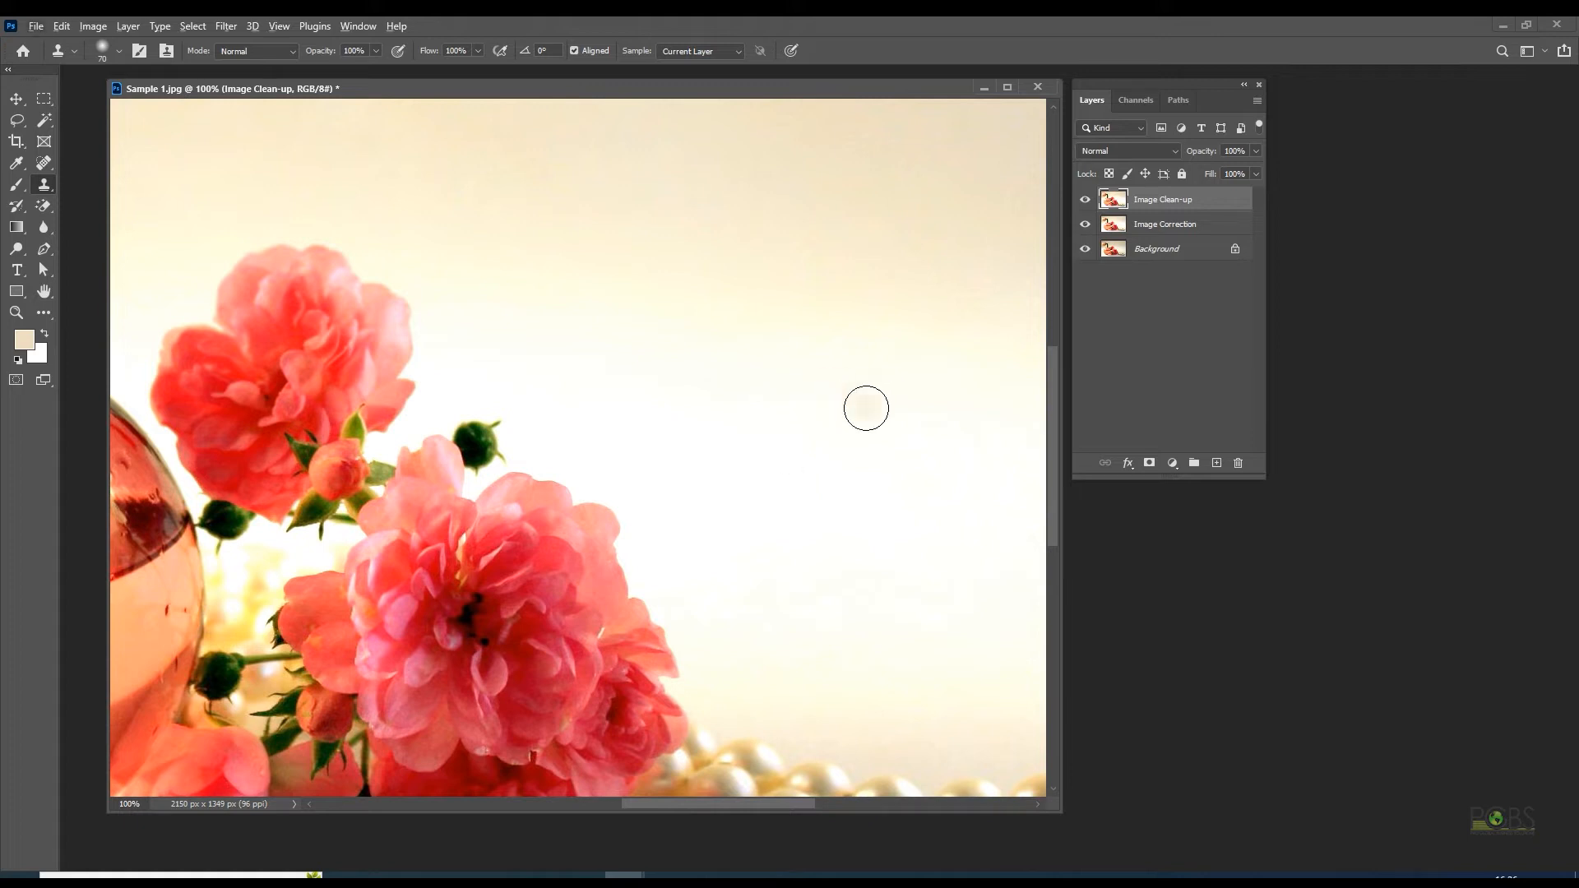
pyautogui.moveTo(908, 178)
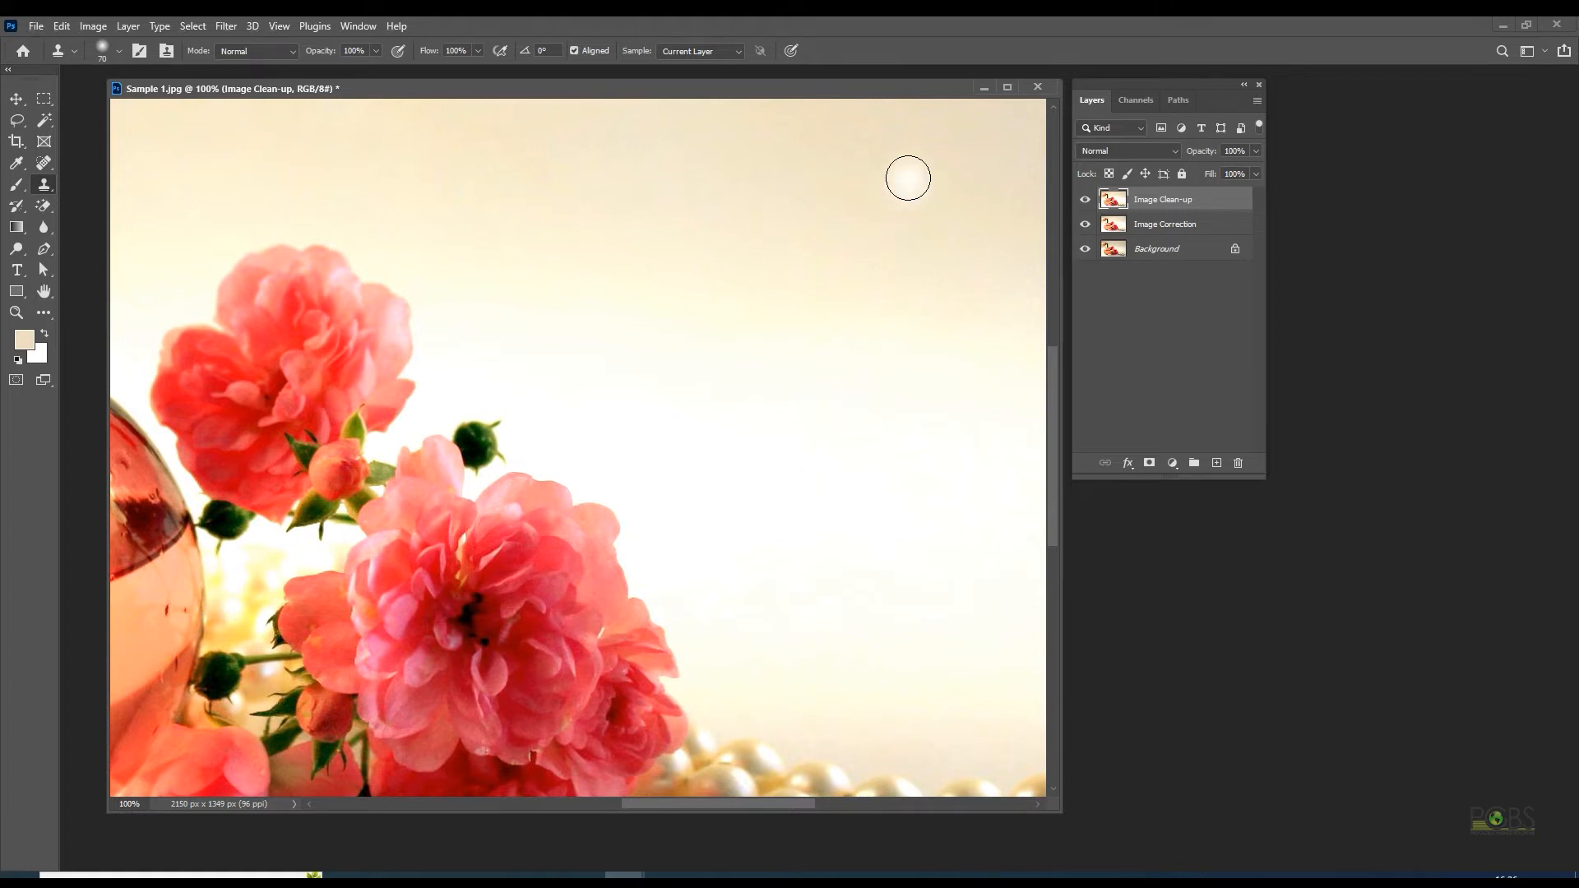
pyautogui.moveTo(906, 179); pyautogui.dragTo(953, 163)
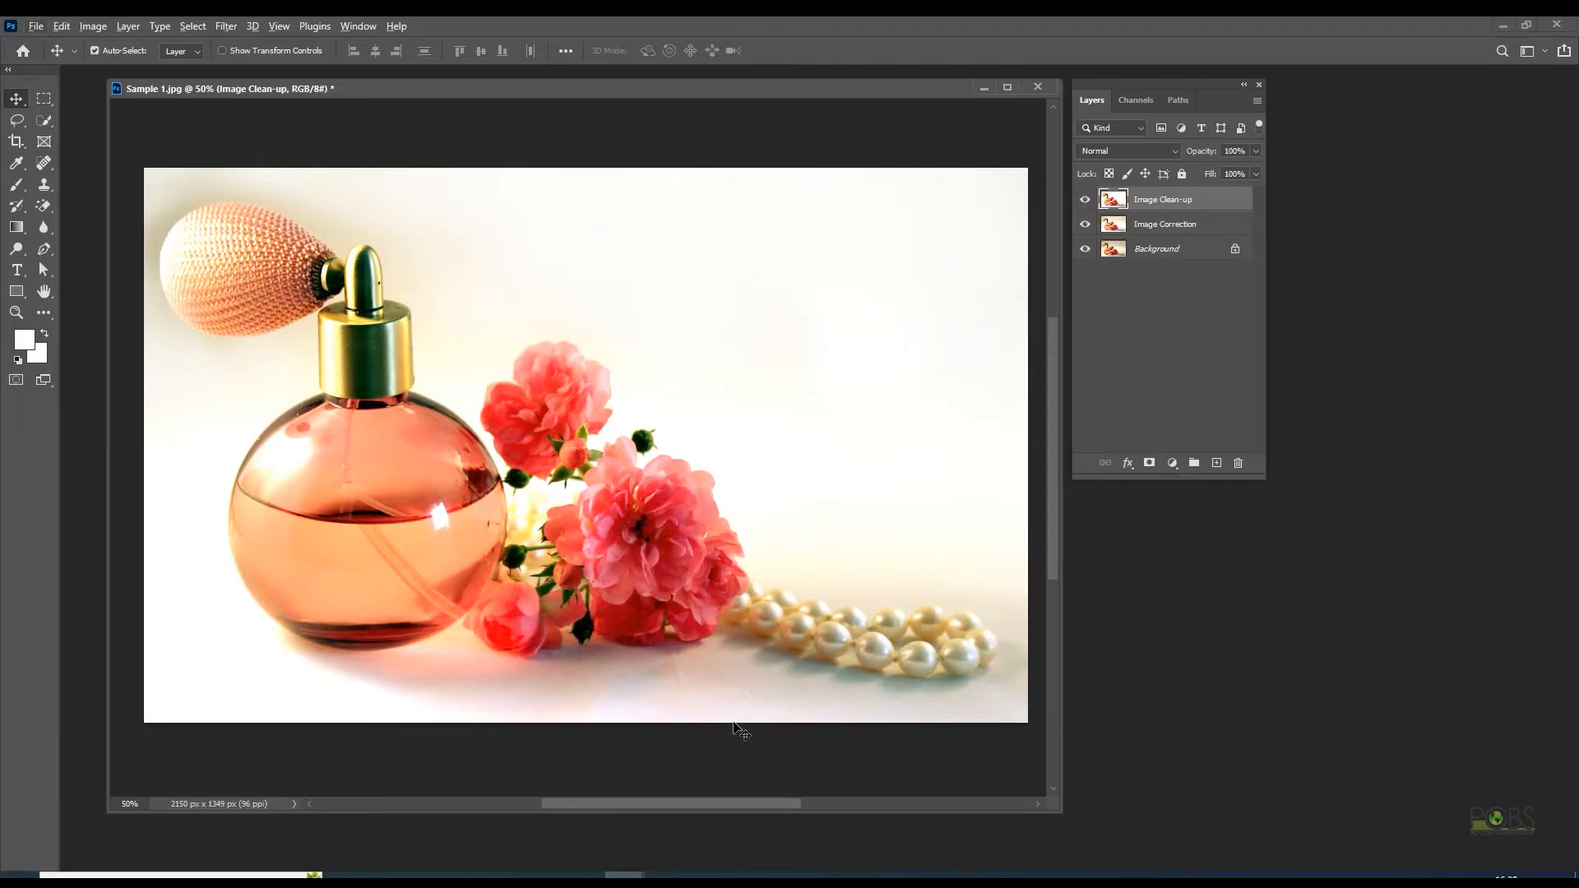
# Step: Select Subject on the bottle, roses and pearls and copy it to a new Layer 1
pyautogui.click(17, 120)
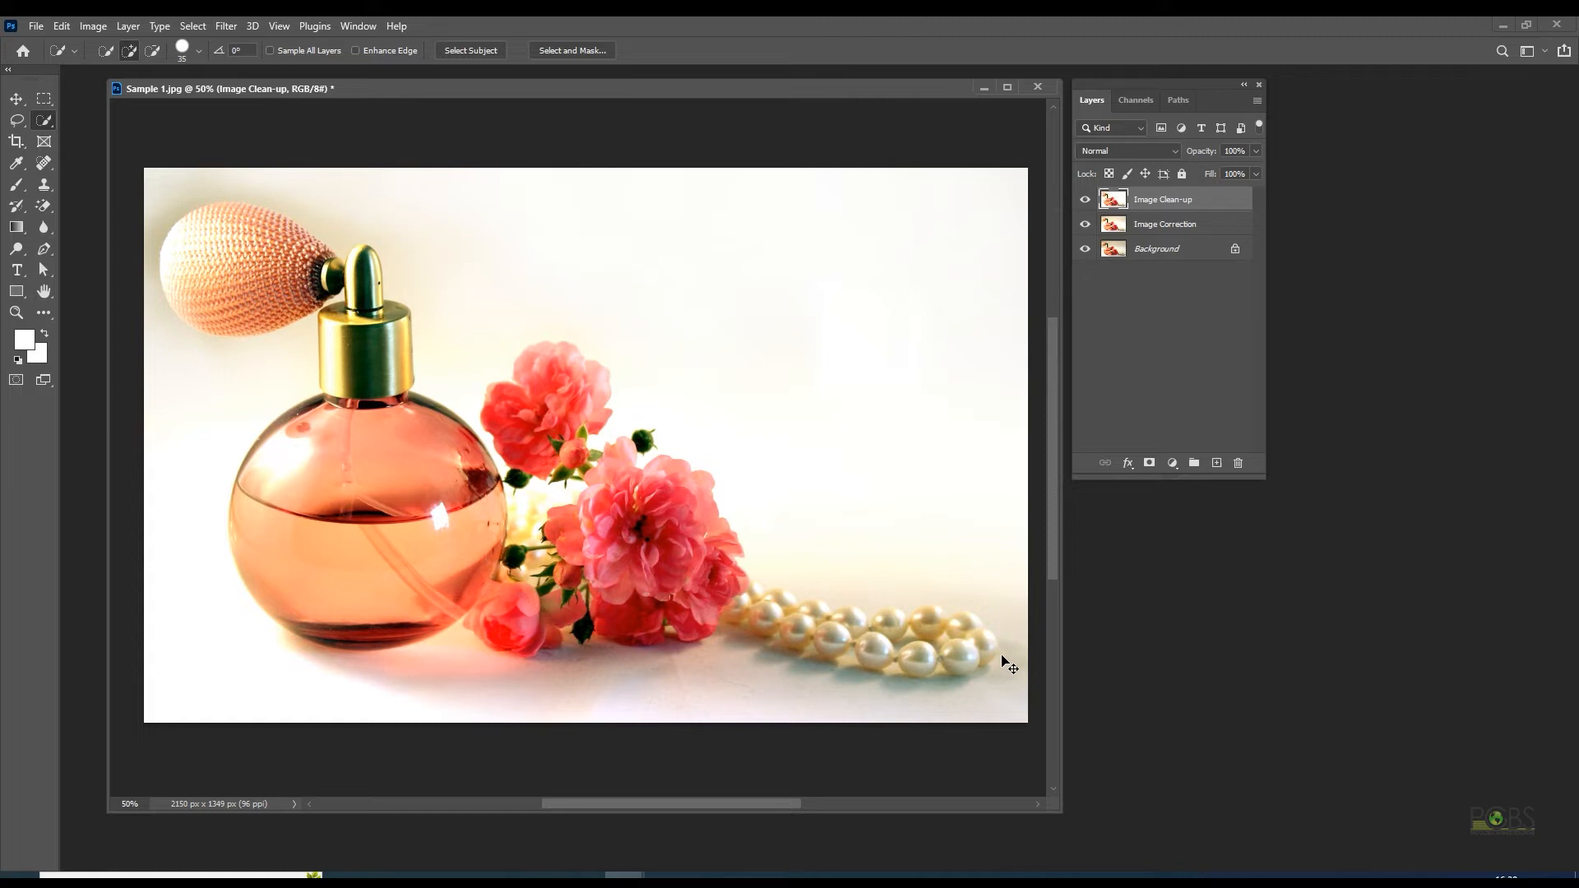
pyautogui.click(468, 51)
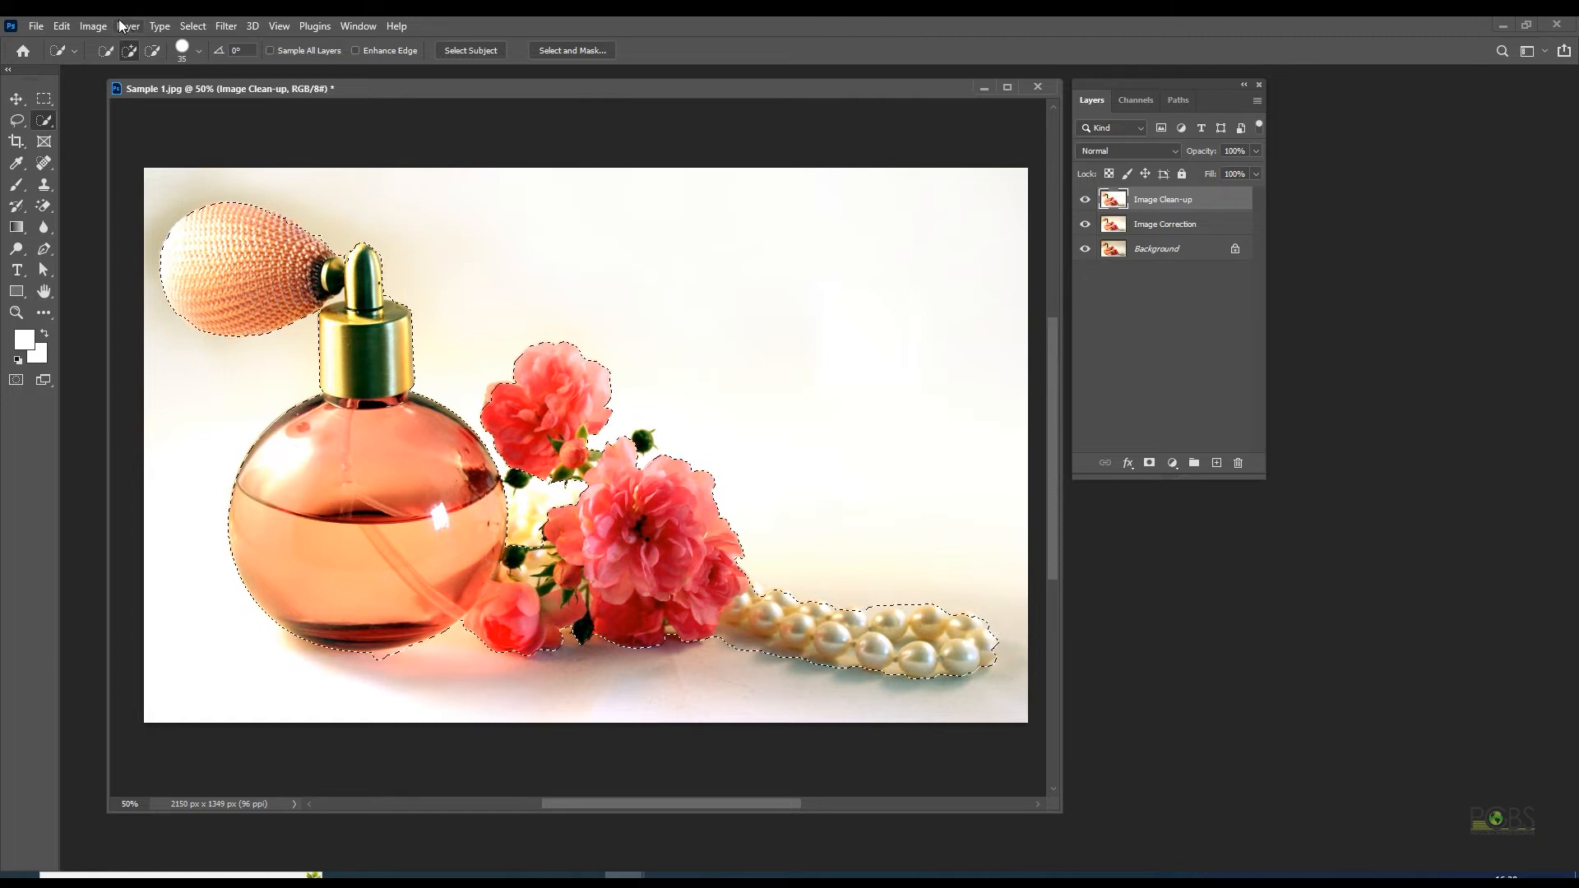
pyautogui.click(128, 25)
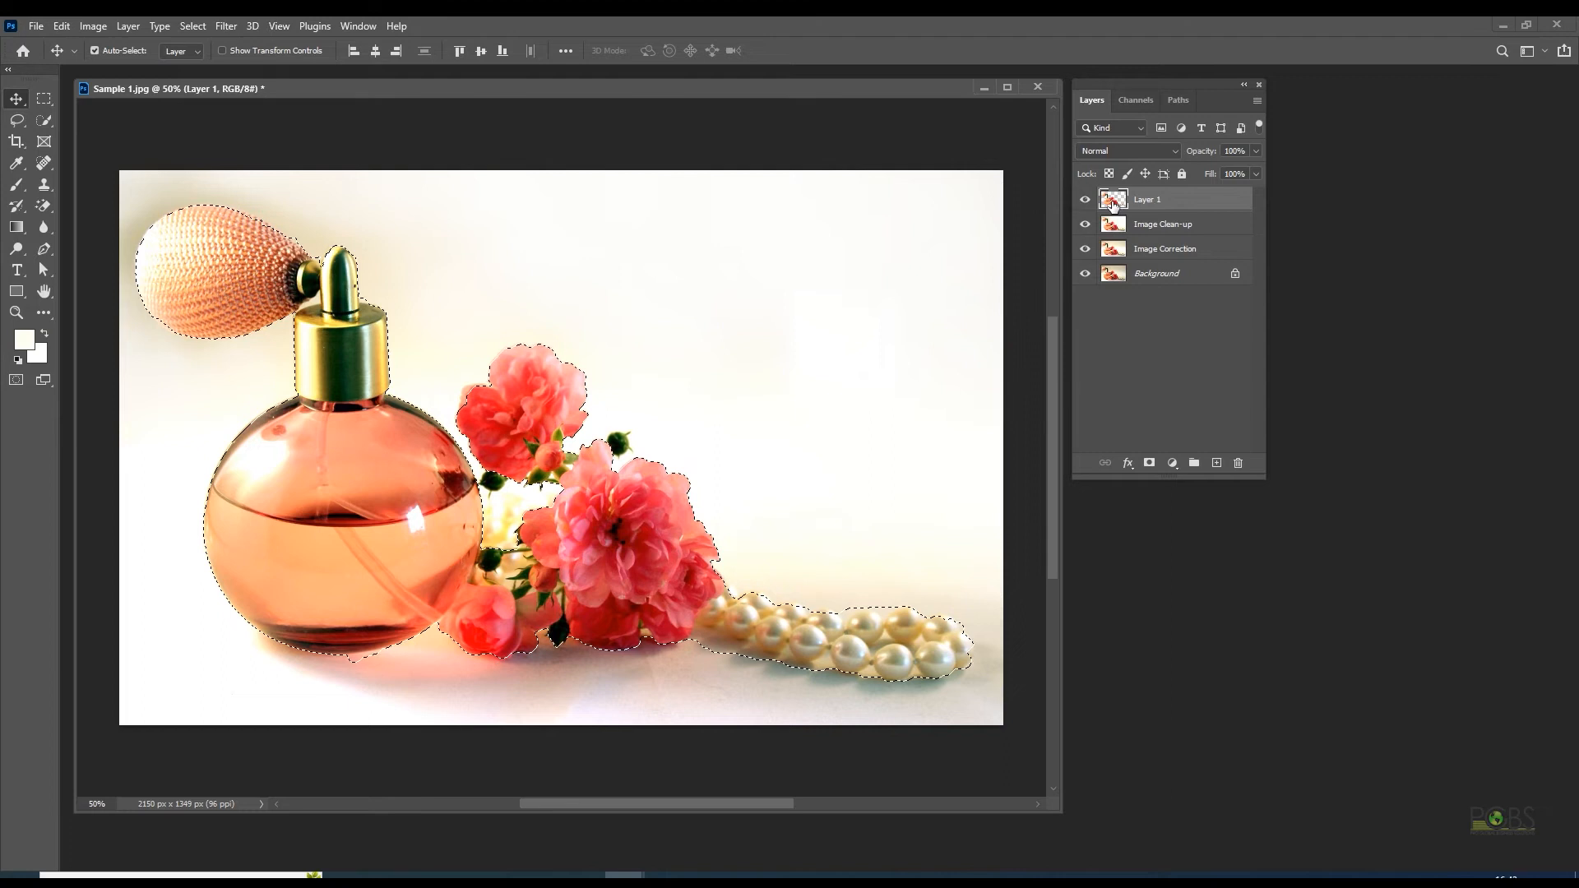
# Step: Apply a Median noise filter to smooth the subject on Layer 1
pyautogui.click(225, 24)
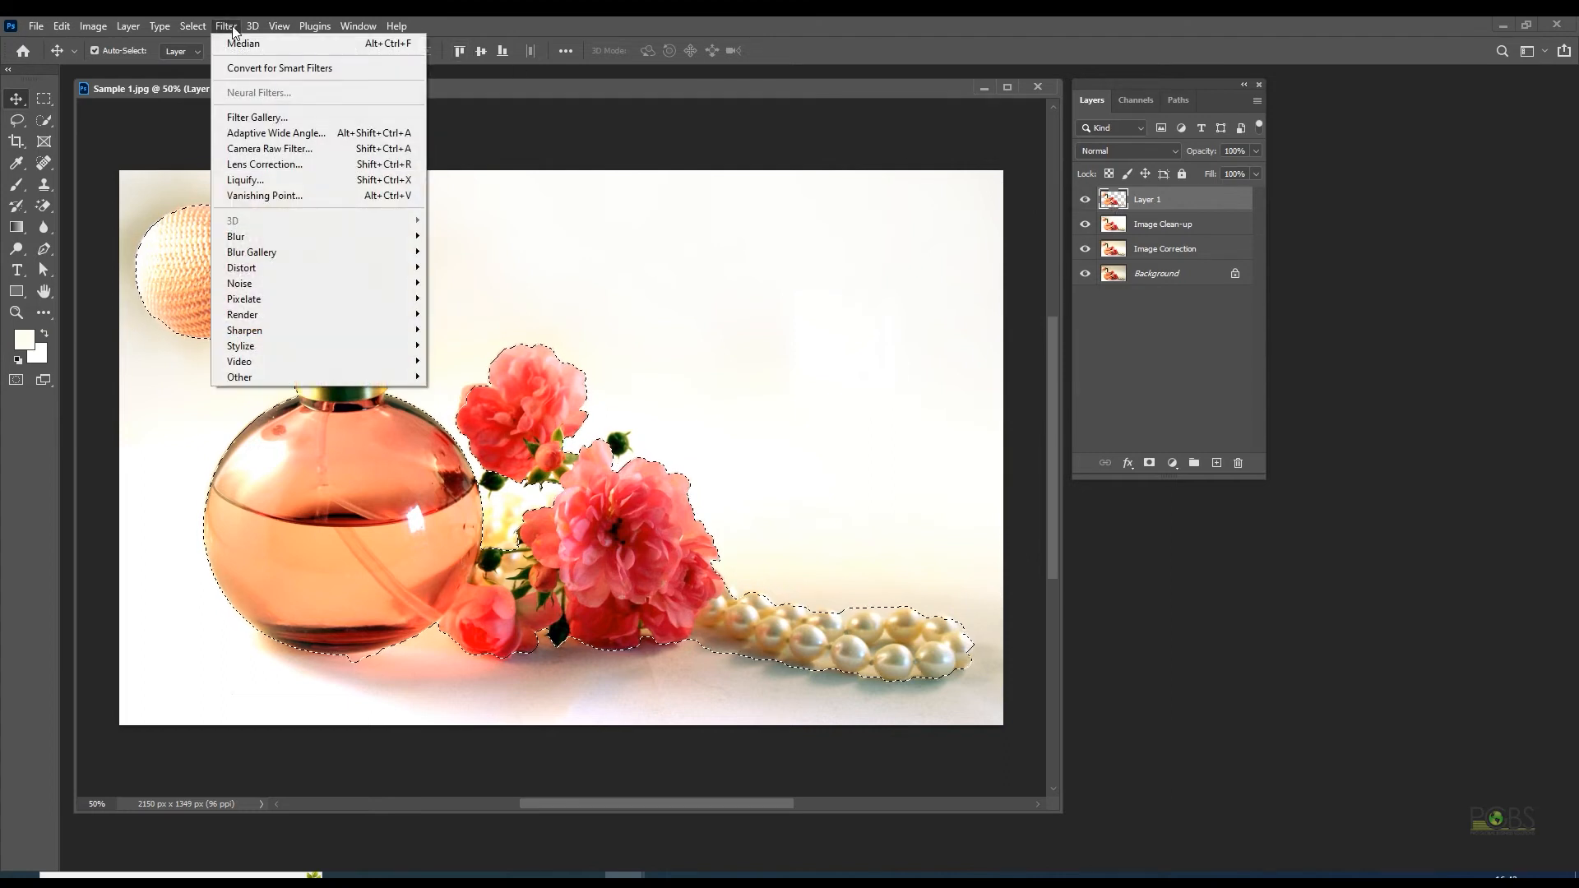
pyautogui.moveTo(240, 283)
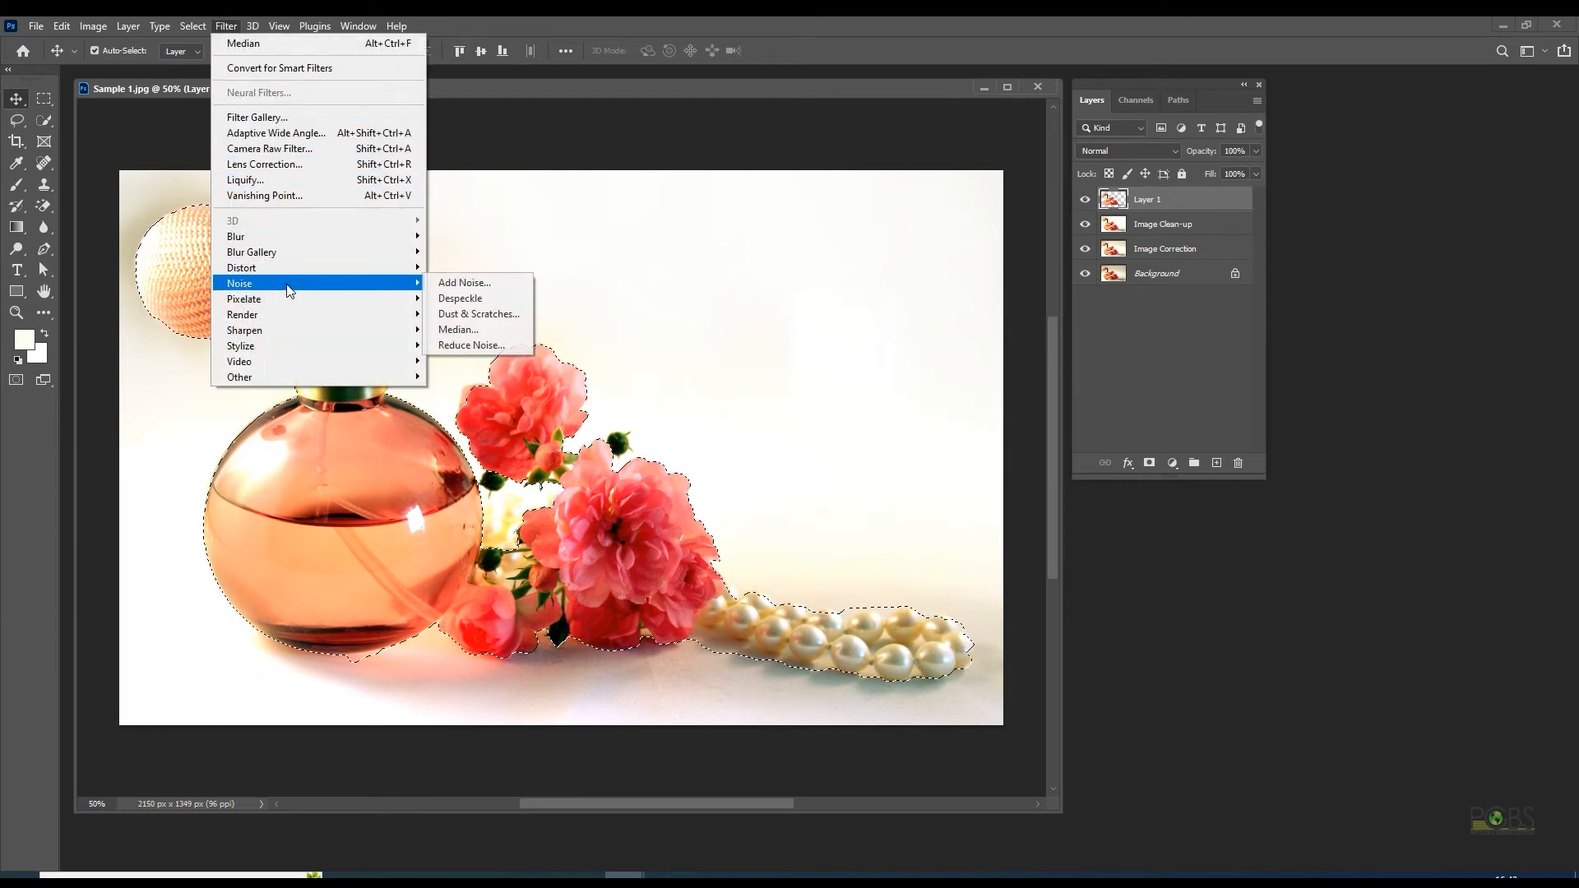
pyautogui.click(457, 328)
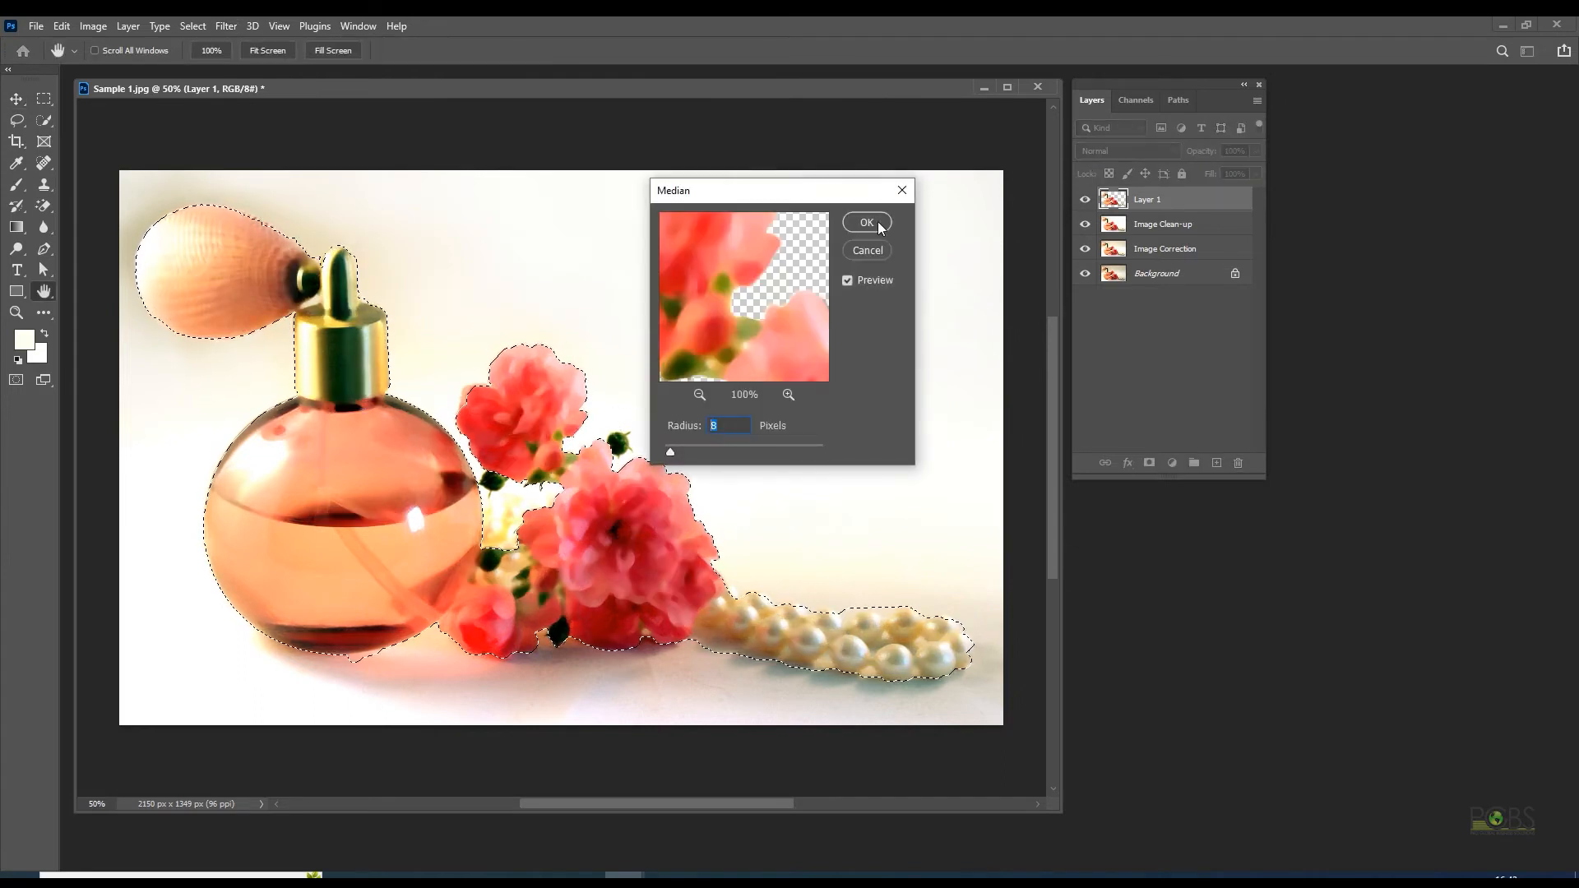
pyautogui.click(863, 222)
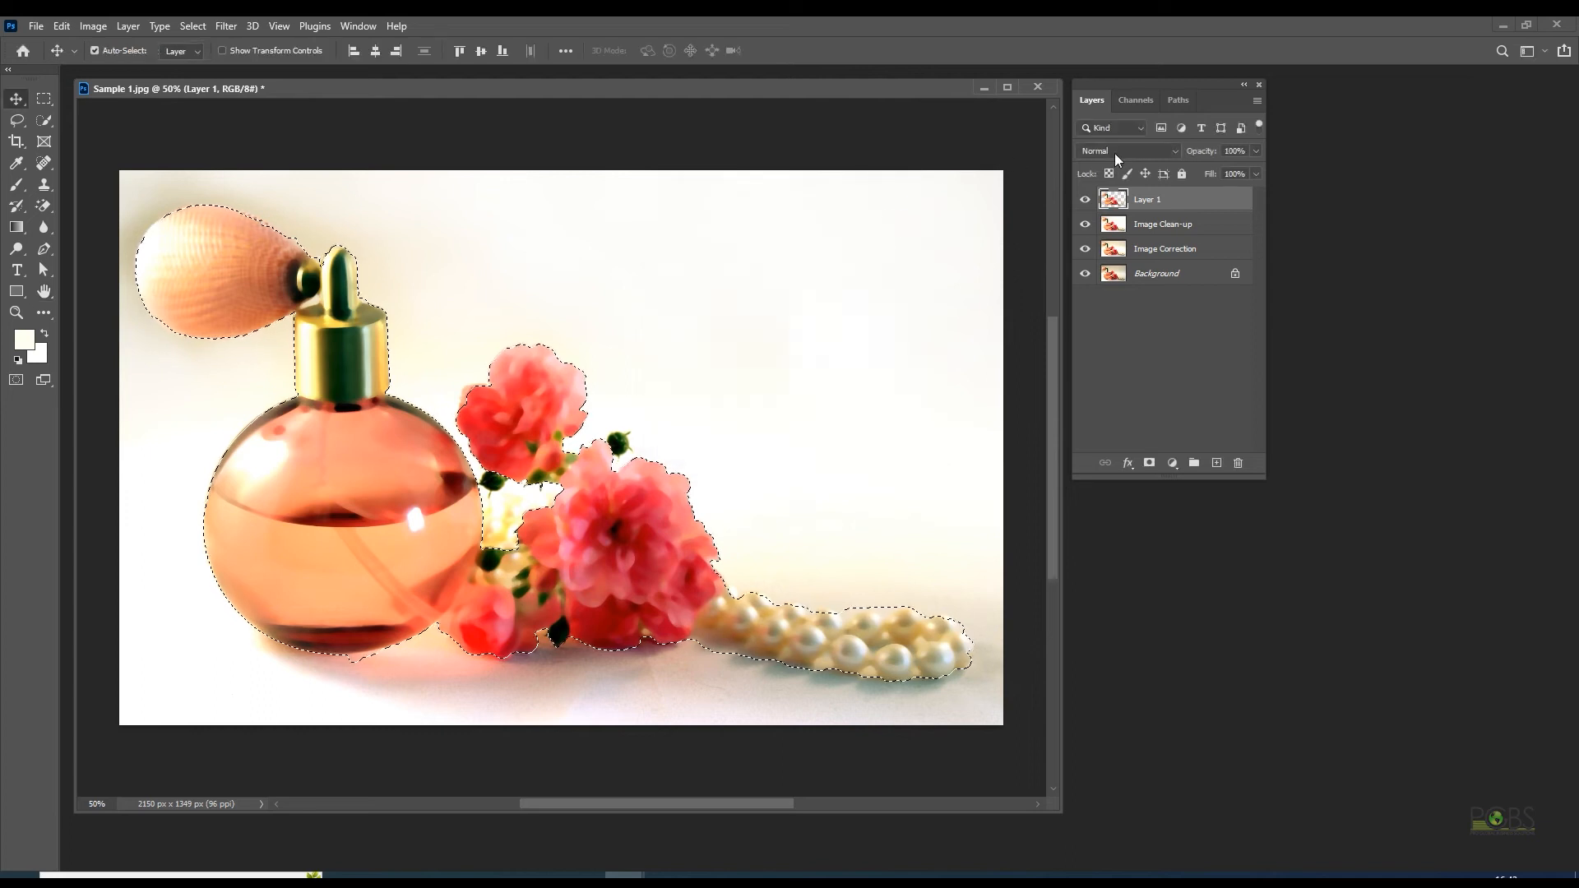
# Step: Set Layer 1 to Linear Dodge (Add) after trying Darker Color, at 30% opacity
pyautogui.click(1235, 150)
pyautogui.write('80')
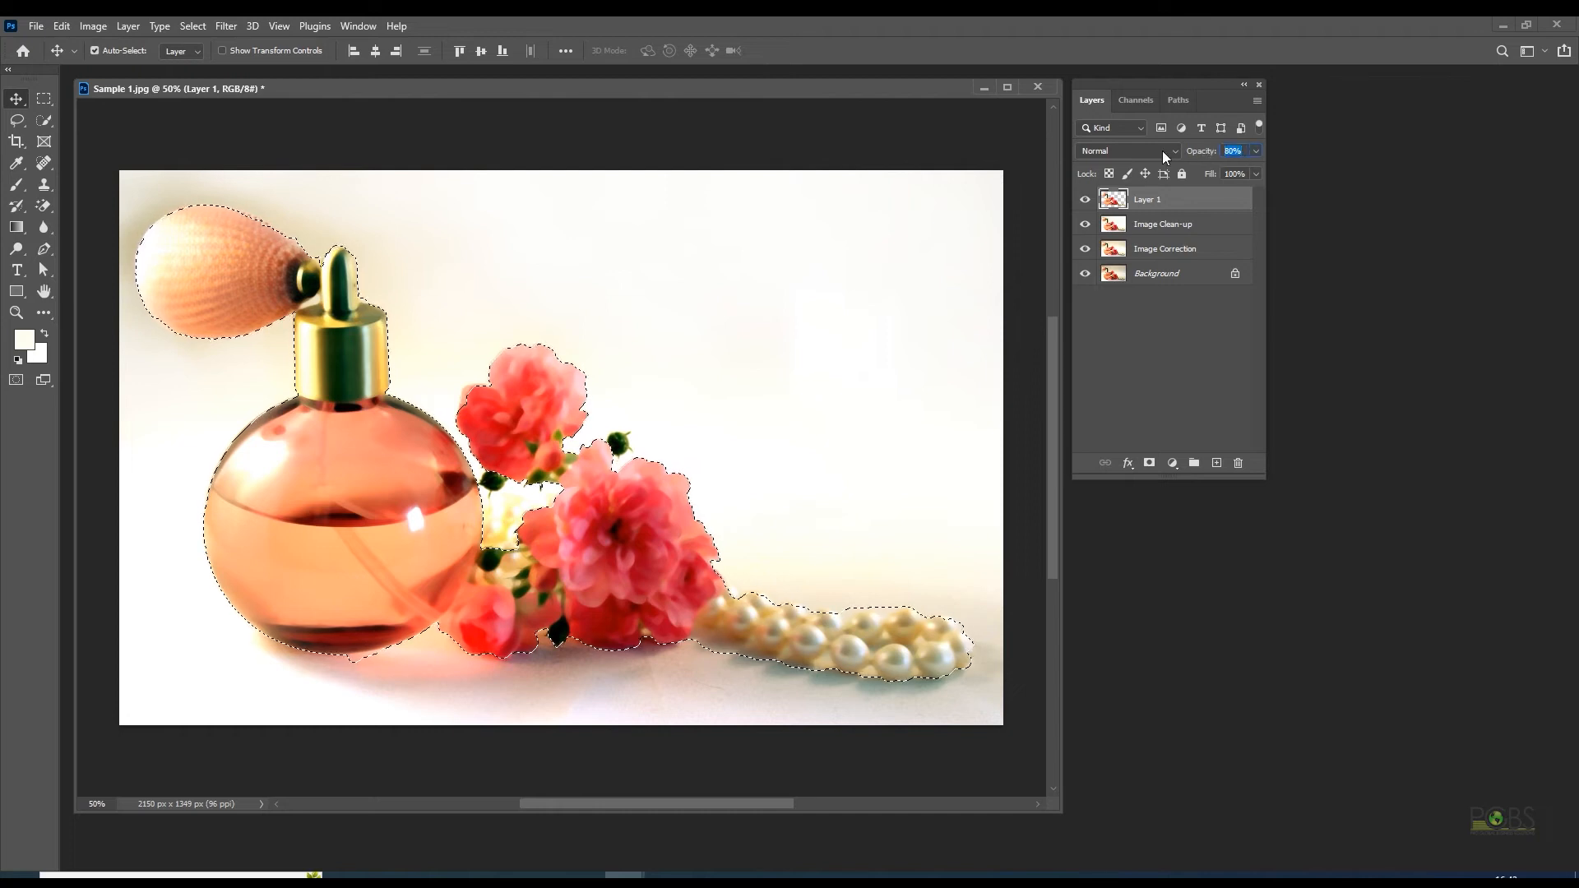
pyautogui.click(1126, 149)
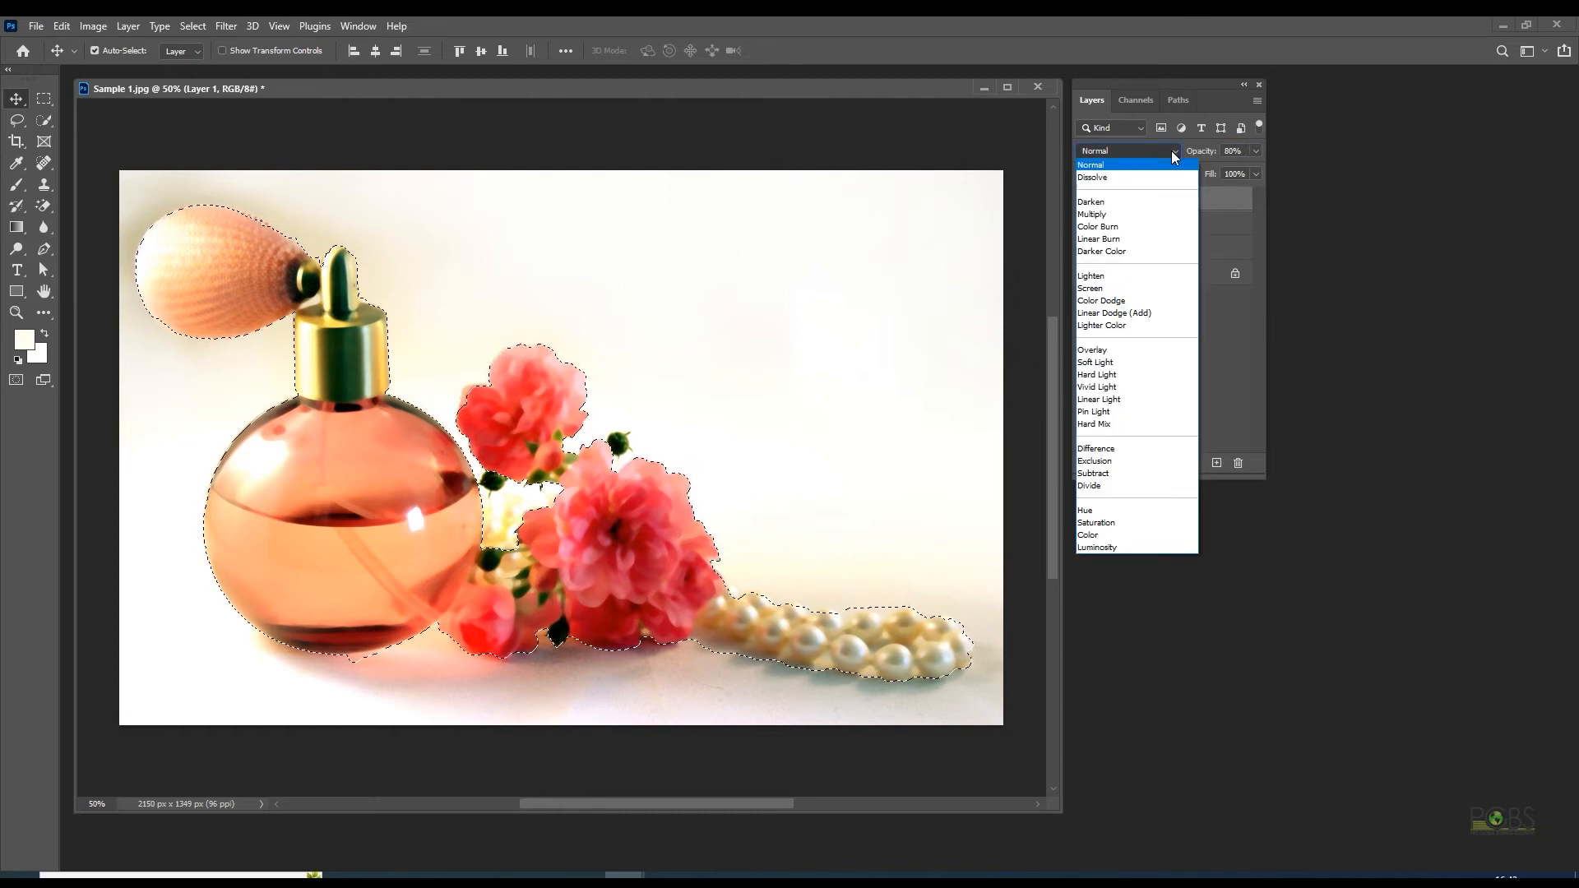
pyautogui.click(1100, 250)
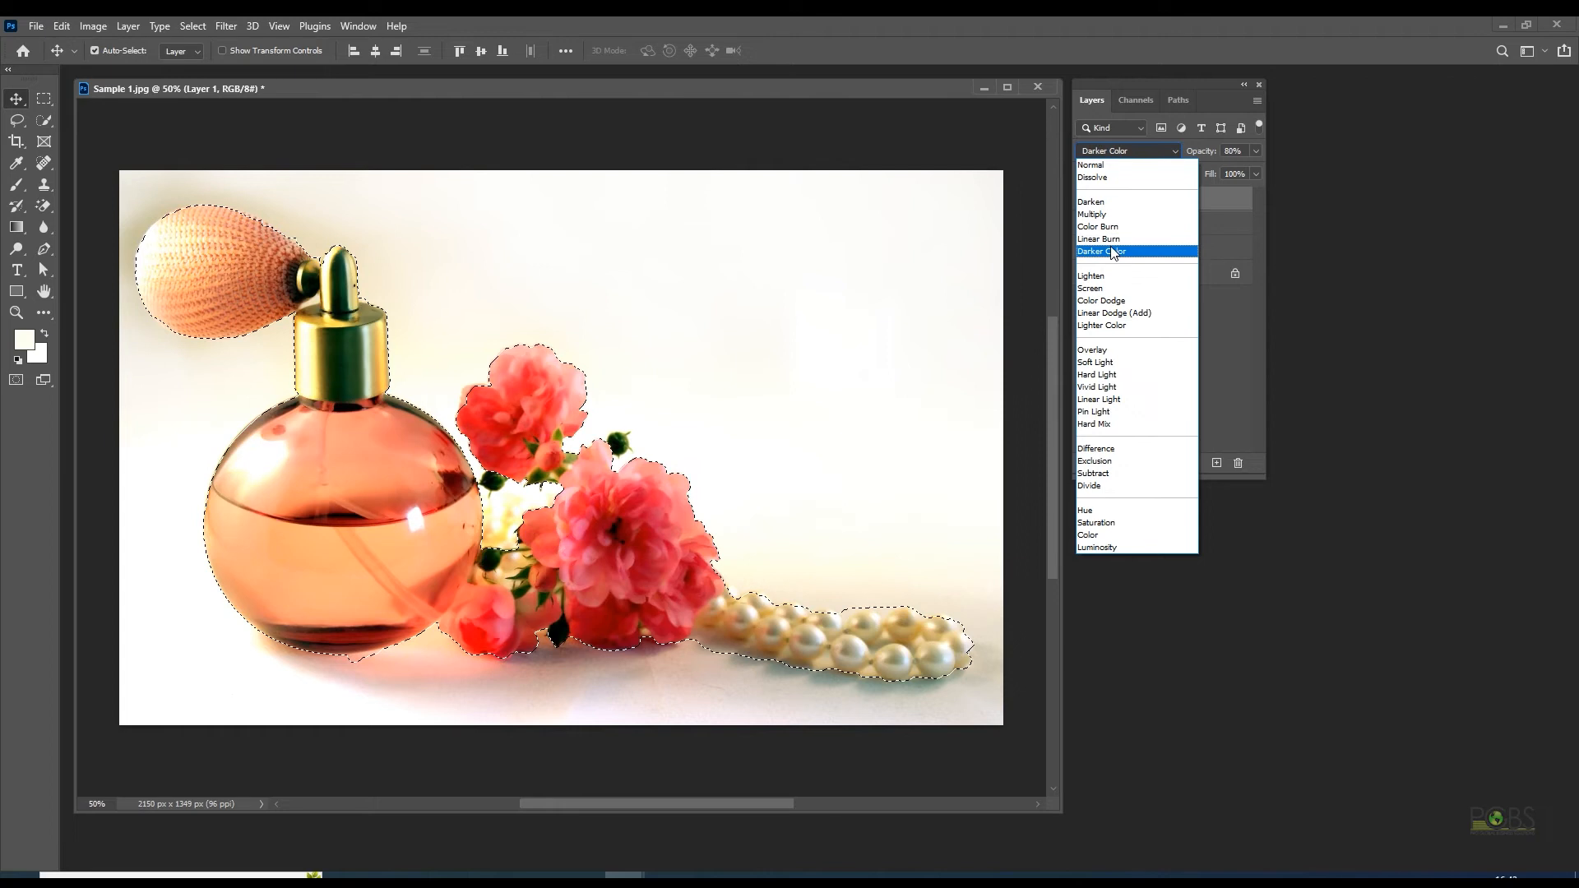
pyautogui.click(1101, 250)
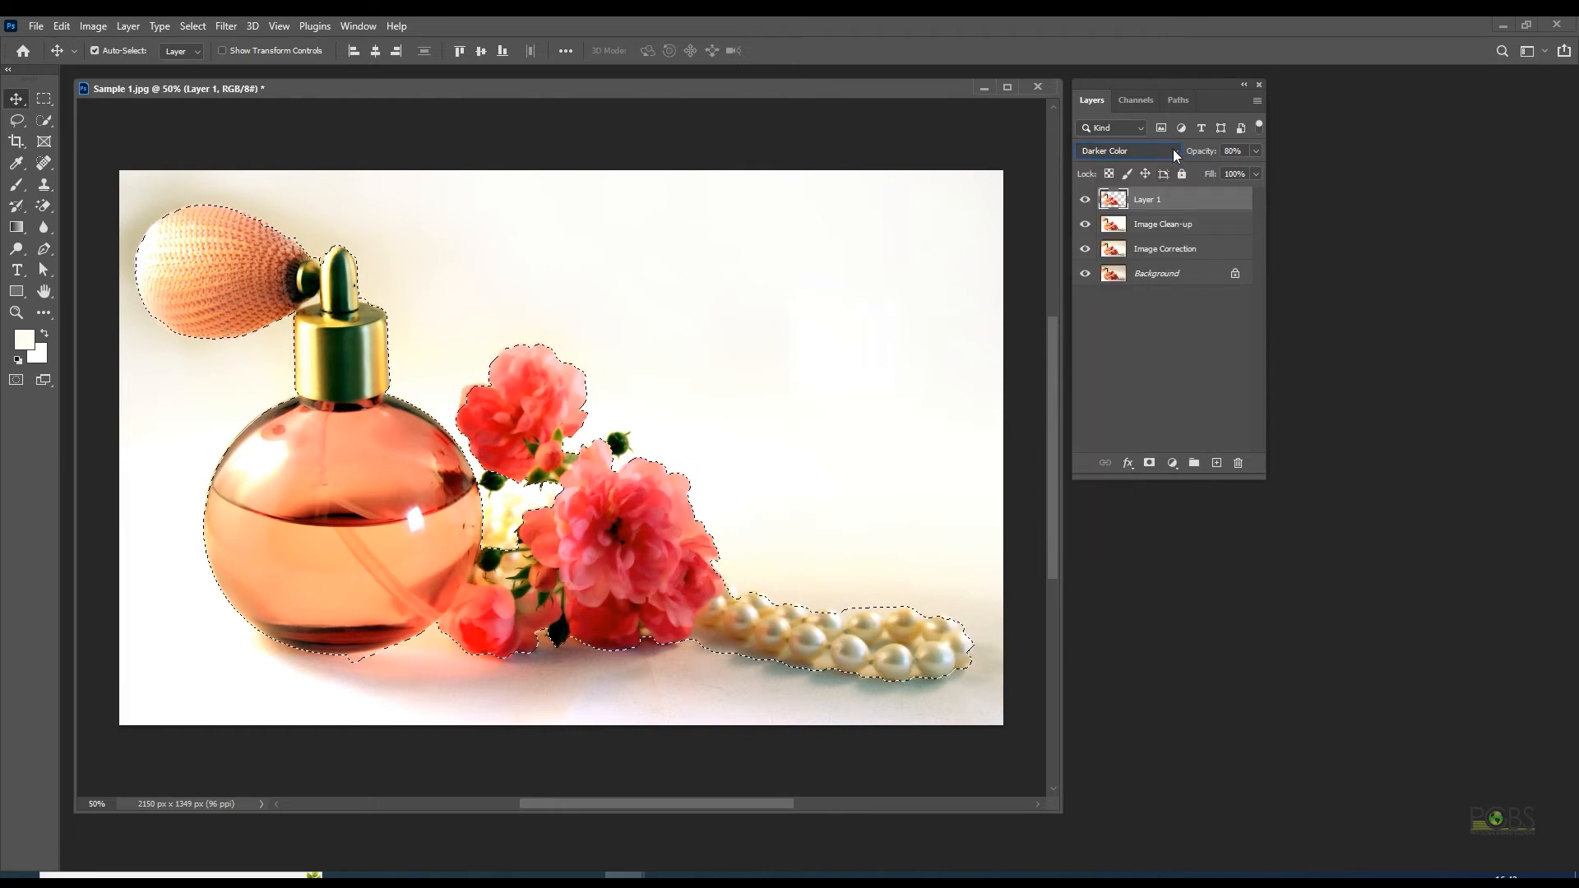
pyautogui.click(1120, 149)
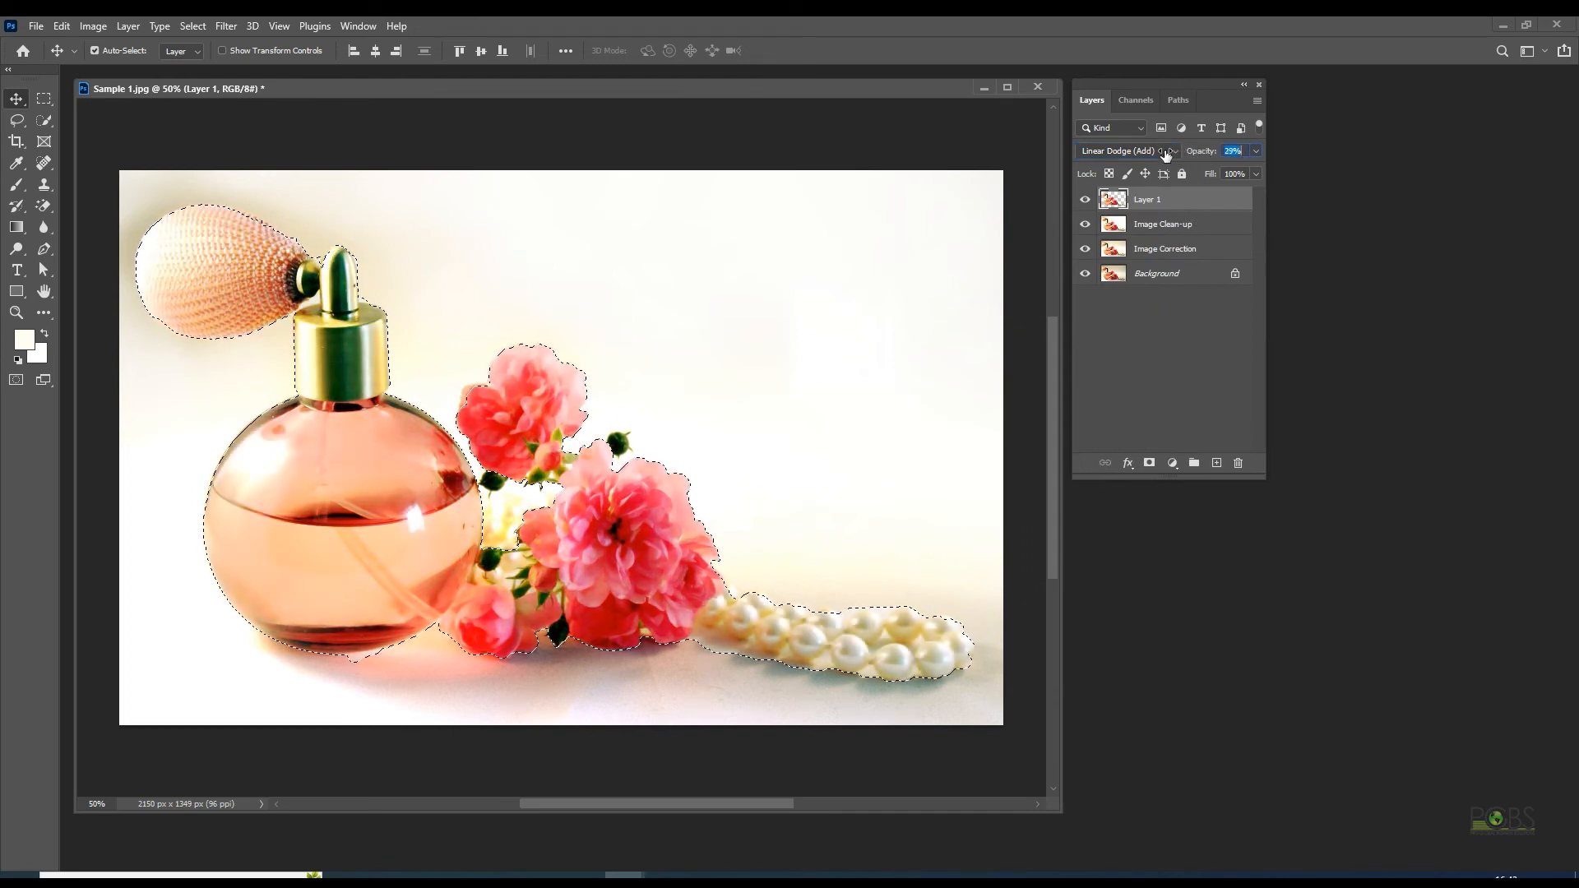
pyautogui.moveTo(1194, 150); pyautogui.dragTo(1204, 150)
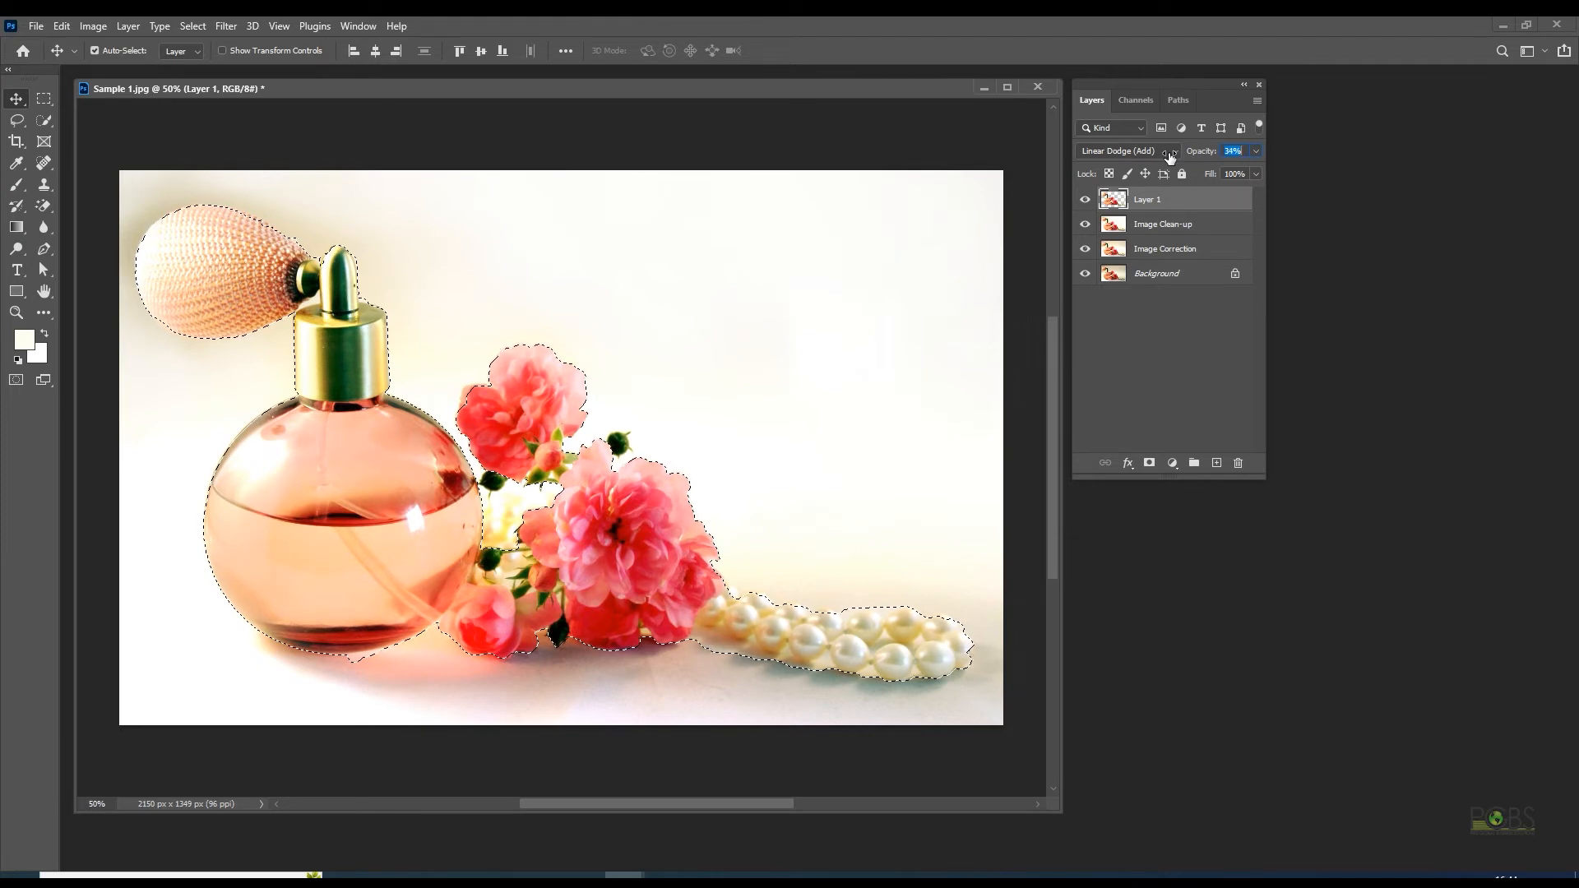
pyautogui.moveTo(1230, 150); pyautogui.dragTo(1204, 150)
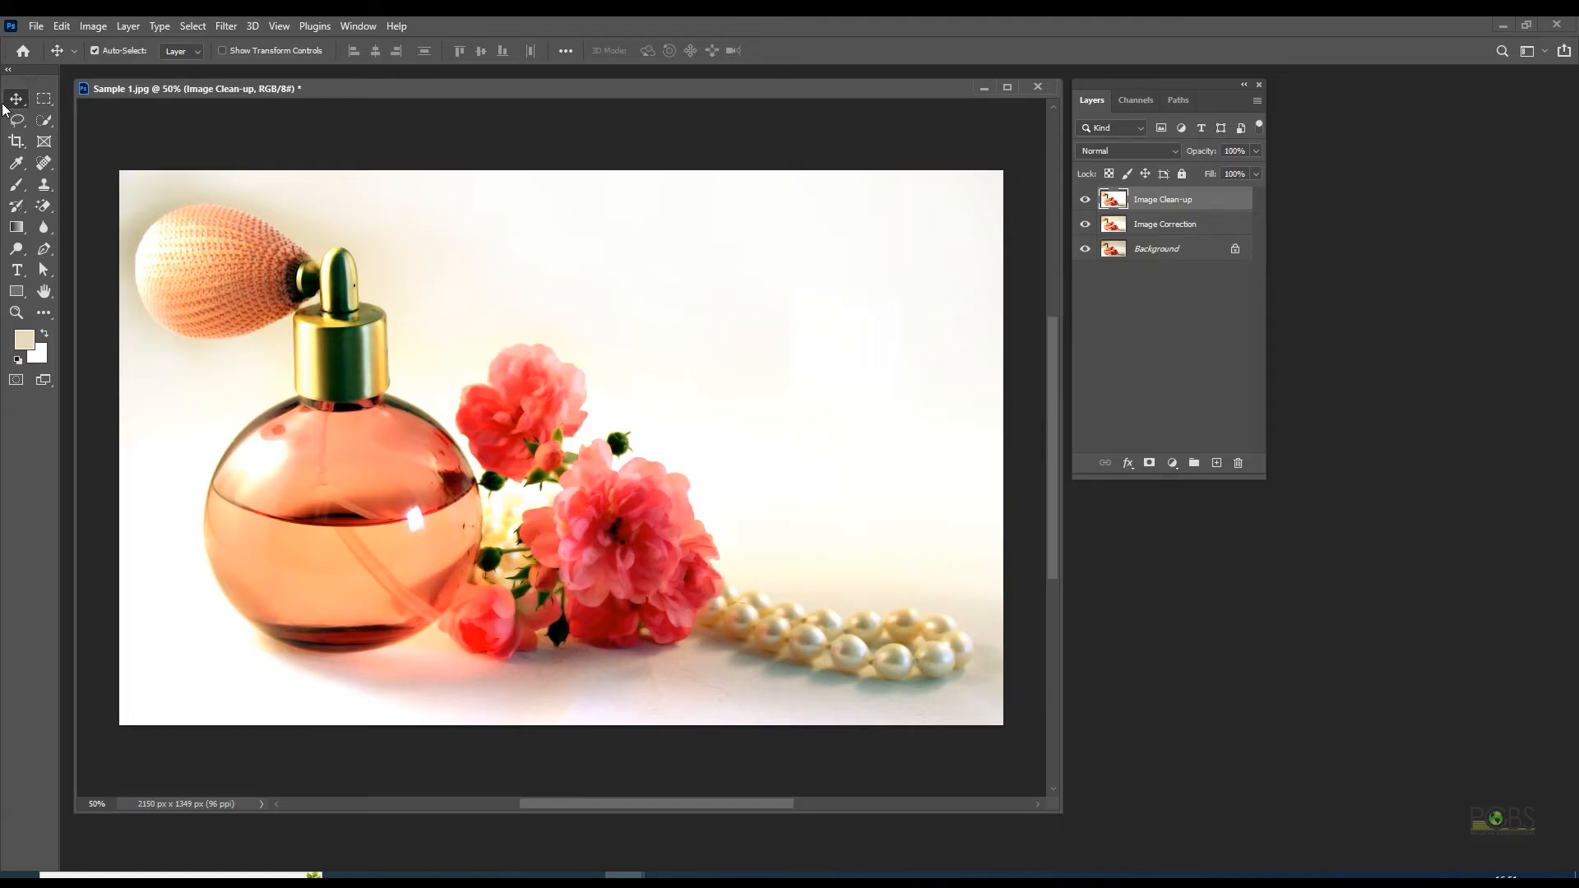
# Step: In Replace Color, tune Fuzziness to match the cream background colour
pyautogui.click(92, 24)
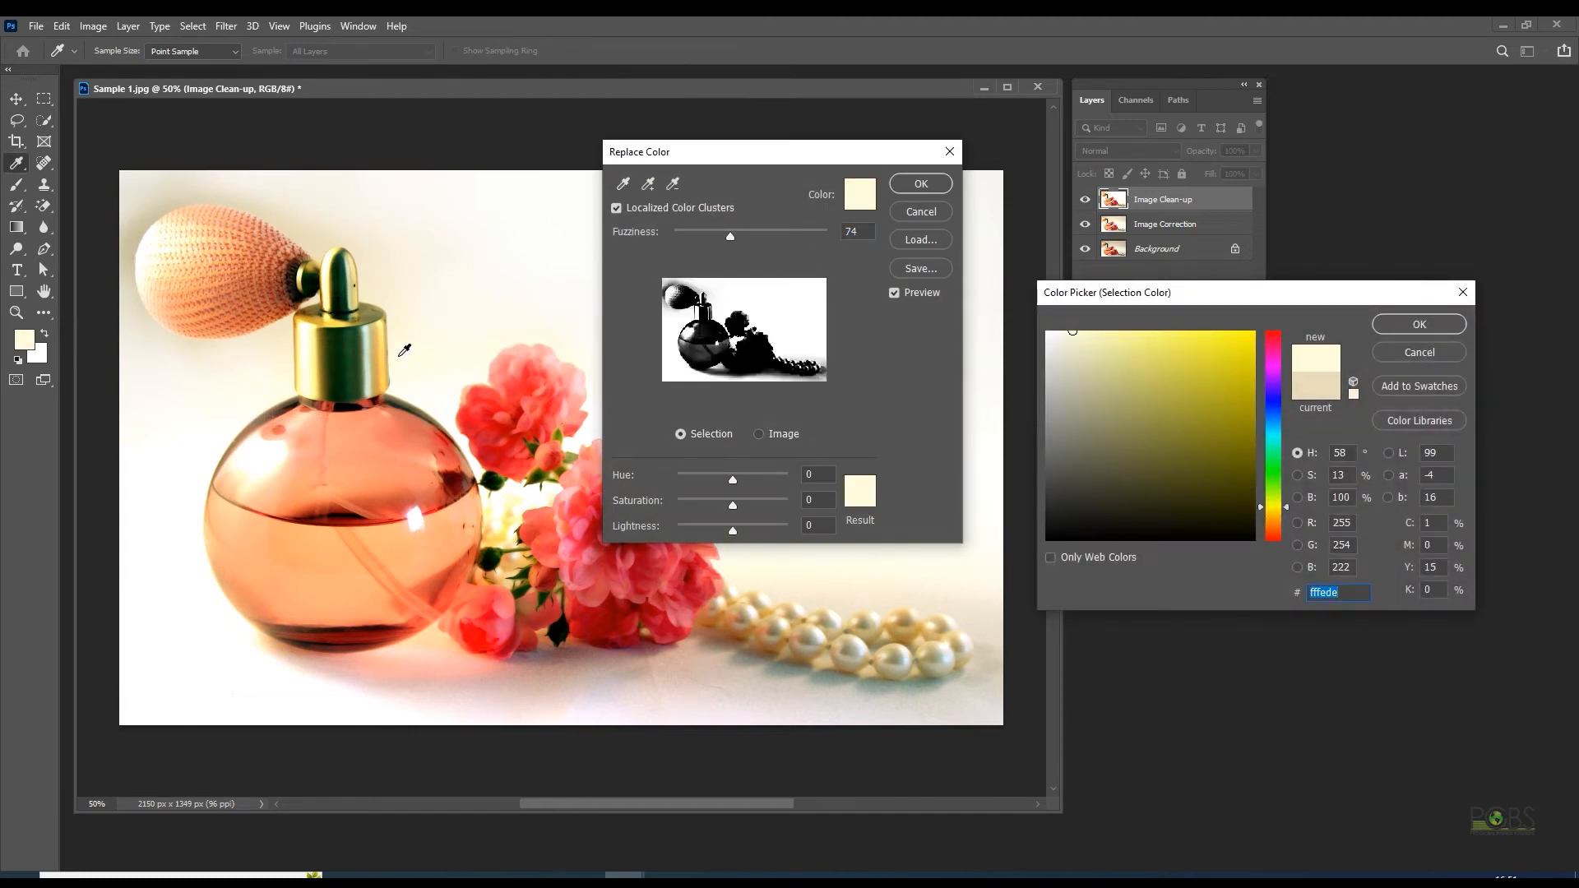
pyautogui.click(1416, 324)
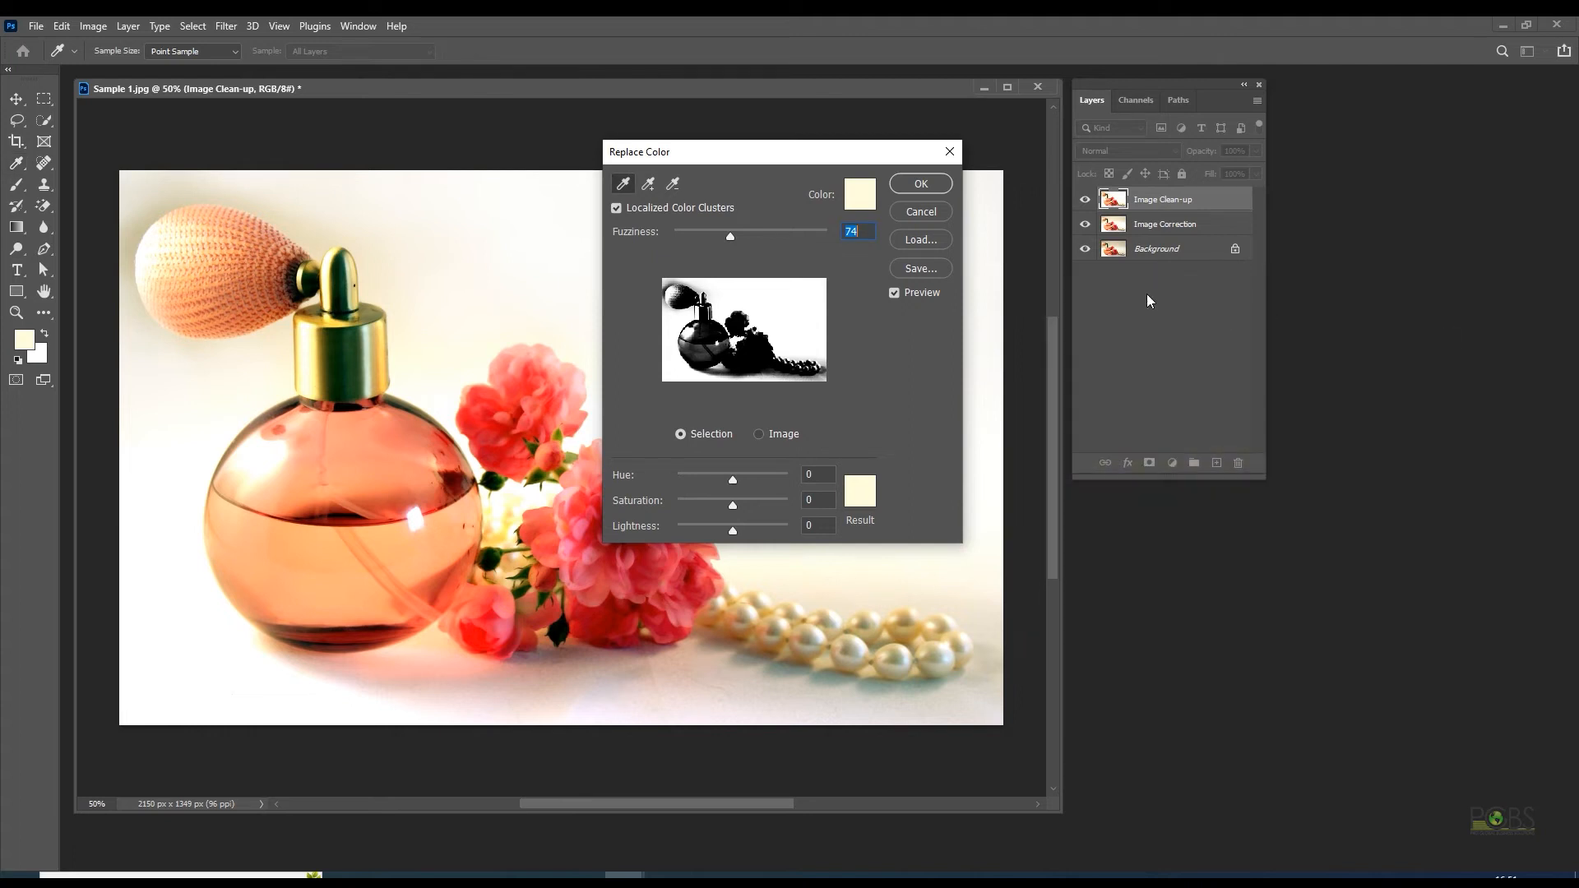
pyautogui.moveTo(730, 235); pyautogui.dragTo(720, 235)
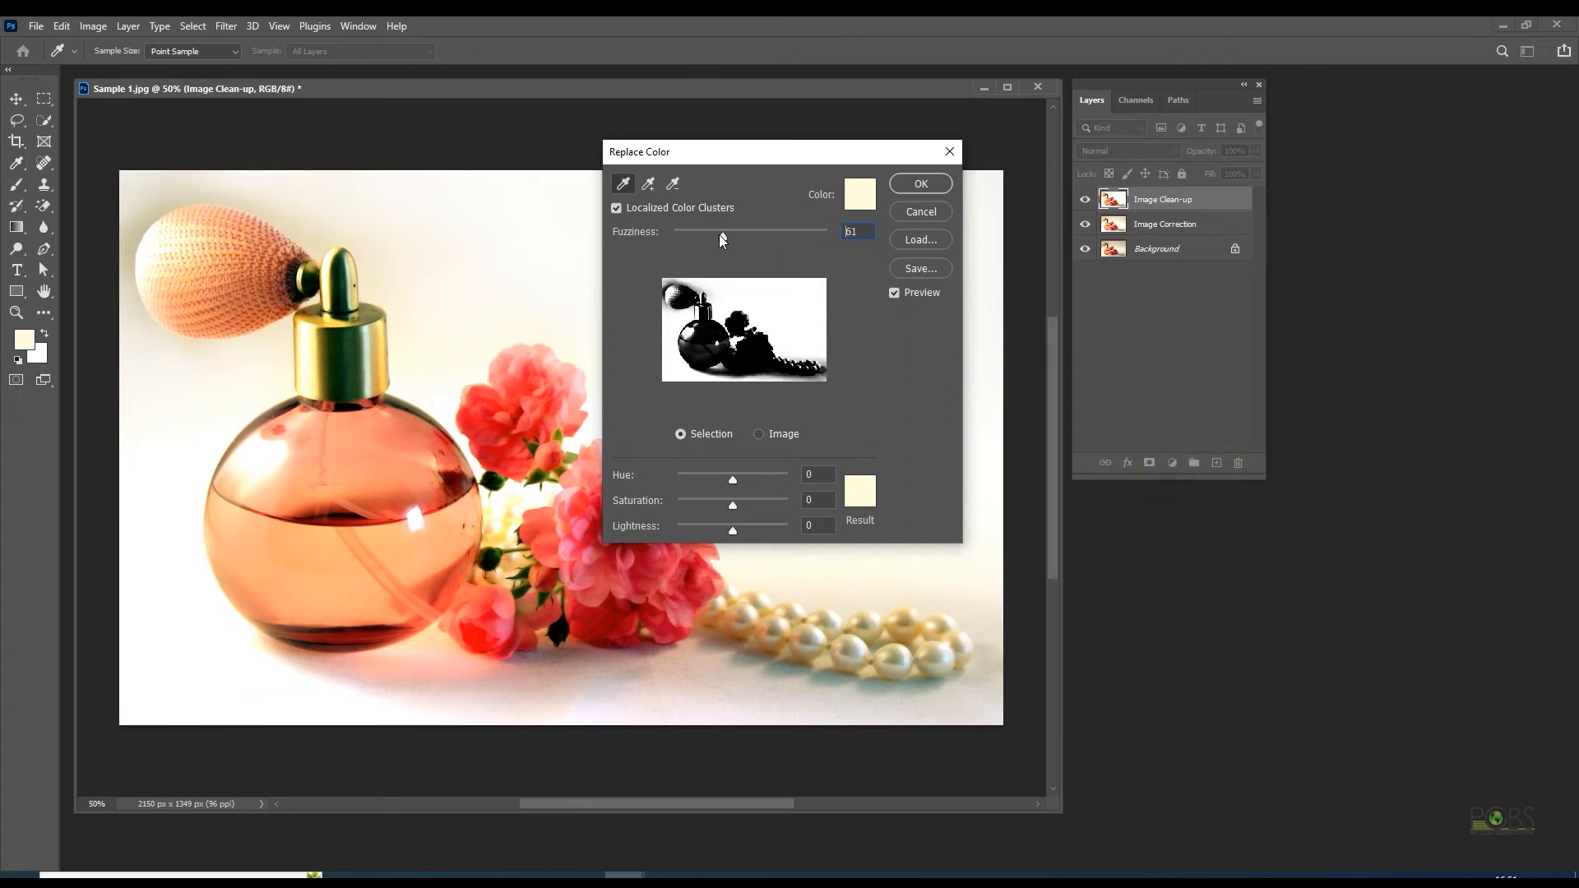
pyautogui.moveTo(721, 240); pyautogui.dragTo(728, 240)
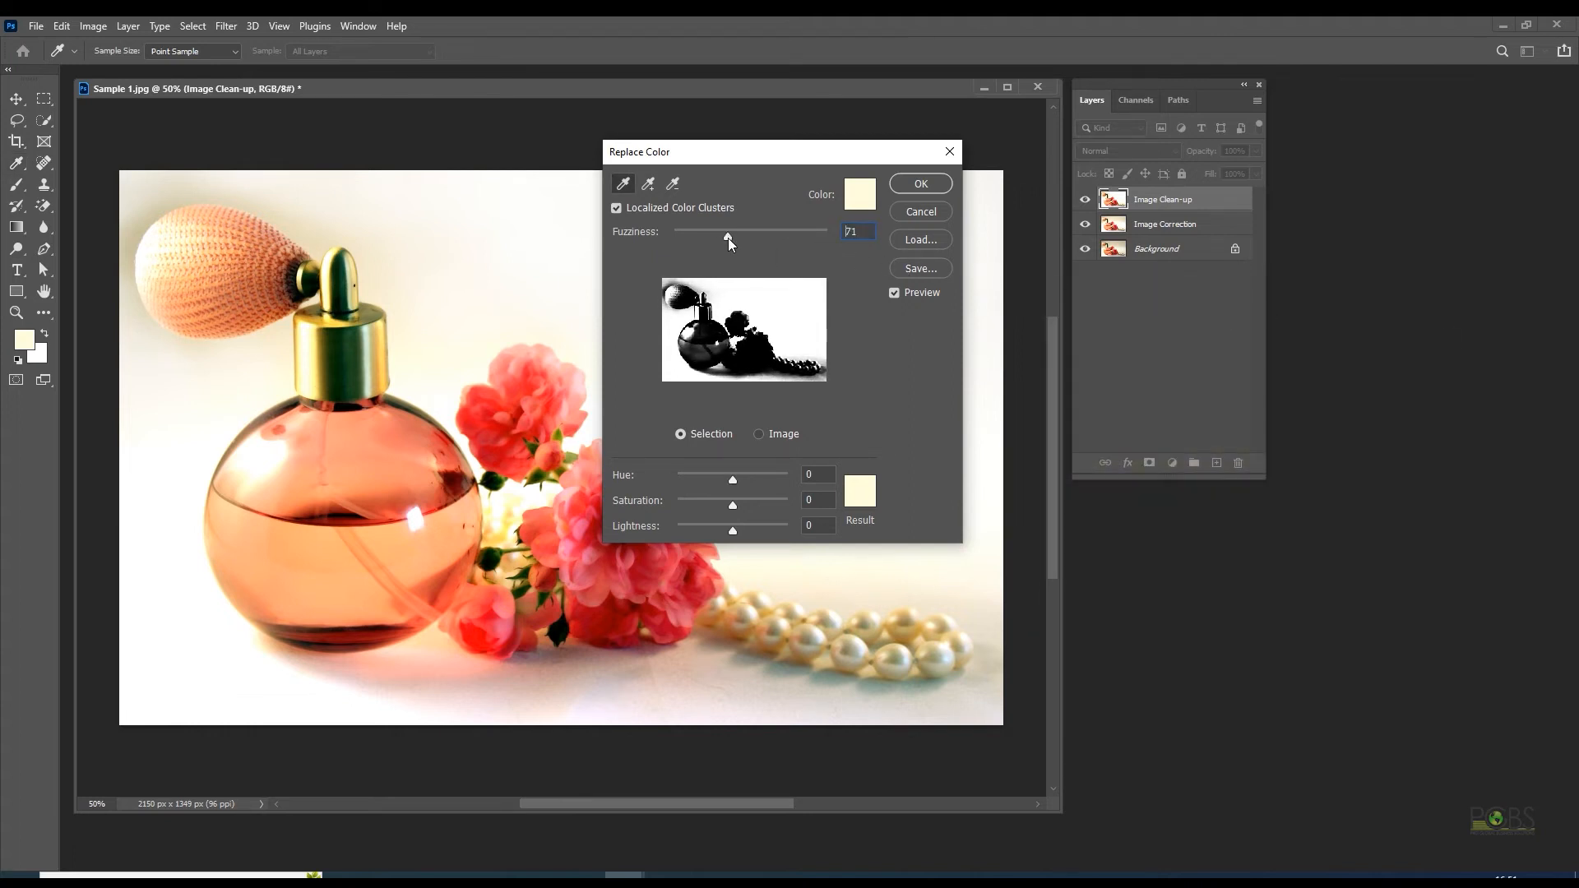
pyautogui.moveTo(726, 235); pyautogui.dragTo(757, 236)
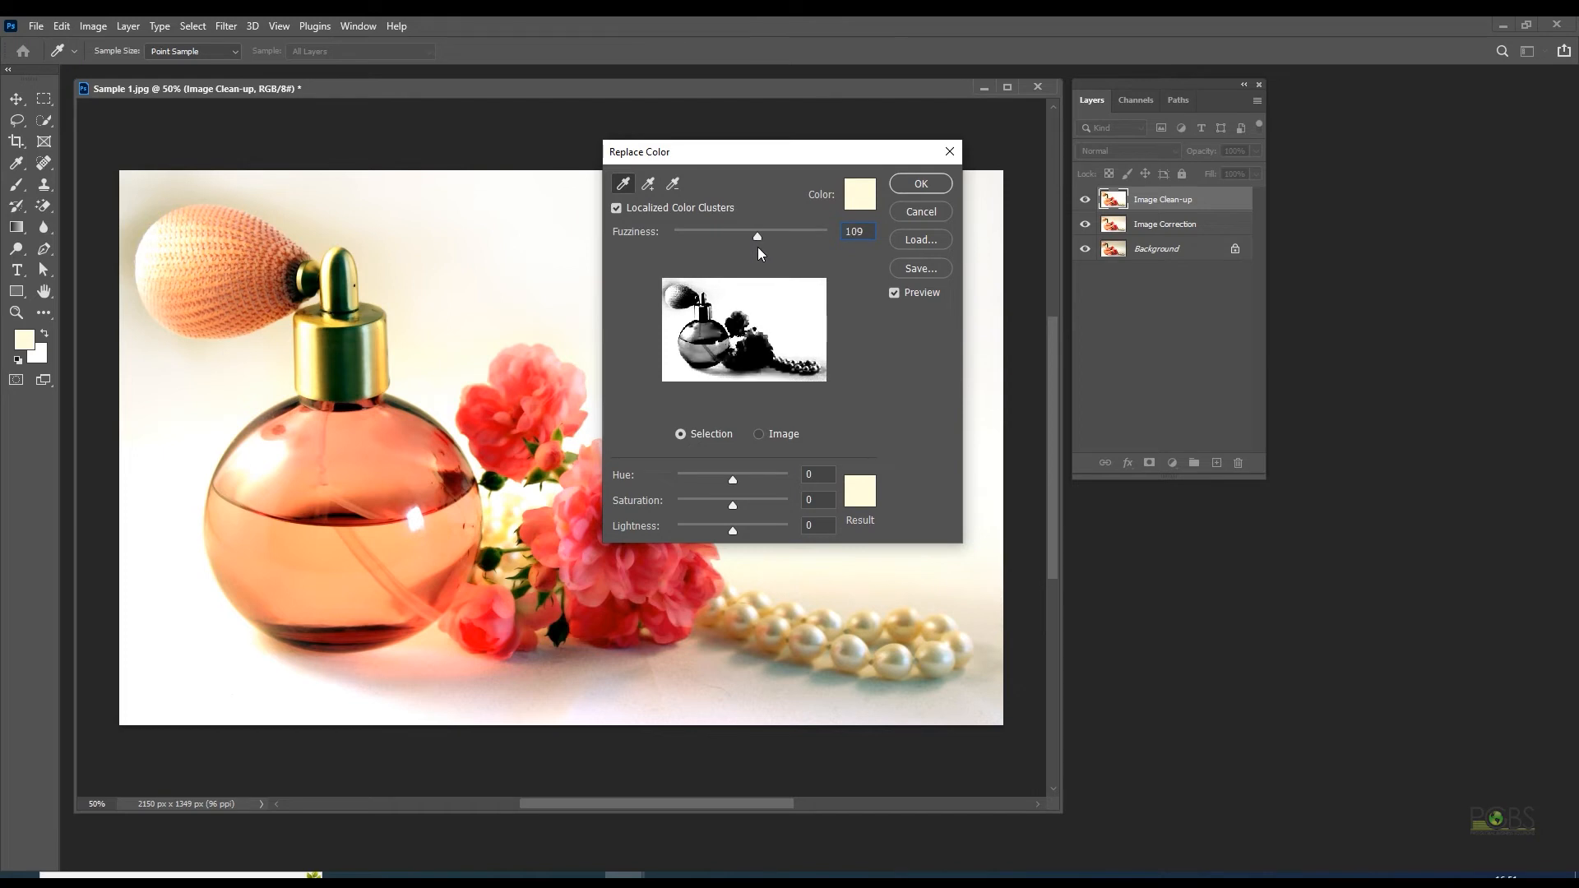
pyautogui.moveTo(757, 236); pyautogui.dragTo(750, 236)
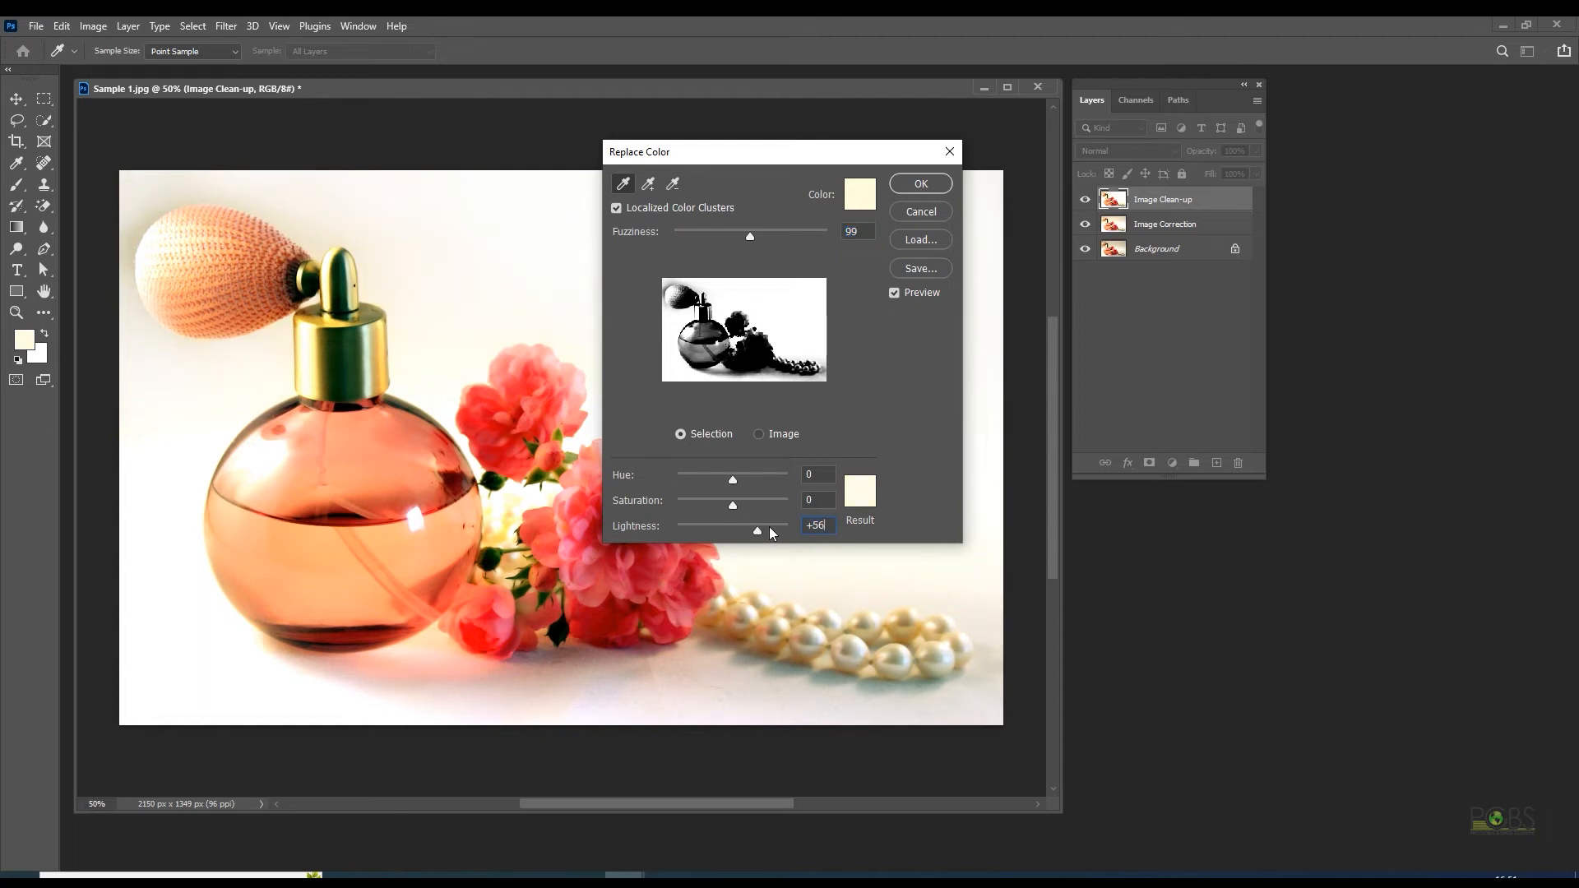
# Step: Raise Lightness to a moderate brightening and widen the match to cover more backdrop
pyautogui.moveTo(757, 531); pyautogui.dragTo(731, 531)
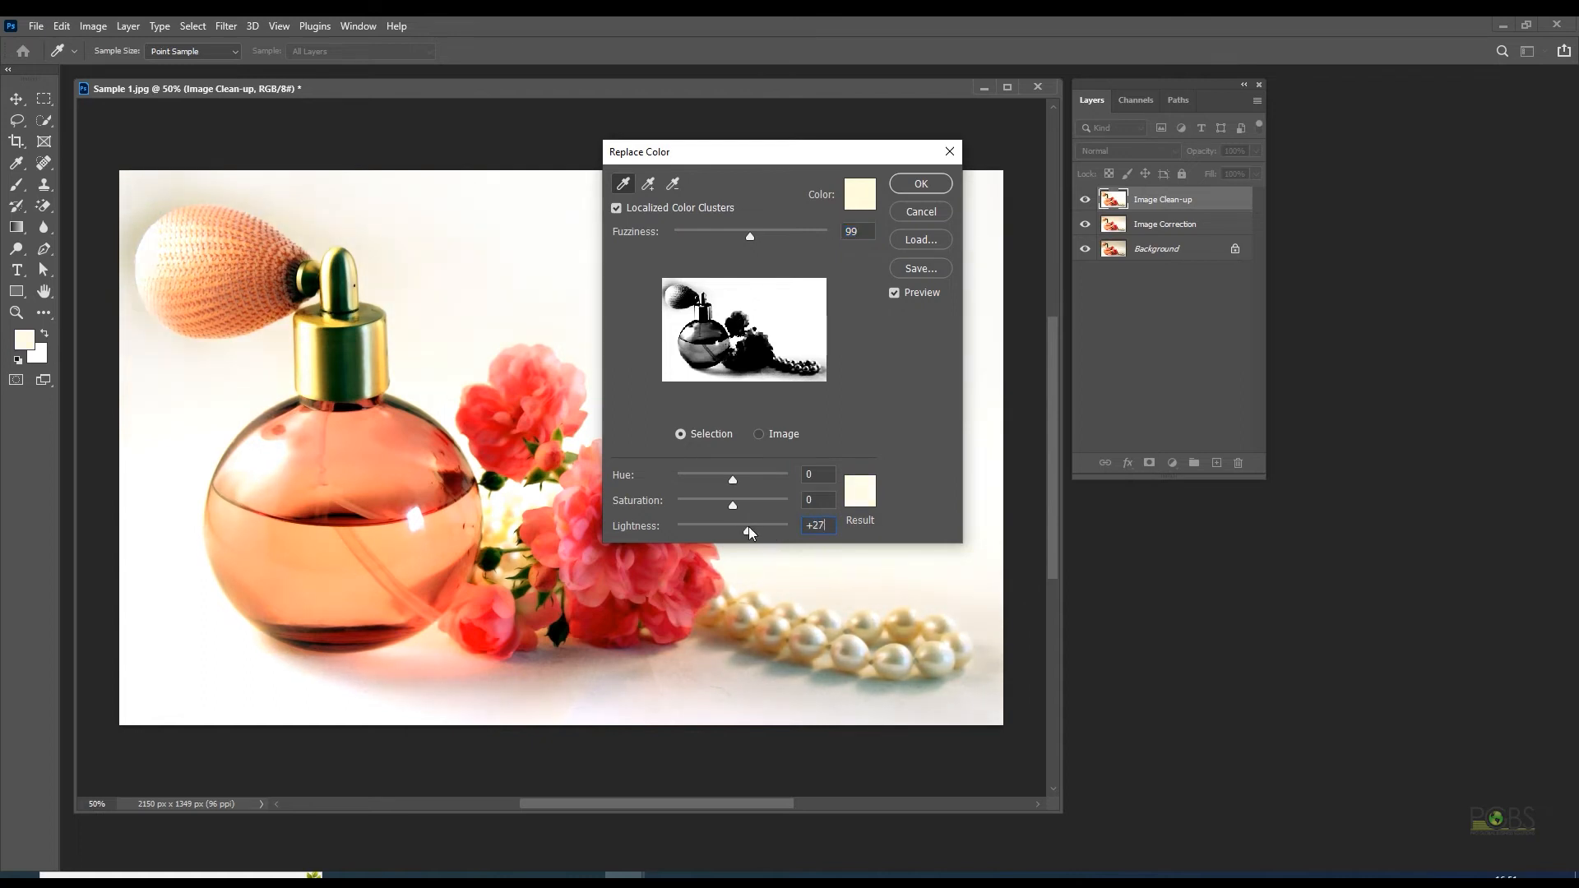
pyautogui.moveTo(750, 531); pyautogui.dragTo(783, 531)
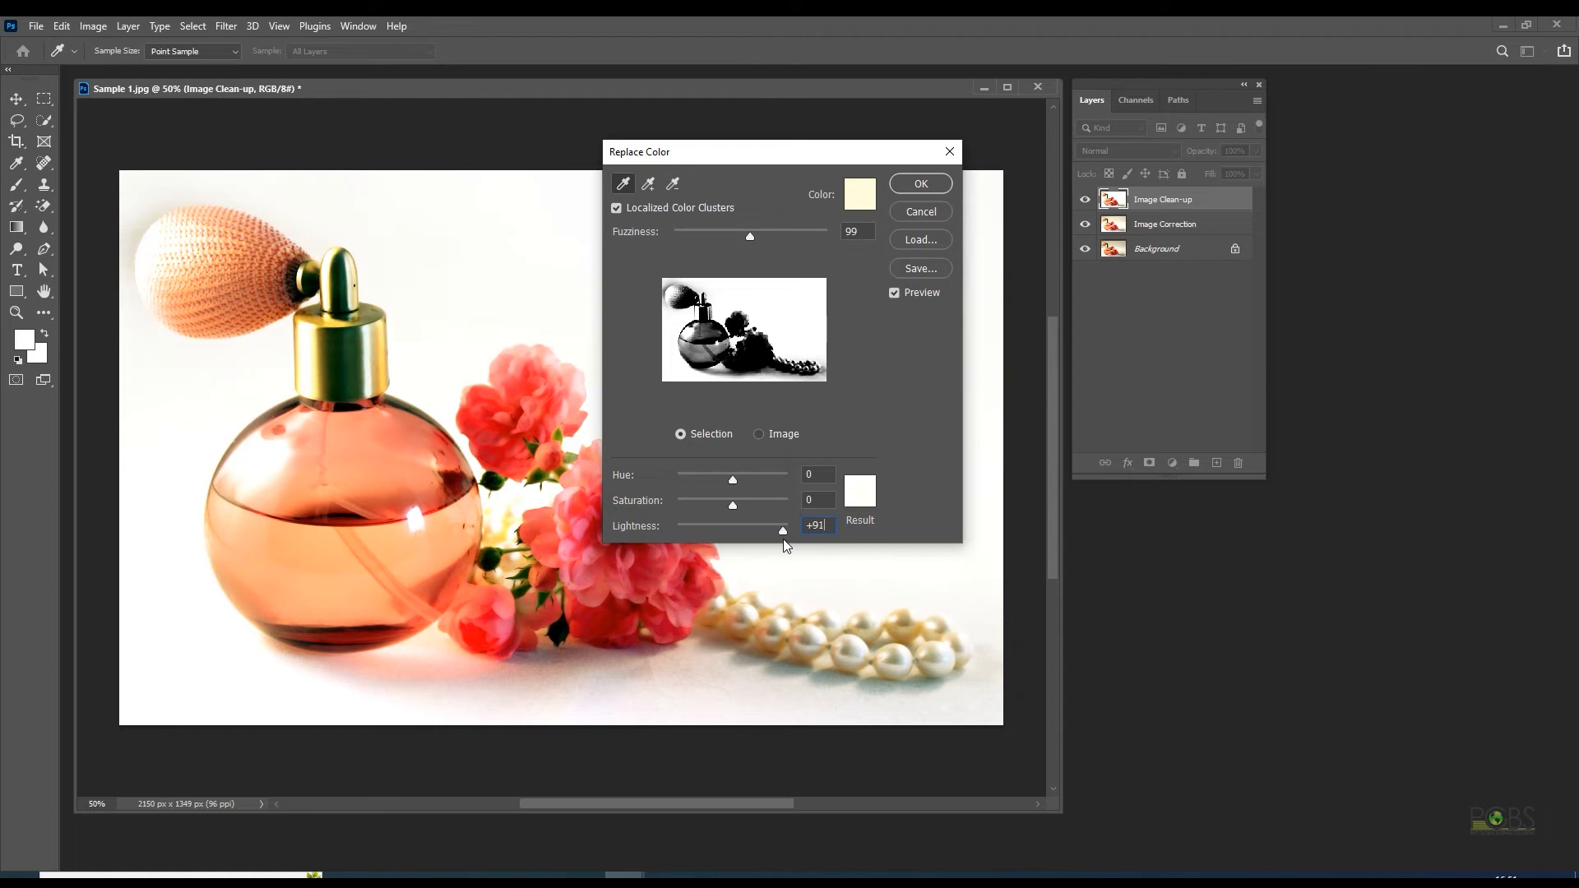
pyautogui.moveTo(783, 531); pyautogui.dragTo(760, 532)
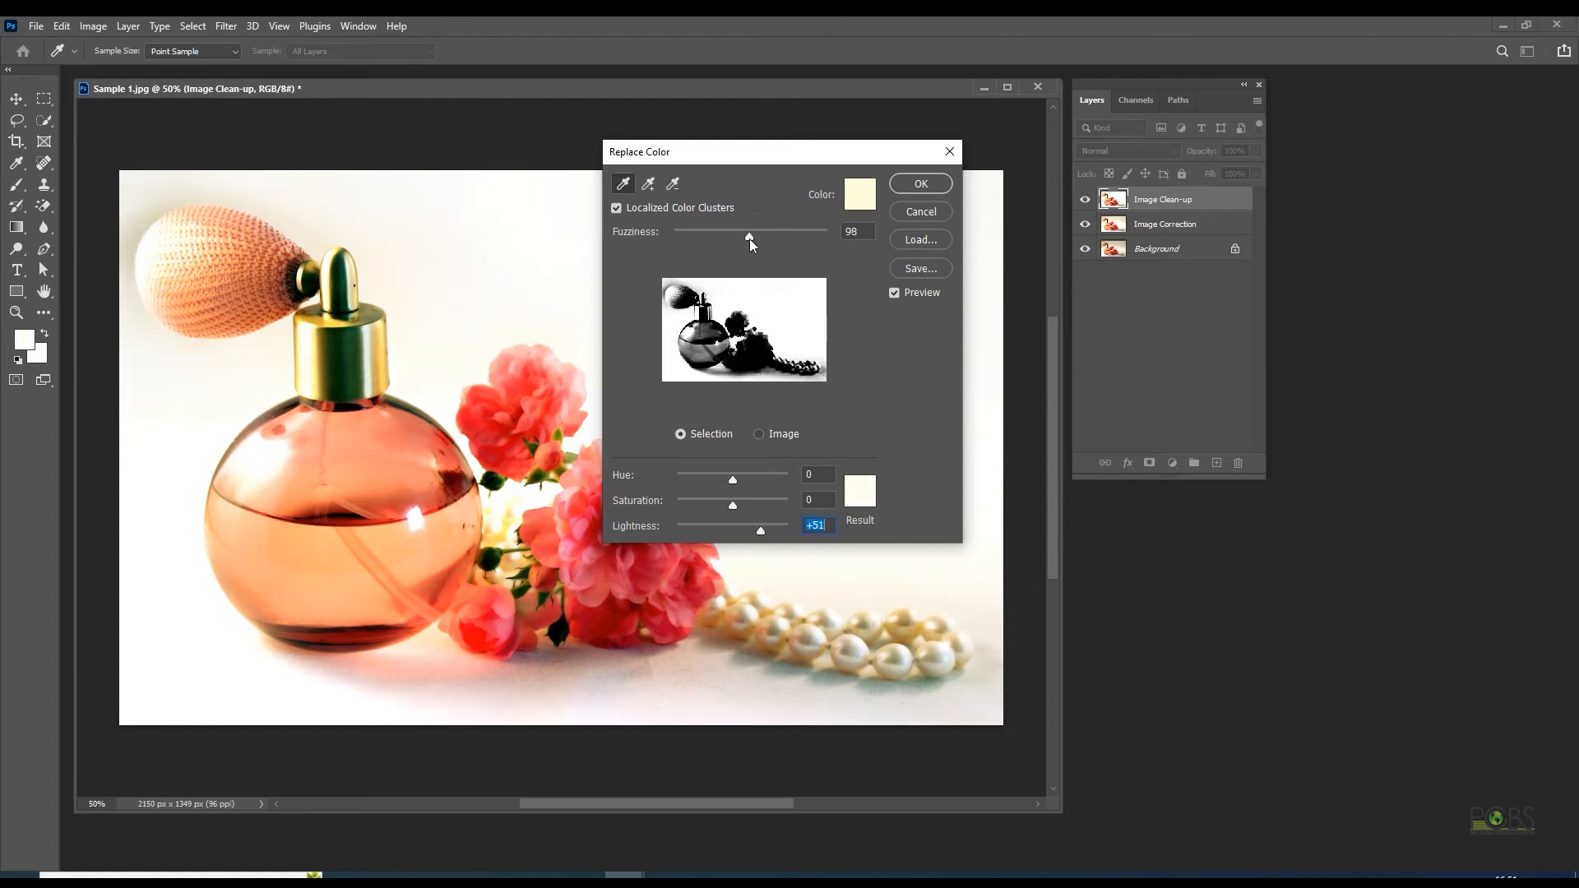
pyautogui.moveTo(750, 235); pyautogui.dragTo(765, 235)
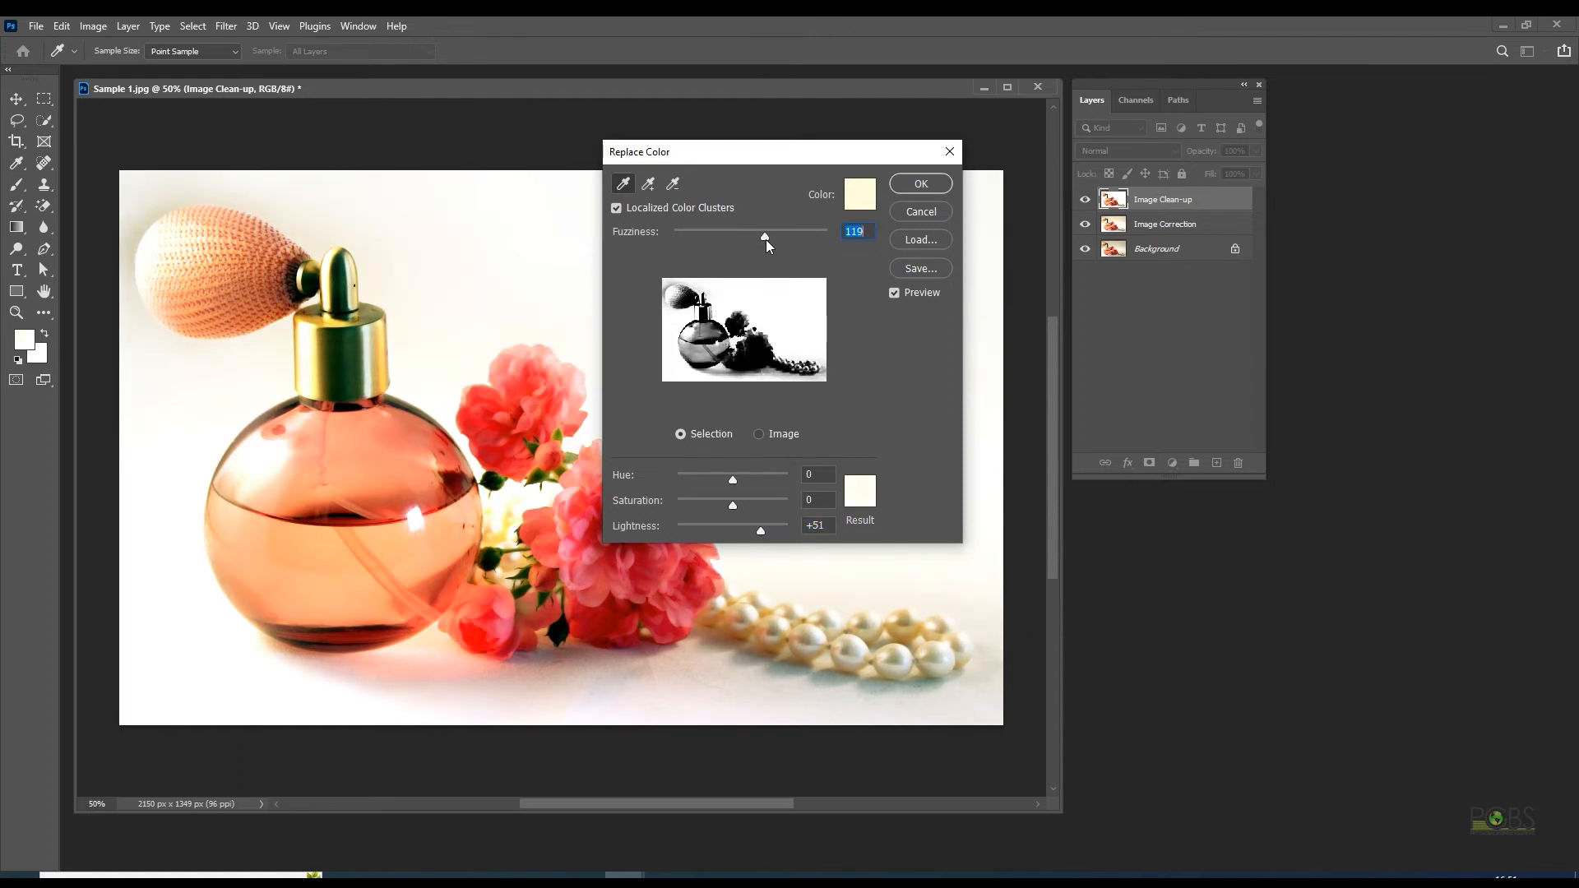
pyautogui.moveTo(763, 235); pyautogui.dragTo(786, 235)
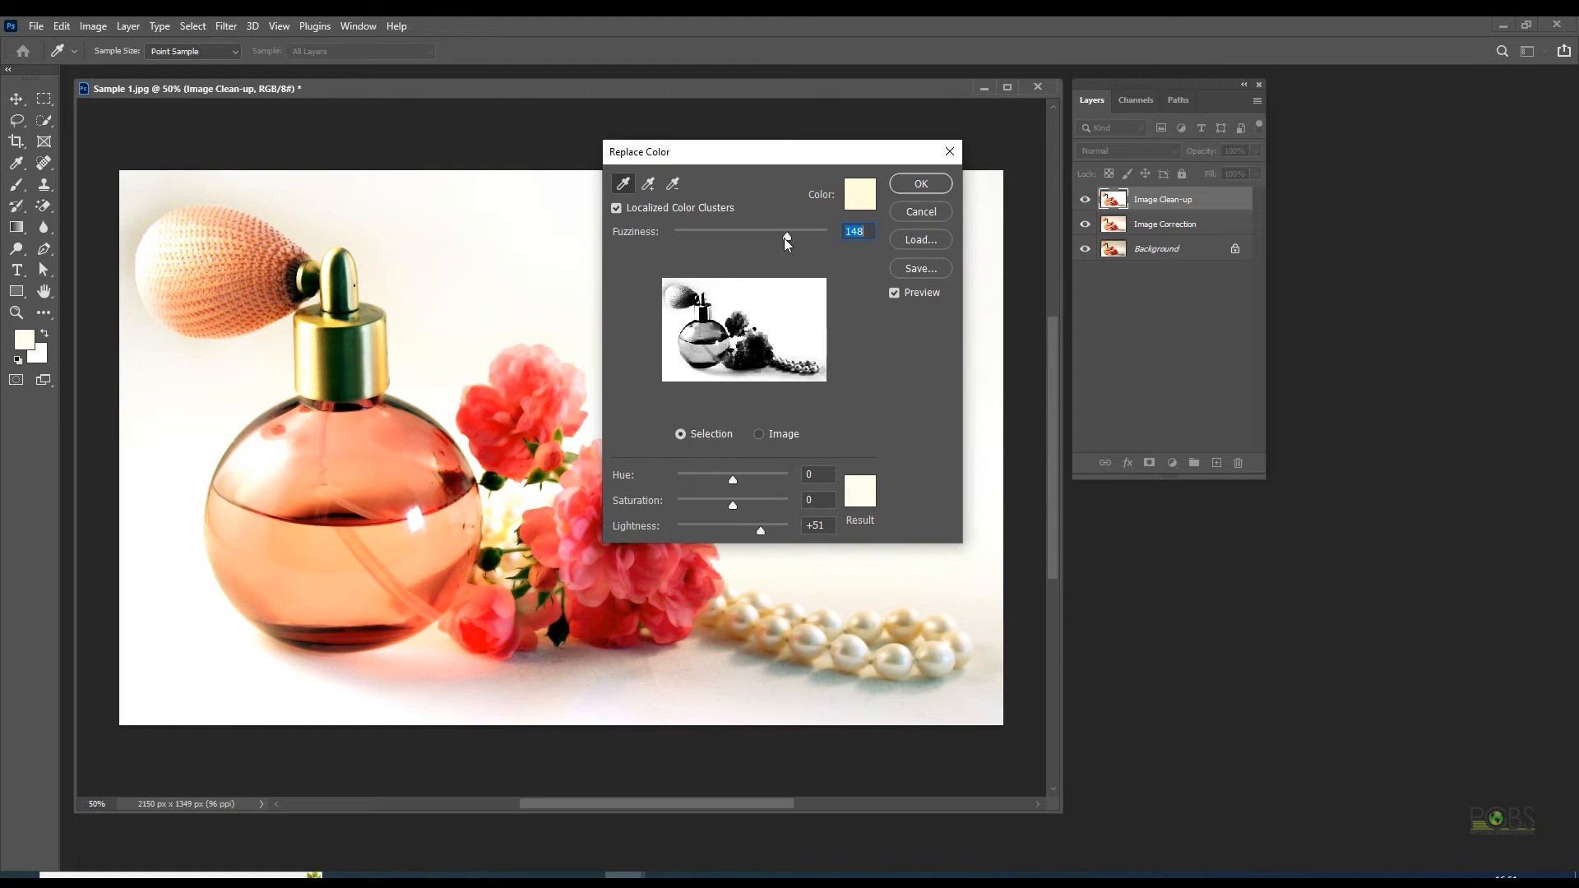
pyautogui.moveTo(787, 237); pyautogui.dragTo(778, 237)
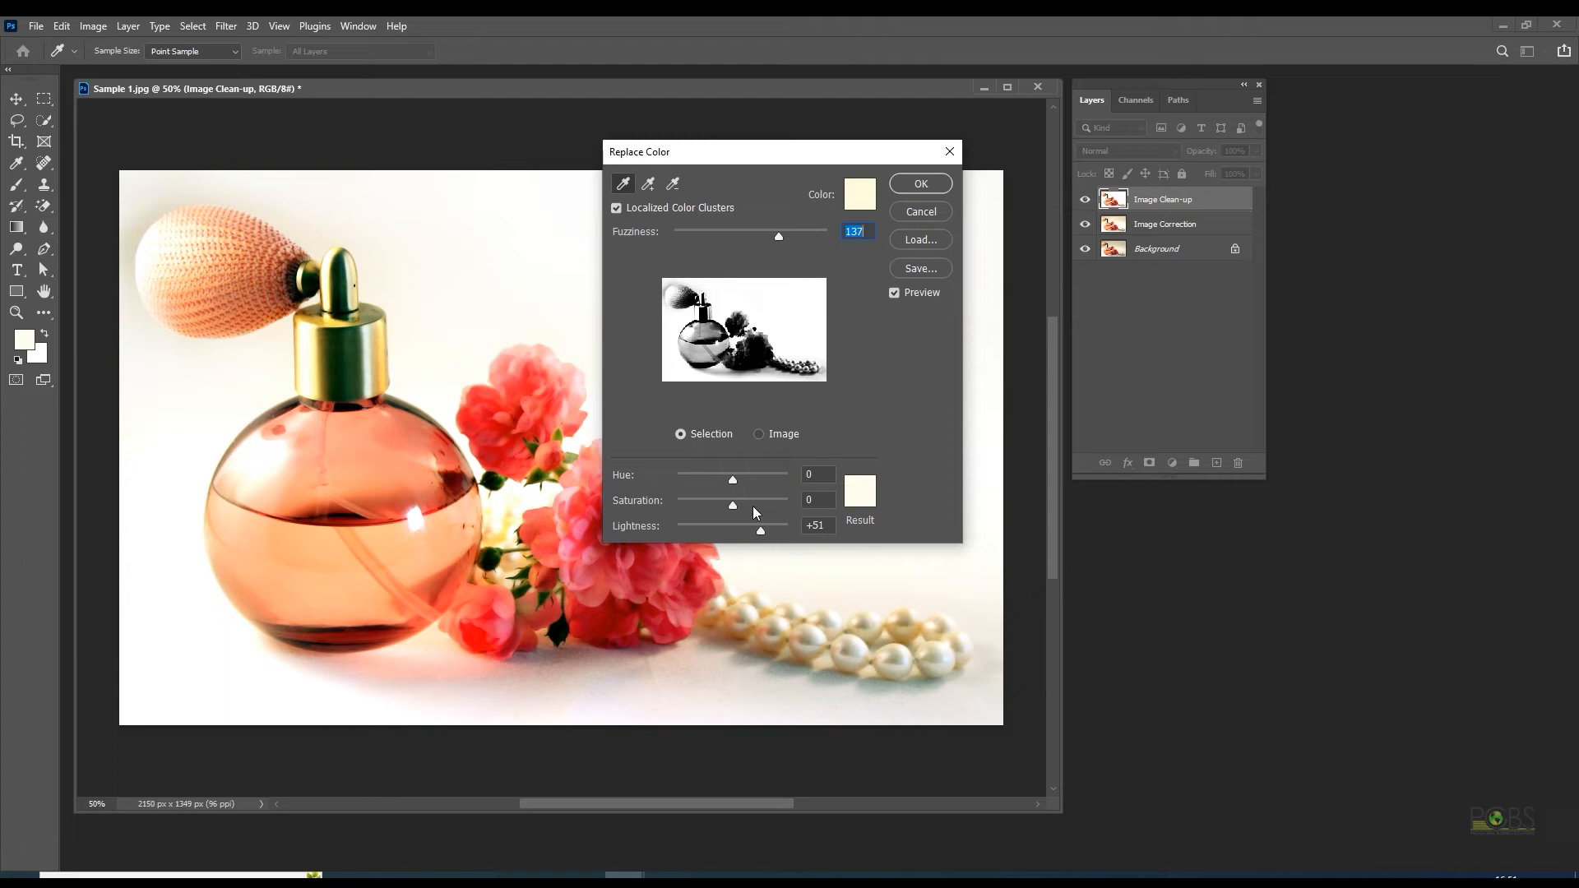
pyautogui.moveTo(778, 235); pyautogui.dragTo(765, 235)
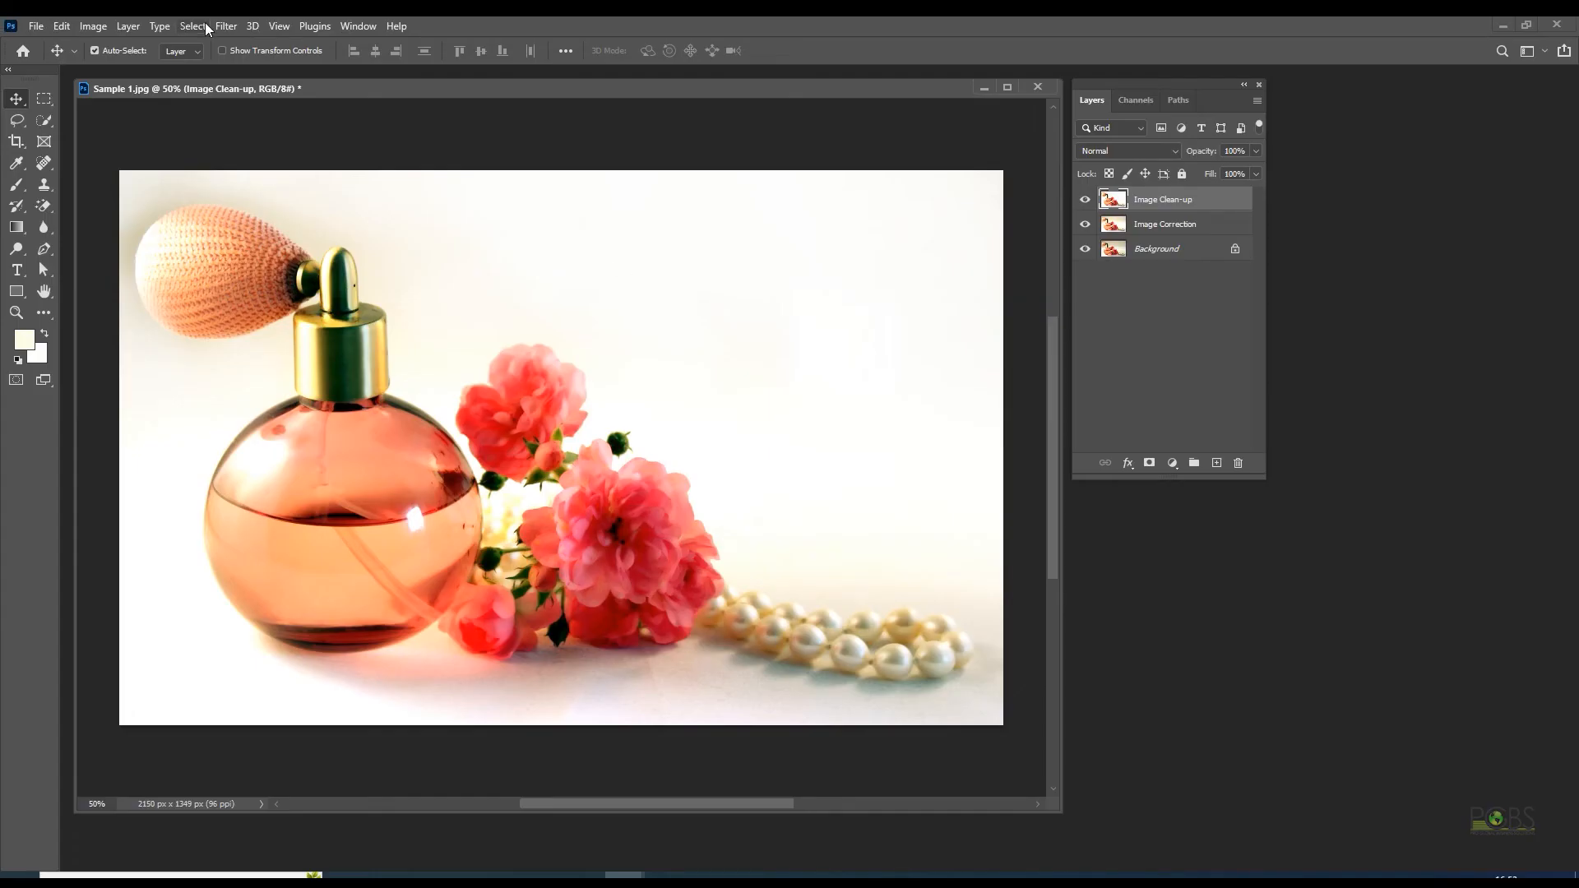
# Step: In Color Balance, push the highlights bluer with the green tint removed, and warm the midtones toward yellow
pyautogui.click(92, 25)
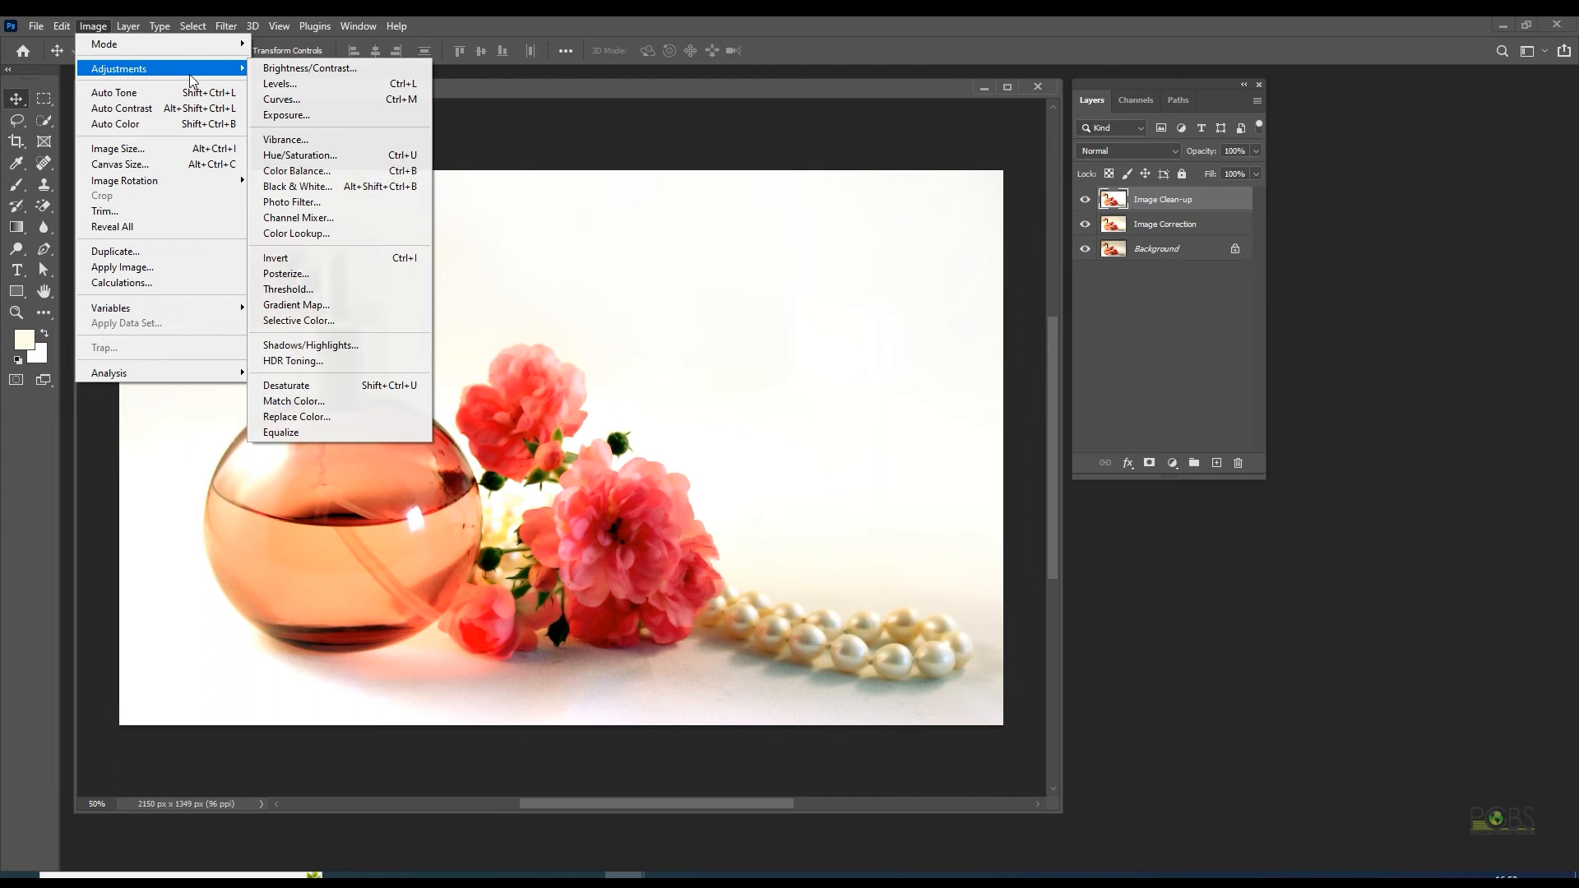
pyautogui.click(296, 169)
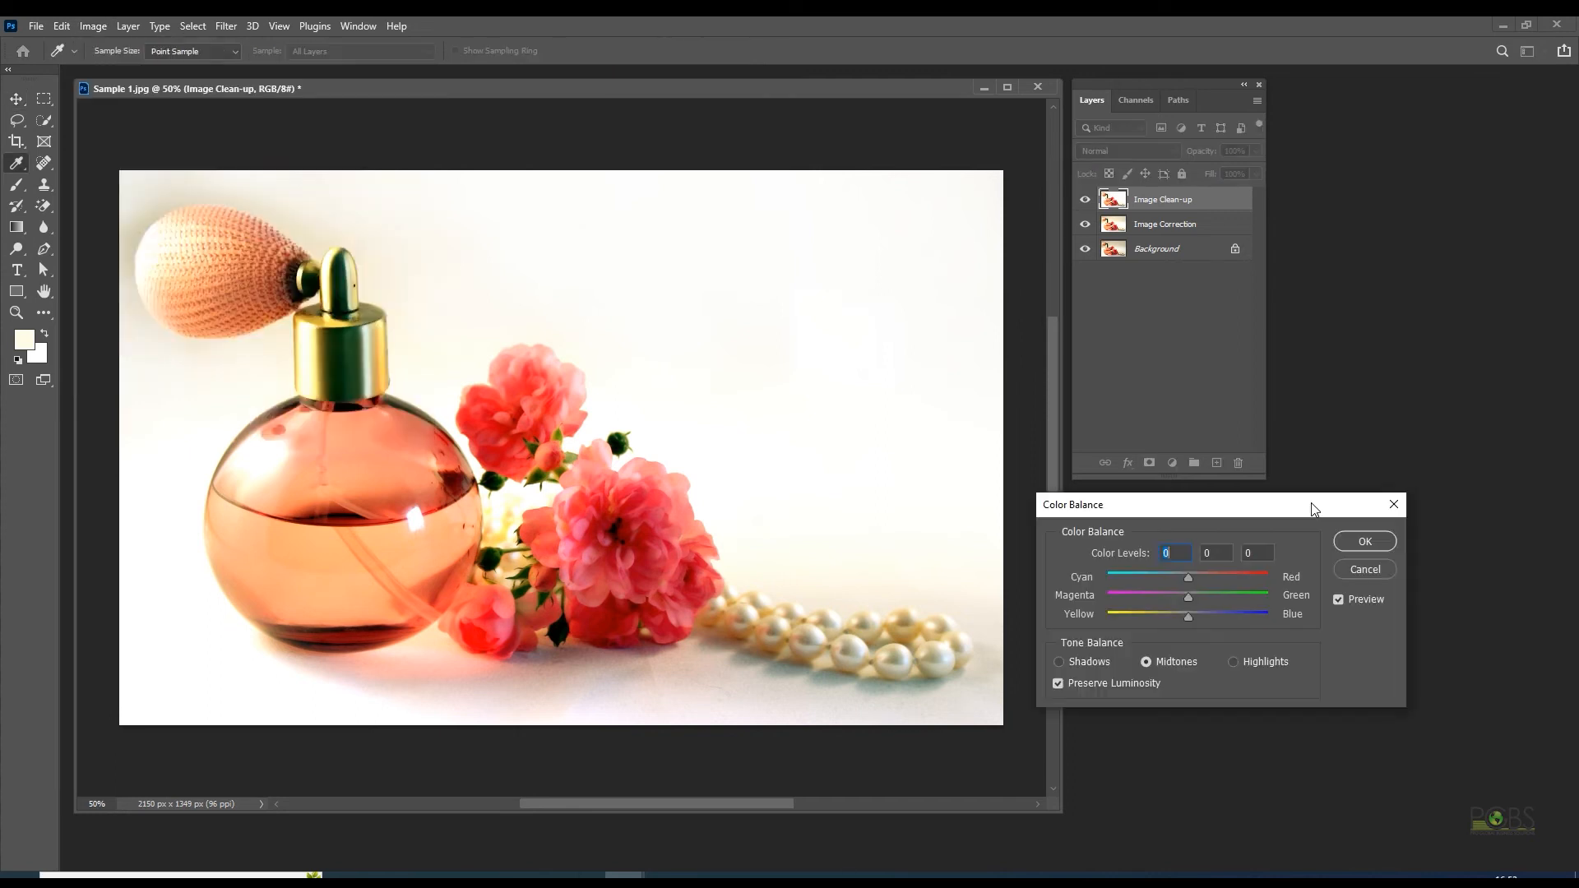
pyautogui.moveTo(1199, 627)
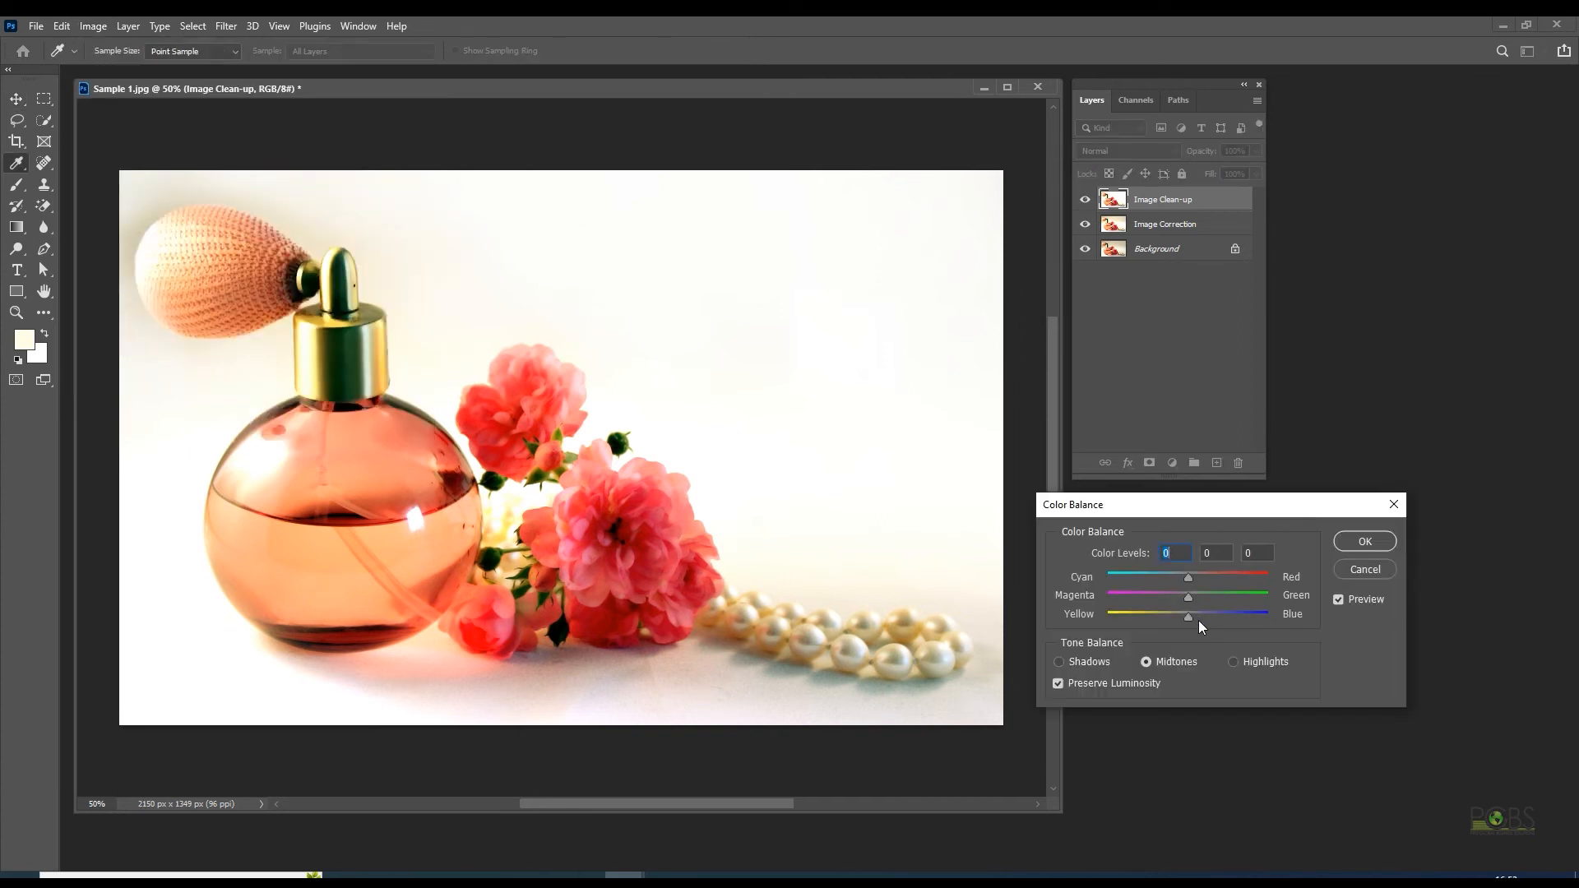
pyautogui.click(1233, 661)
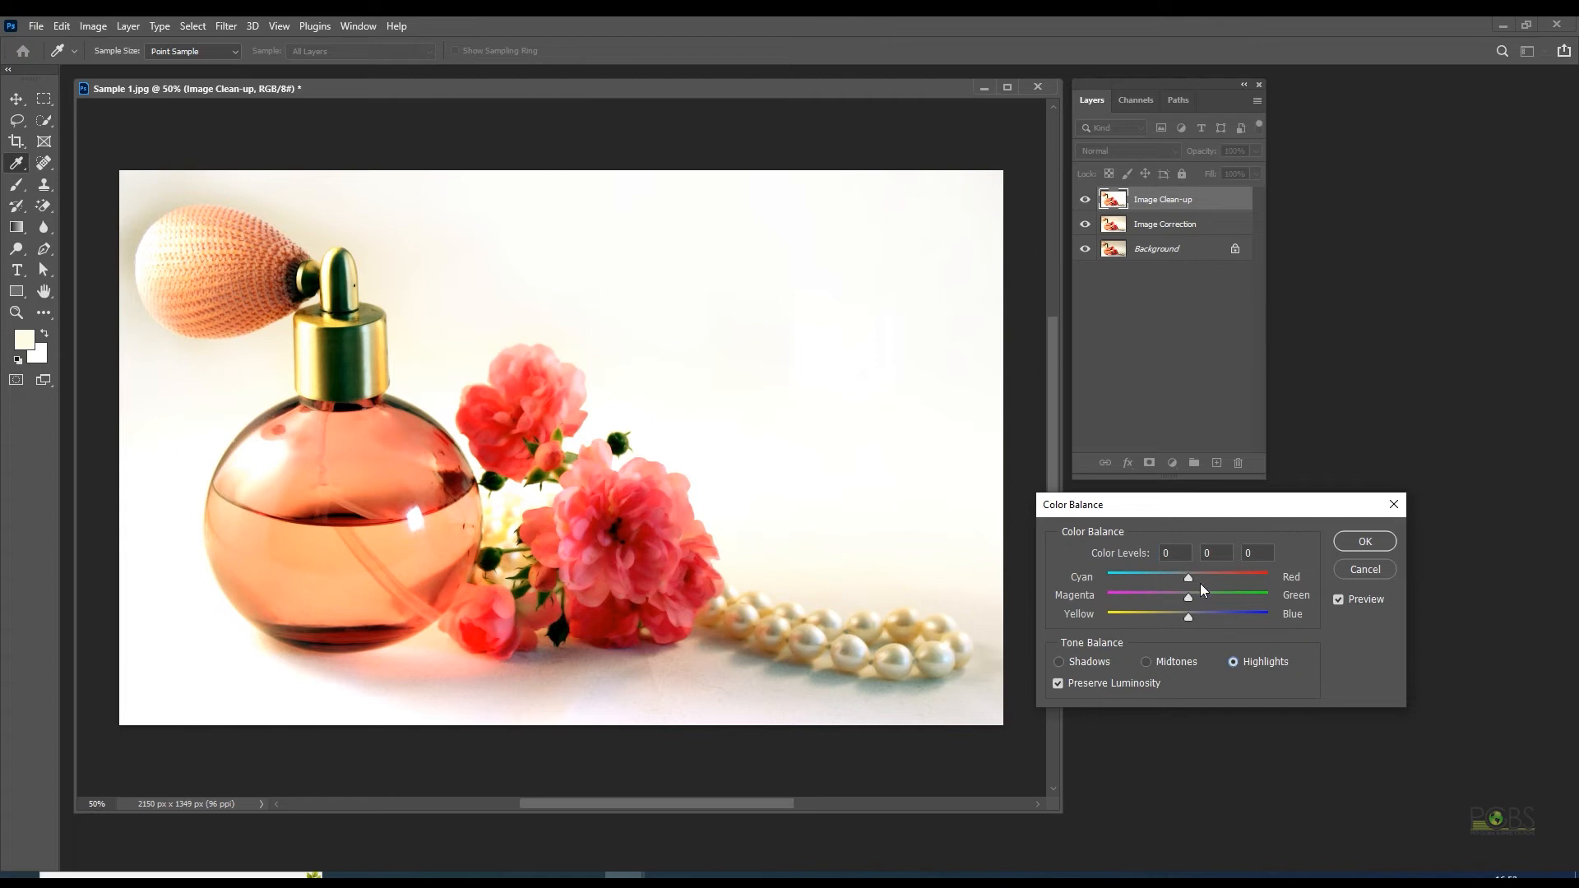
pyautogui.moveTo(1187, 615); pyautogui.dragTo(1184, 615)
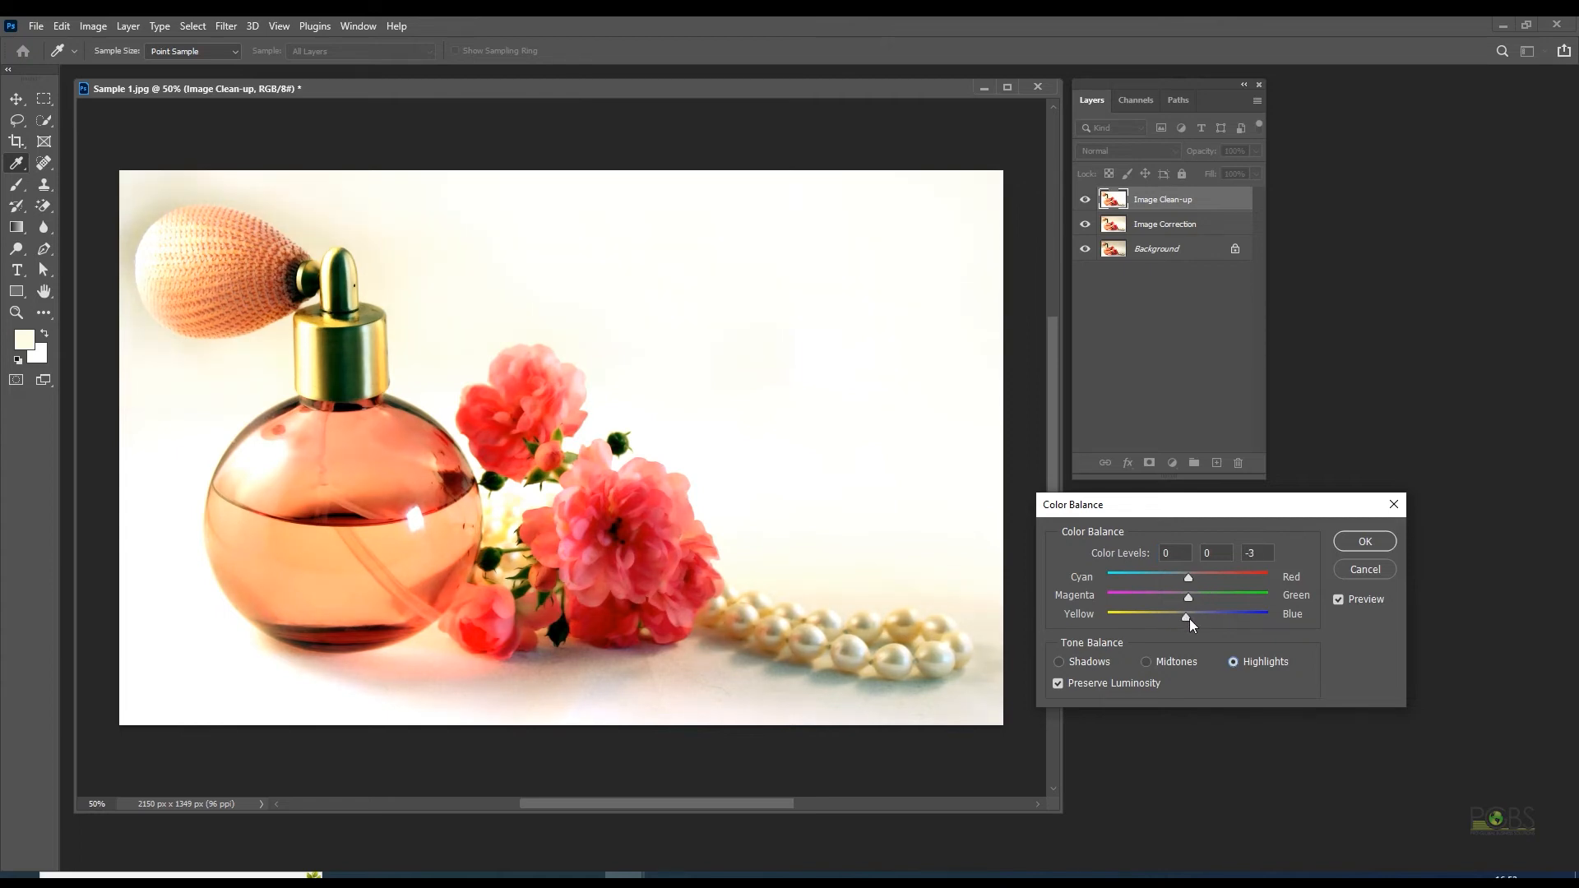
pyautogui.moveTo(1186, 615); pyautogui.dragTo(1206, 615)
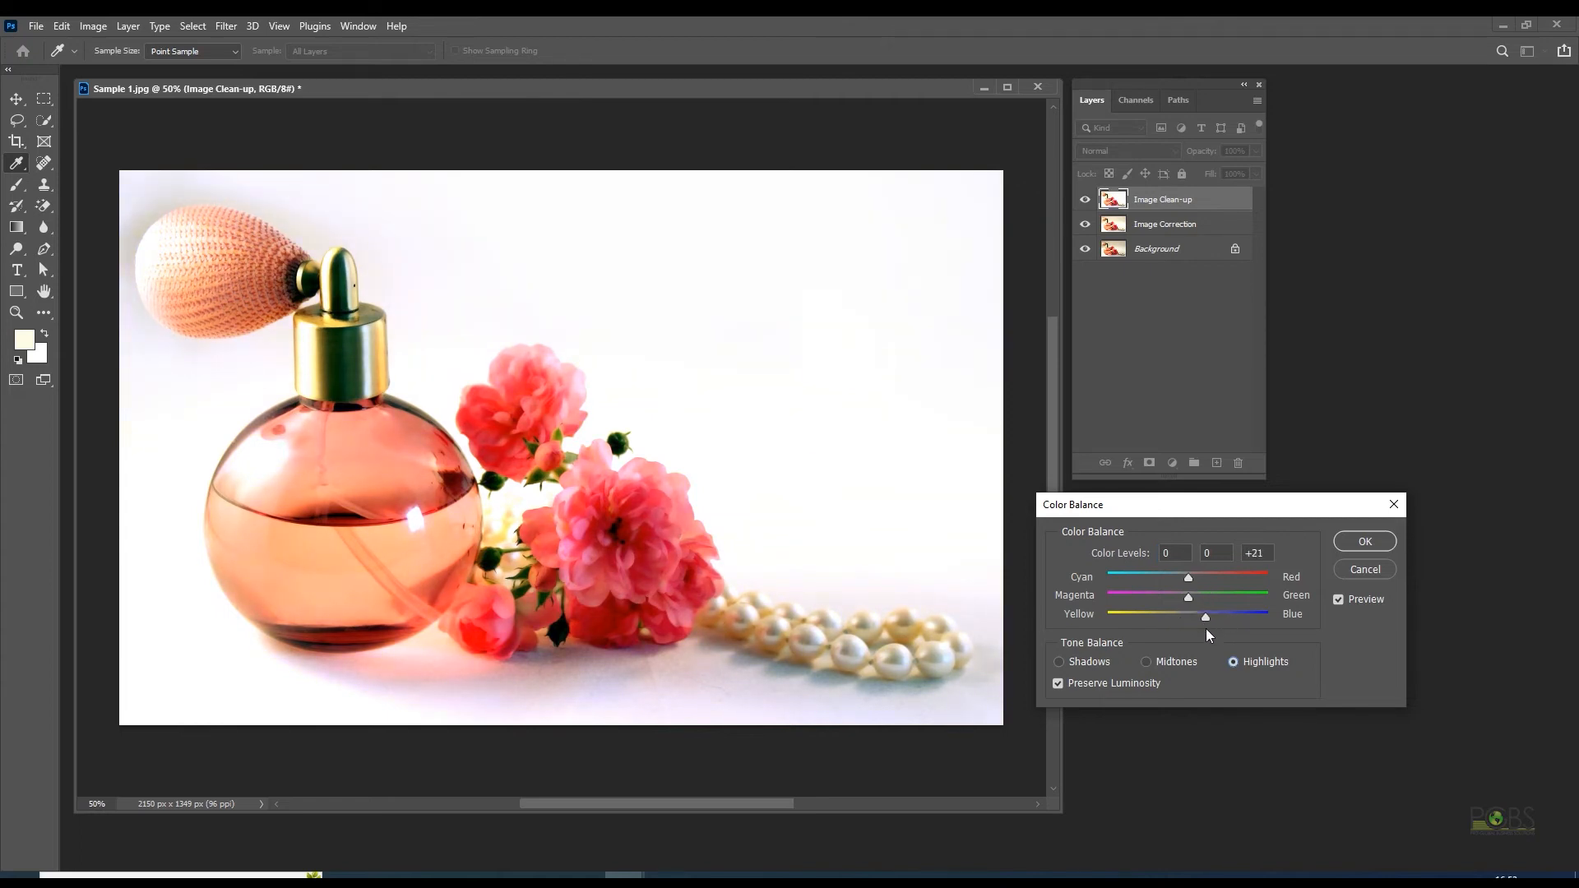
pyautogui.moveTo(1187, 596); pyautogui.dragTo(1202, 595)
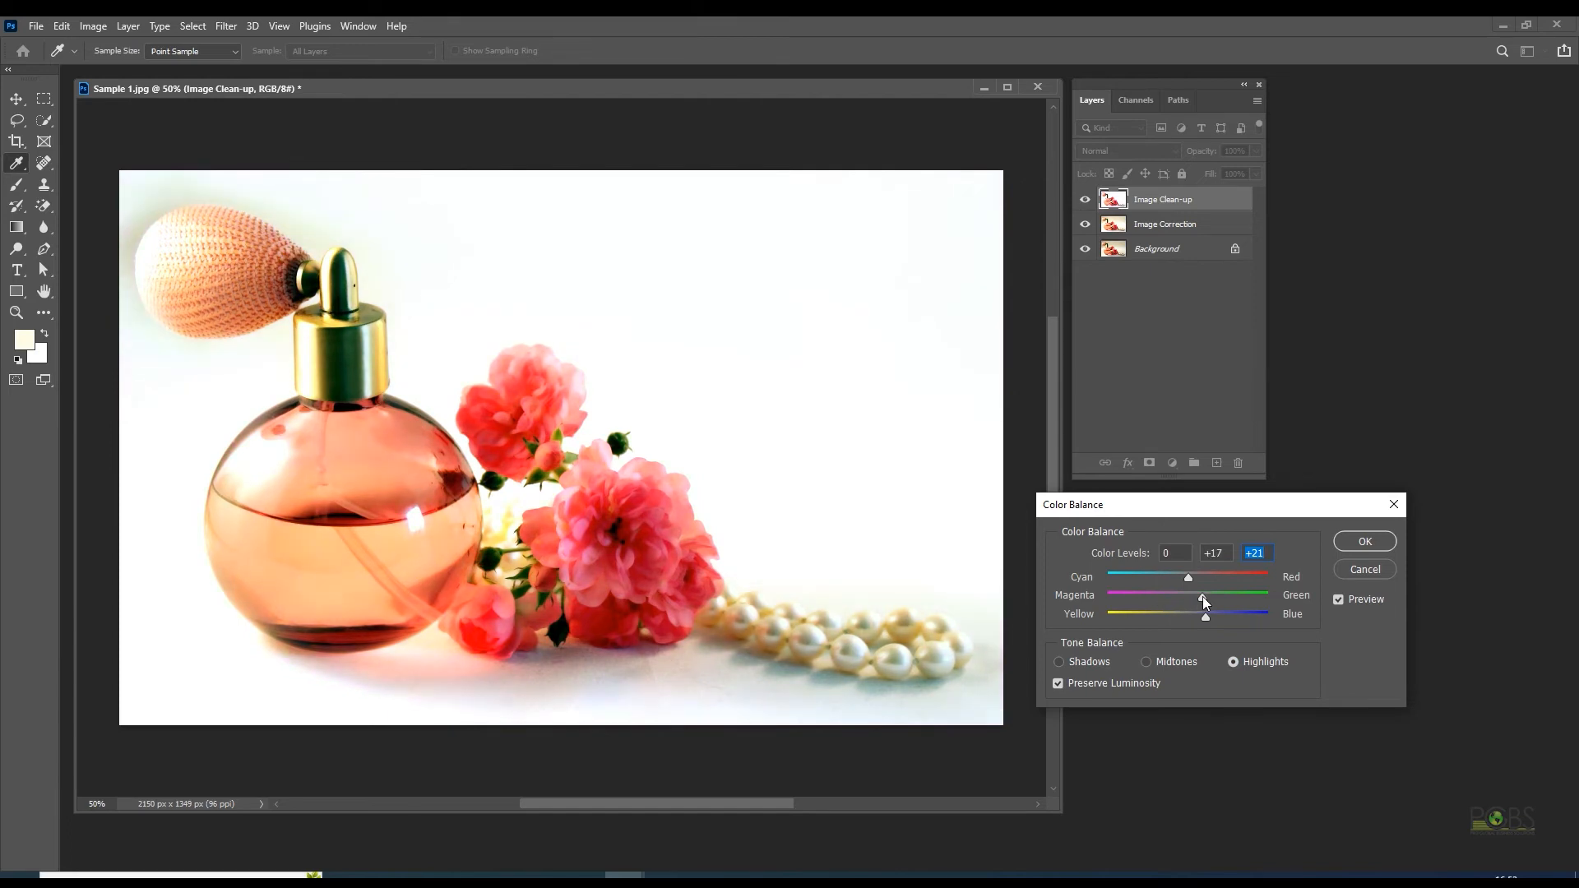
pyautogui.moveTo(1204, 615); pyautogui.dragTo(1219, 615)
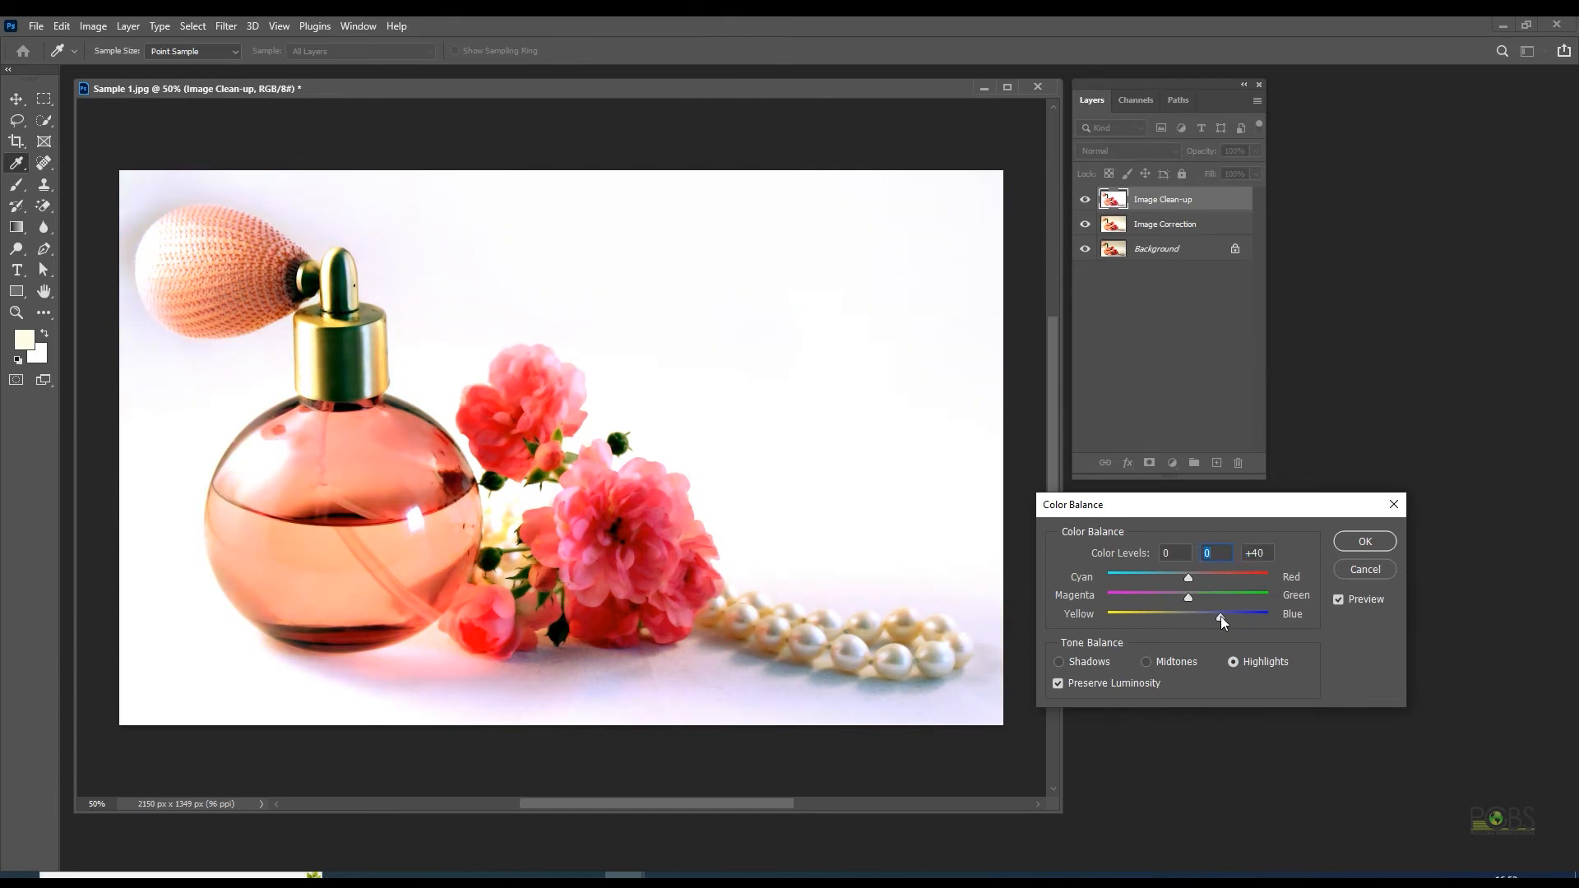
pyautogui.moveTo(1218, 613); pyautogui.dragTo(1209, 614)
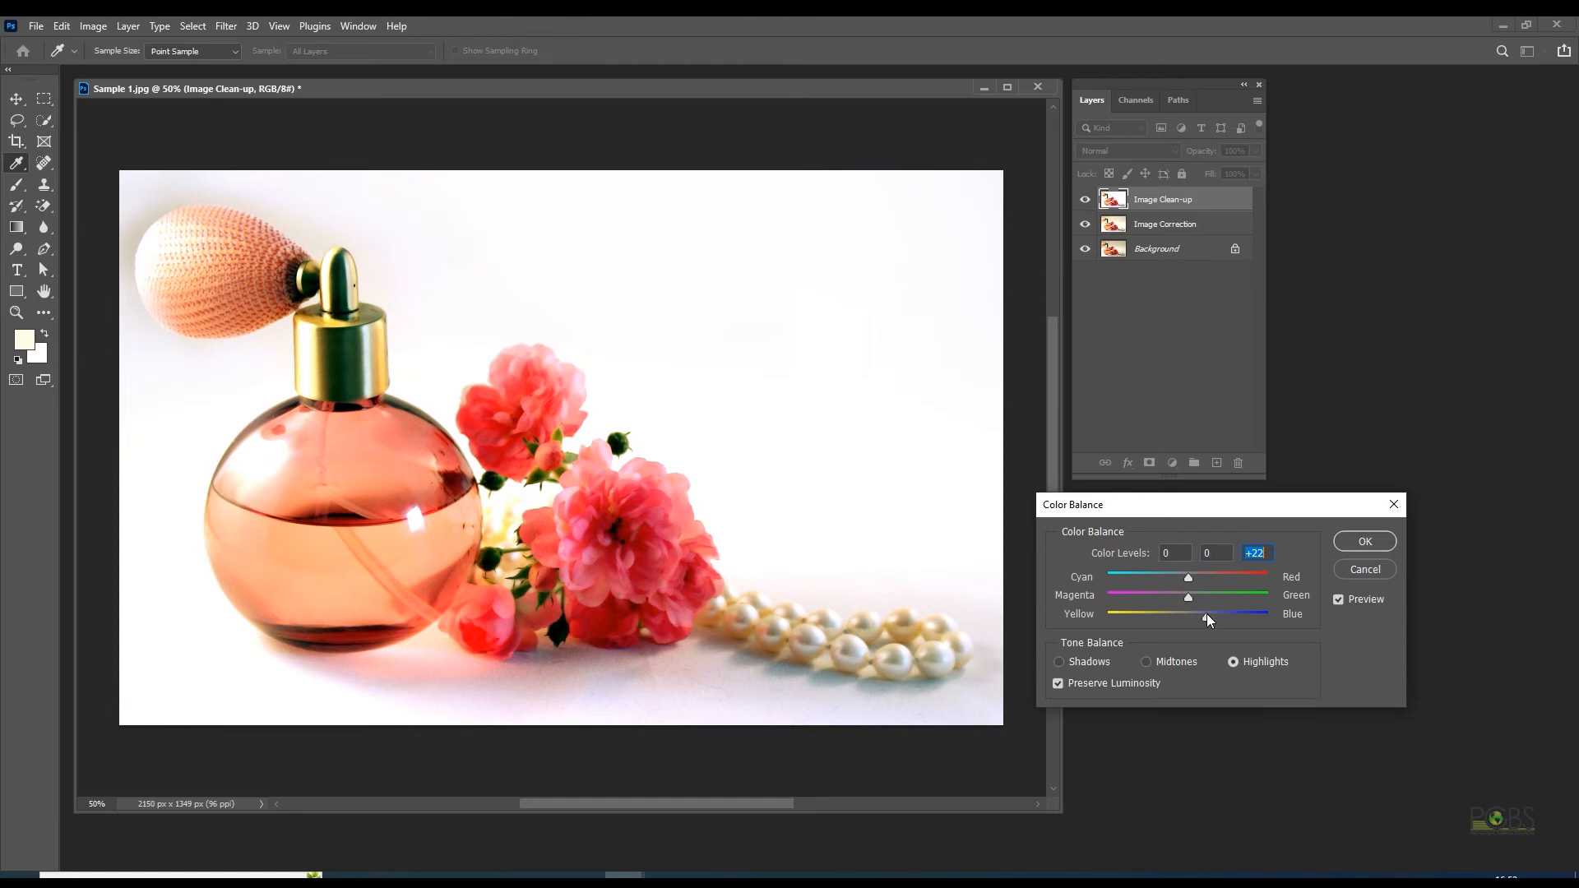
pyautogui.moveTo(1209, 613); pyautogui.dragTo(1156, 613)
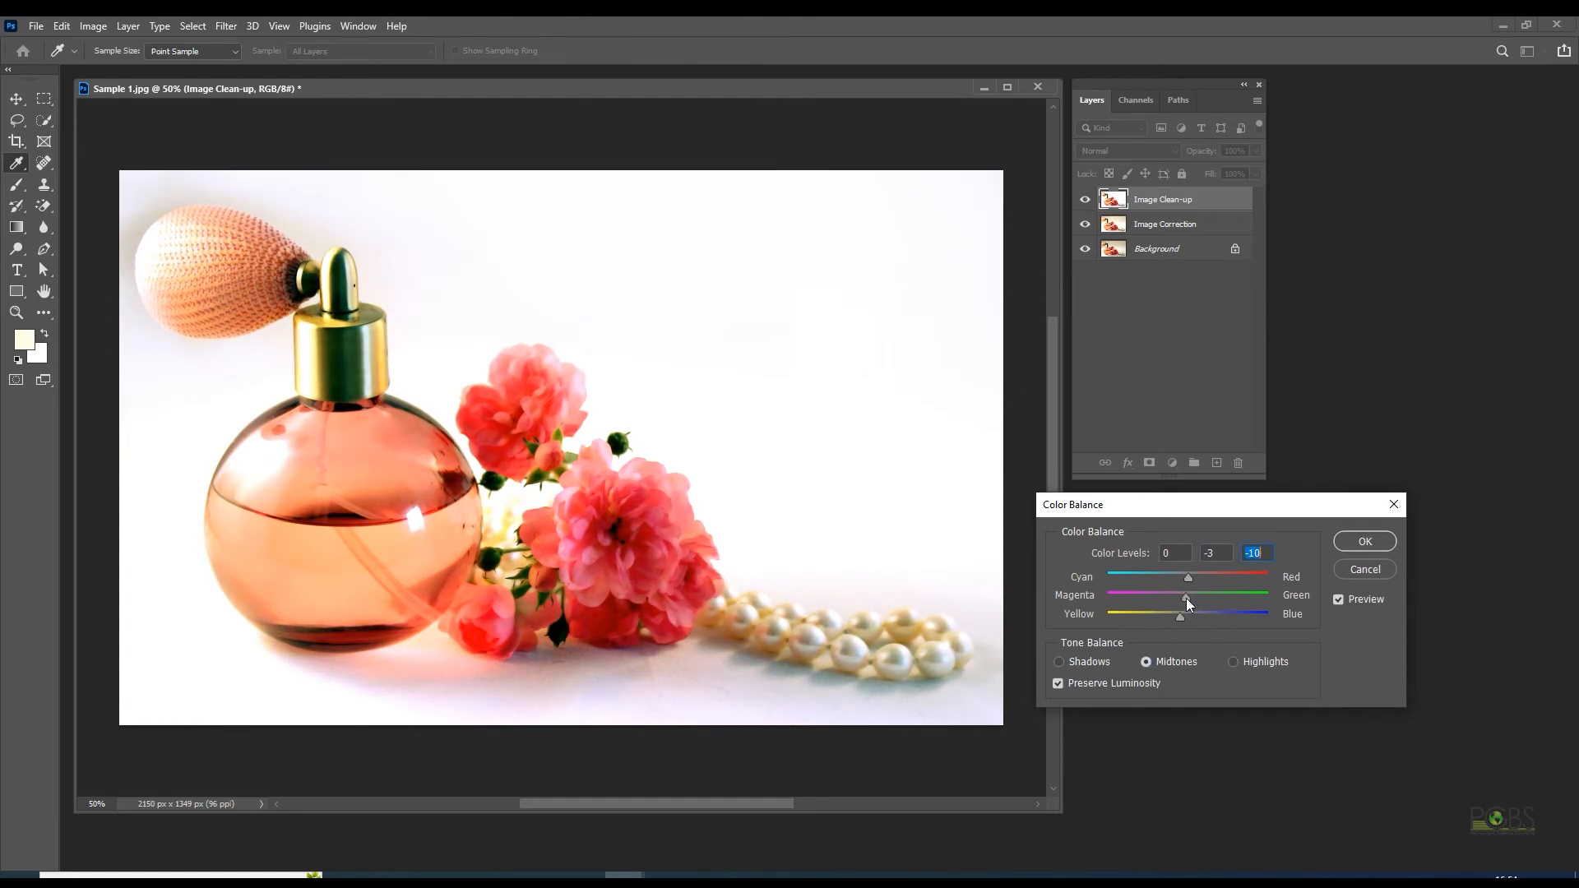
# Step: Tint the shadows toward blue and red, then apply the colour balance
pyautogui.click(1057, 661)
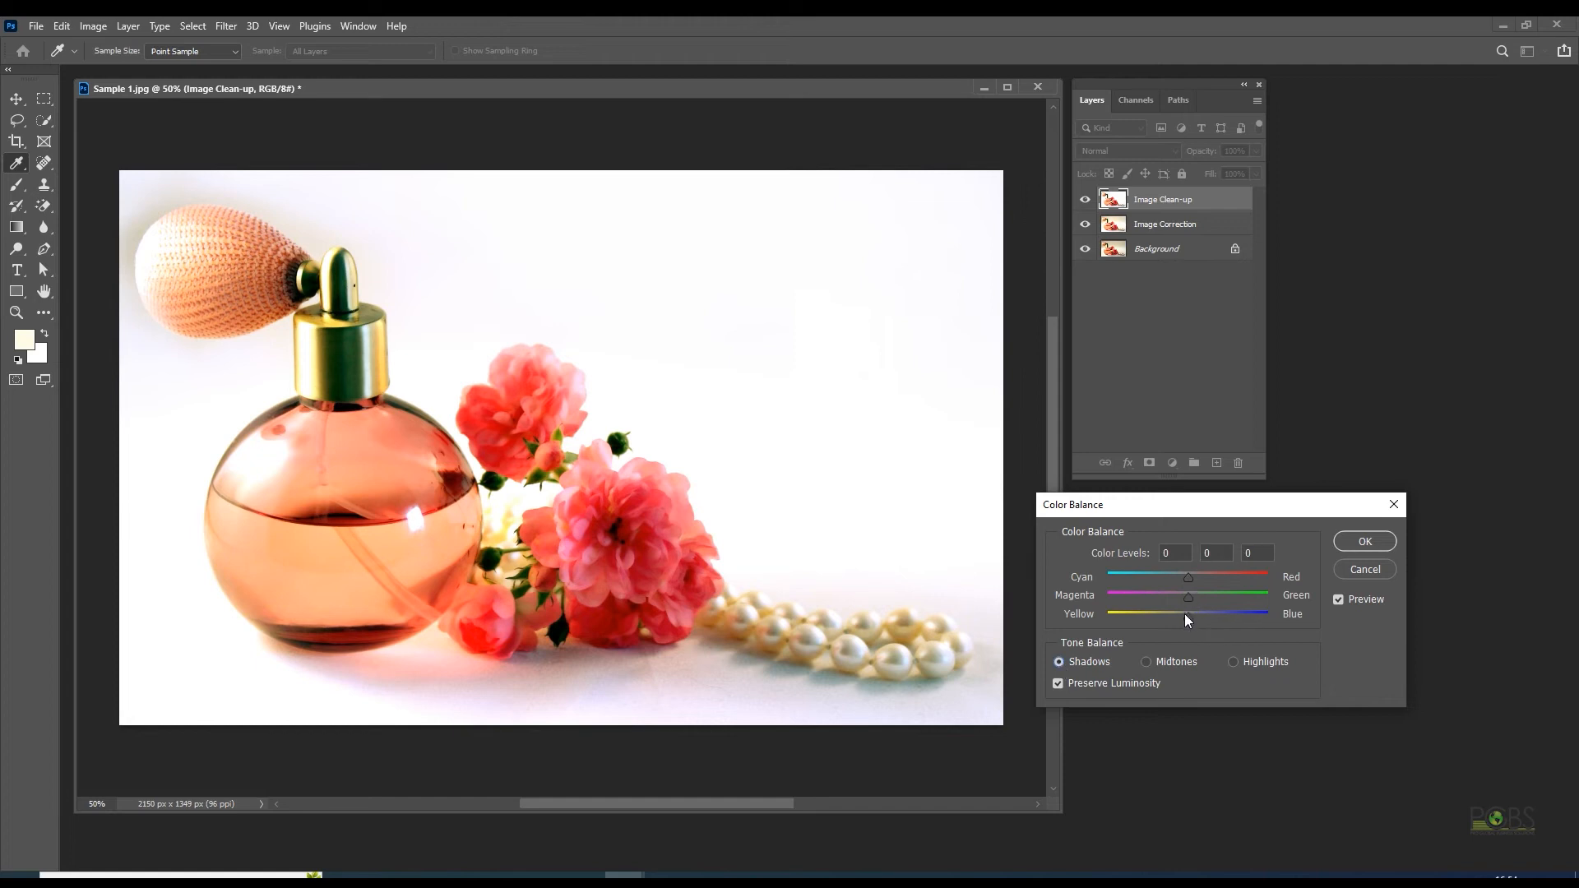
pyautogui.moveTo(1186, 596); pyautogui.dragTo(1197, 596)
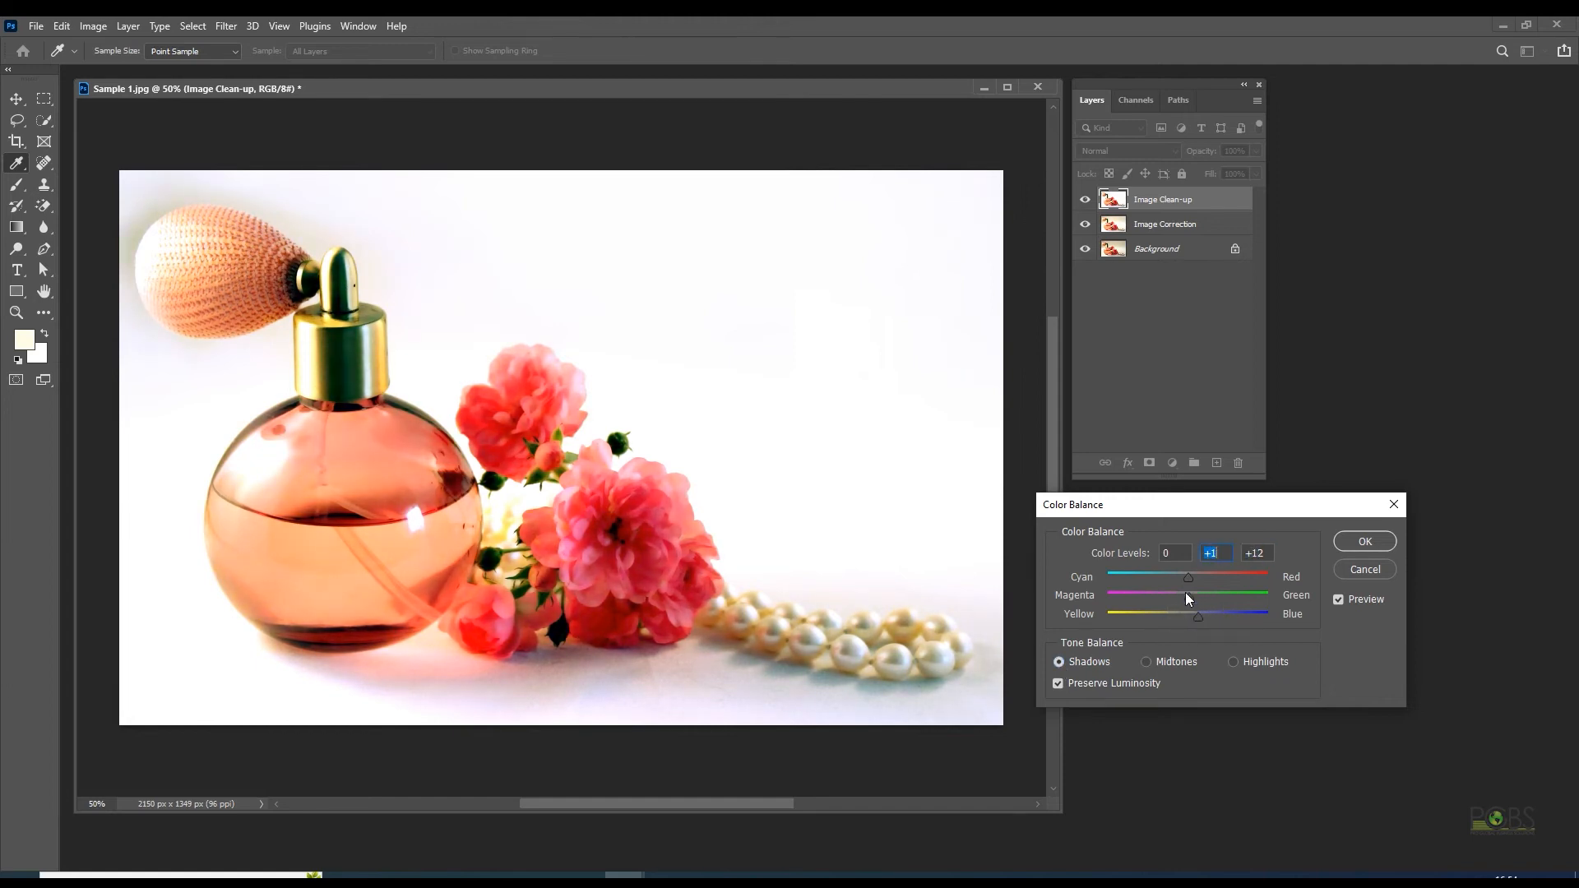
pyautogui.moveTo(1187, 575); pyautogui.dragTo(1223, 576)
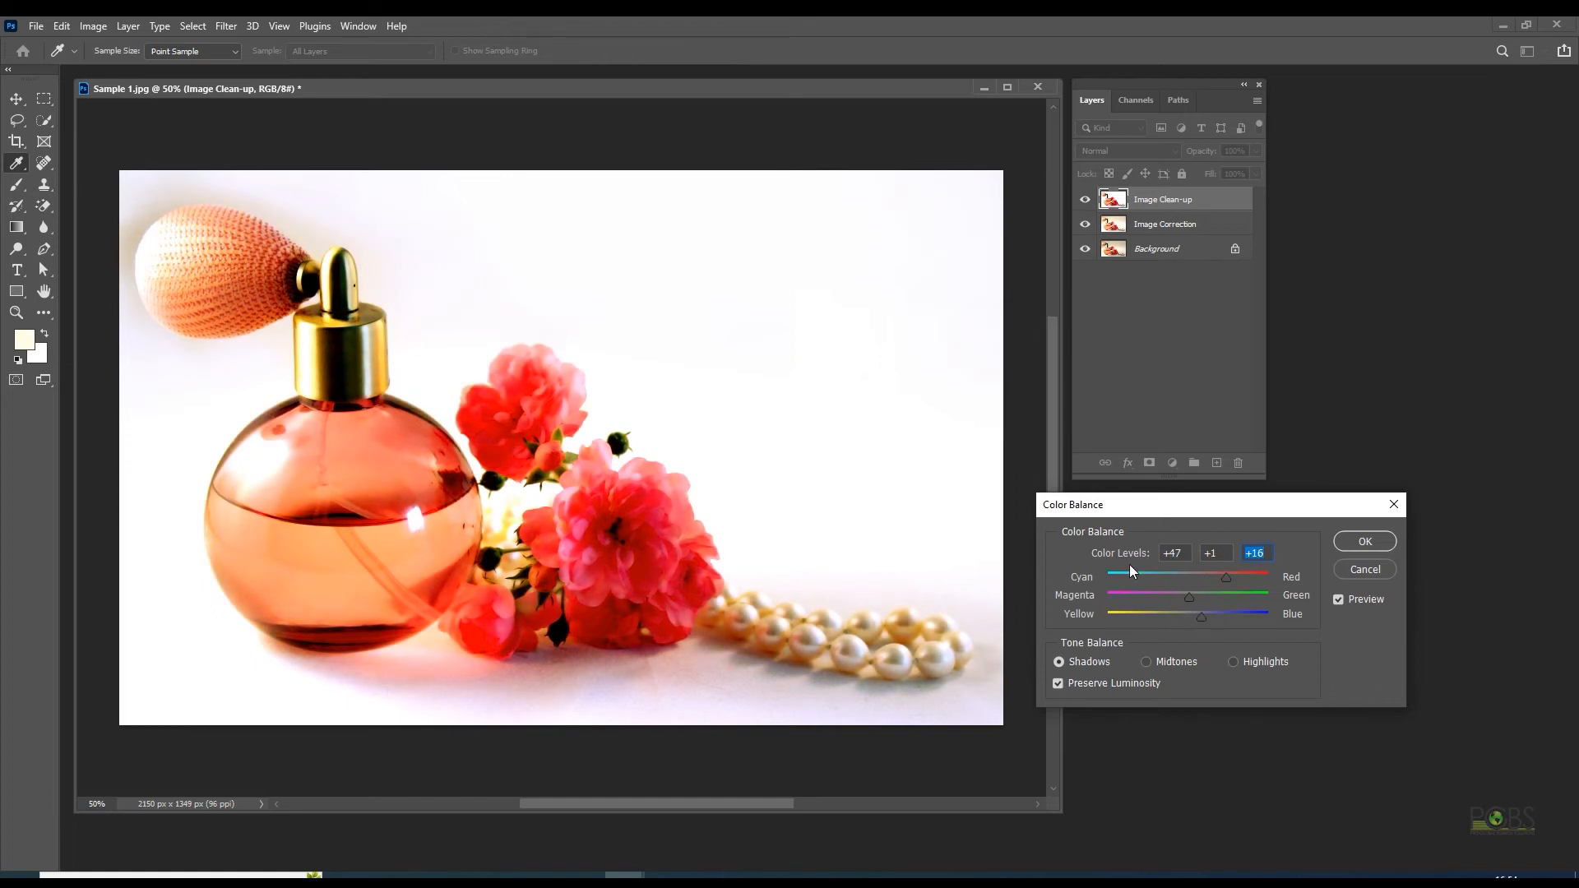
pyautogui.click(1362, 541)
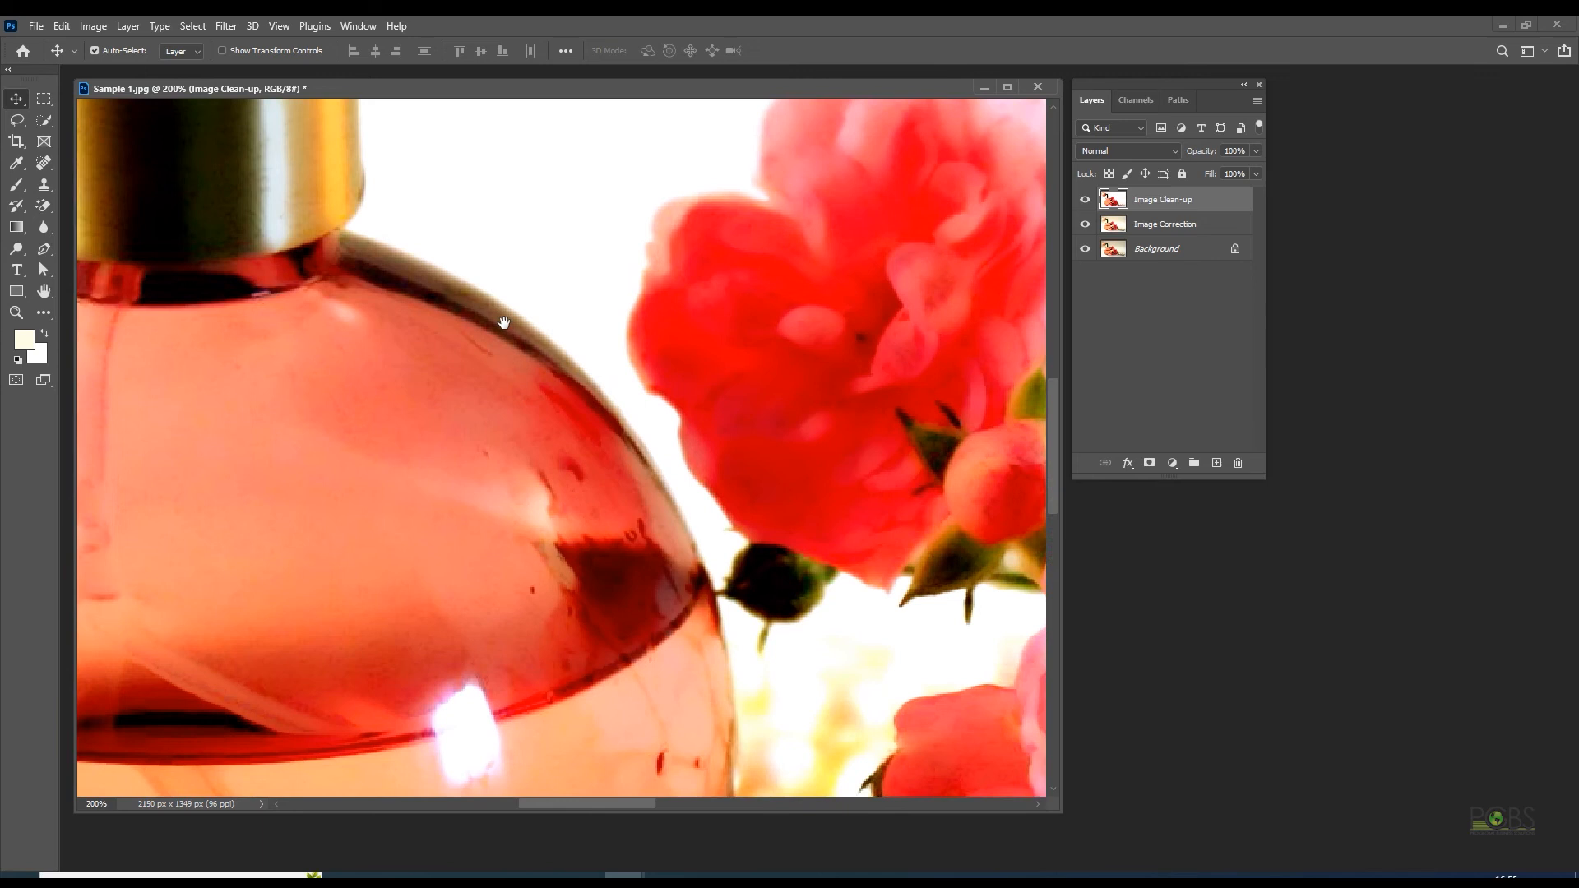
# Step: Pan the 200% close-up across the bottle glass and roses to inspect the retouching
pyautogui.moveTo(503, 324); pyautogui.dragTo(984, 819)
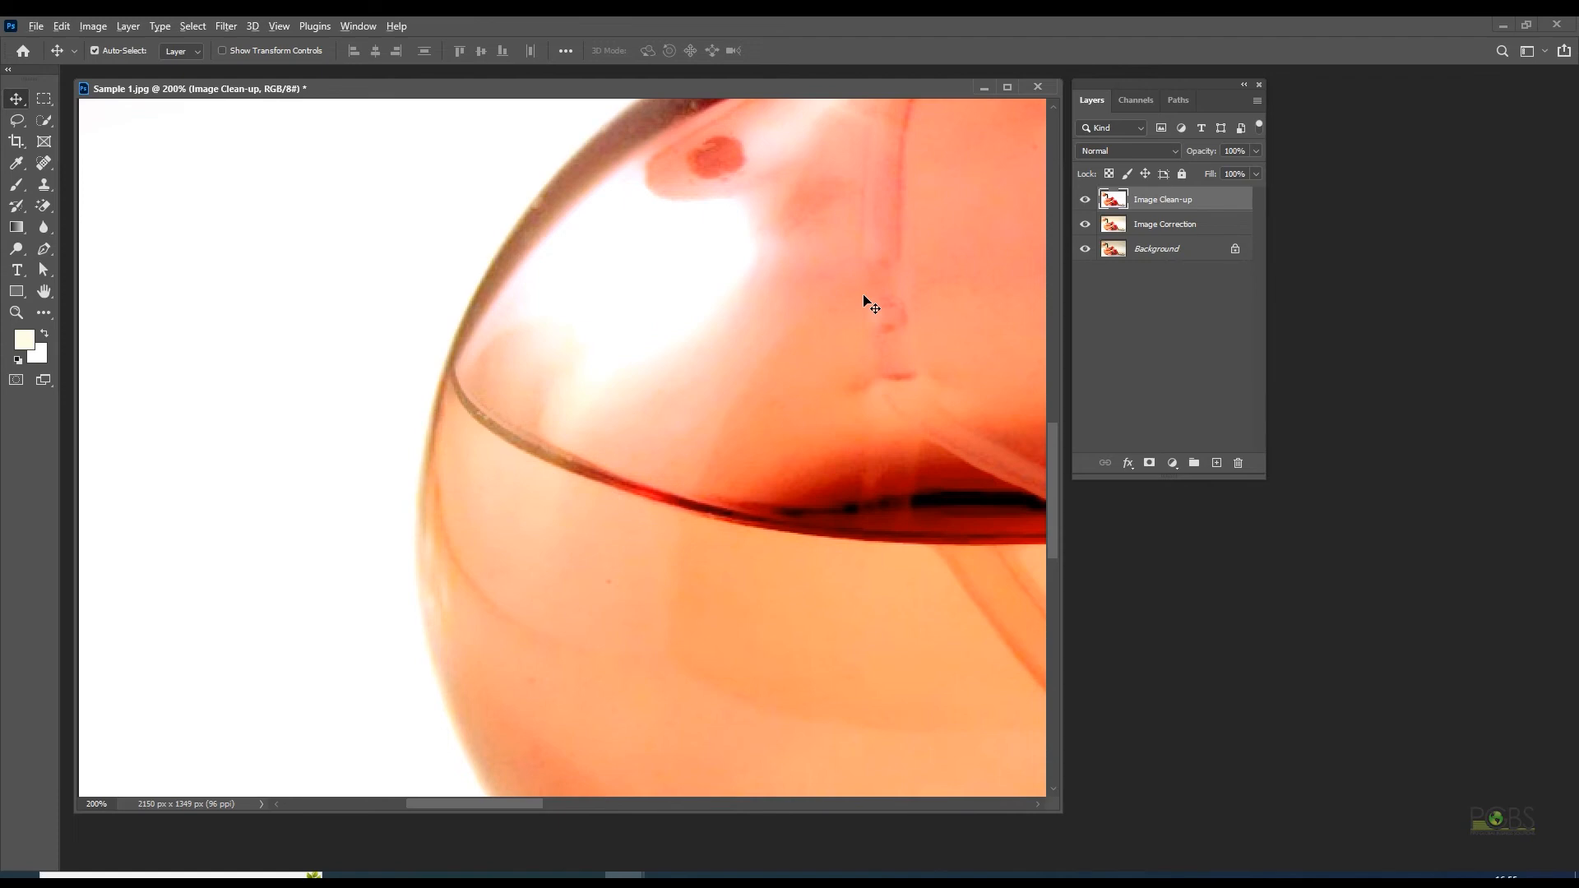
pyautogui.click(93, 25)
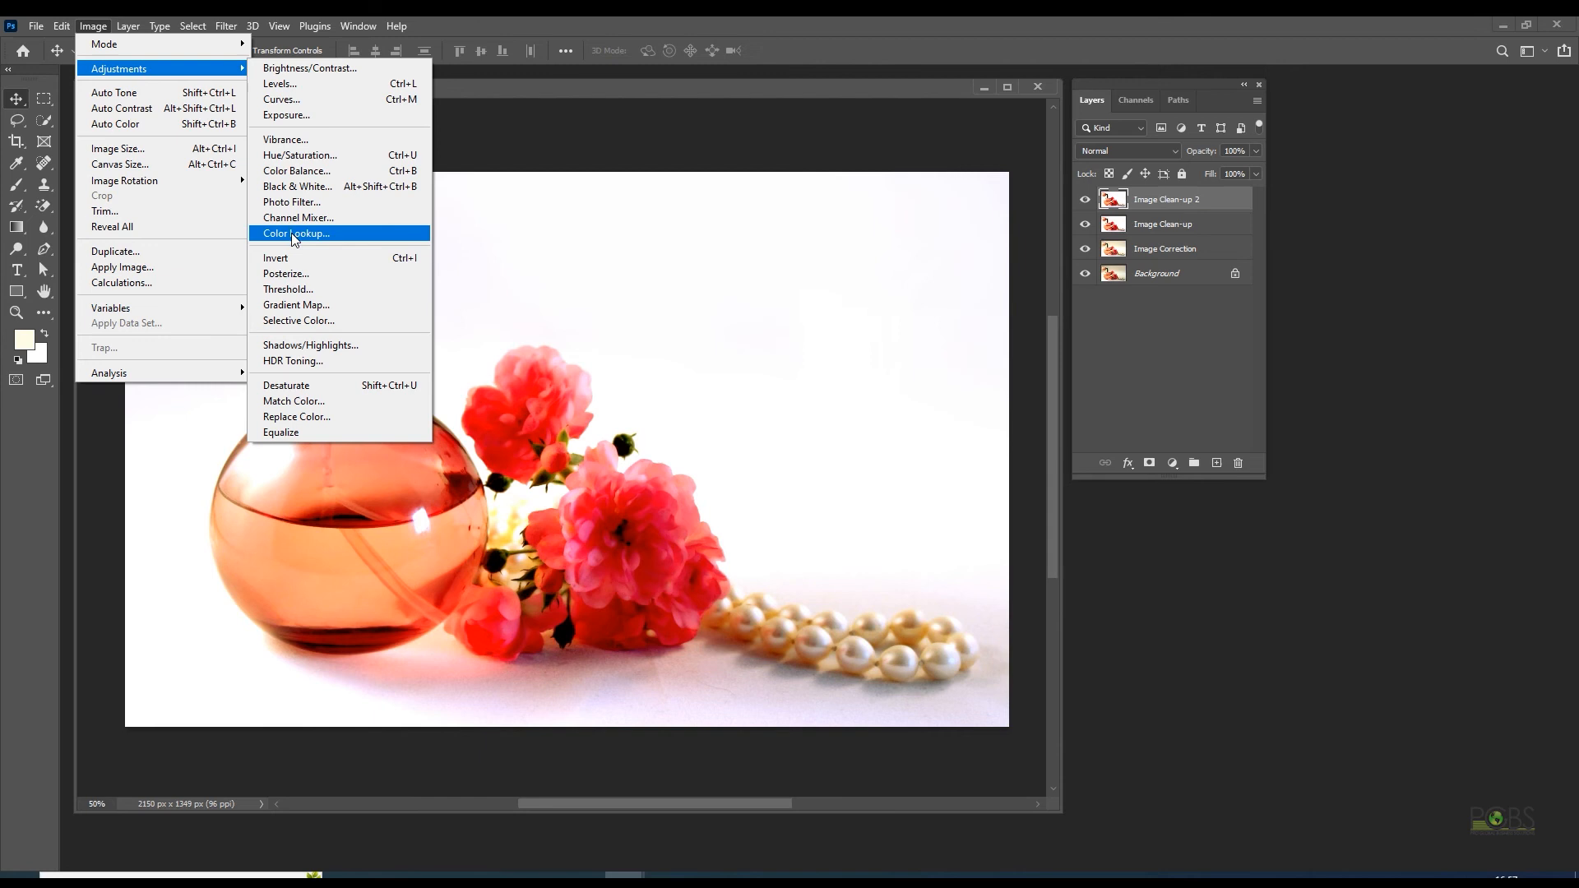
# Step: Apply Shadows/Highlights with extended options, settling midtone contrast at +36
pyautogui.click(309, 344)
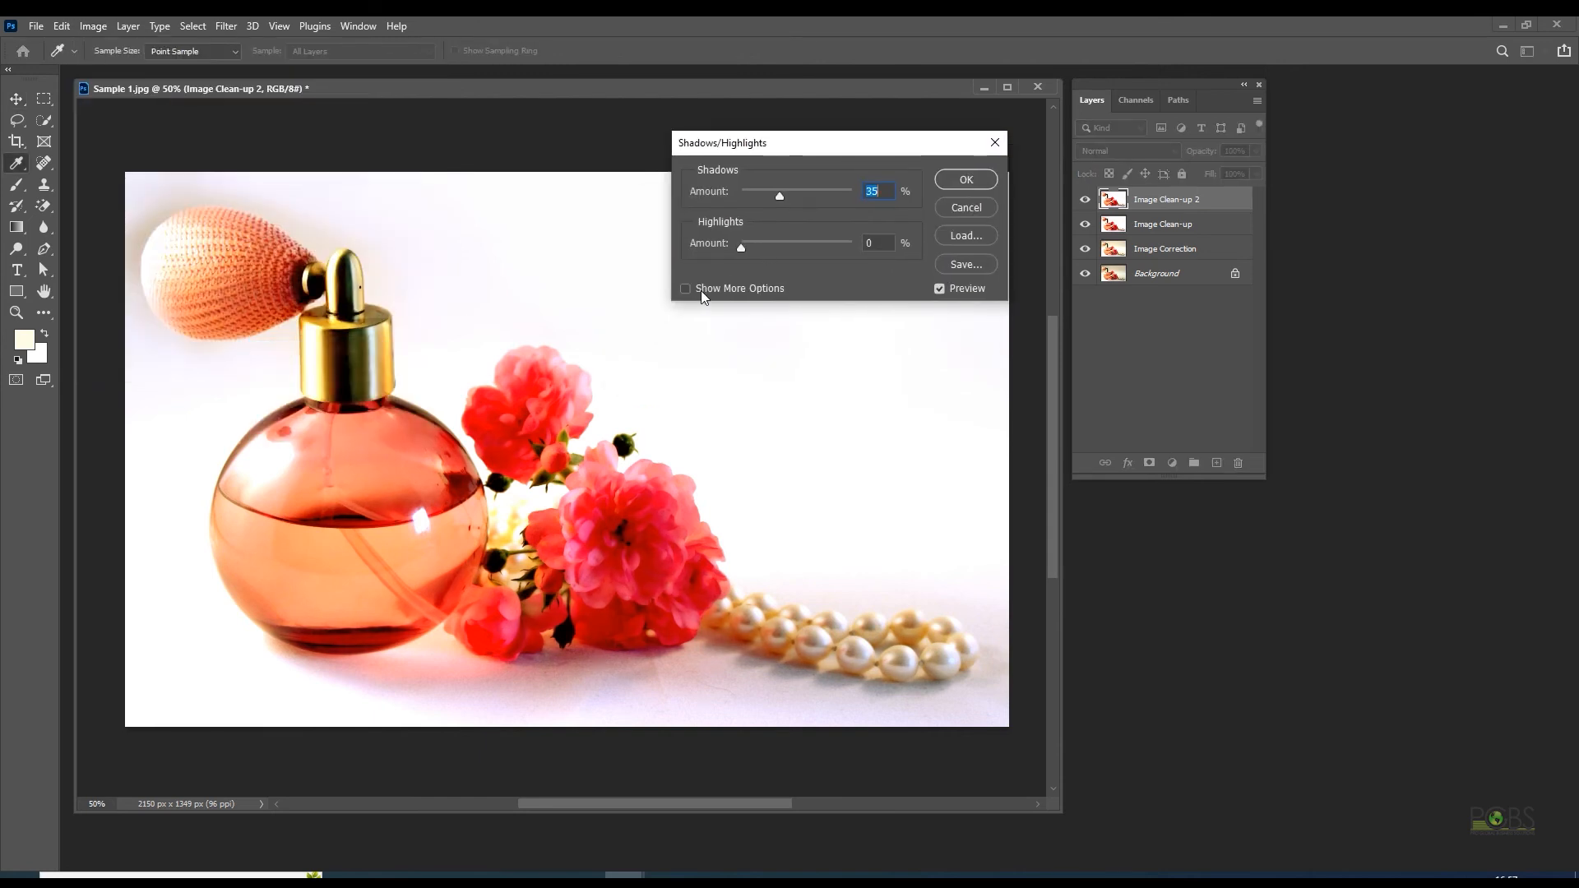
pyautogui.click(685, 288)
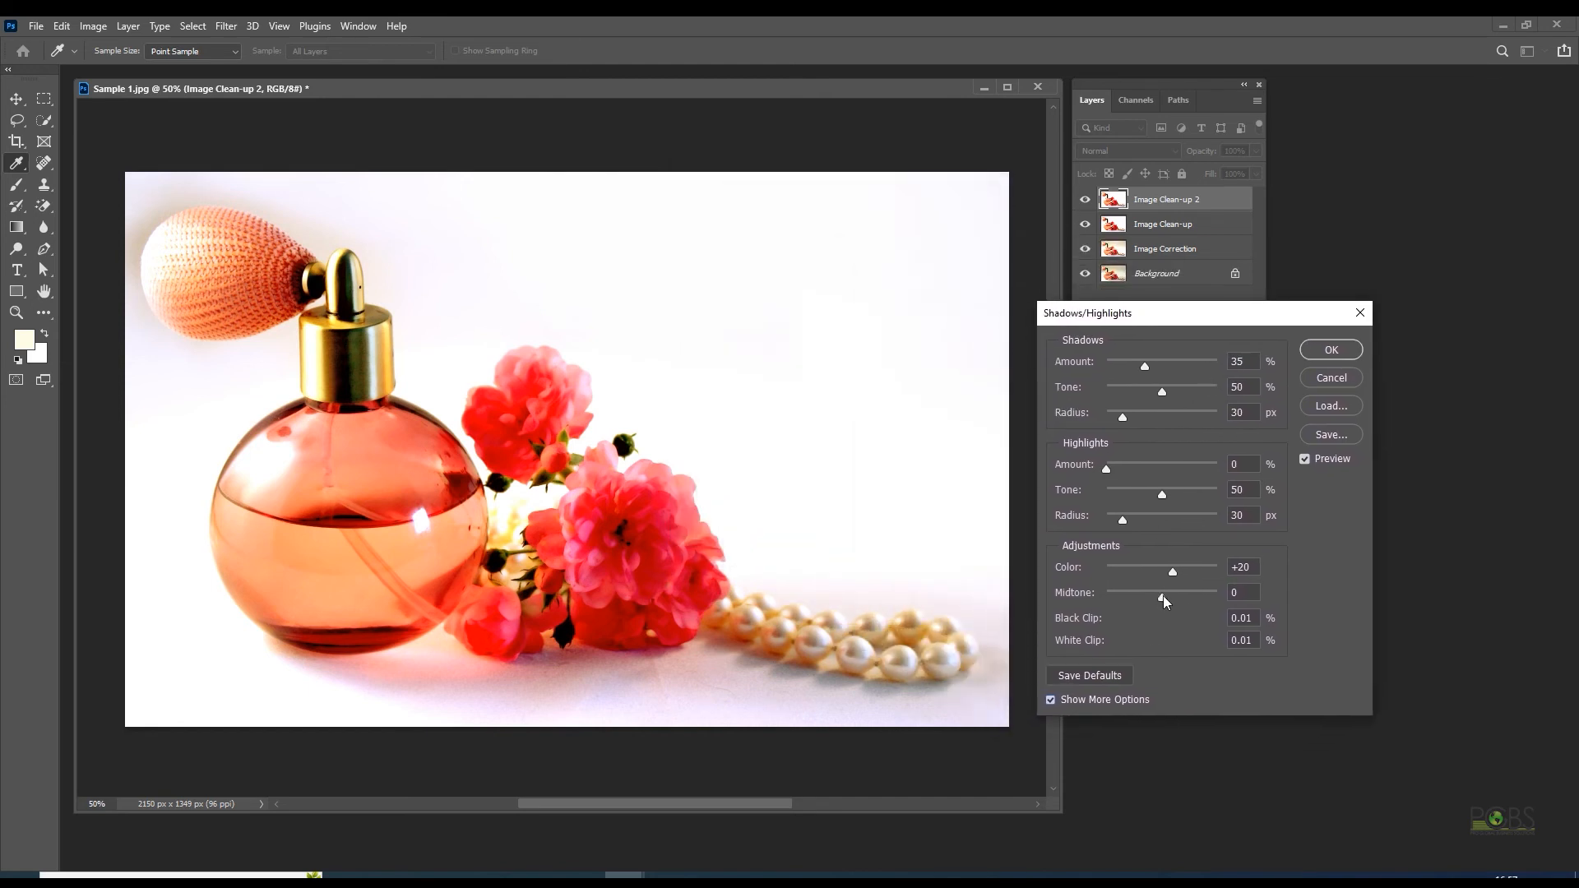
pyautogui.moveTo(1159, 592); pyautogui.dragTo(1199, 598)
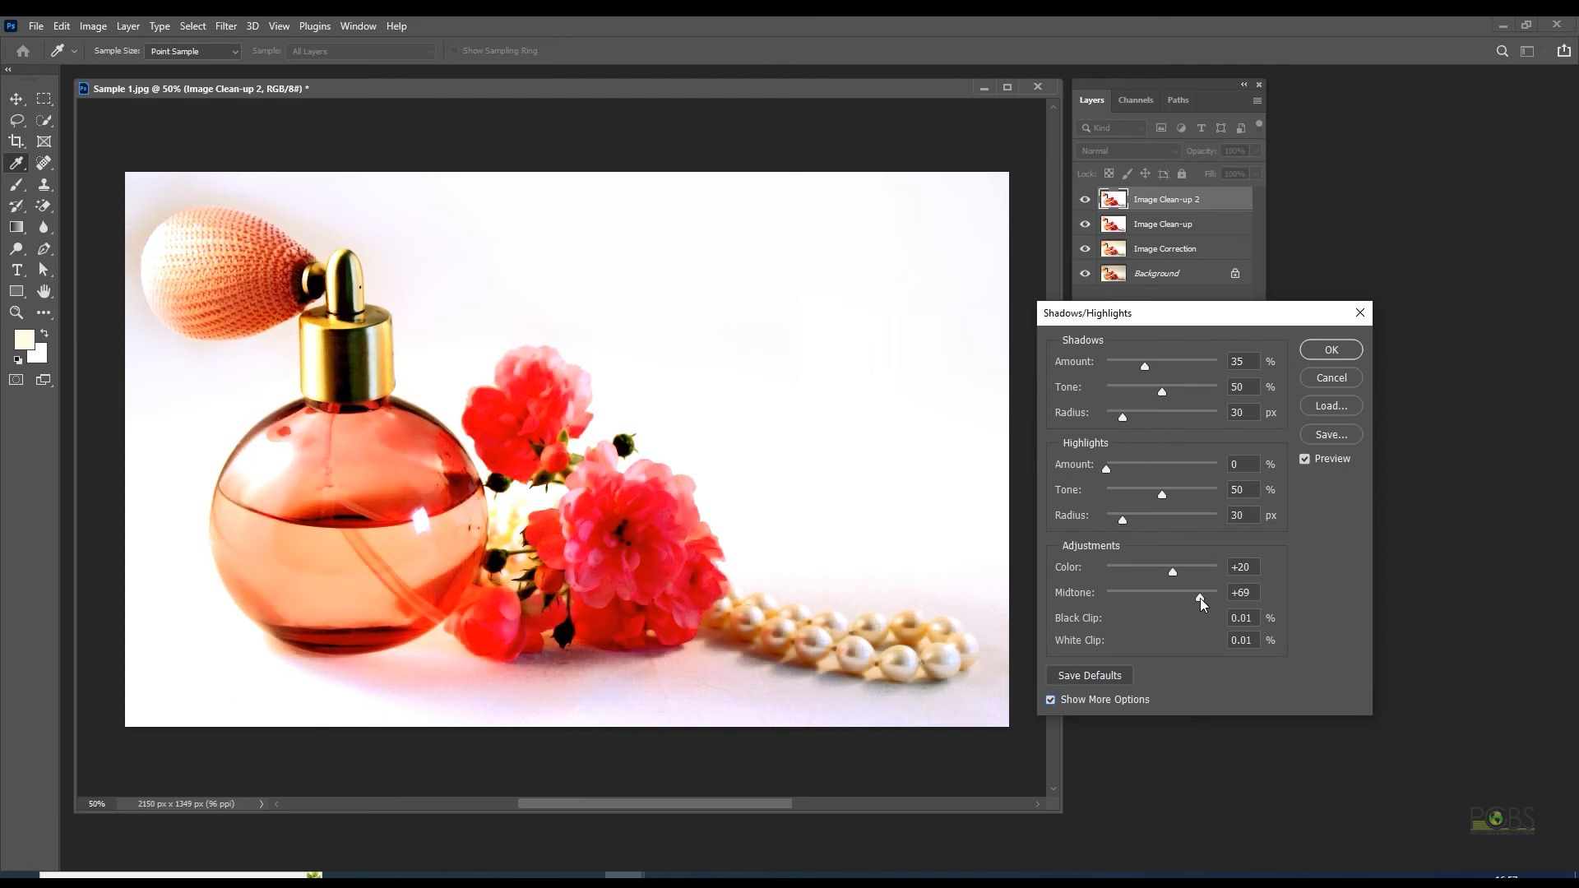
pyautogui.moveTo(1200, 595); pyautogui.dragTo(1171, 595)
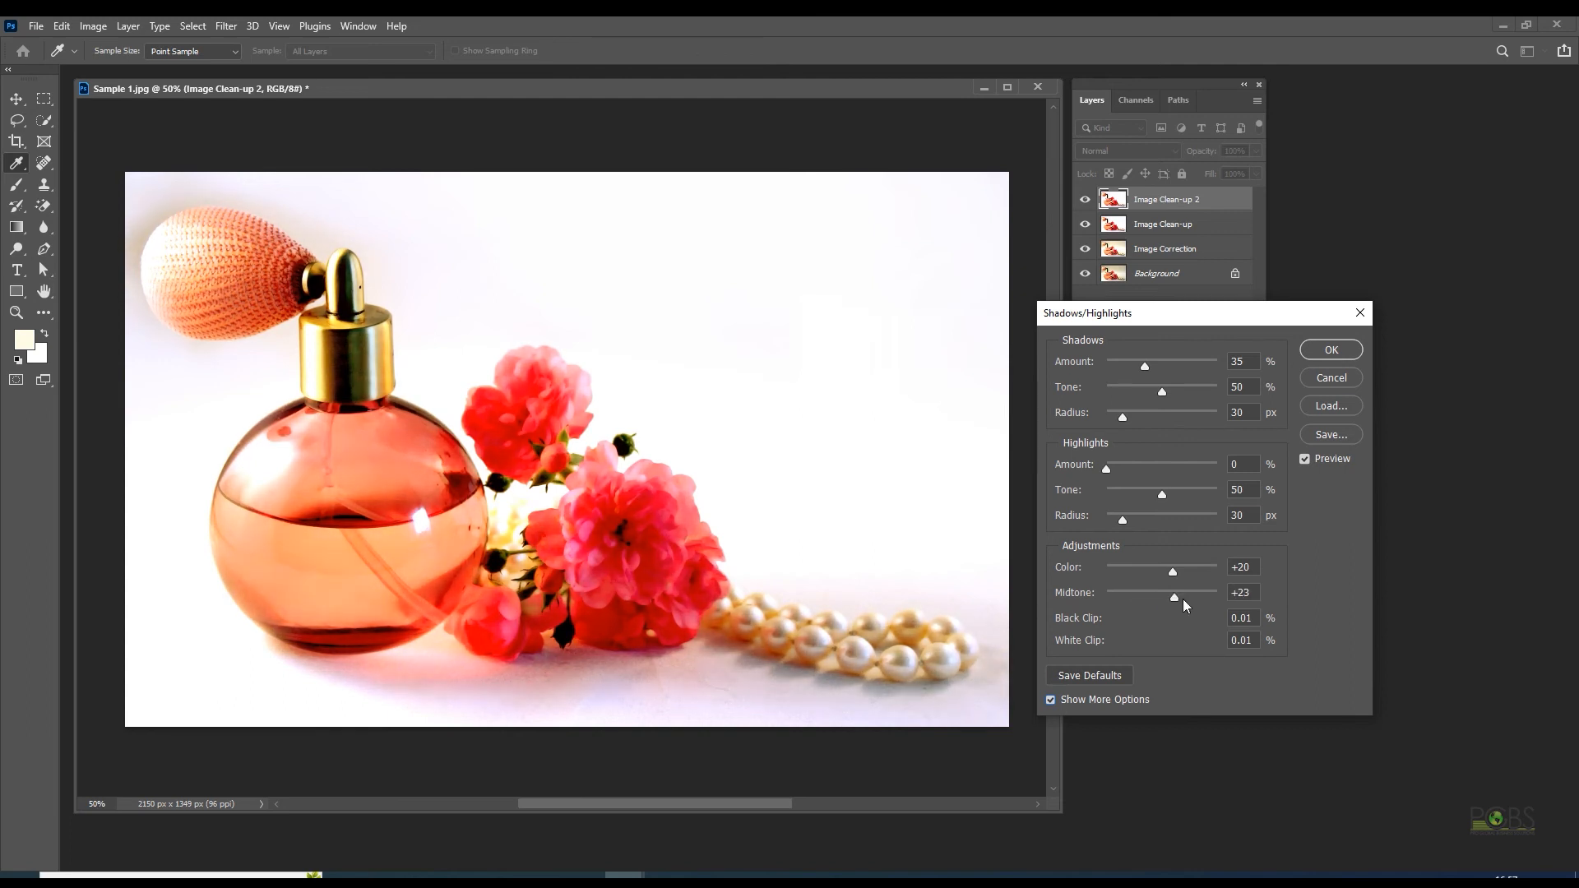
pyautogui.moveTo(1172, 597); pyautogui.dragTo(1161, 597)
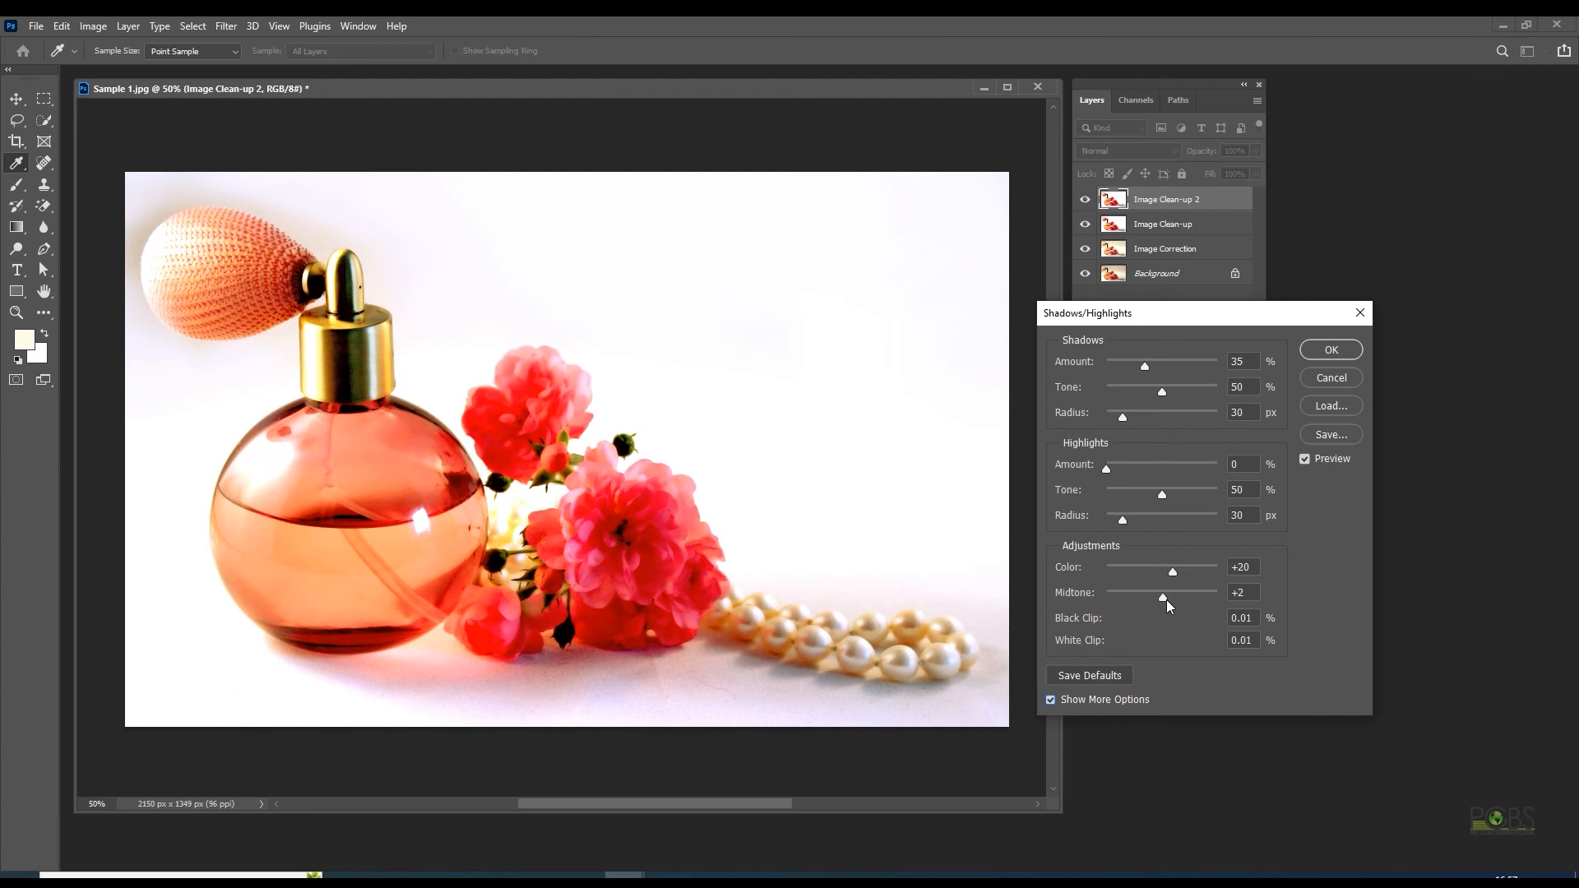
pyautogui.moveTo(1161, 597); pyautogui.dragTo(1185, 597)
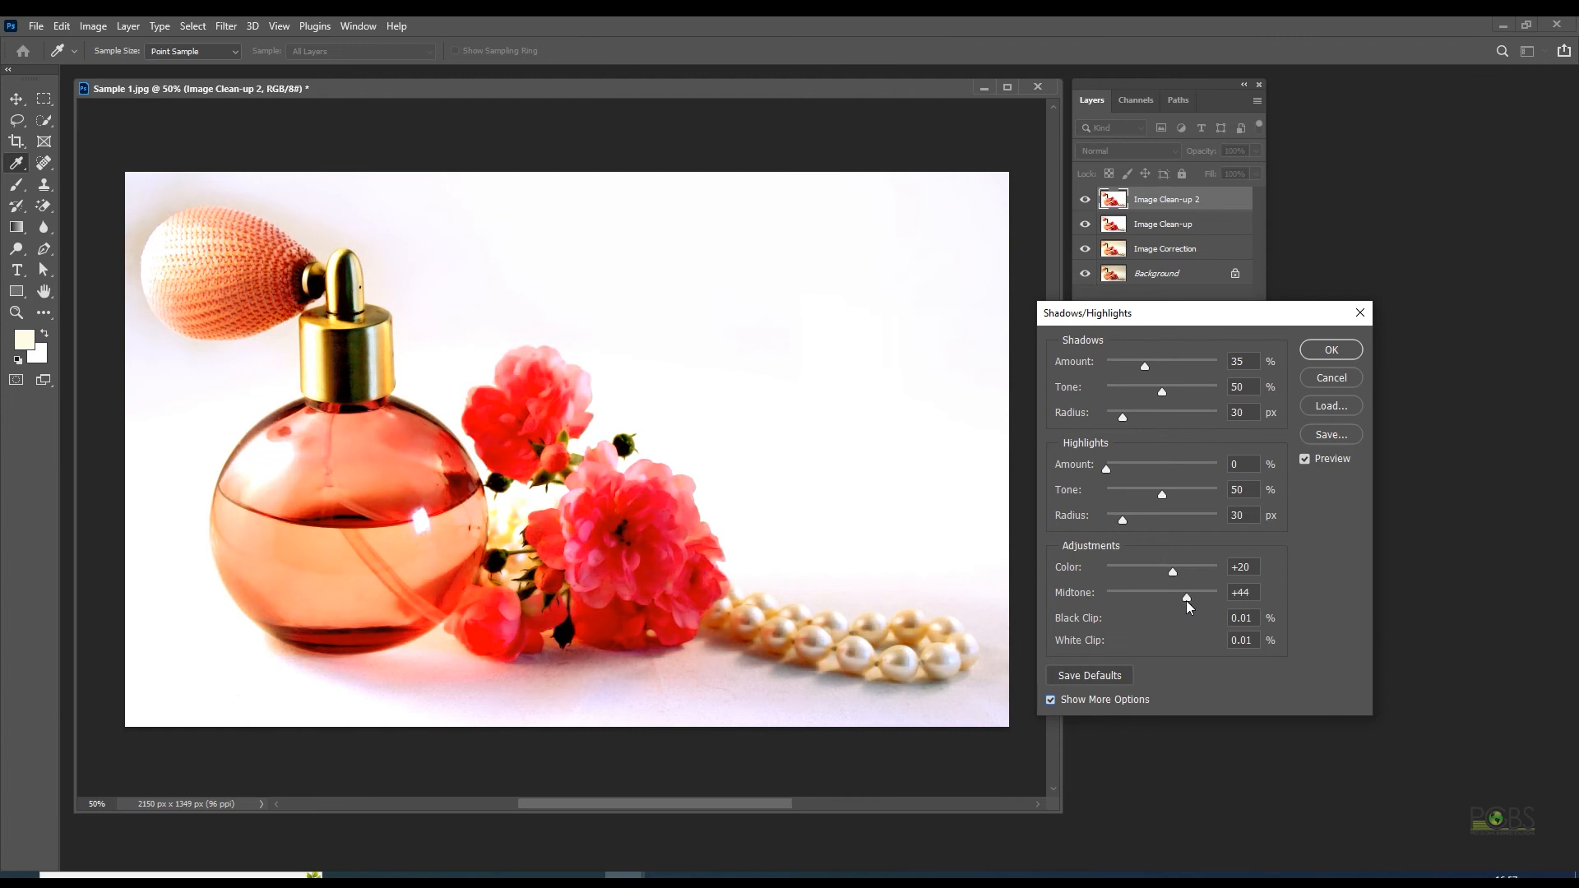
pyautogui.moveTo(1185, 596); pyautogui.dragTo(1176, 595)
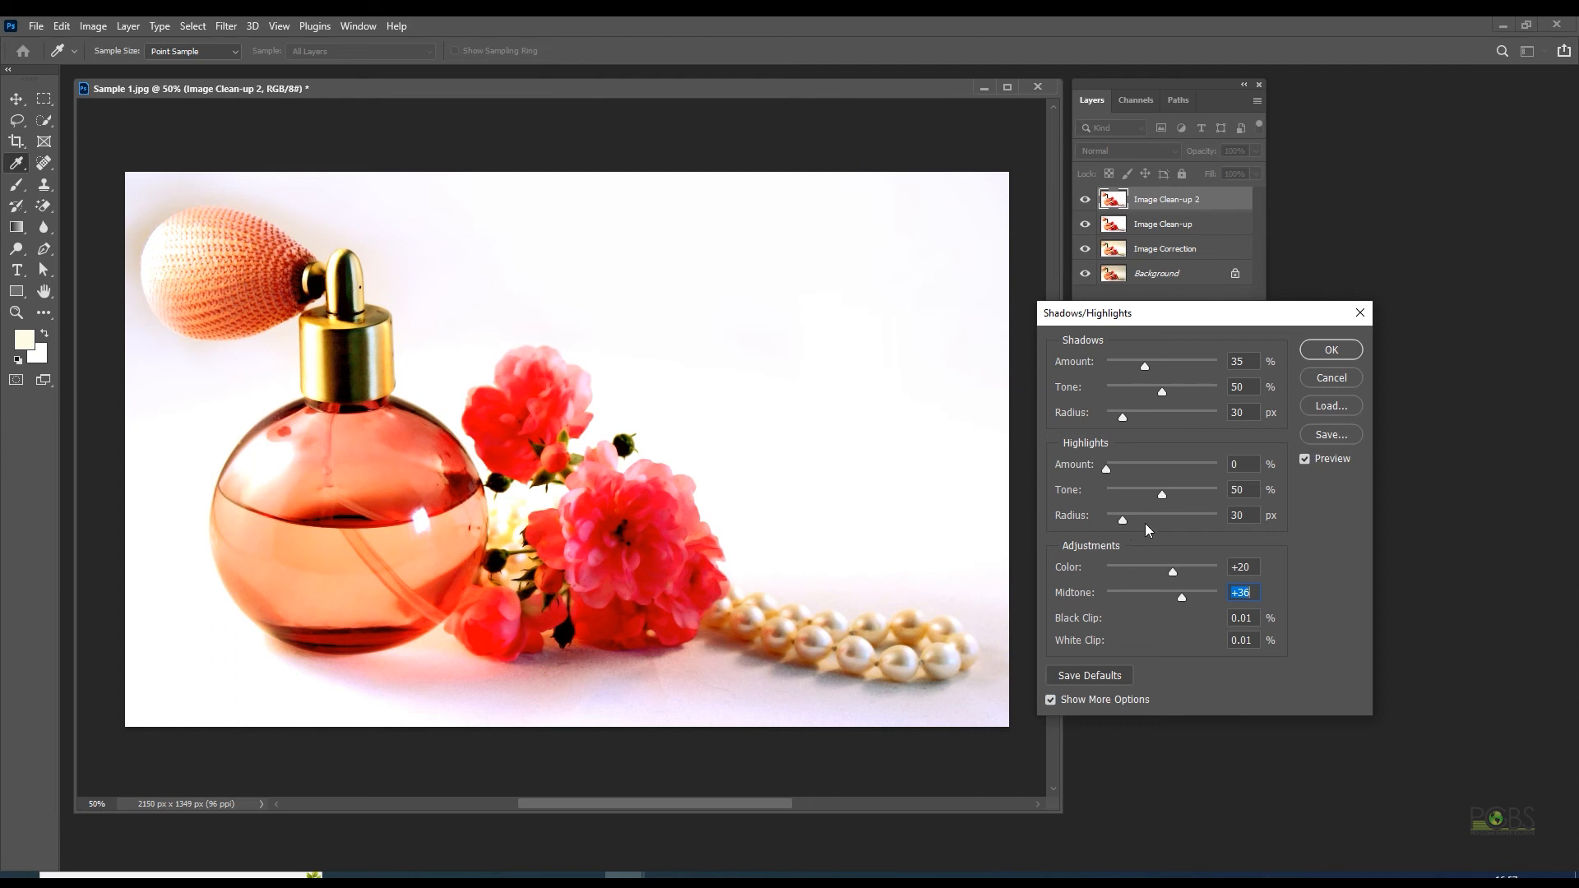
pyautogui.click(1329, 348)
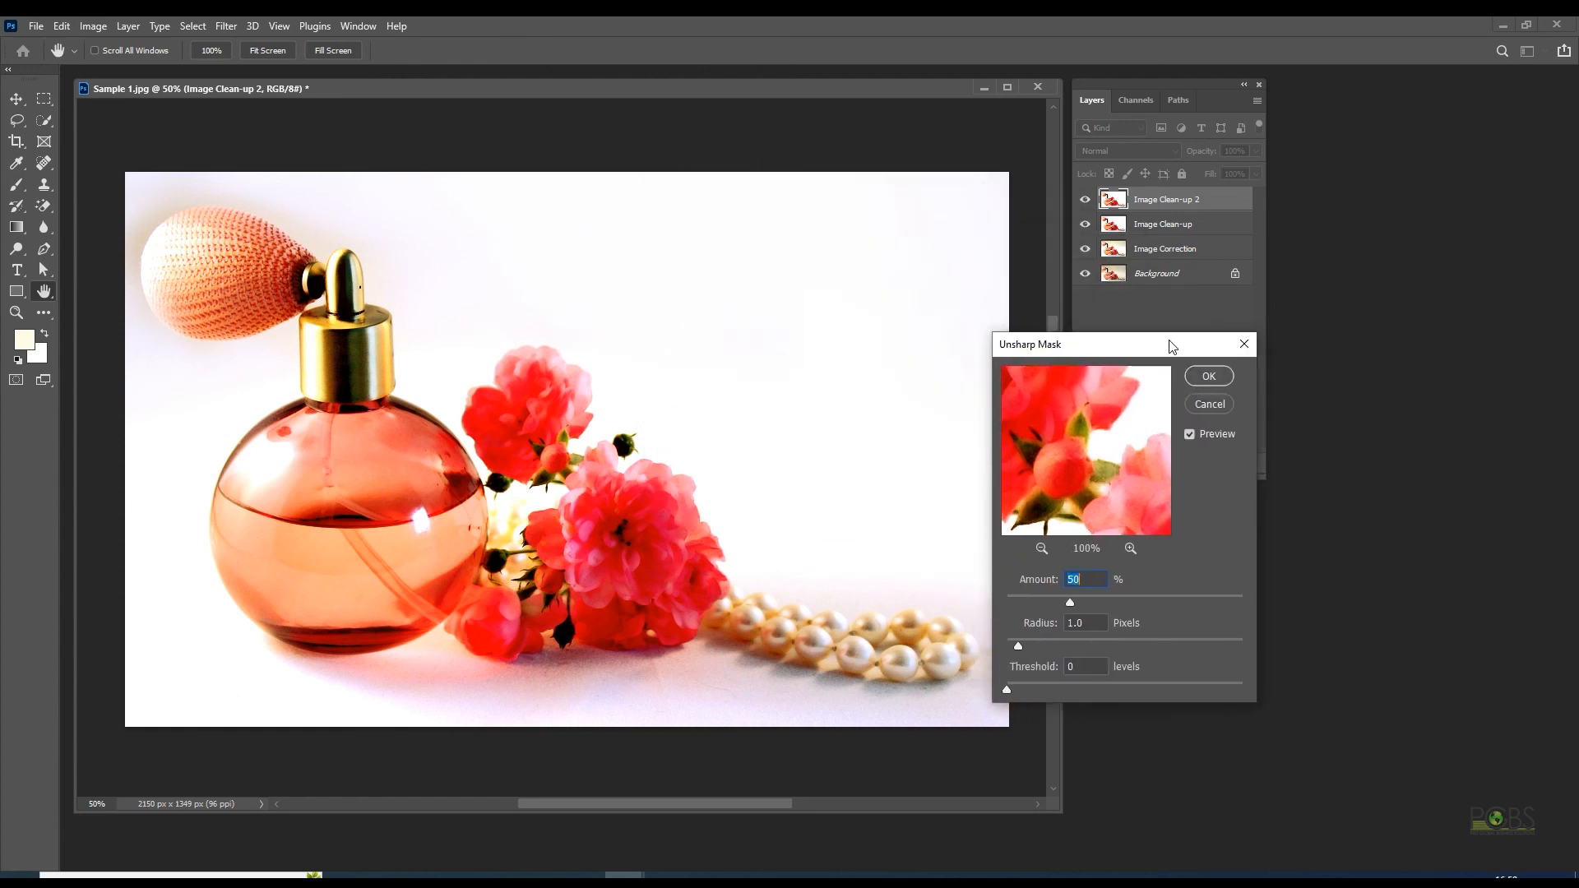
# Step: Apply Unsharp Mask at 100% amount, 2.6-pixel radius and zero threshold
pyautogui.moveTo(1071, 602); pyautogui.dragTo(1100, 602)
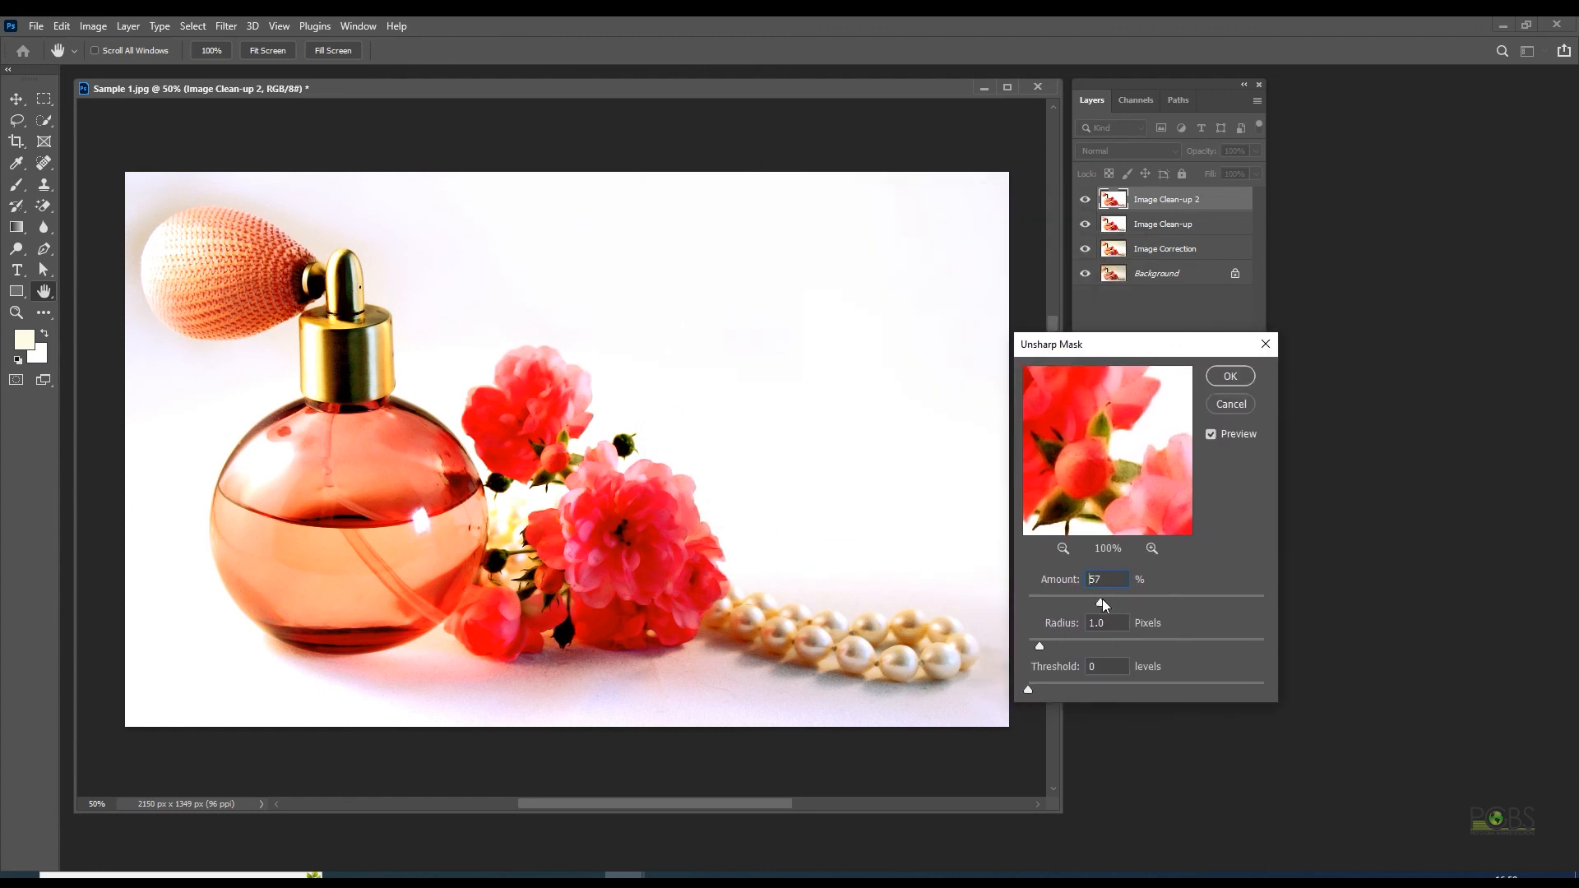
pyautogui.moveTo(1095, 602); pyautogui.dragTo(1151, 602)
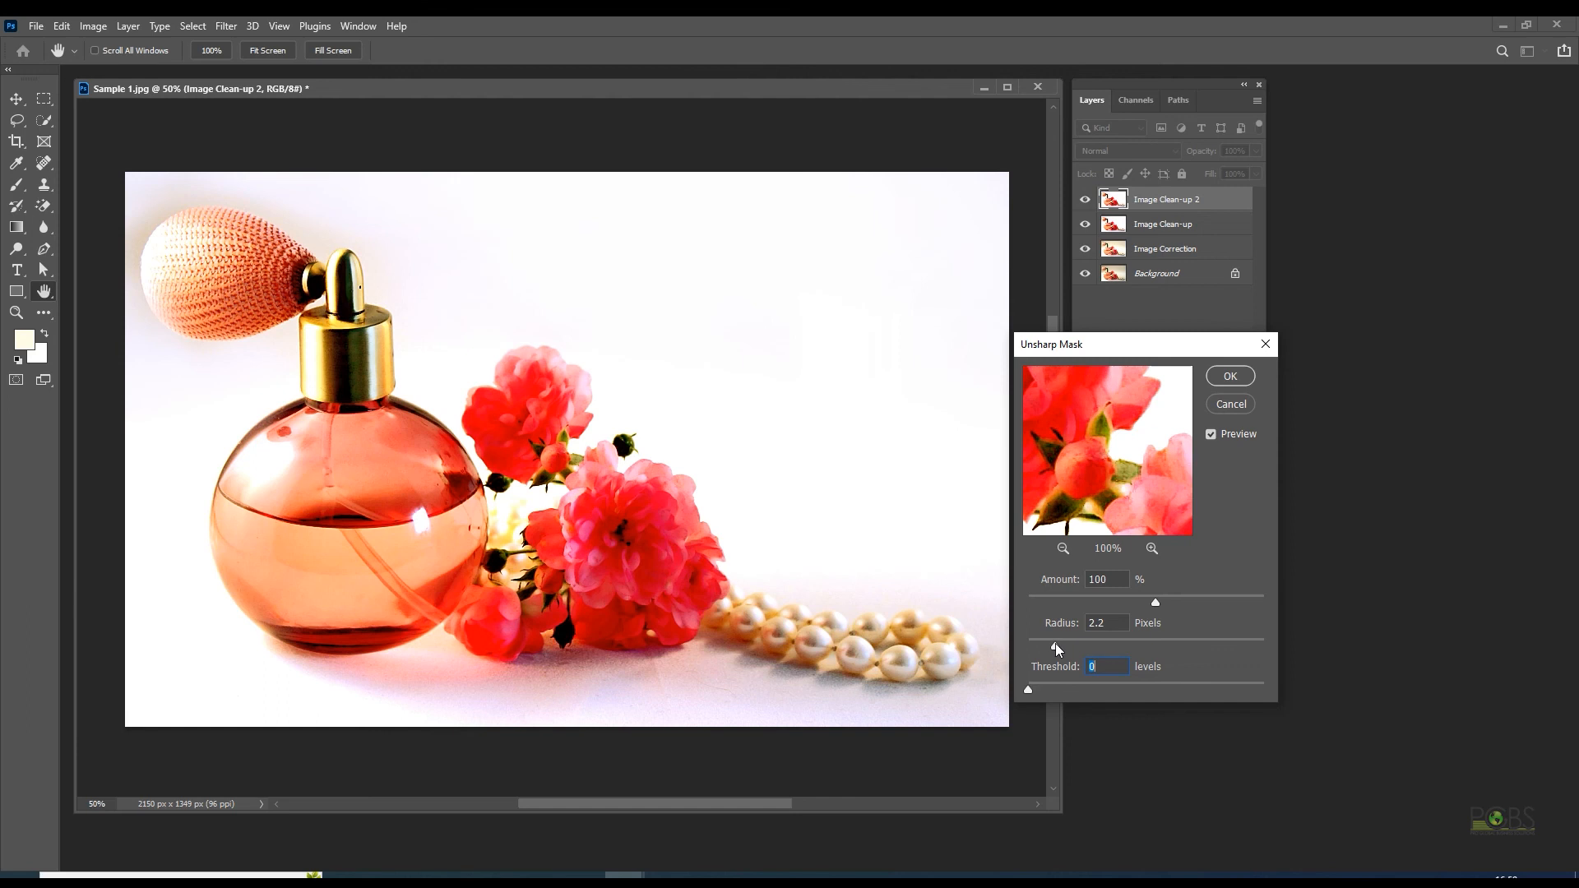
pyautogui.moveTo(1156, 602); pyautogui.dragTo(1163, 602)
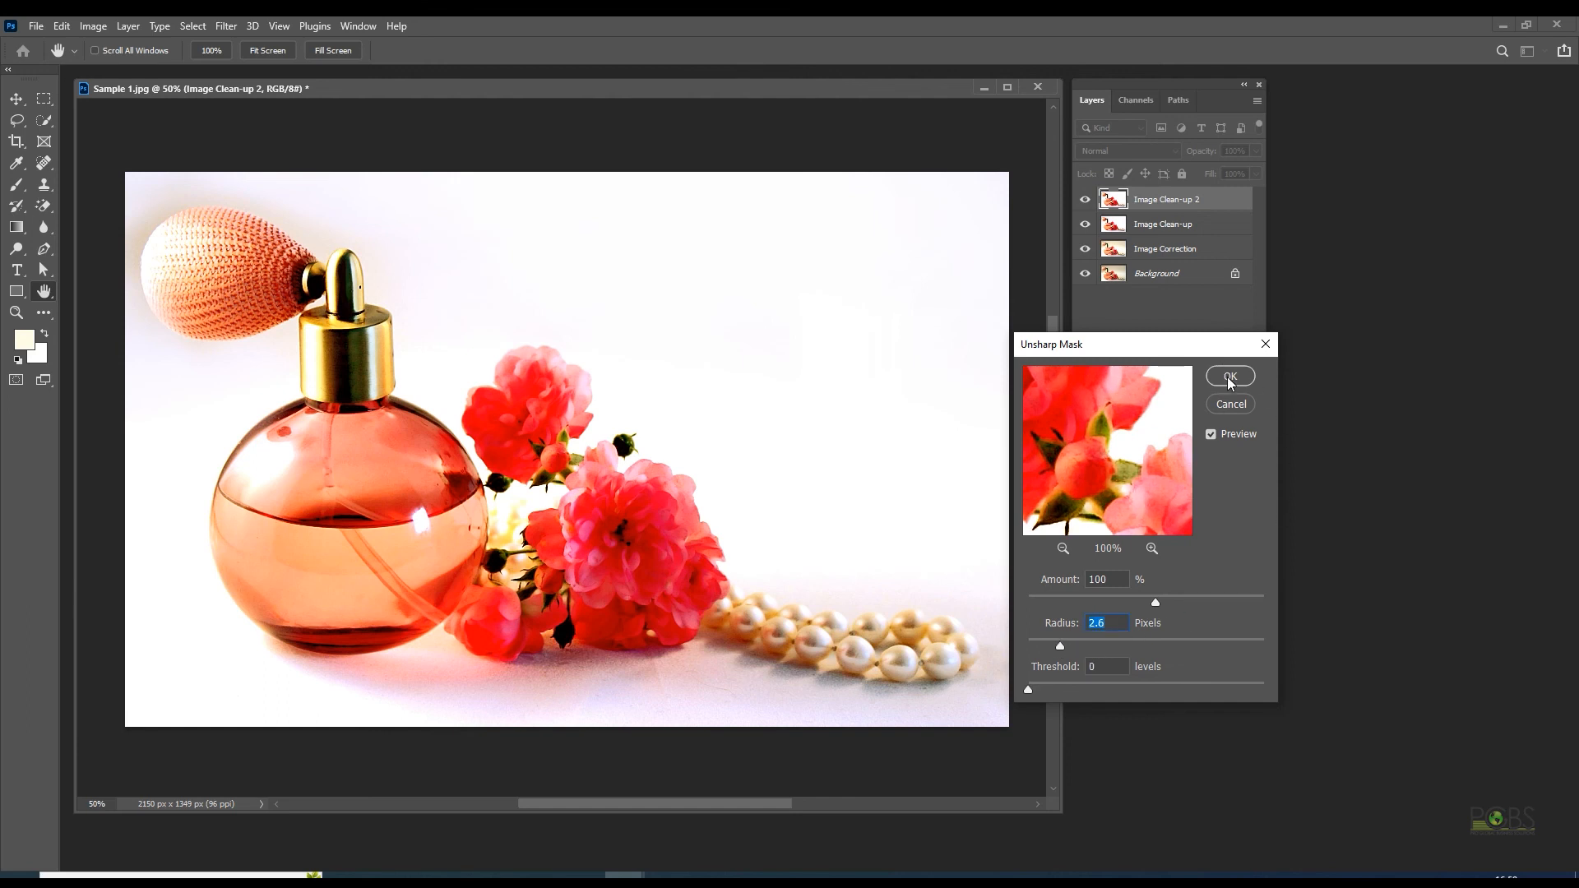
pyautogui.click(1230, 375)
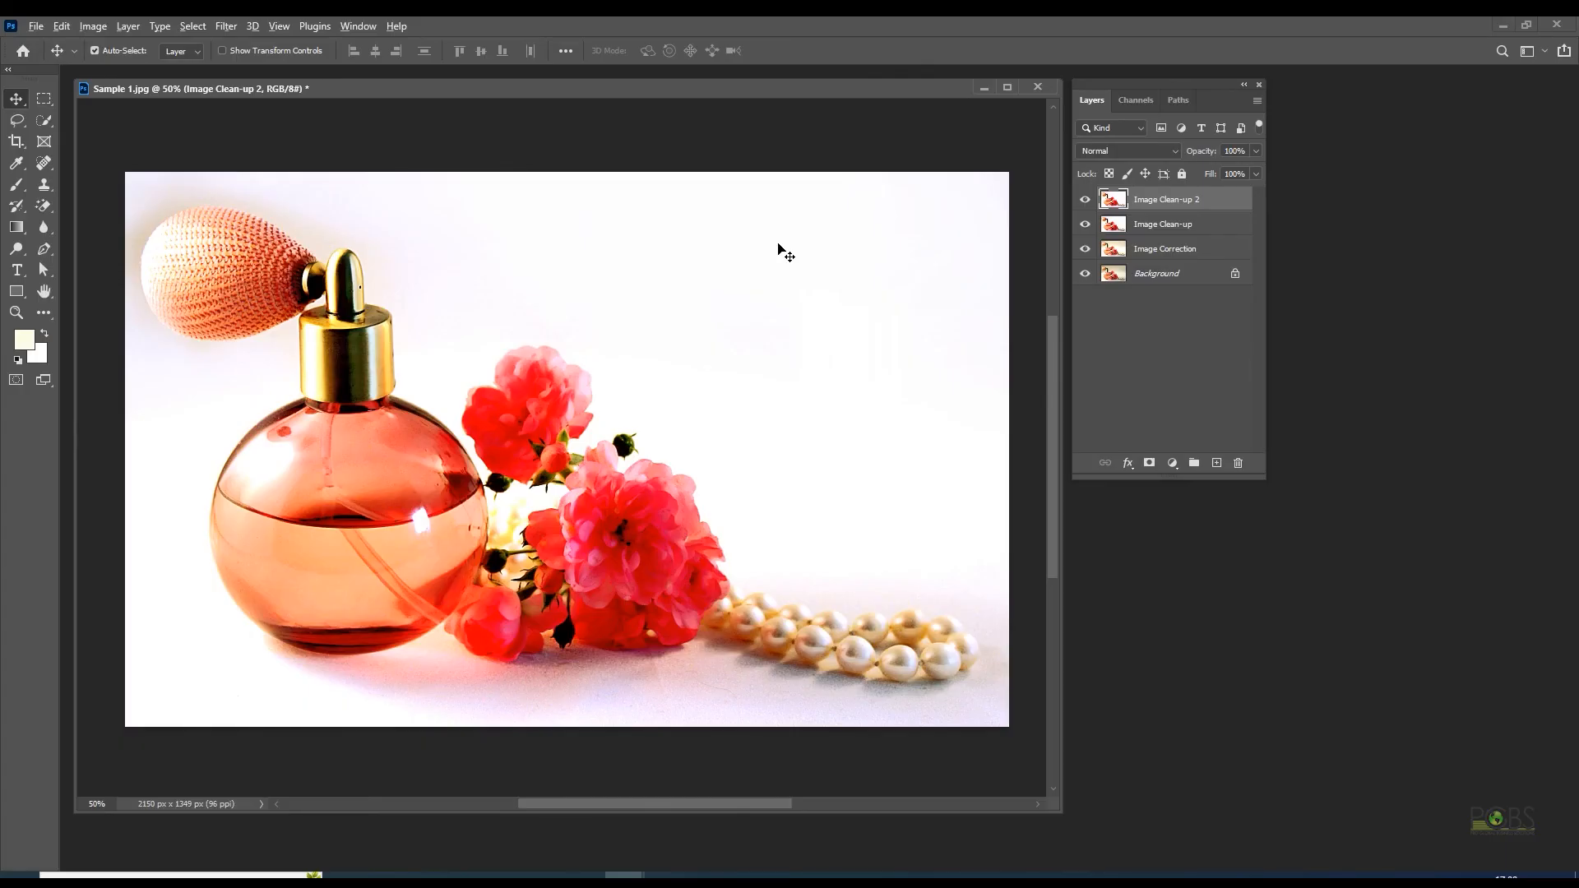
pyautogui.moveTo(145, 81)
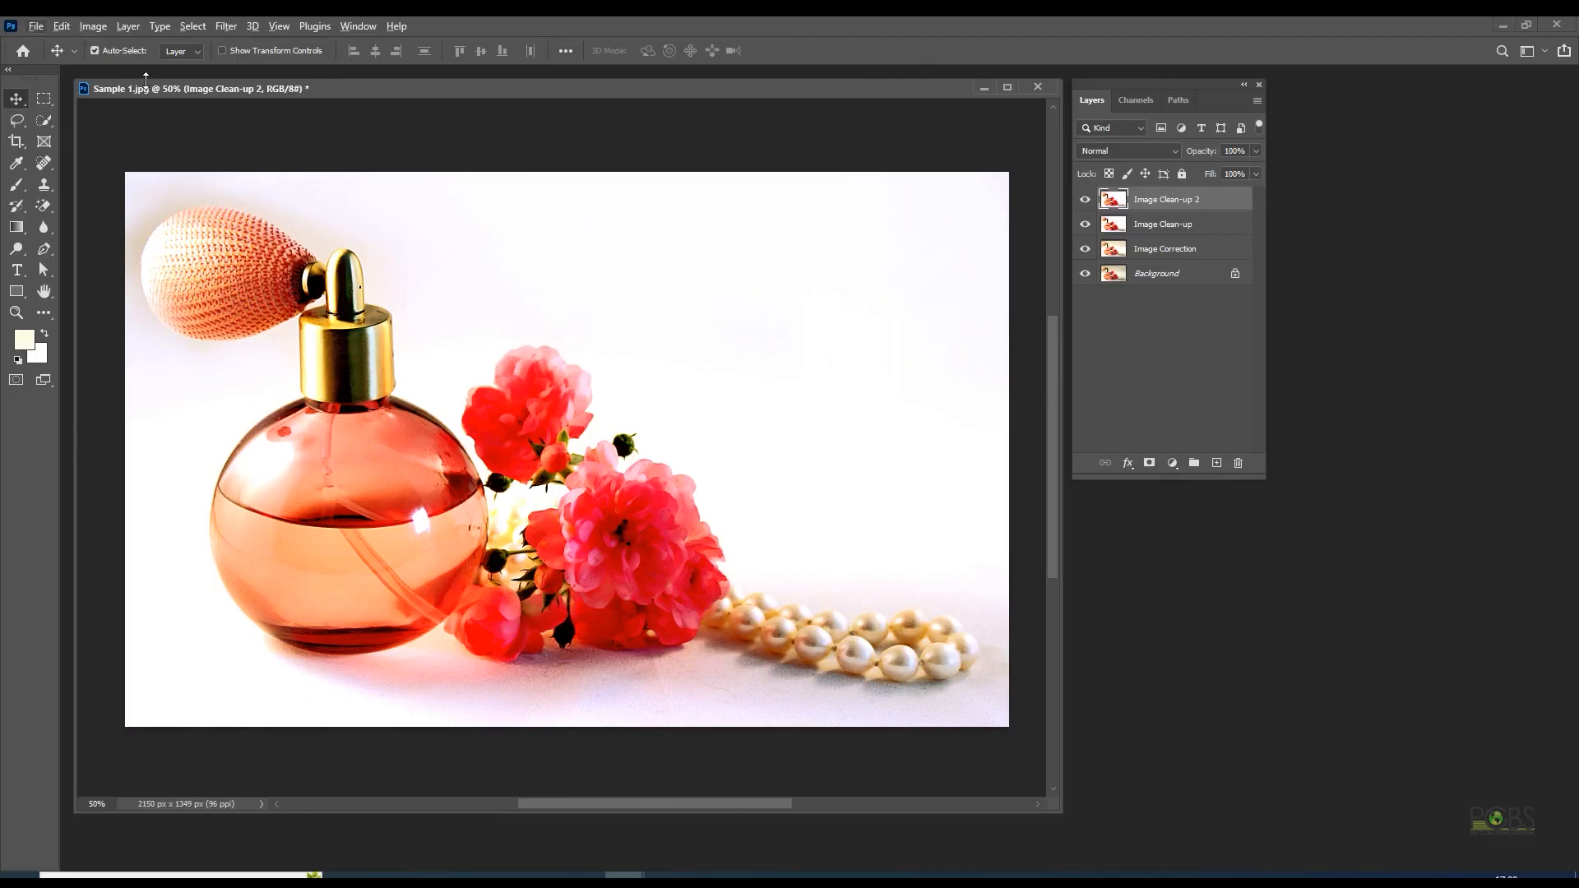
# Step: Resample the image to 300 ppi via Image Size, enlarging it to 6719 × 4215 pixels
pyautogui.click(93, 25)
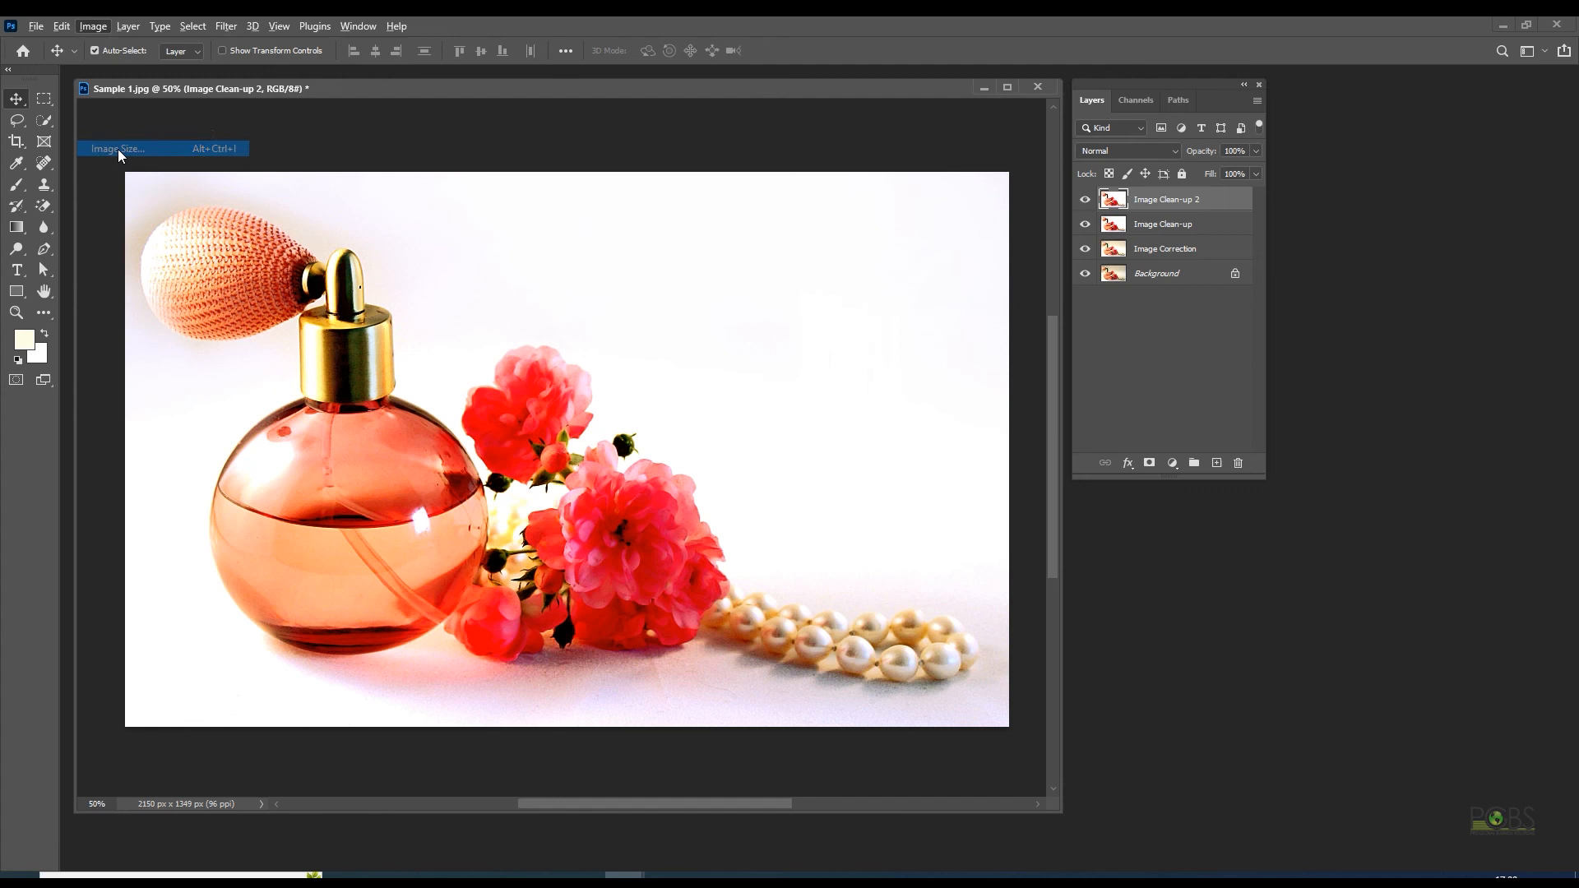
pyautogui.click(119, 148)
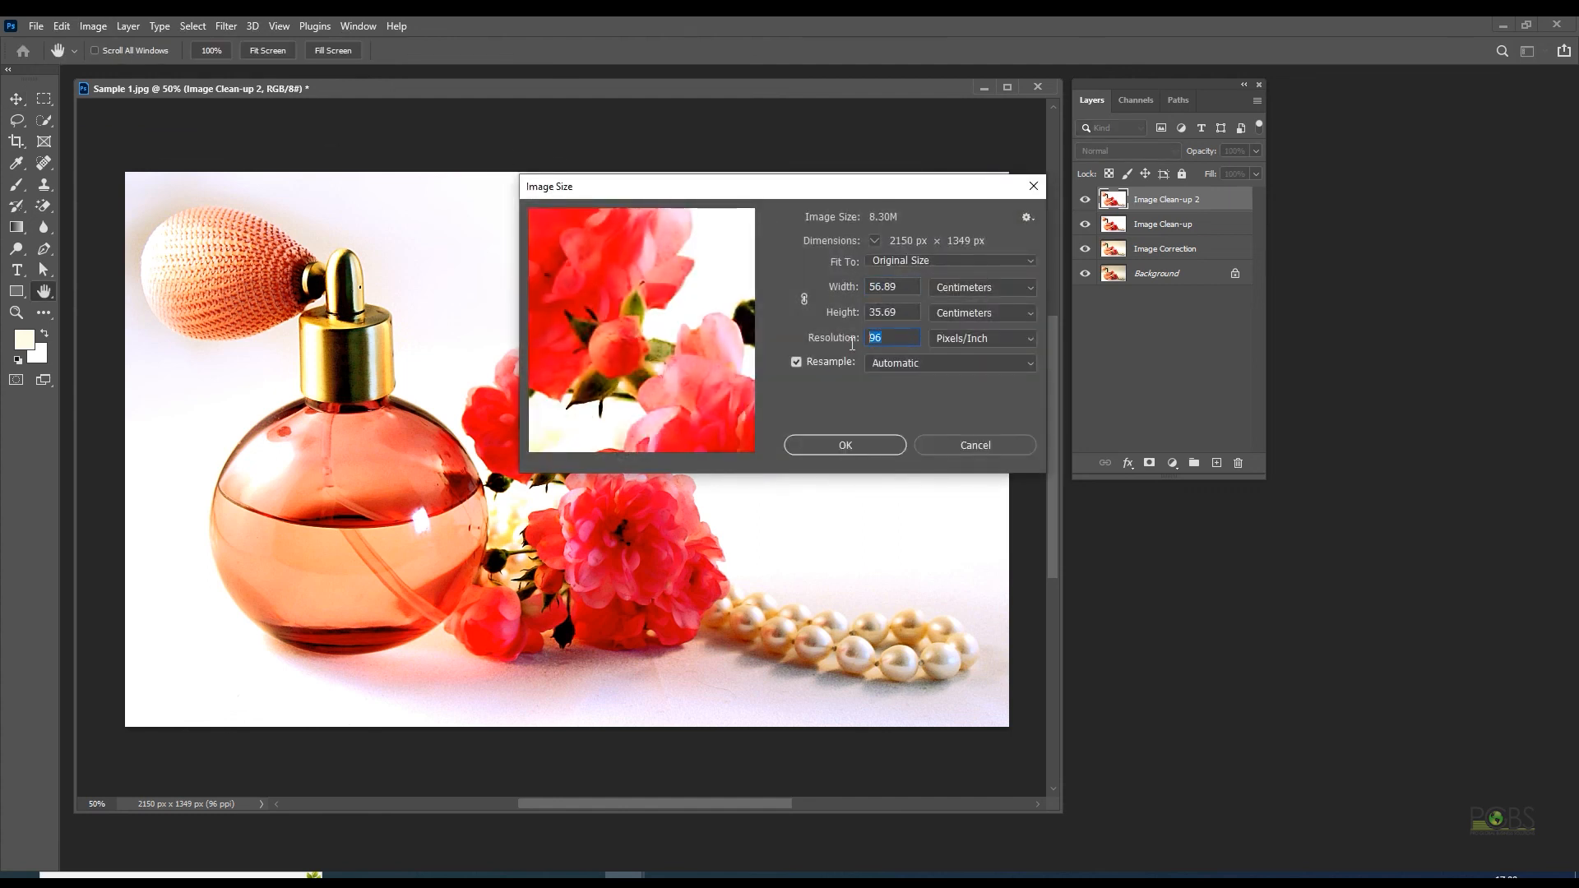
pyautogui.click(901, 338)
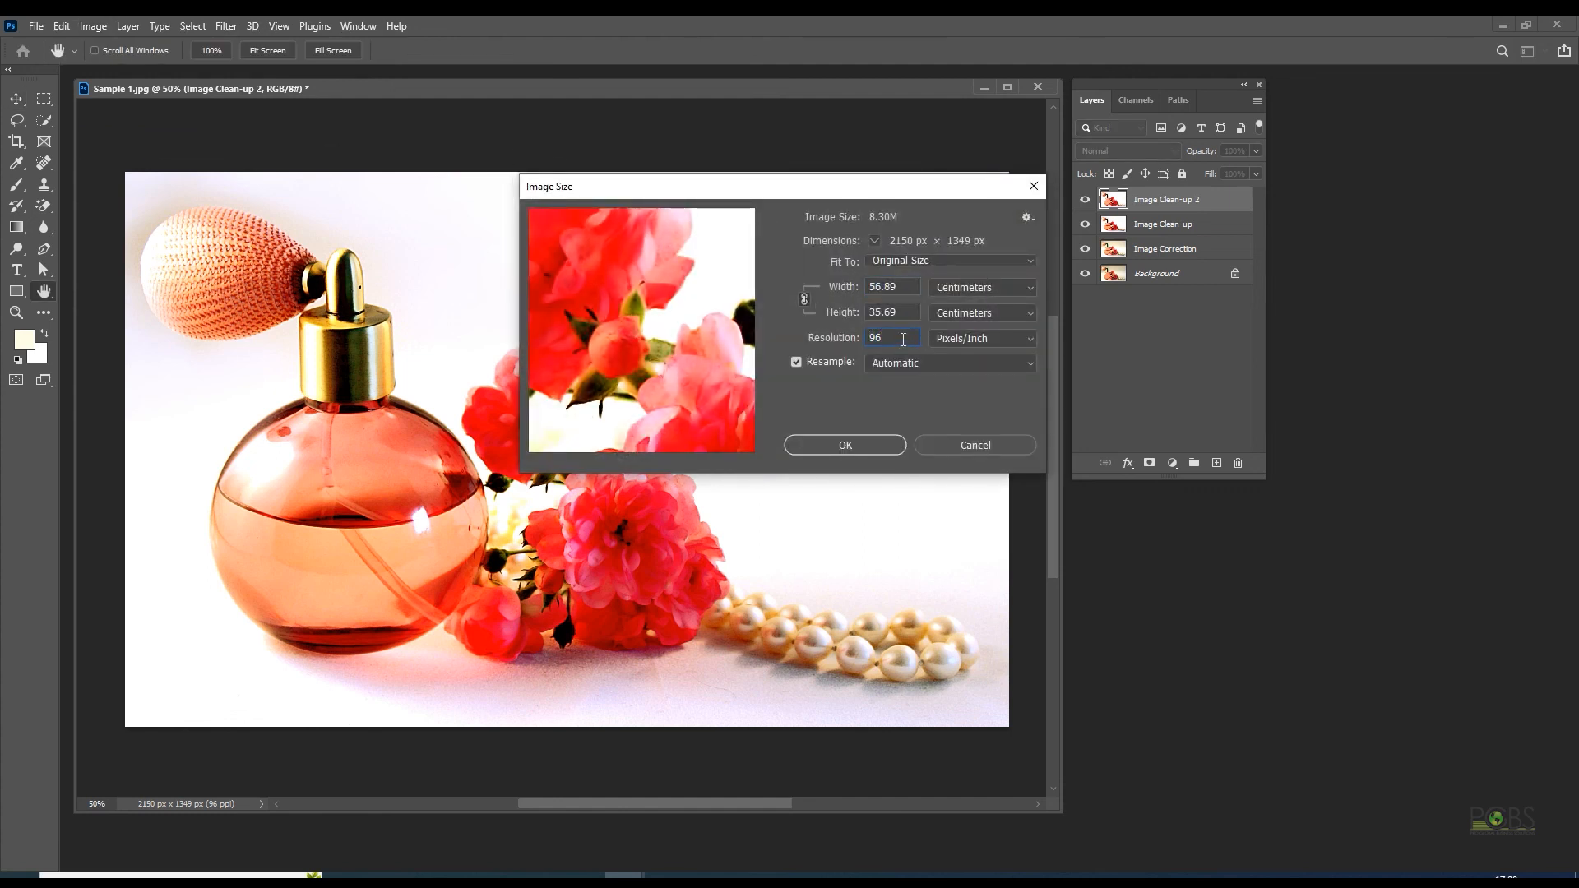
pyautogui.write('300')
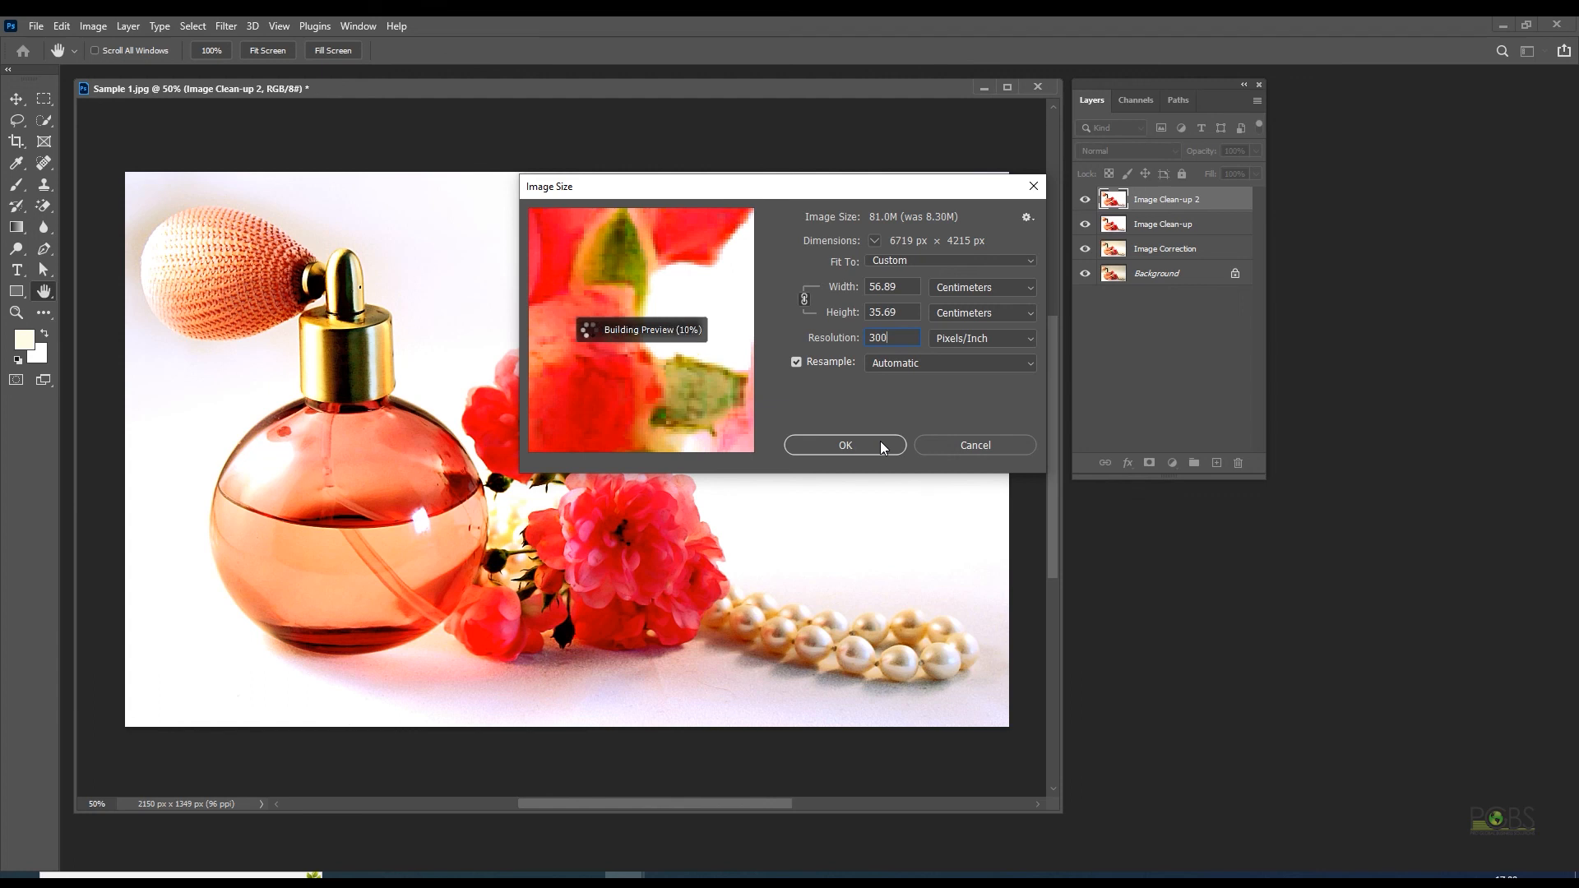
pyautogui.click(845, 446)
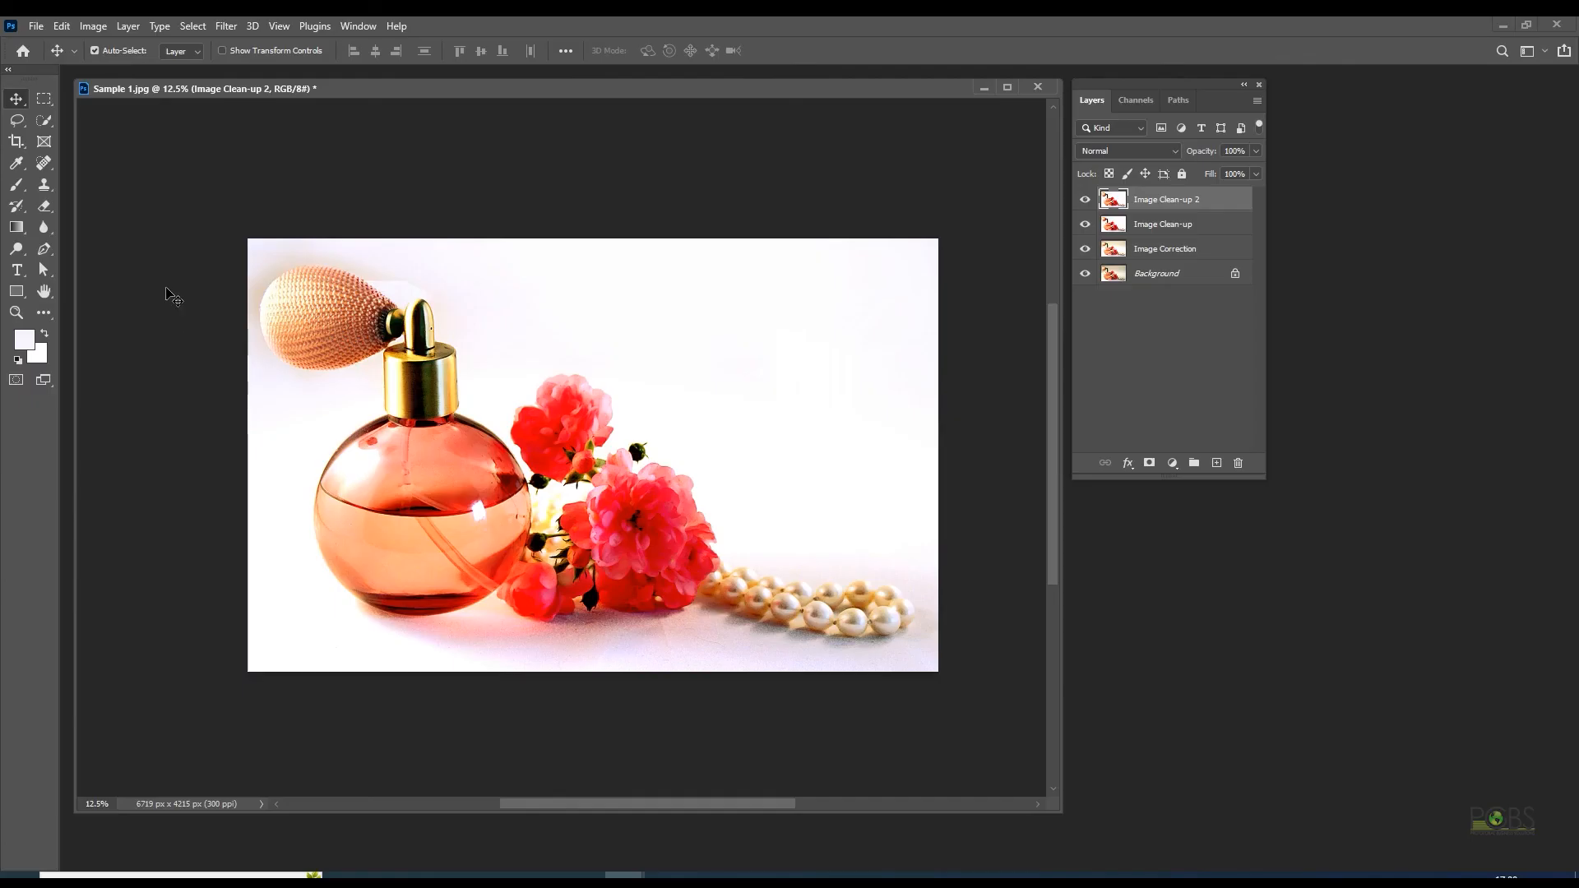
# Step: Save a maximum-quality JPEG copy named Sample 1 copy via Save As
pyautogui.click(34, 25)
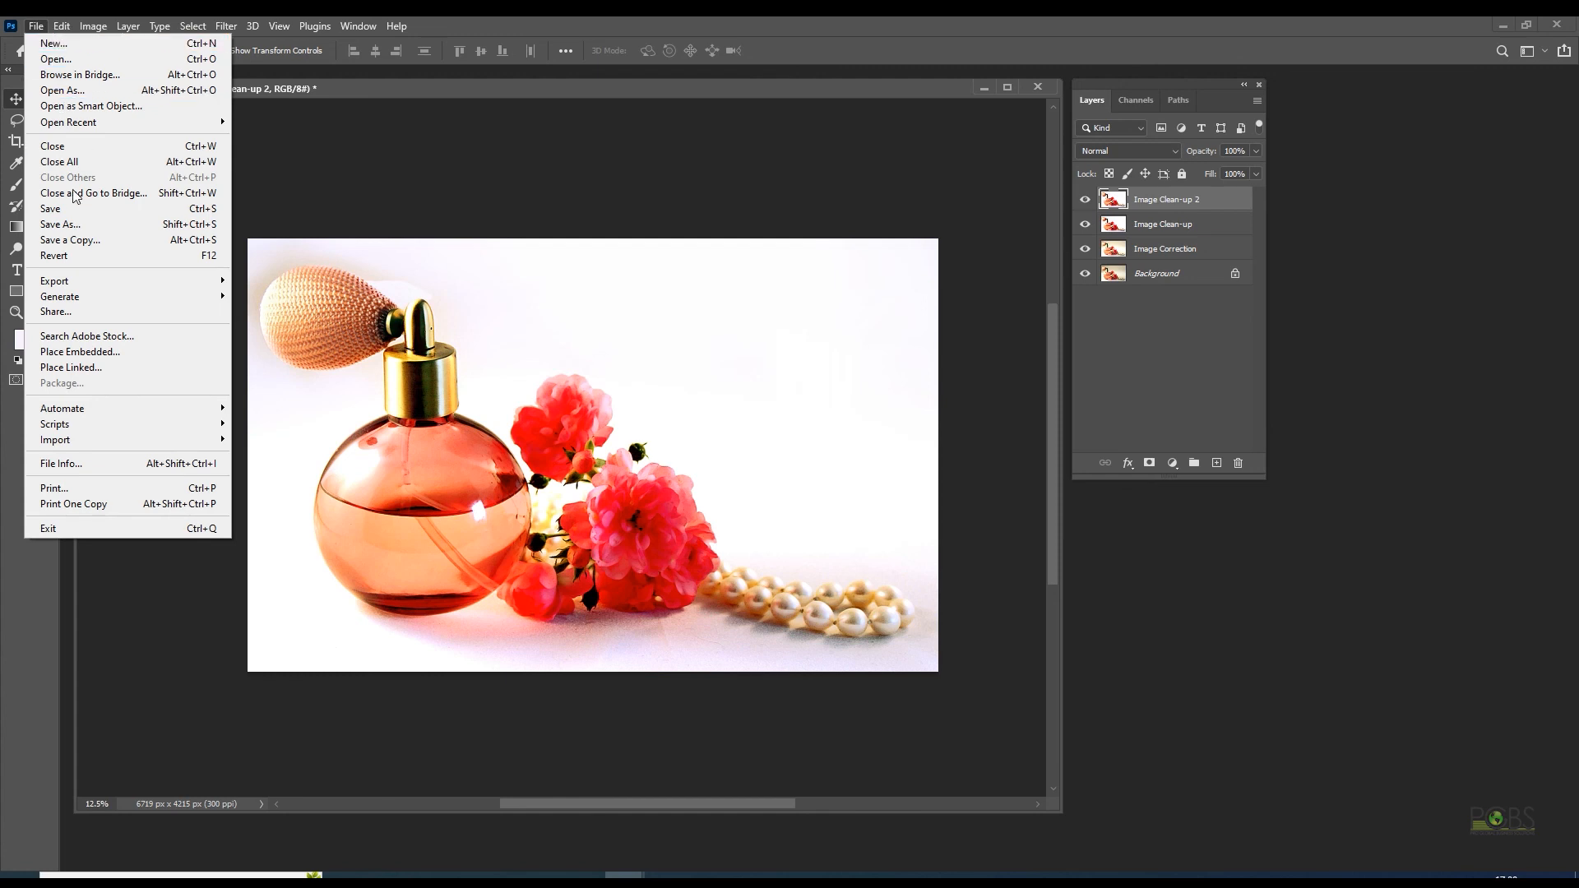
pyautogui.click(59, 224)
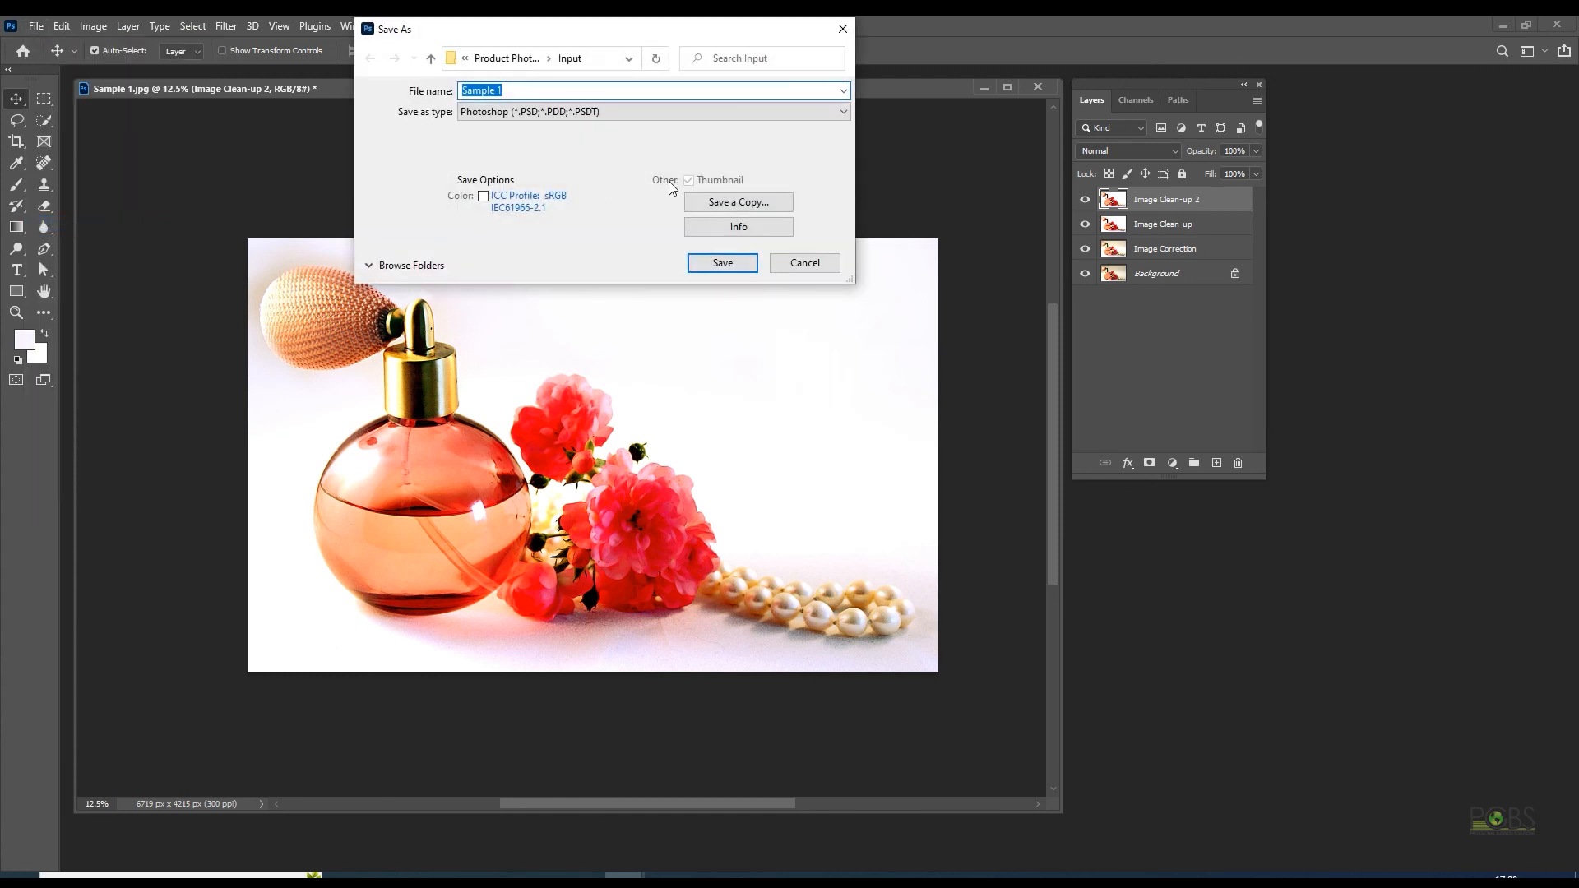
pyautogui.click(737, 202)
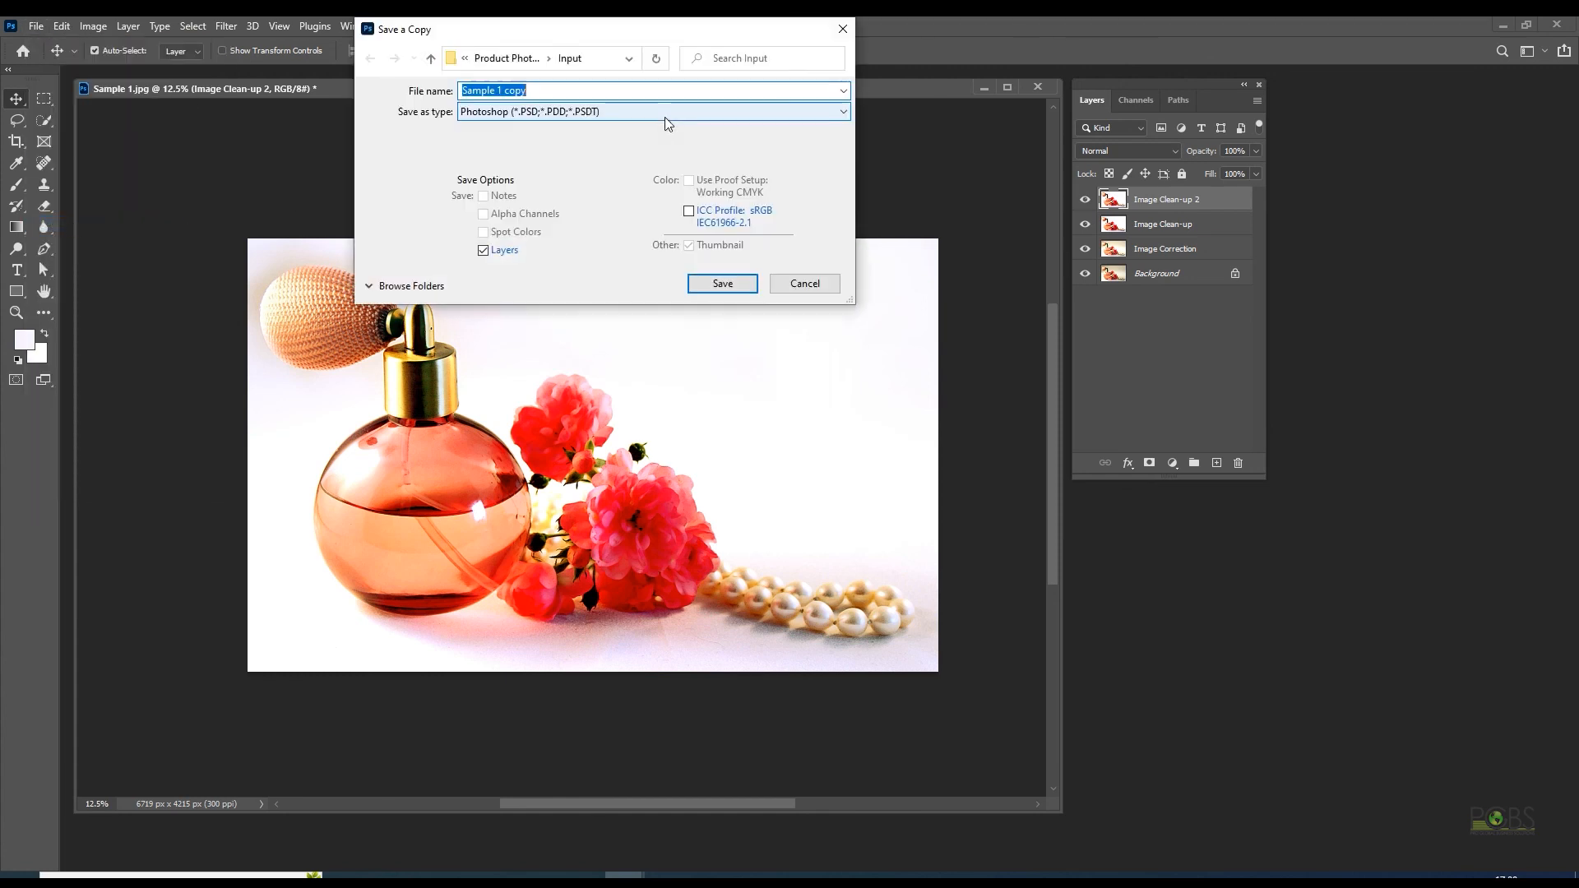
pyautogui.click(652, 112)
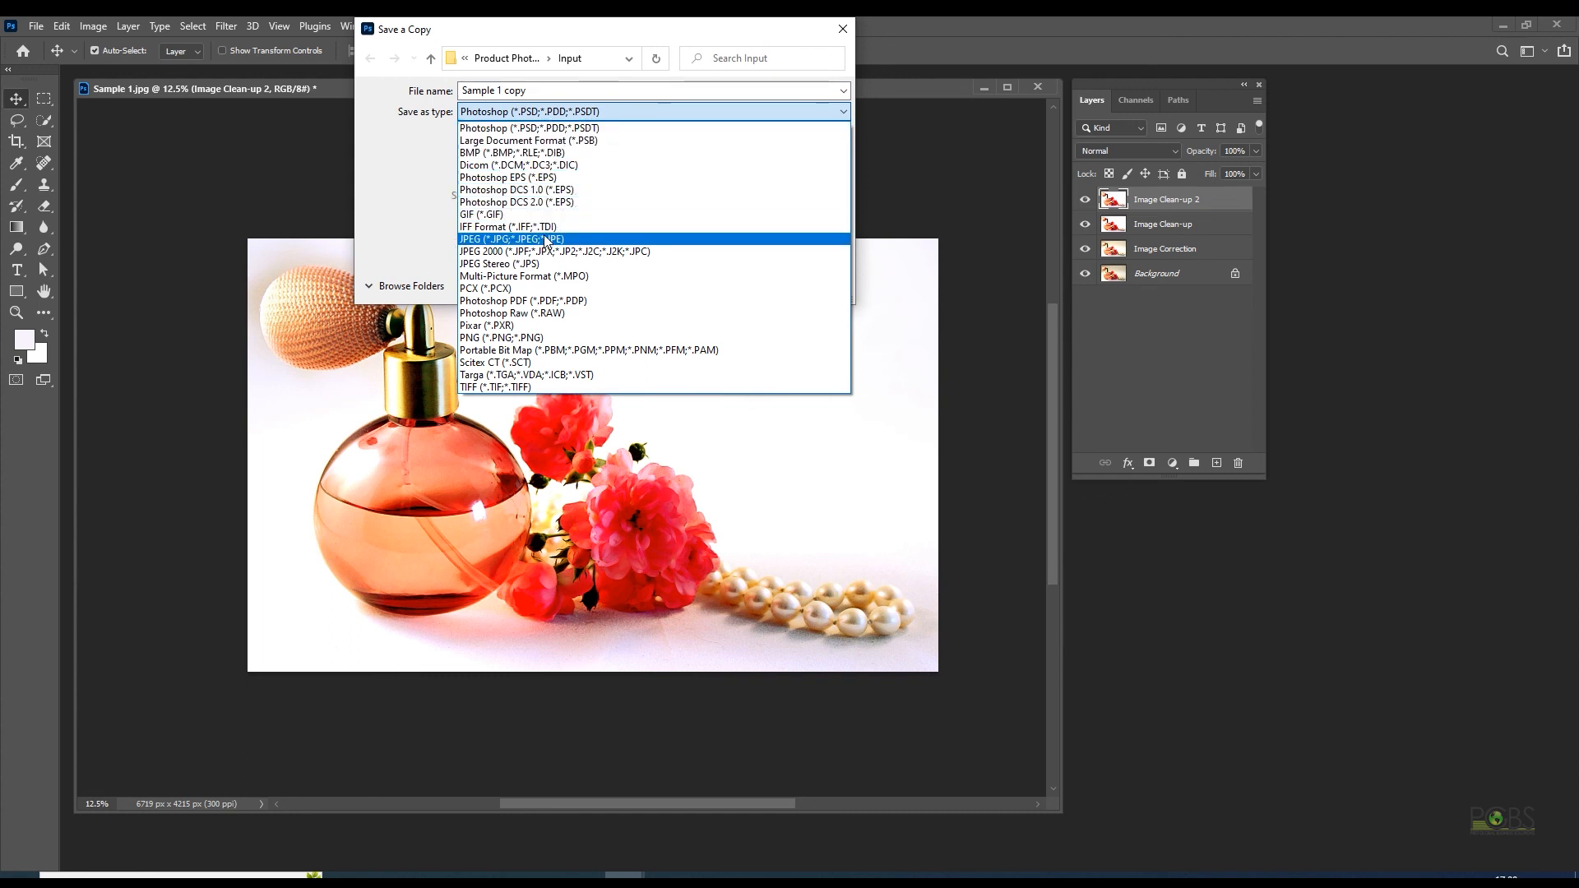
pyautogui.click(509, 238)
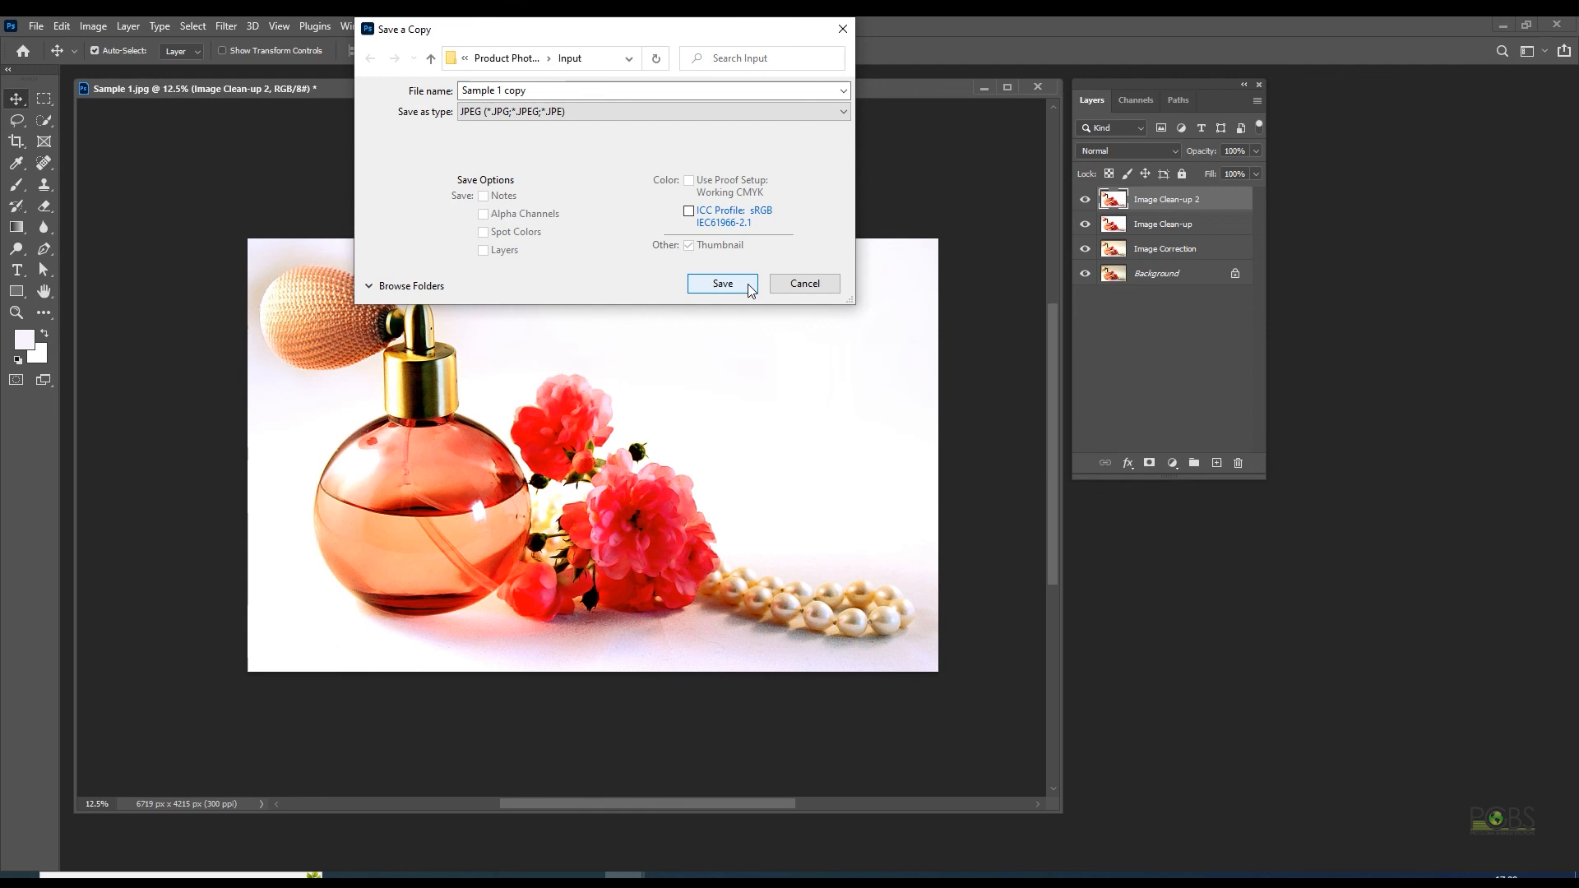
pyautogui.click(721, 282)
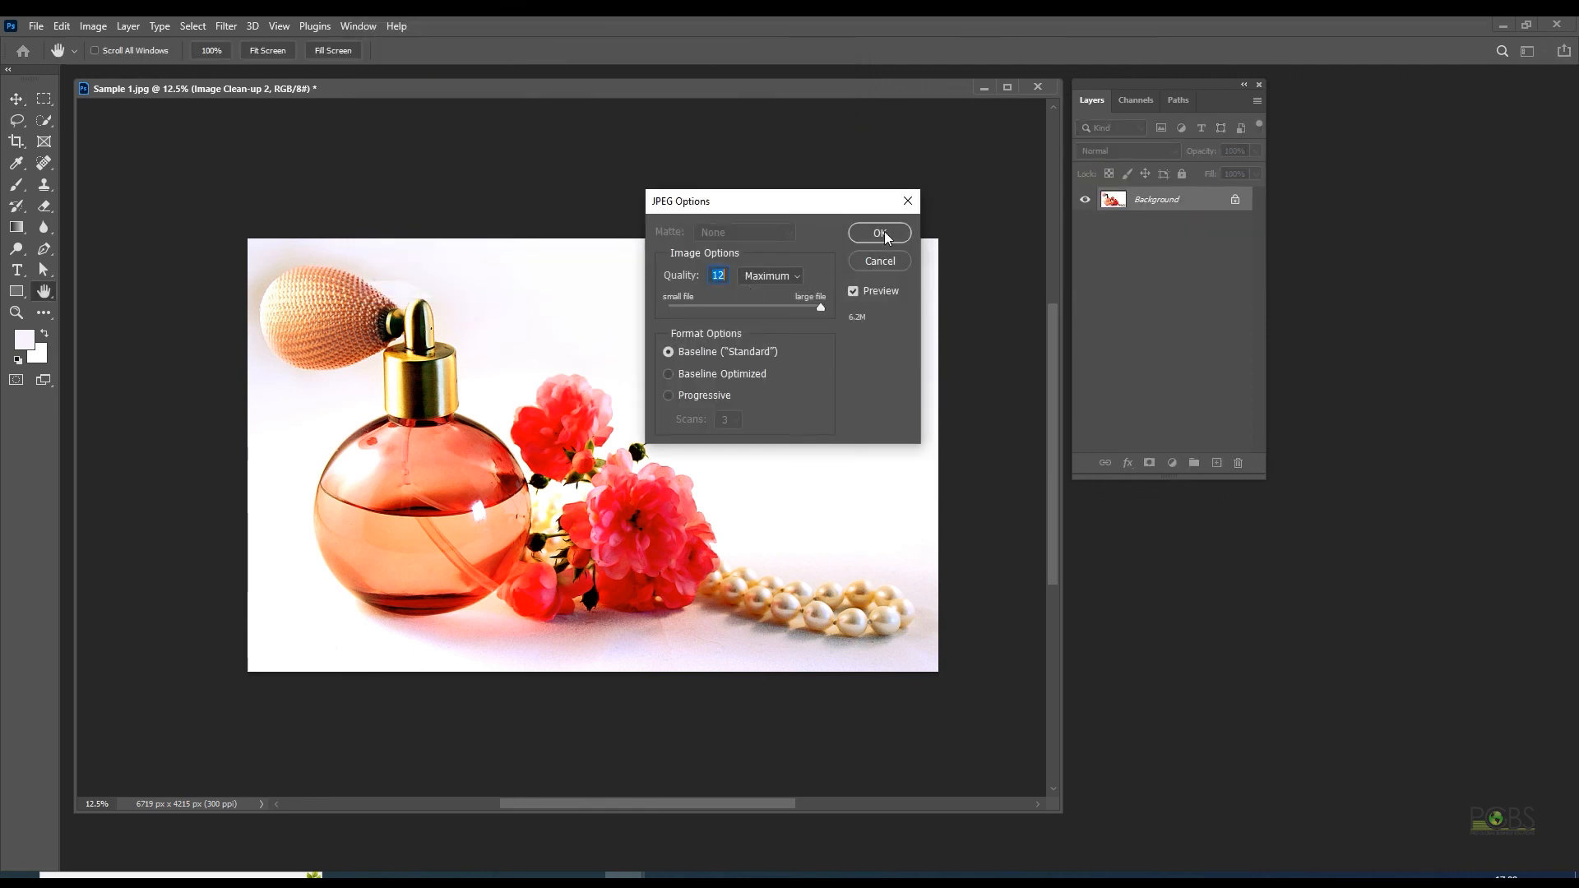
pyautogui.click(878, 232)
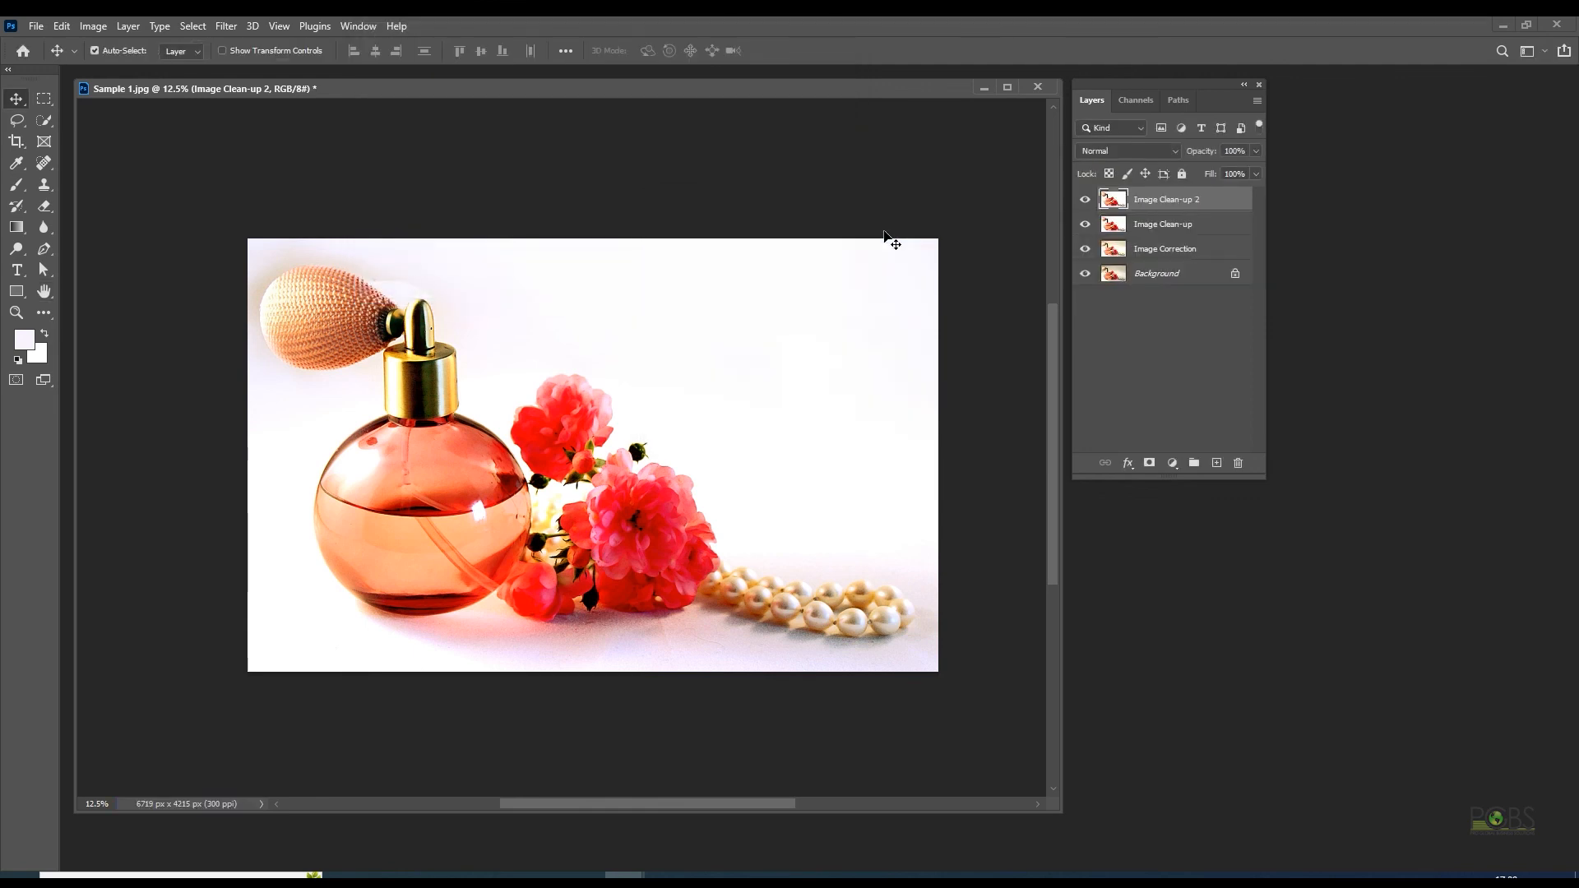